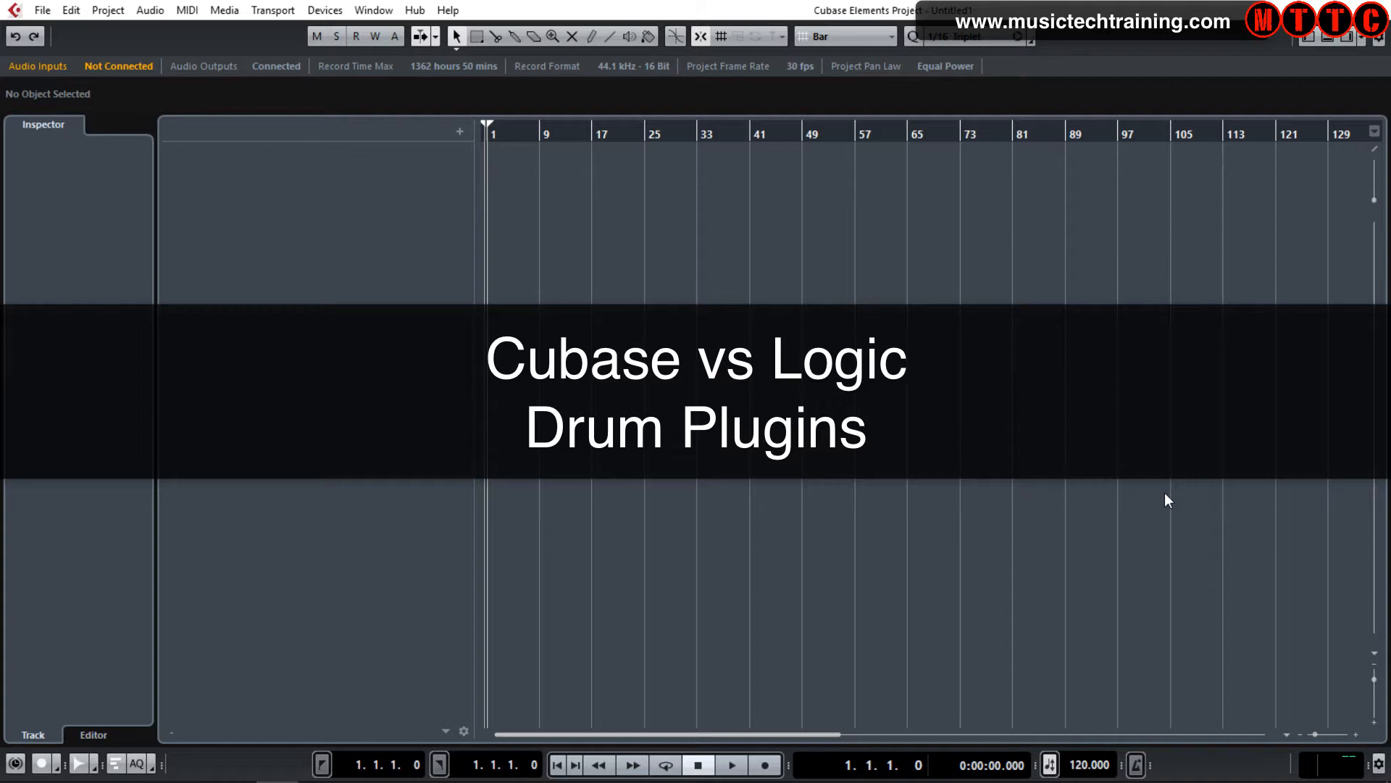
pyautogui.moveTo(1156, 495)
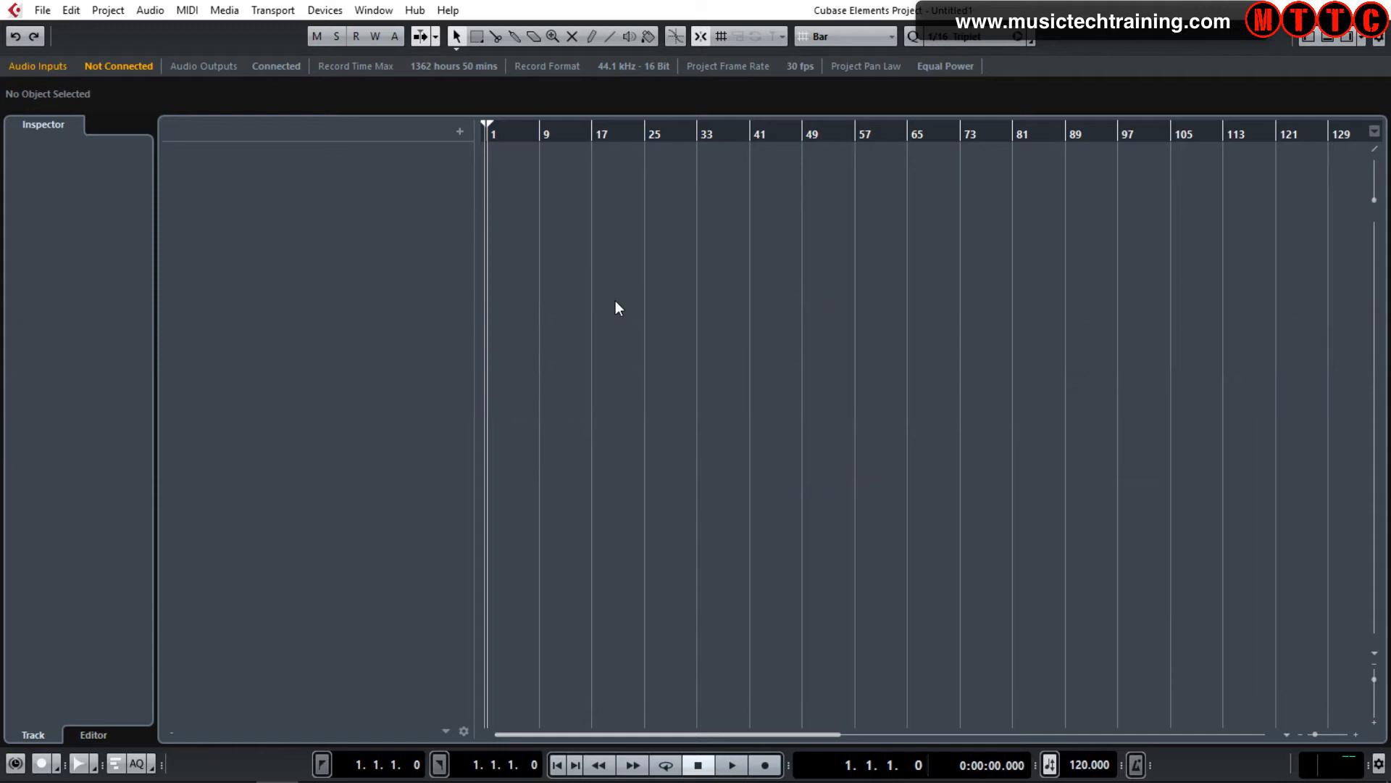
pyautogui.moveTo(634, 309)
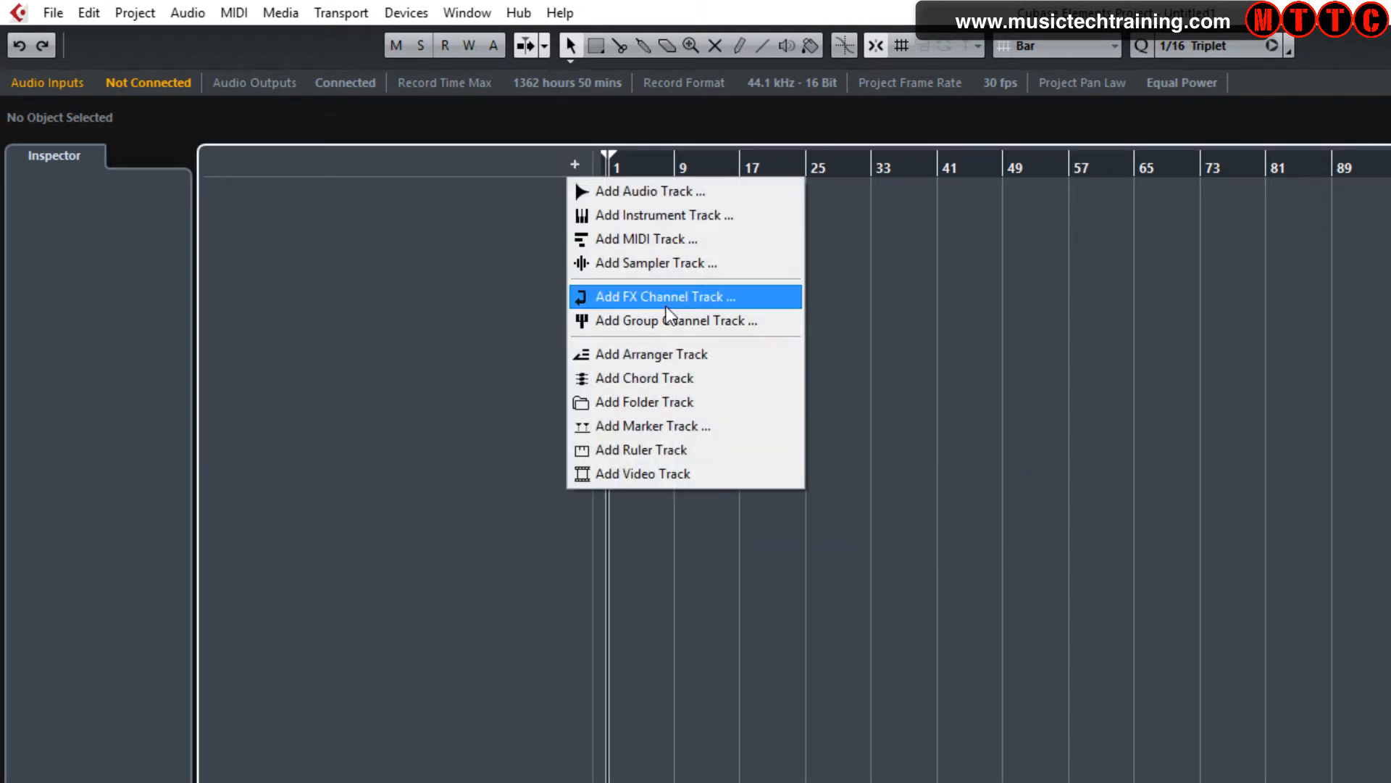
# Step: Create an instrument track with Groove Agent SE loaded and show its plug-in window
pyautogui.click(664, 215)
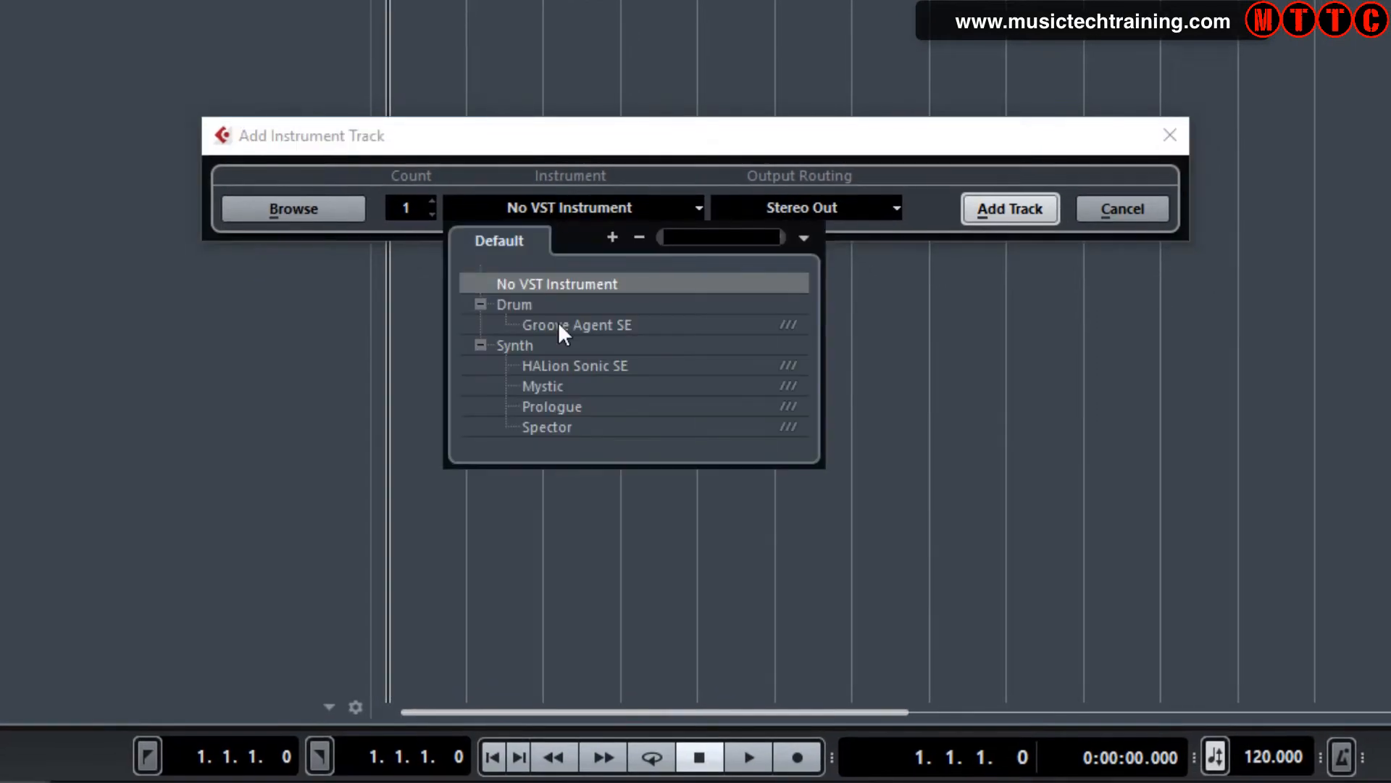
pyautogui.click(576, 324)
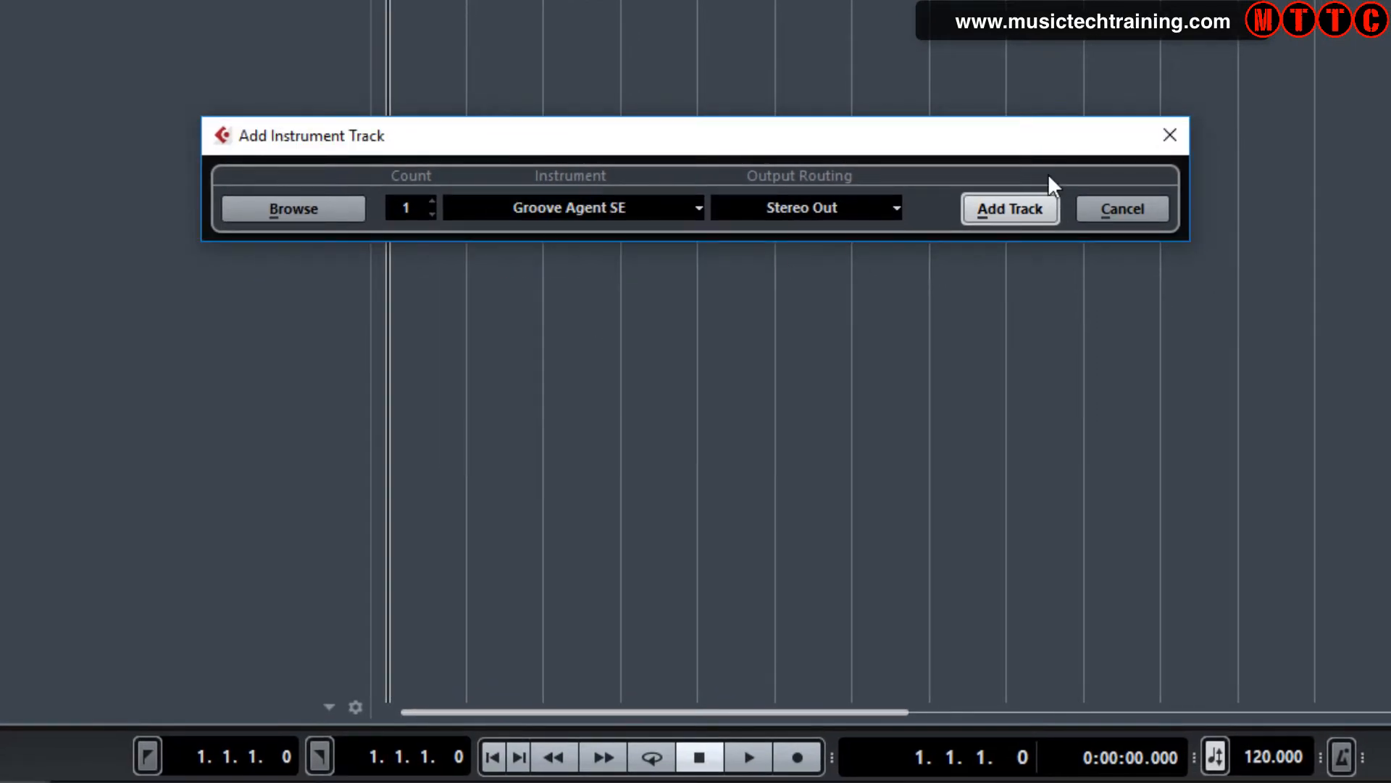
pyautogui.click(1008, 209)
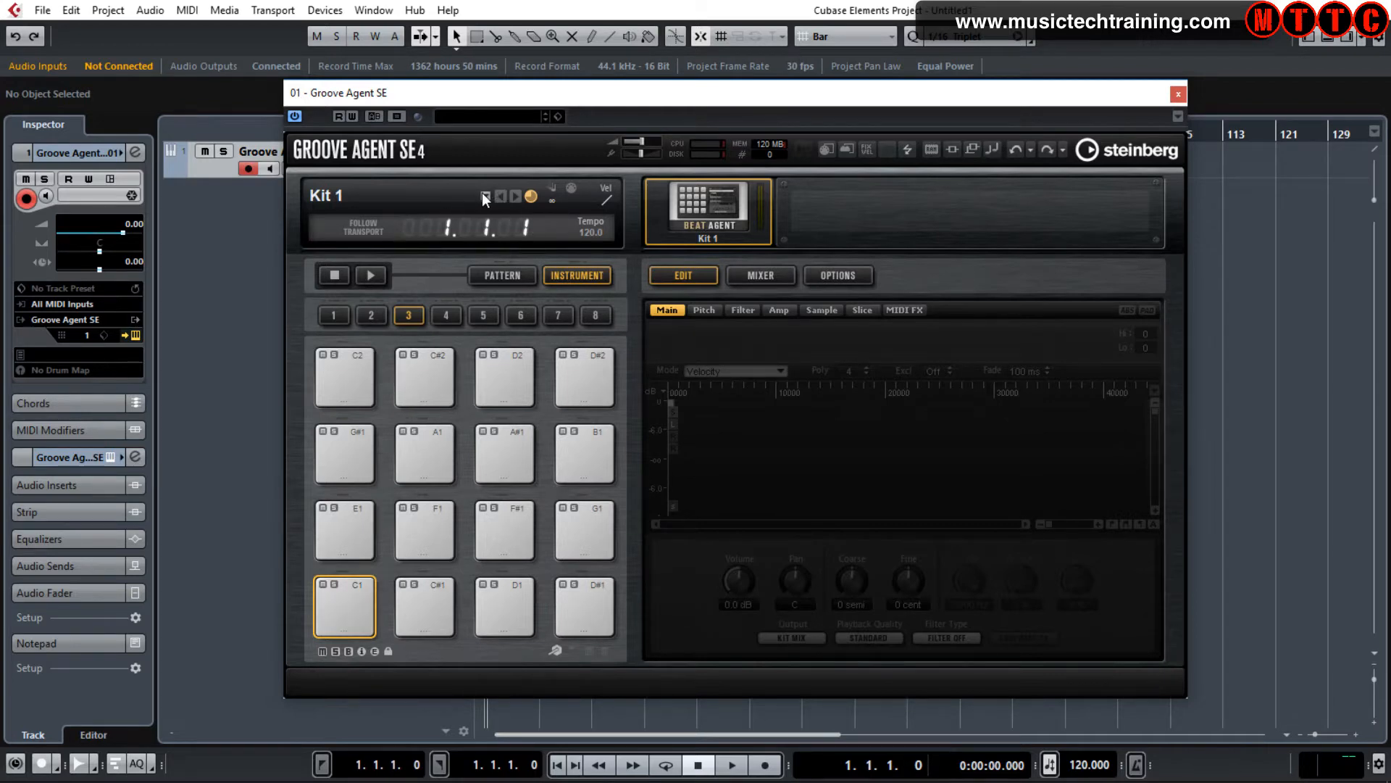
# Step: Load the Anna Hop Kit and audition its Snare 02, Rim and Tom 1 pads
pyautogui.click(486, 197)
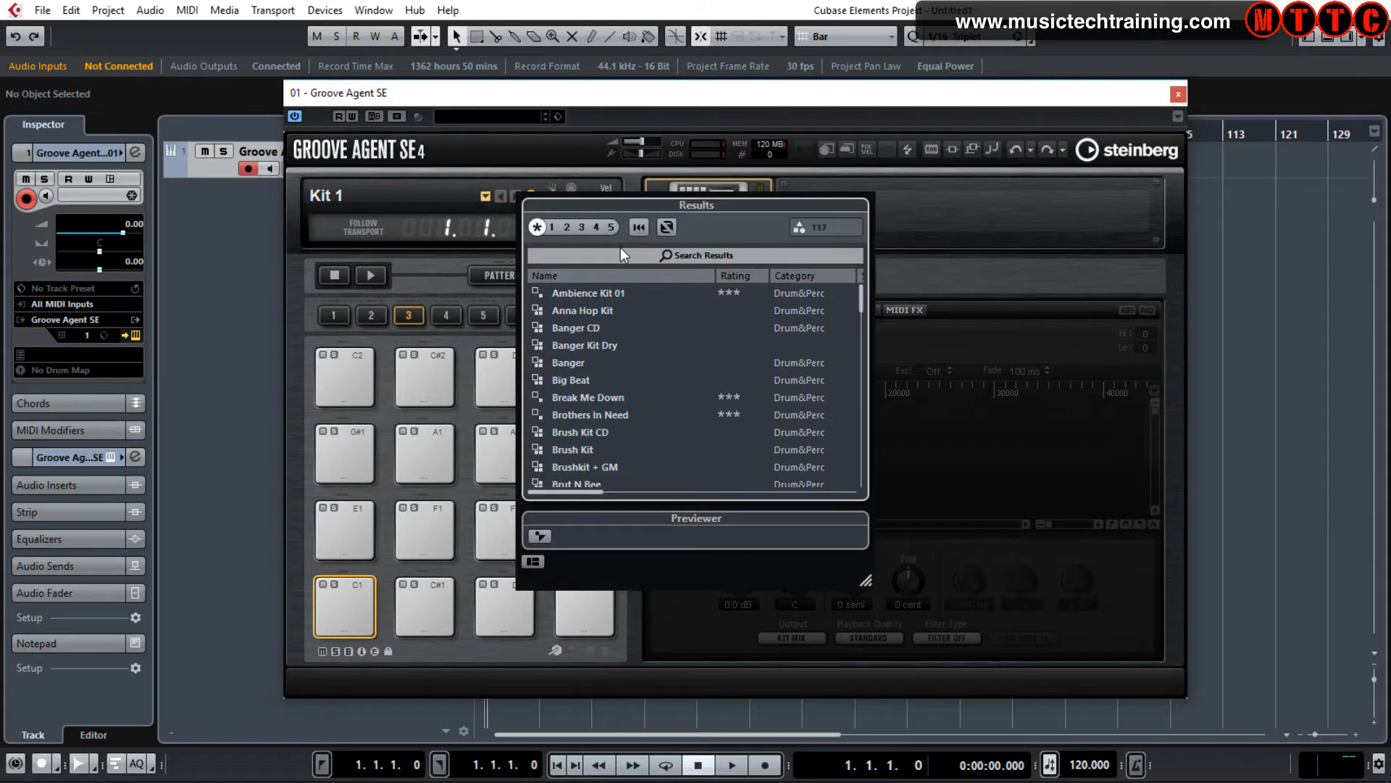
pyautogui.moveTo(593, 312)
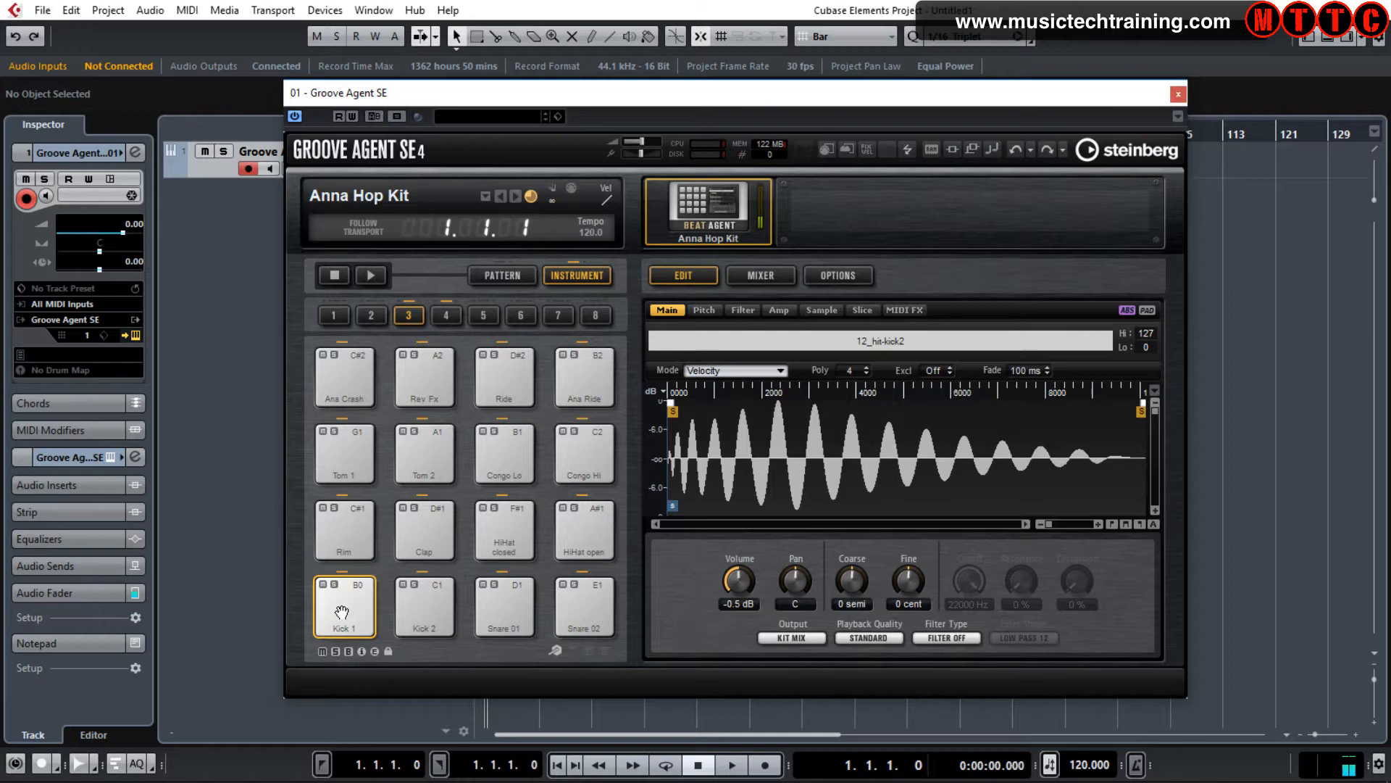
pyautogui.click(503, 608)
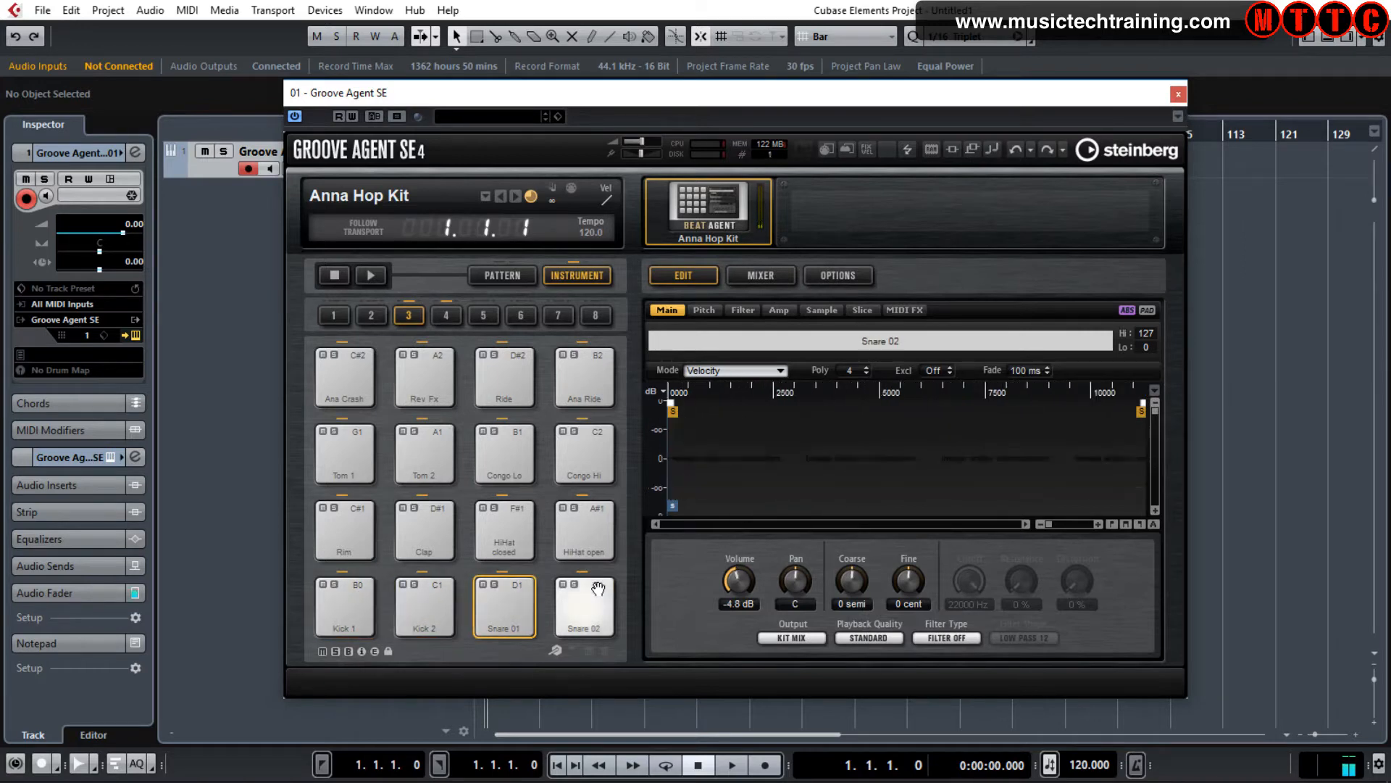
pyautogui.click(345, 530)
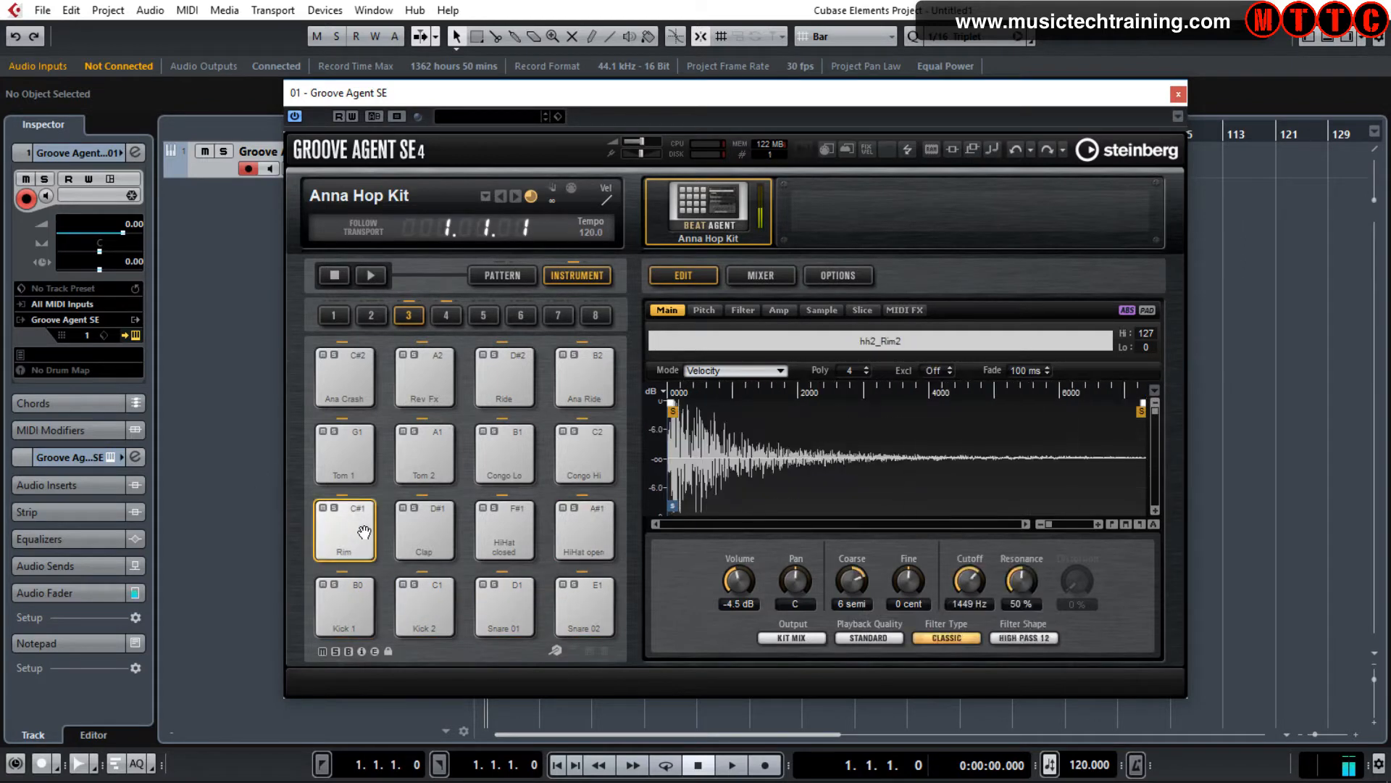
pyautogui.click(345, 453)
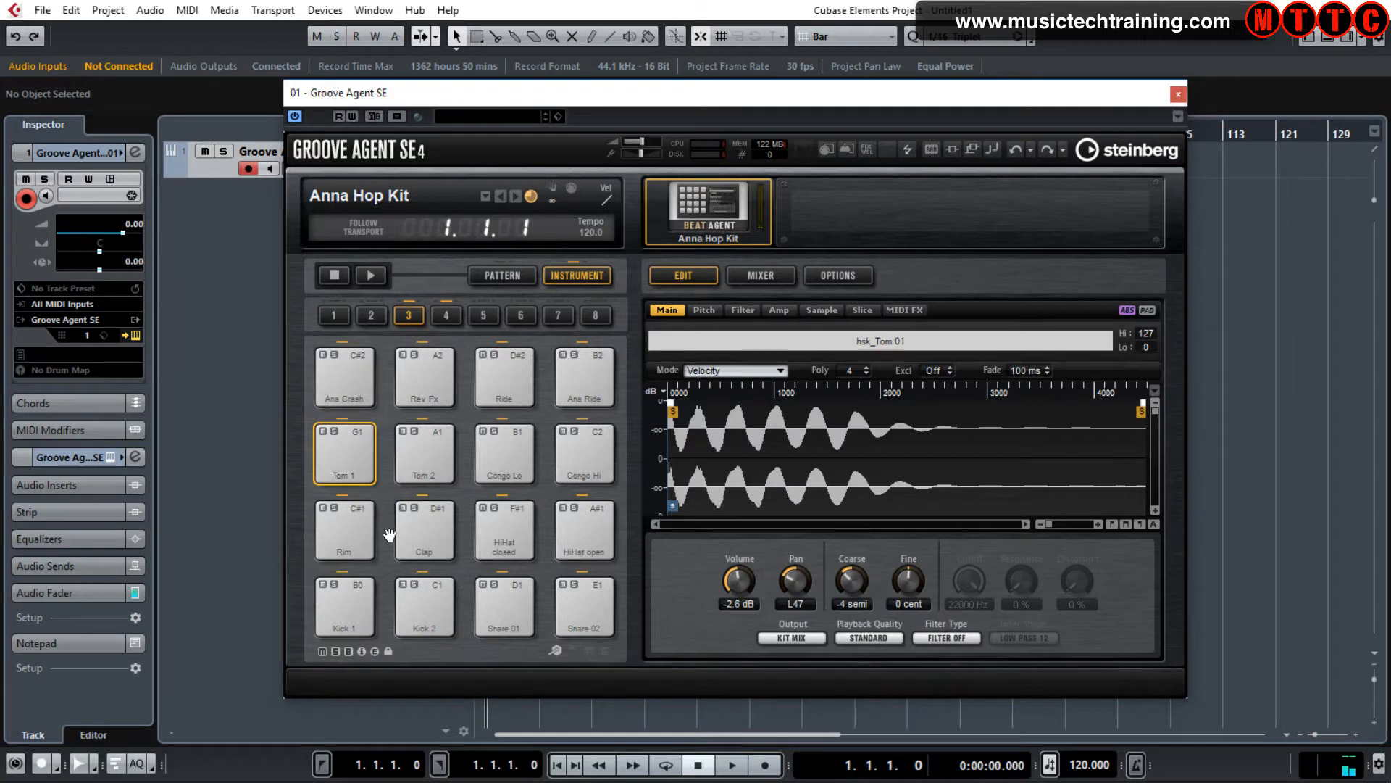
pyautogui.moveTo(495, 194)
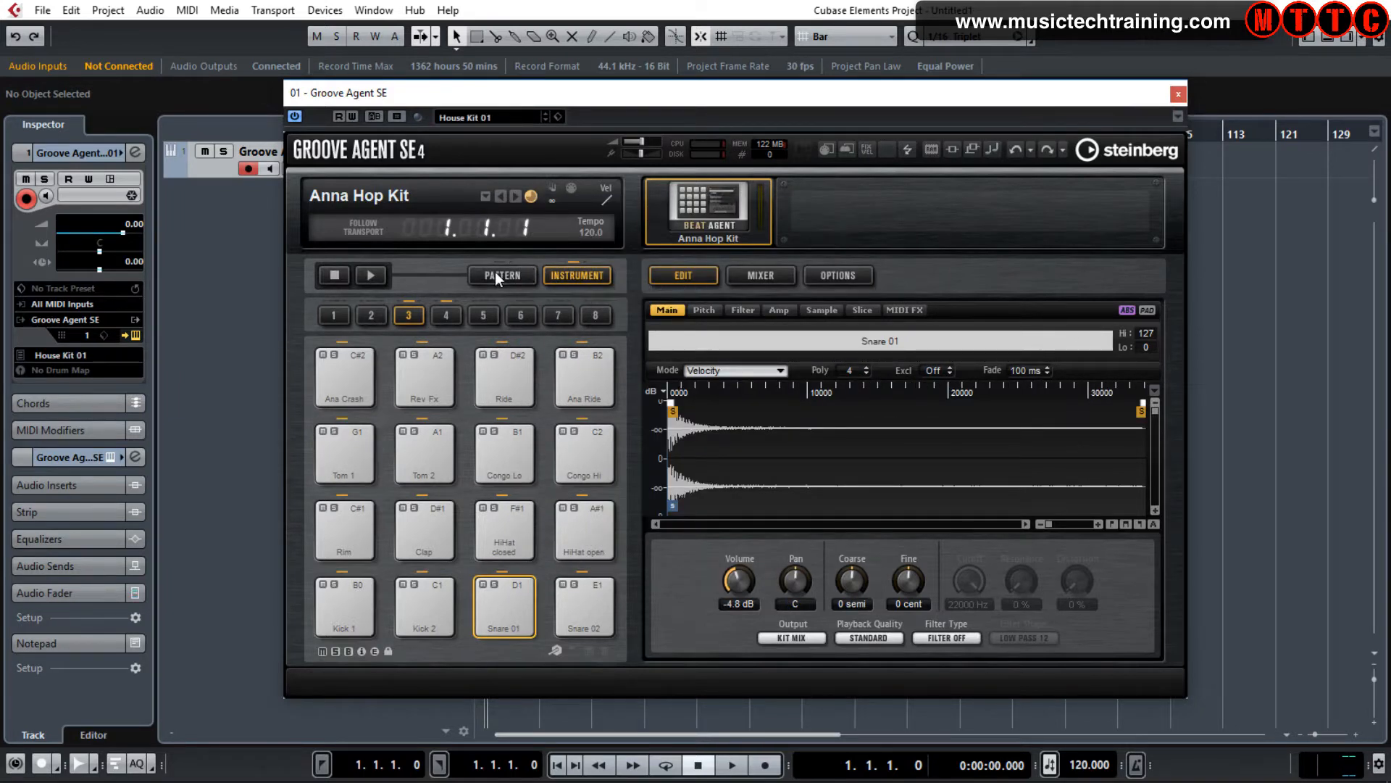
# Step: On Kick 1's Main settings, set filter cutoff to 547 Hz and resonance to 0%
pyautogui.click(576, 275)
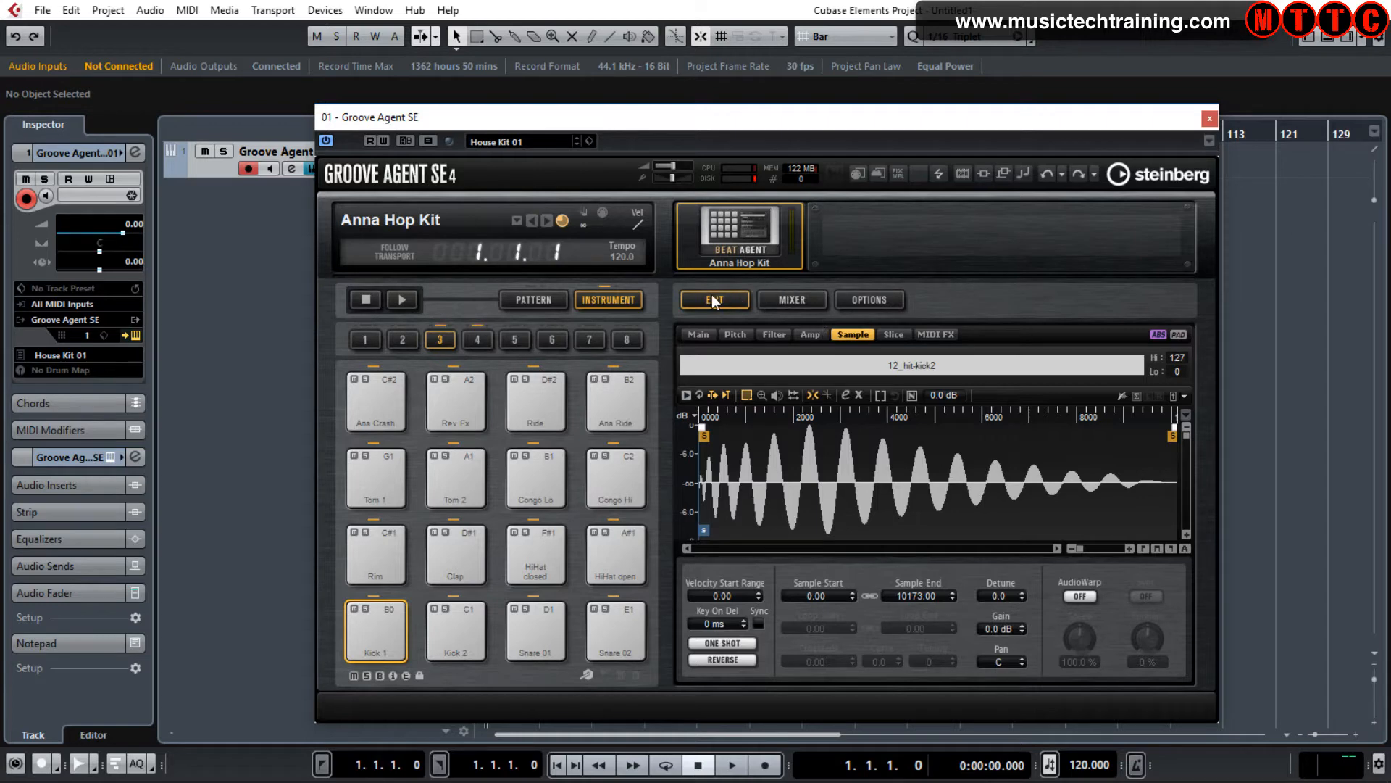
pyautogui.click(697, 334)
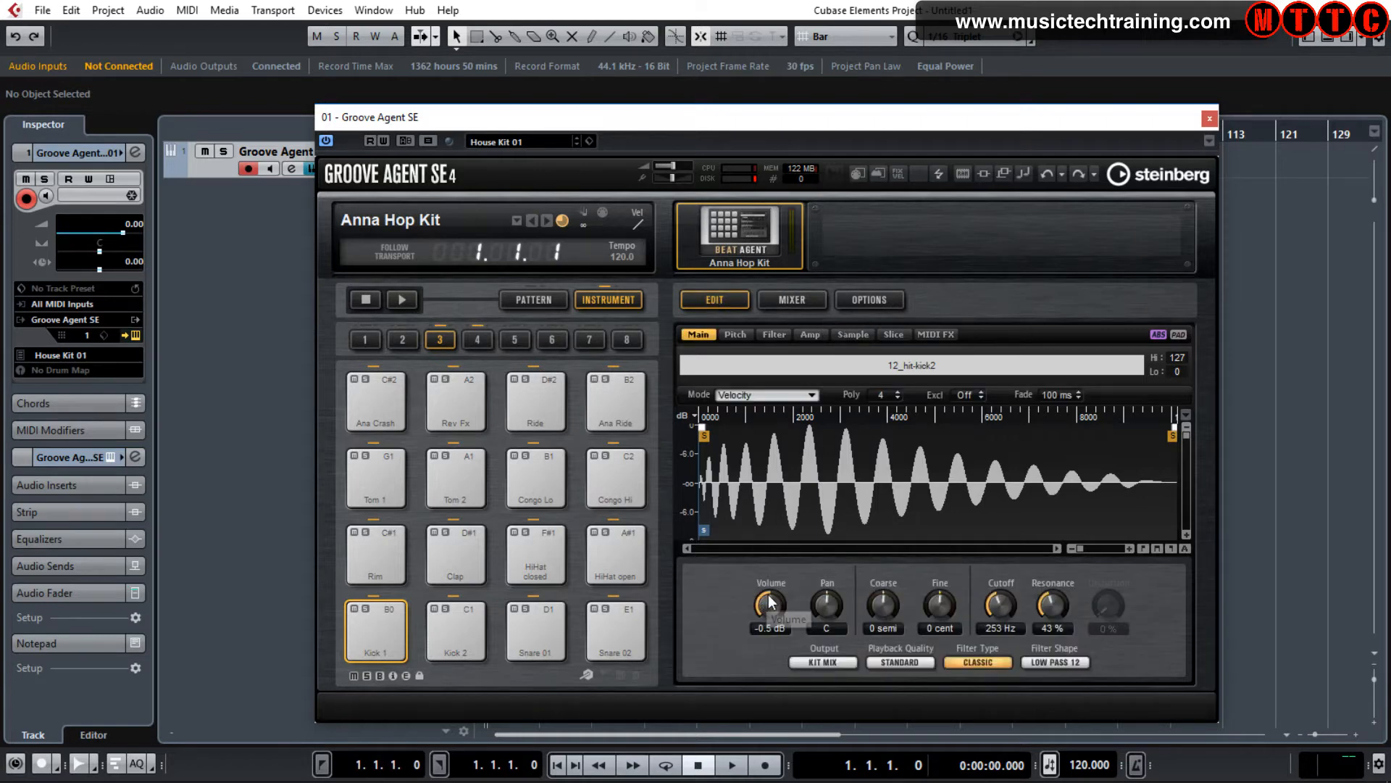
pyautogui.moveTo(930, 618)
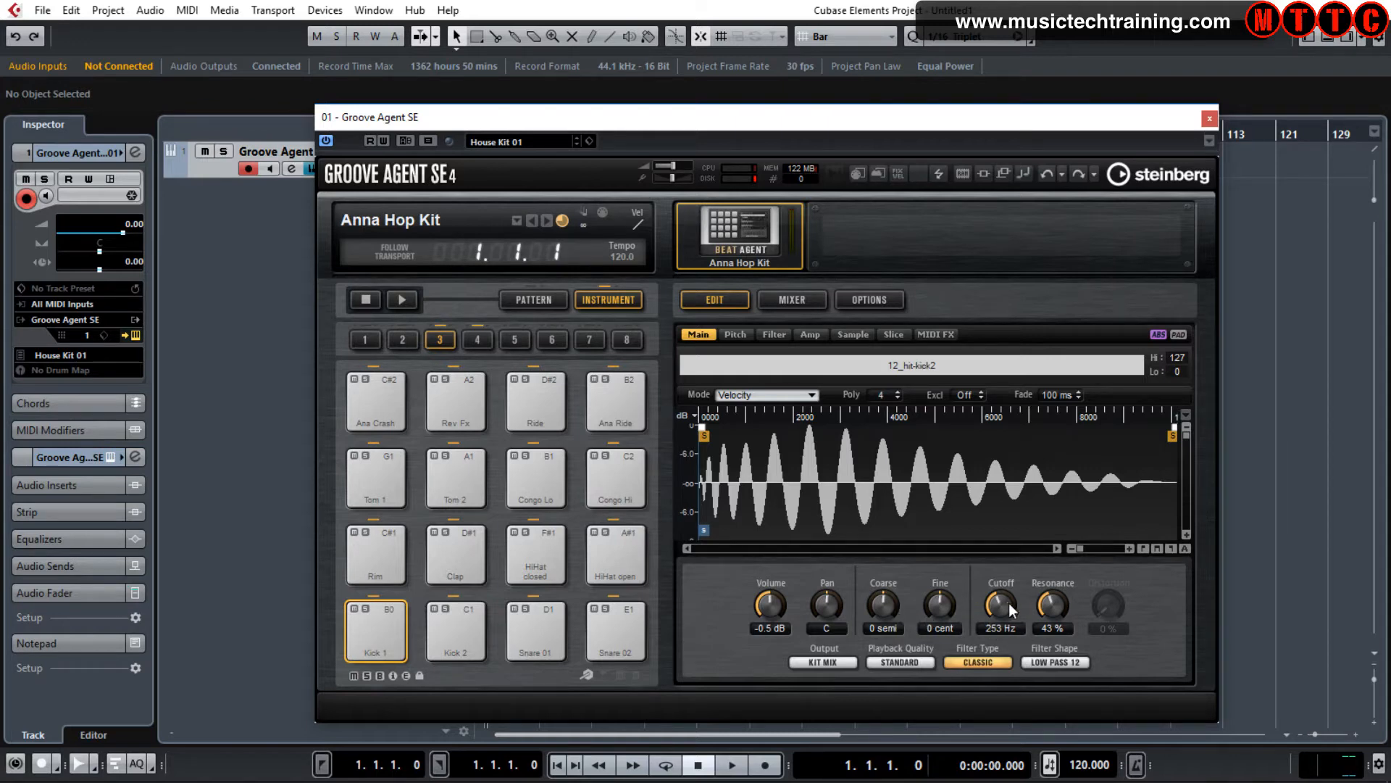
pyautogui.moveTo(1000, 608); pyautogui.dragTo(1000, 590)
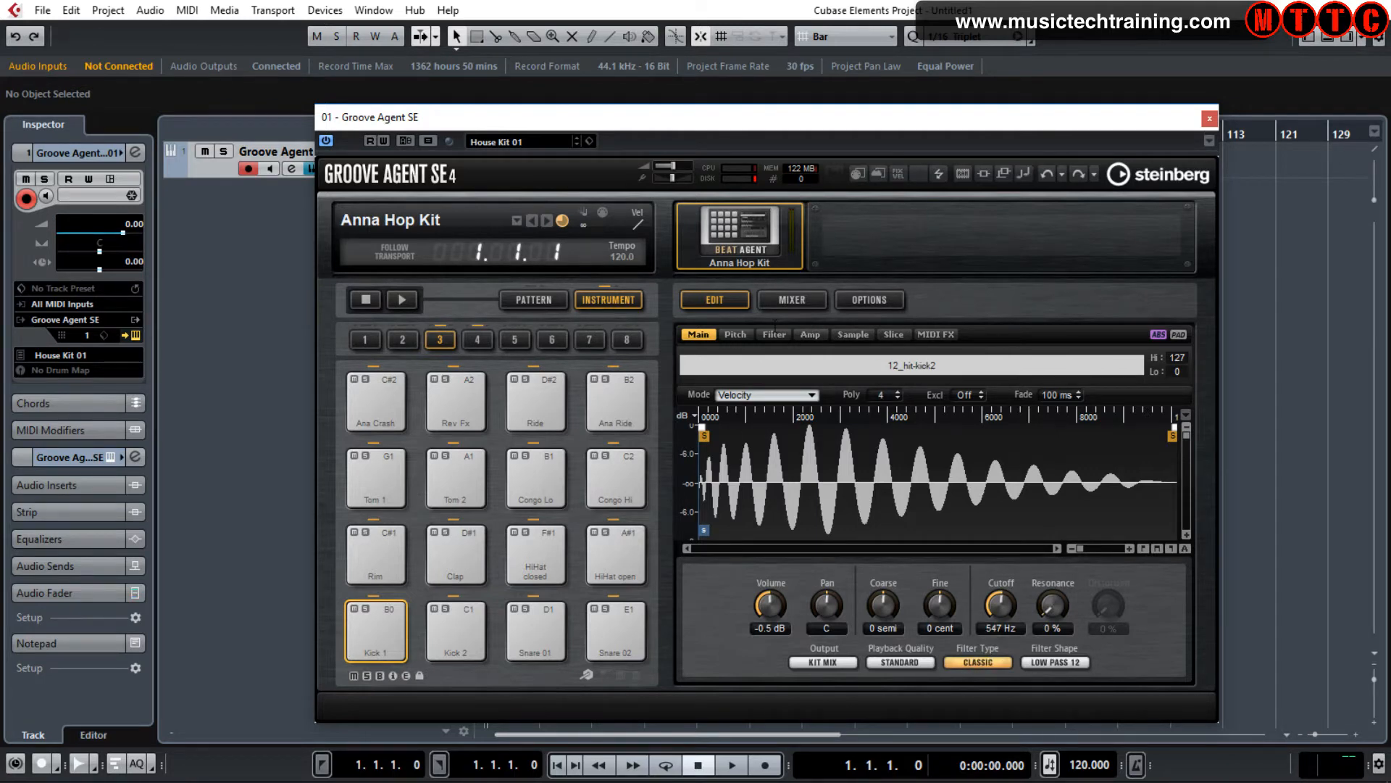
# Step: Set Kick 1's filter to Tube Drive and review its Amp, Sample, Slice, MIDI FX and Pitch tabs
pyautogui.click(772, 334)
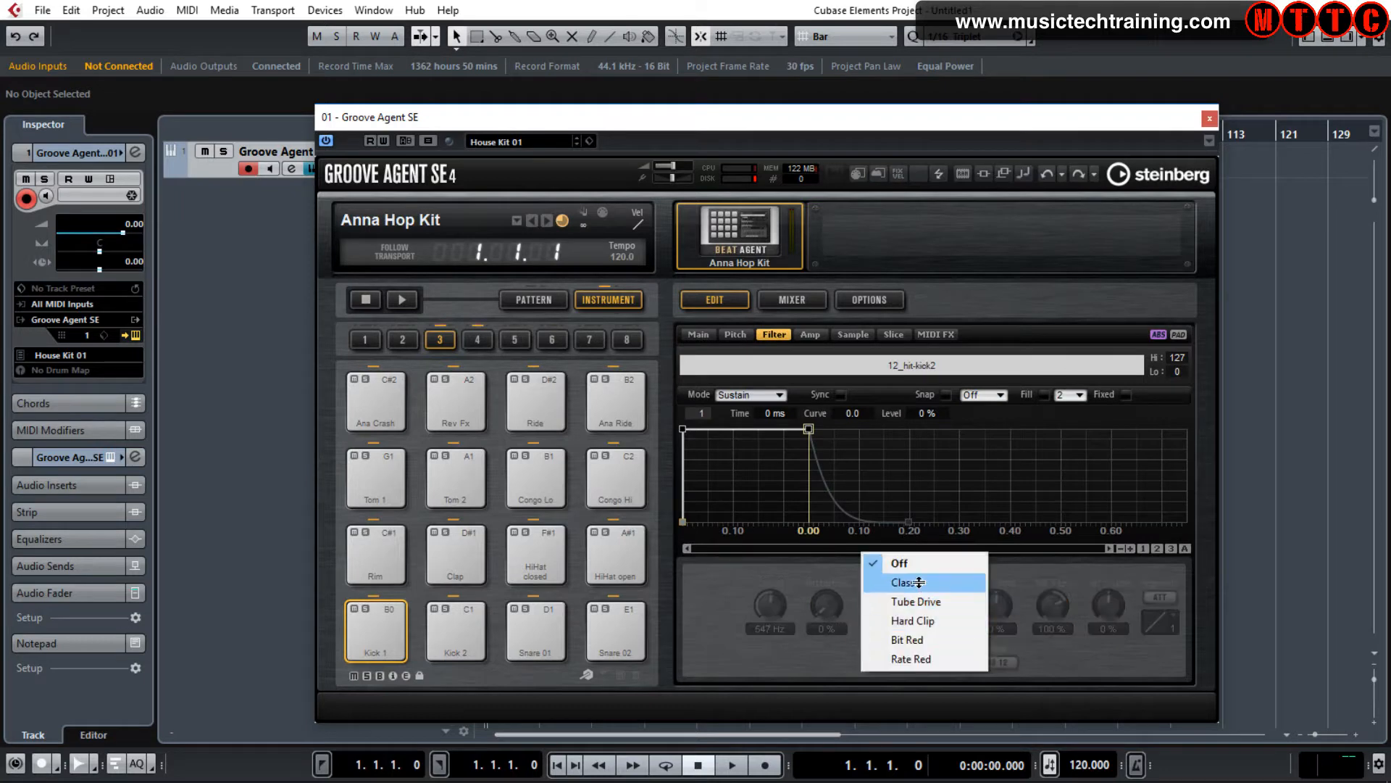
pyautogui.moveTo(924, 600)
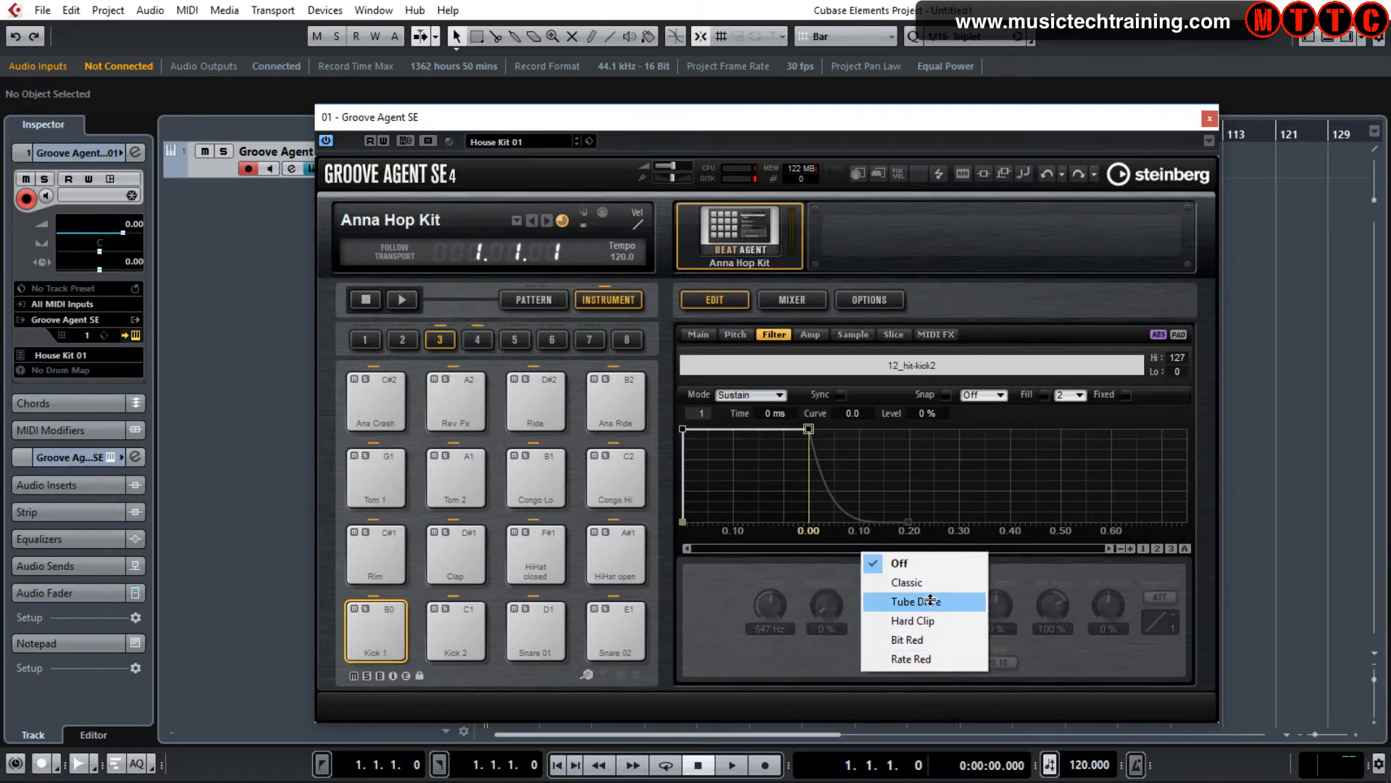
pyautogui.click(909, 601)
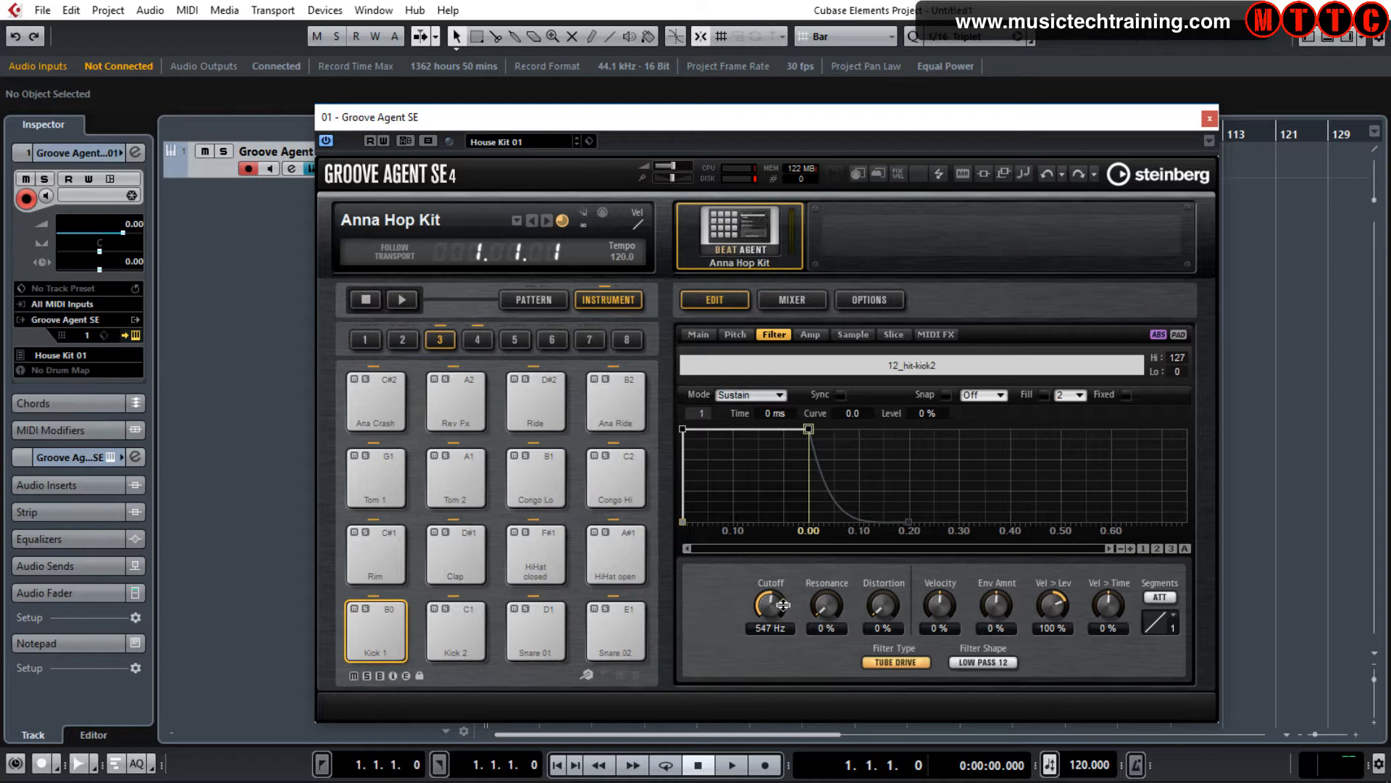
pyautogui.moveTo(892, 618)
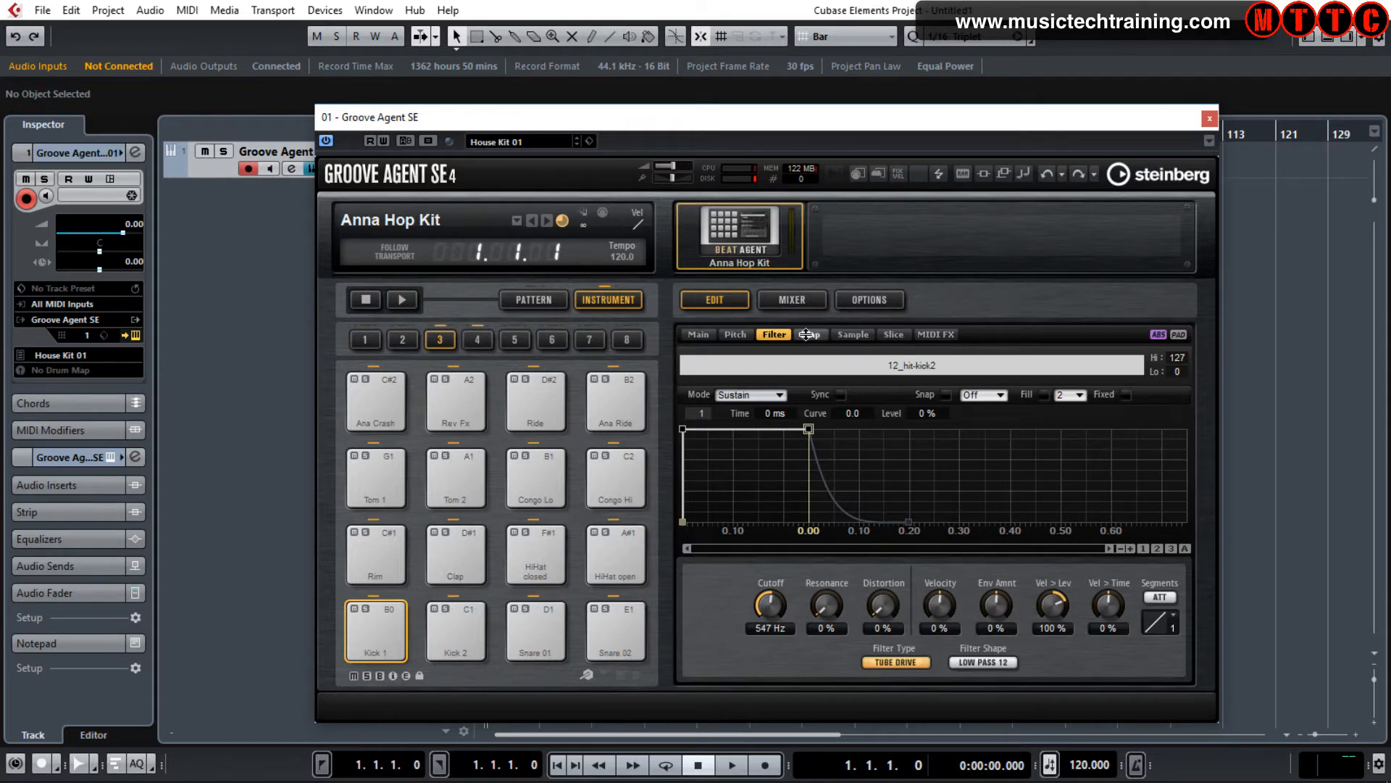
pyautogui.click(808, 335)
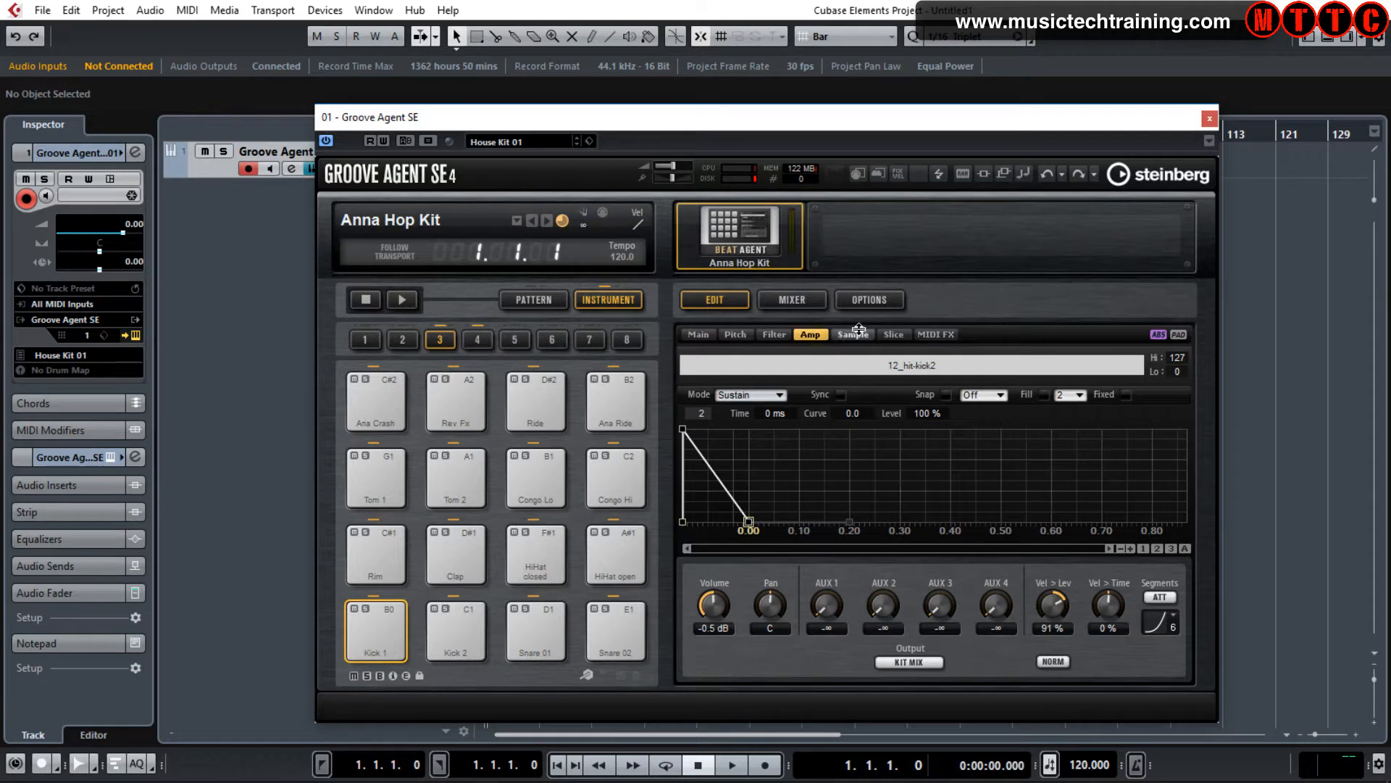
pyautogui.click(850, 334)
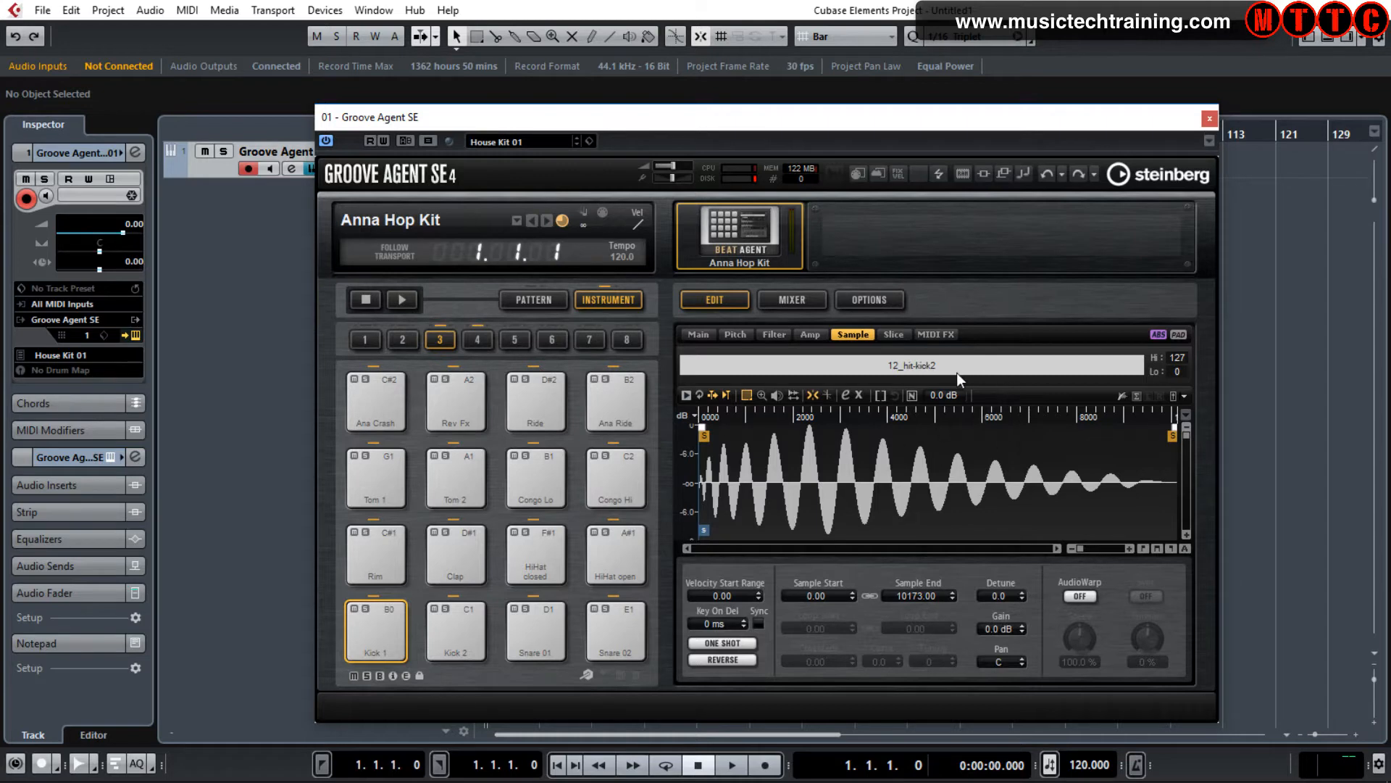
pyautogui.click(893, 333)
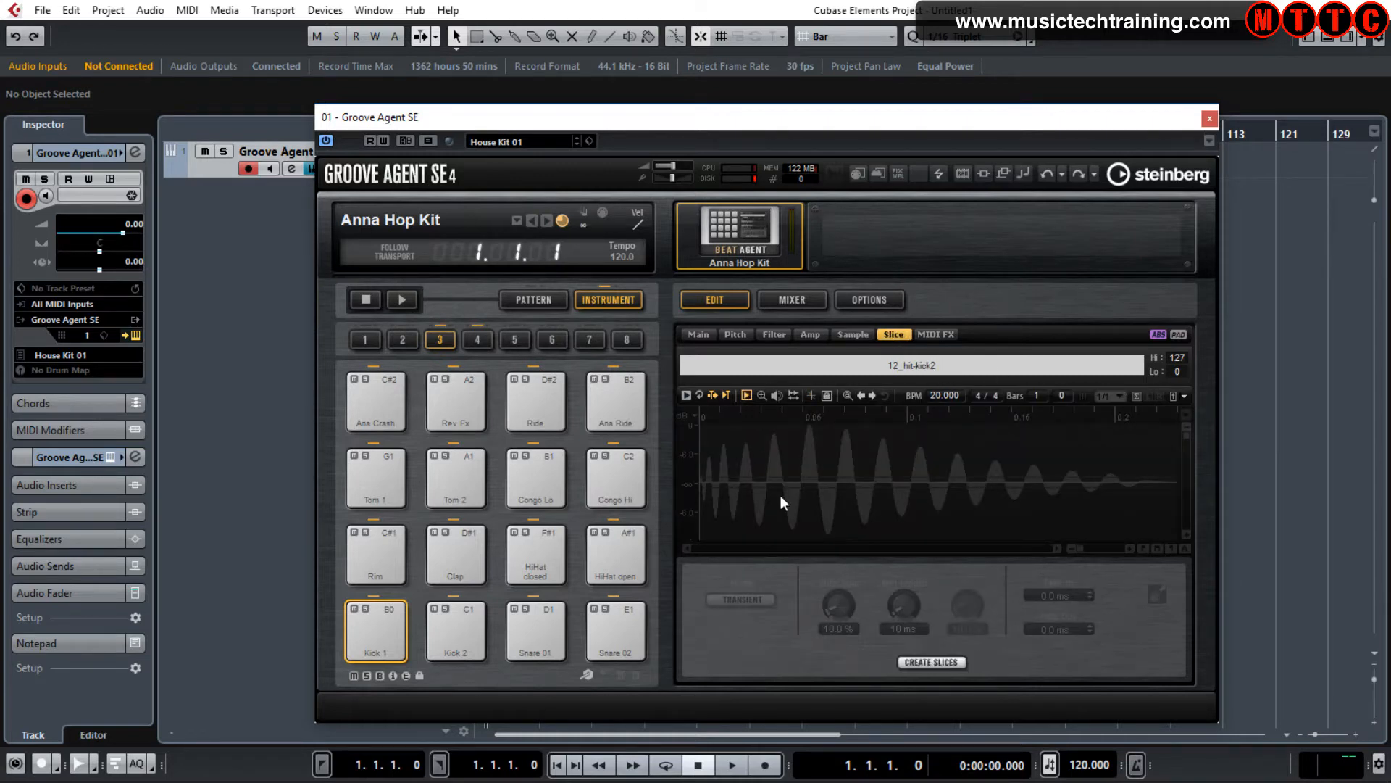
pyautogui.click(934, 334)
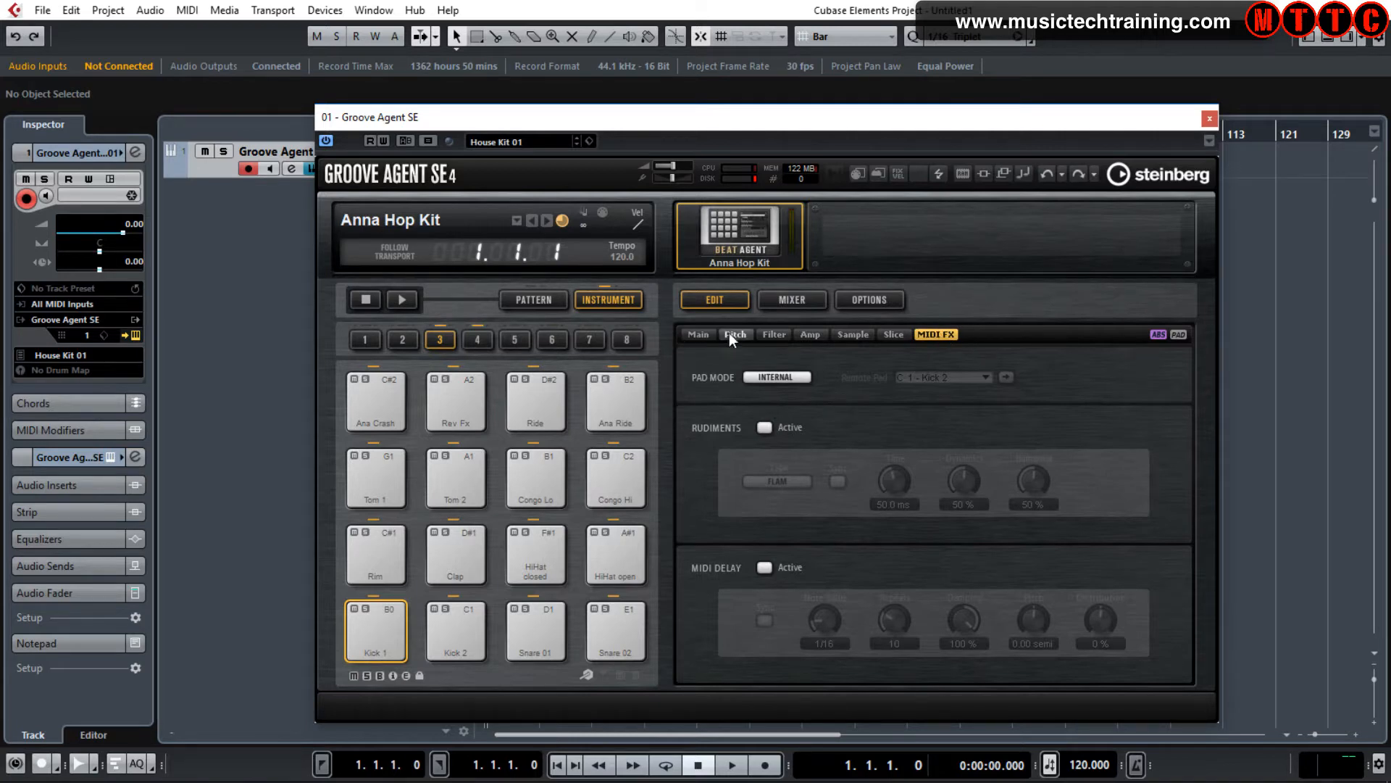
pyautogui.click(735, 335)
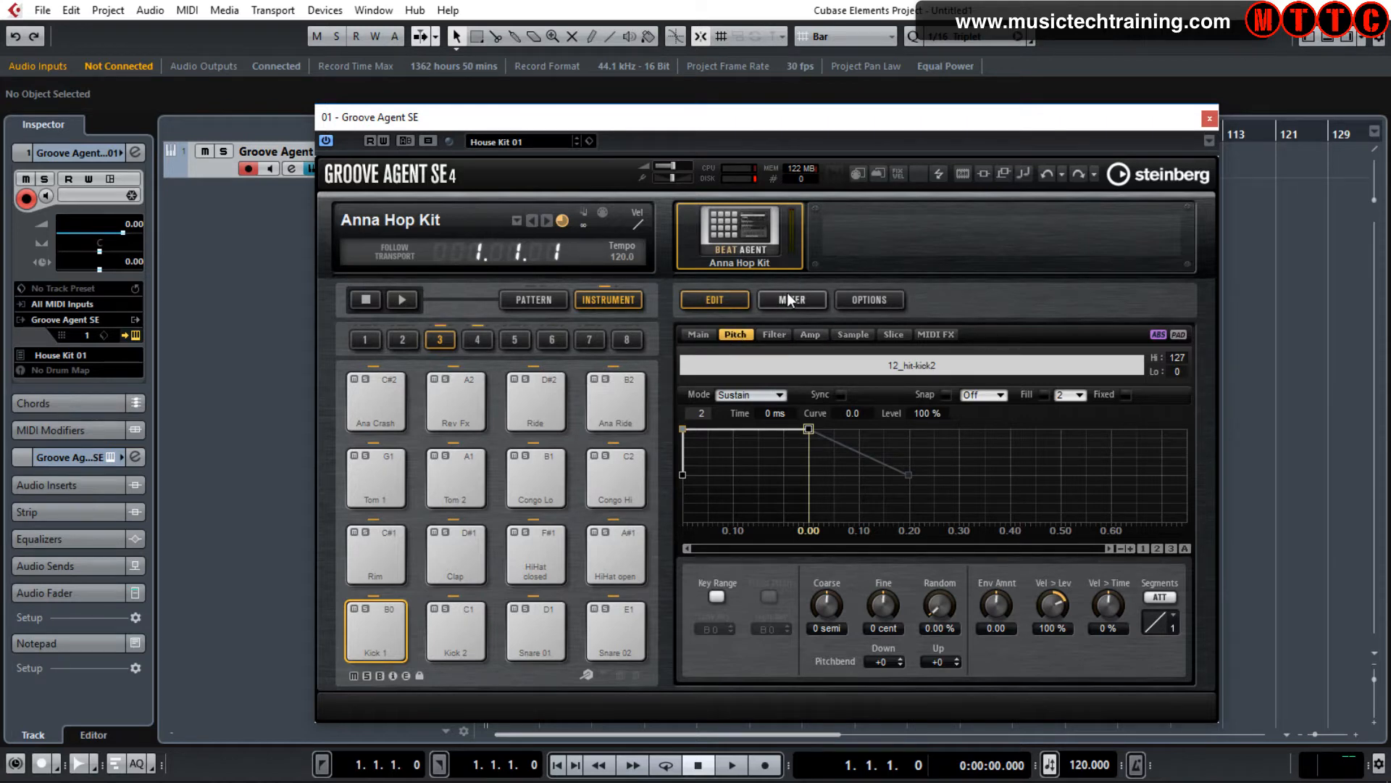
# Step: Review Groove Agent's bus, kit and master mixer channels, then show the global options page
pyautogui.click(790, 299)
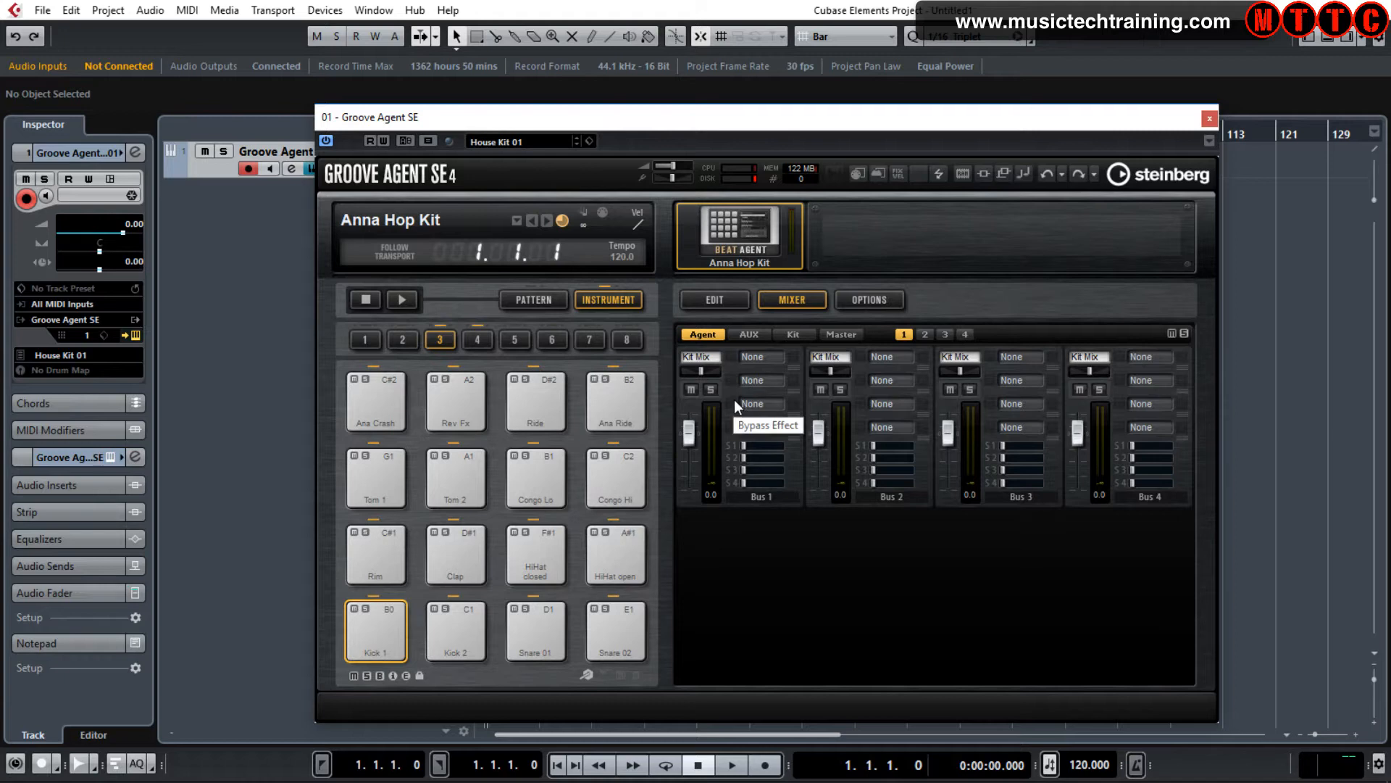
pyautogui.moveTo(883, 357)
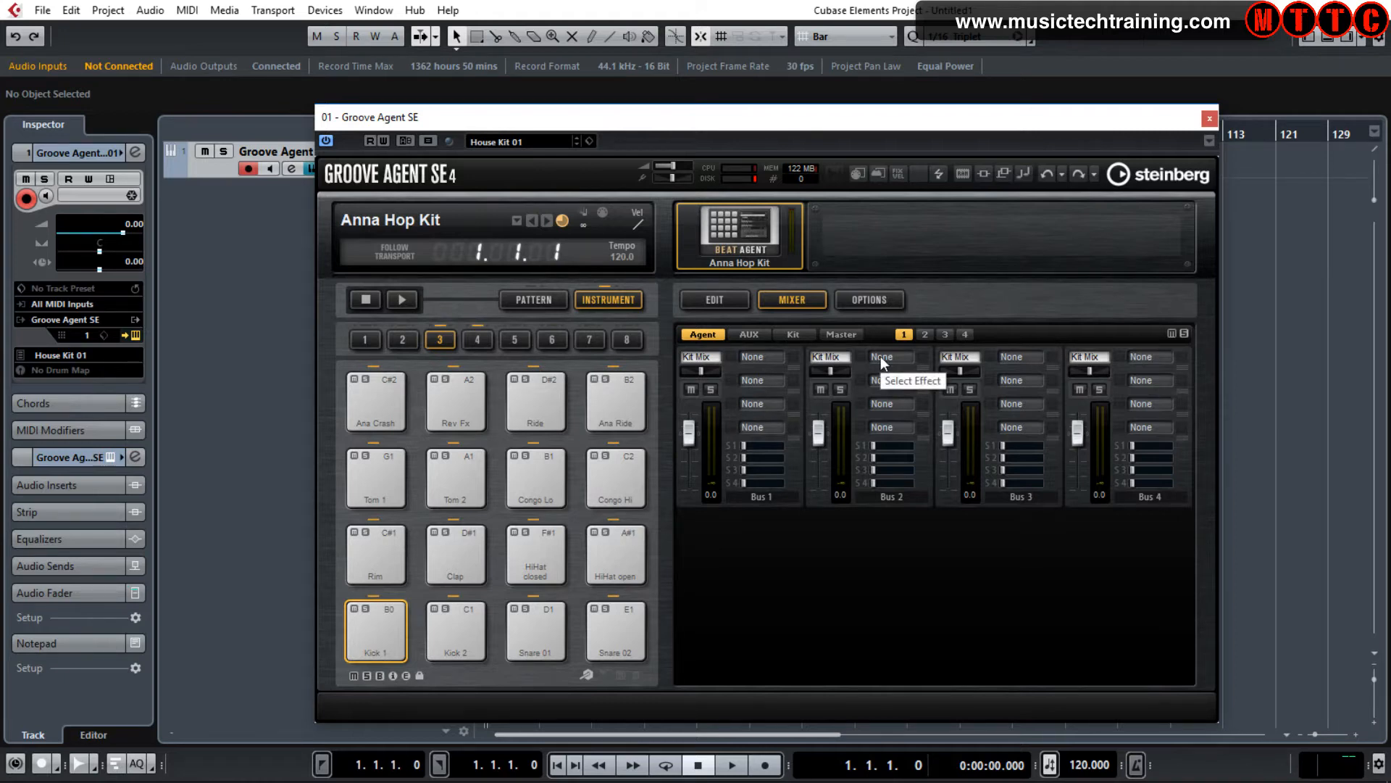
pyautogui.moveTo(782, 370)
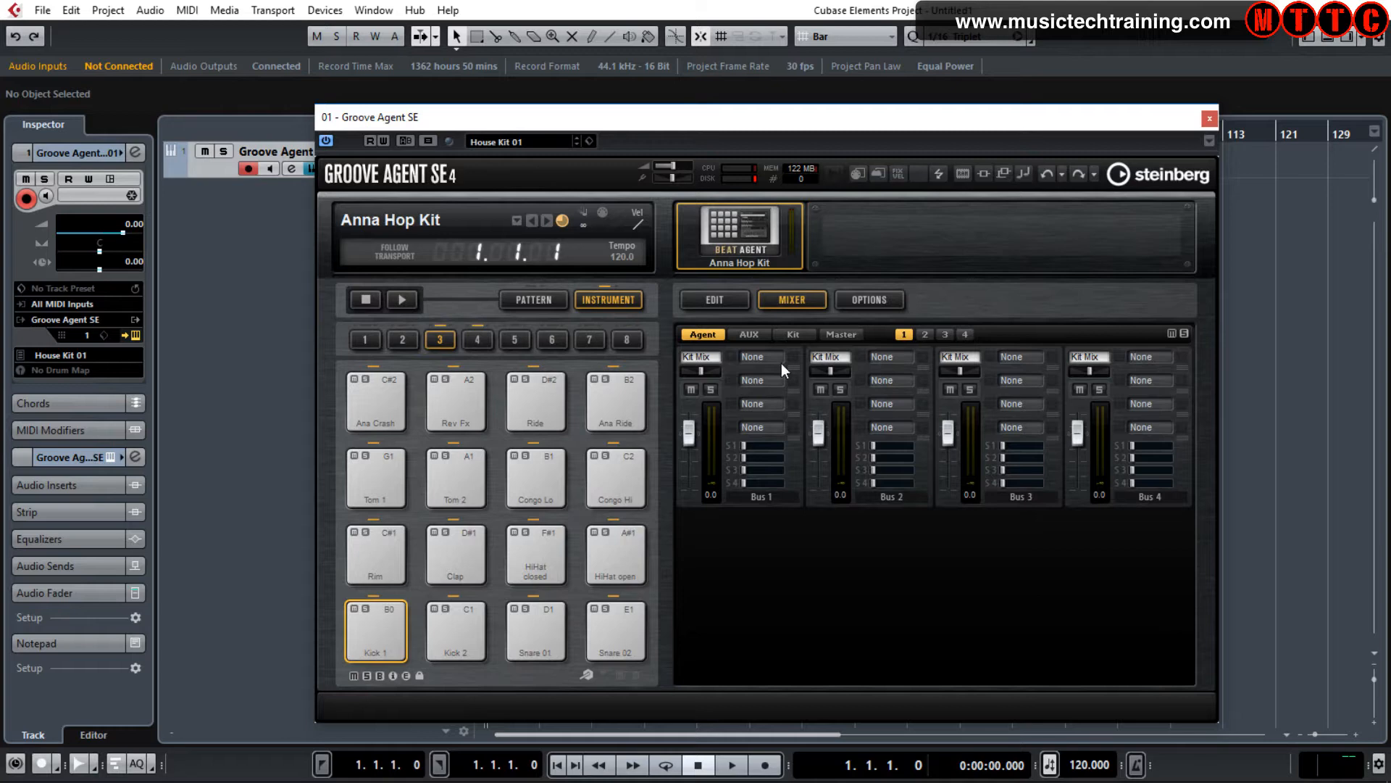
pyautogui.click(795, 334)
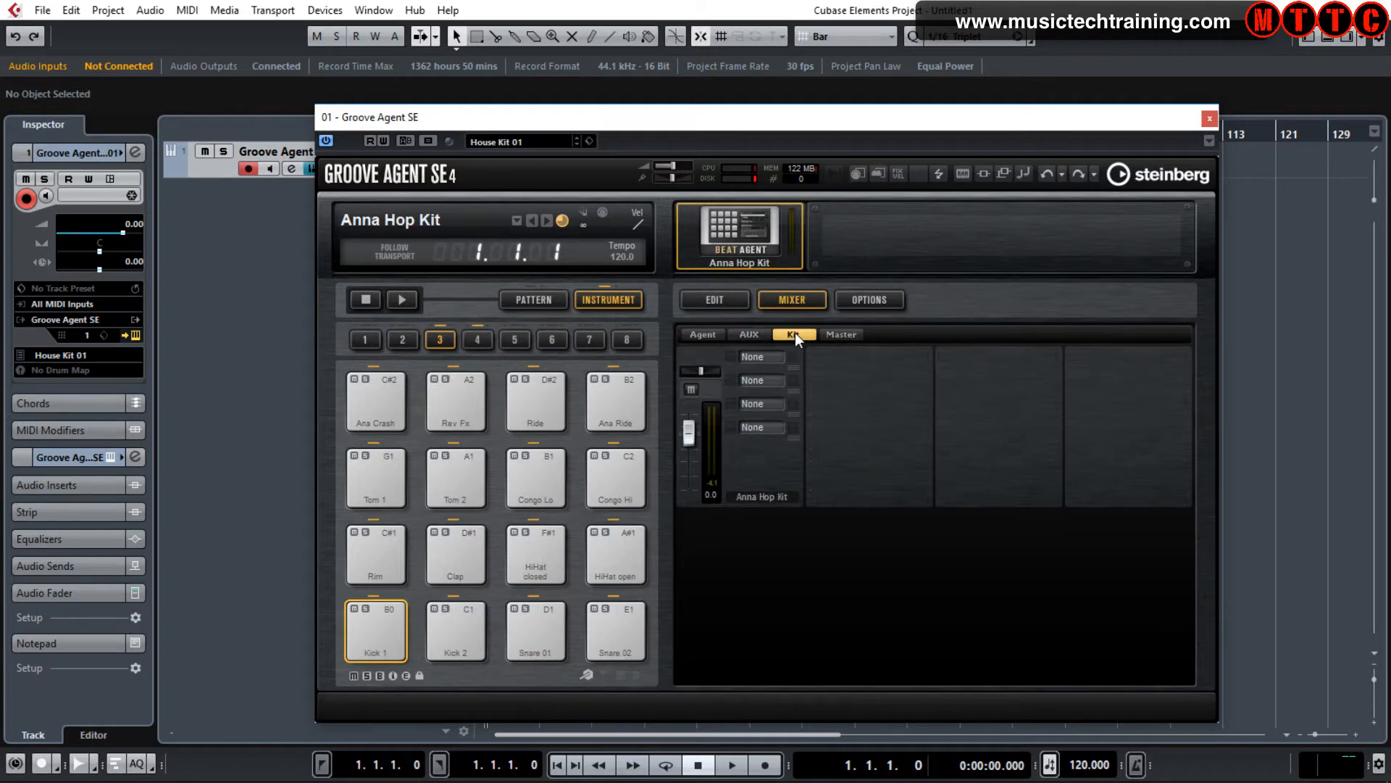
pyautogui.click(792, 333)
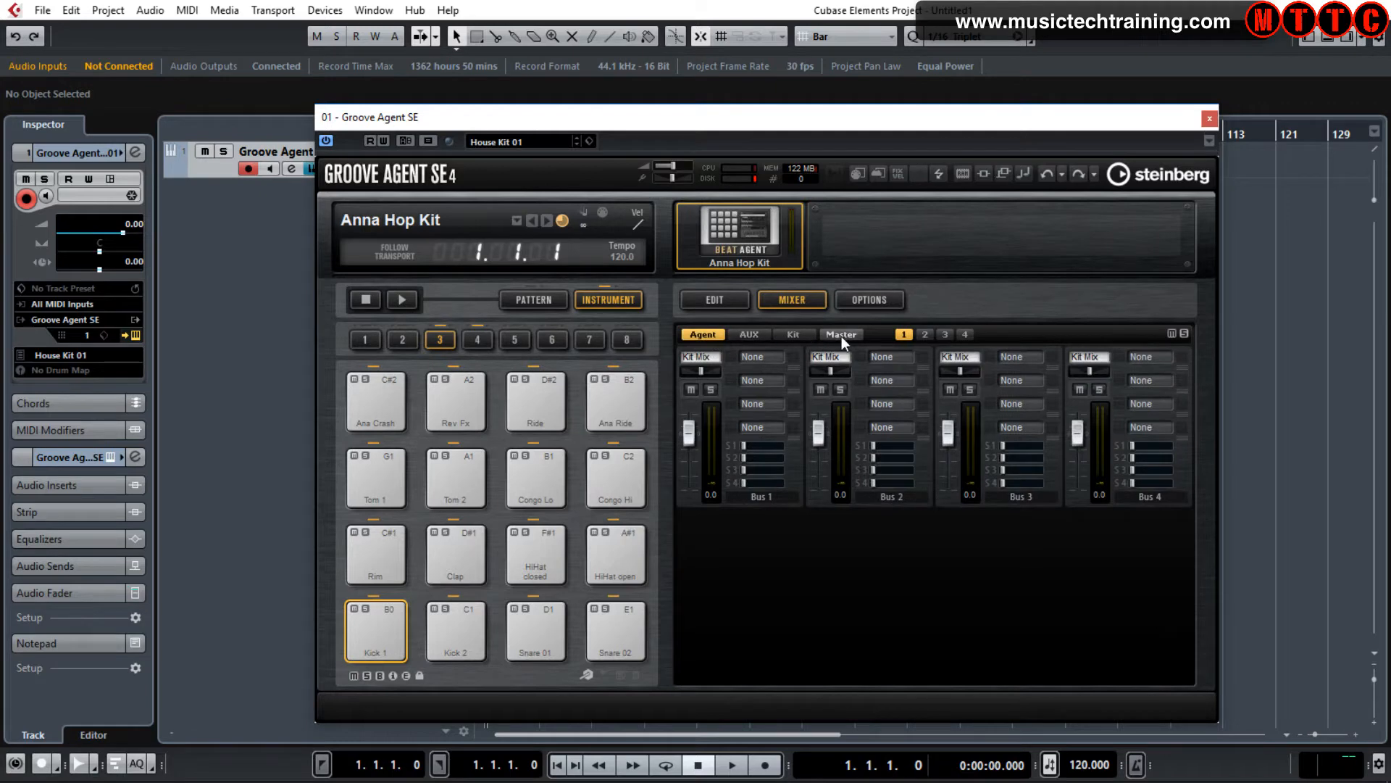
pyautogui.click(841, 334)
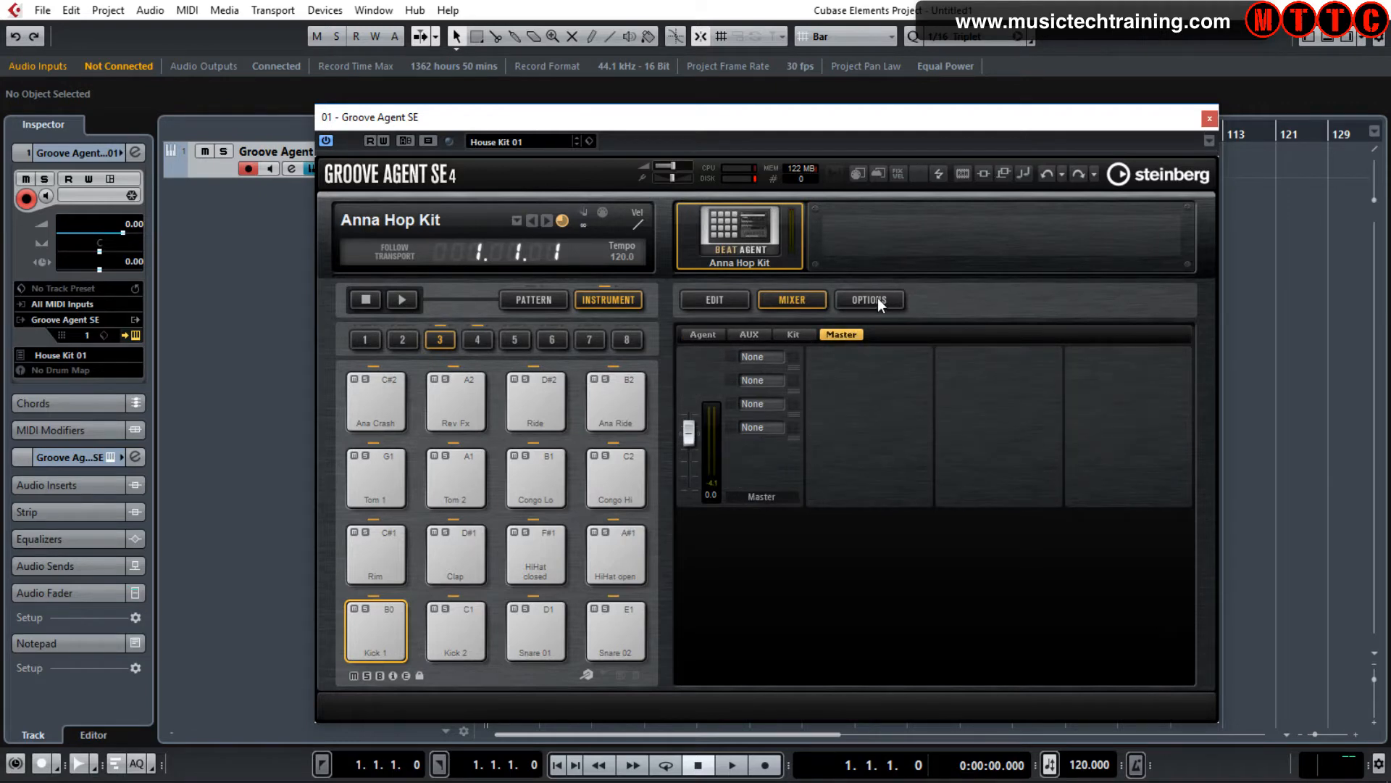
pyautogui.click(869, 299)
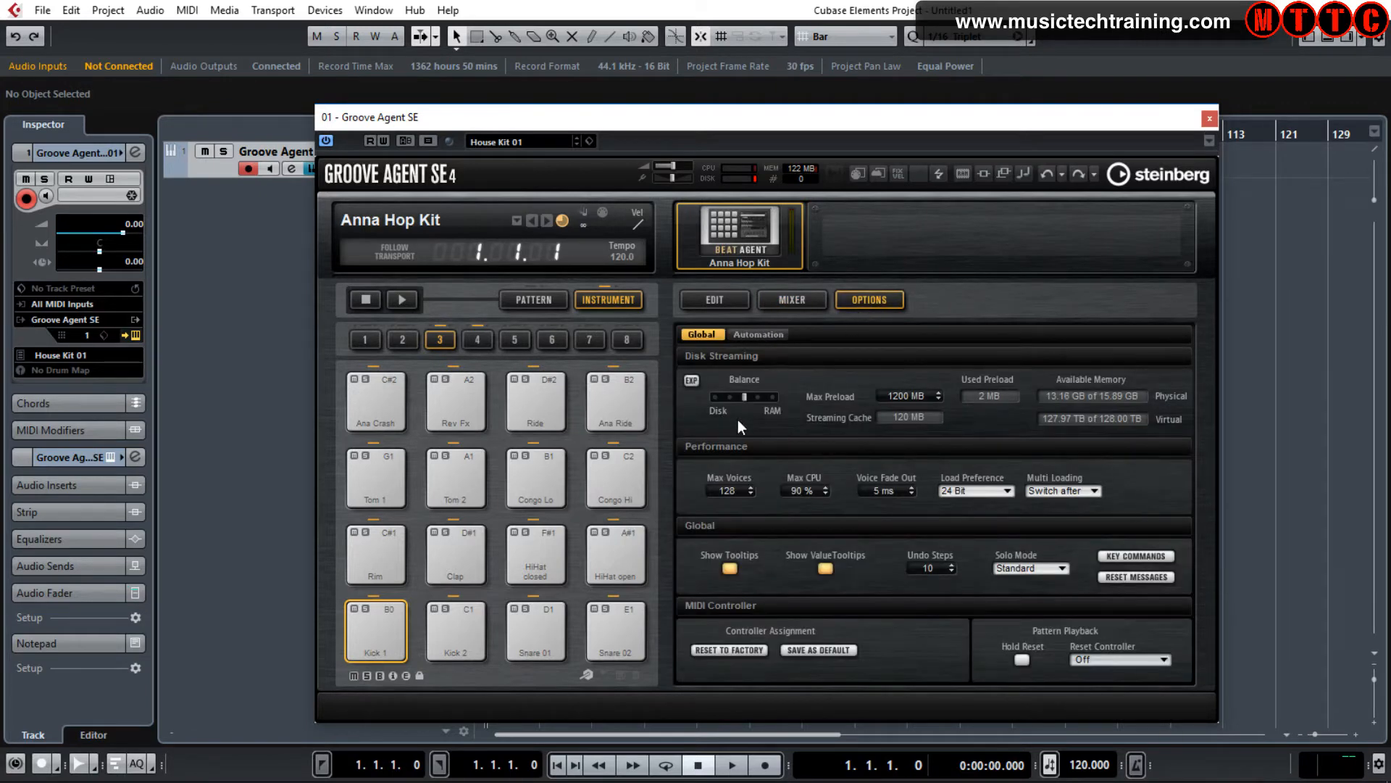
pyautogui.moveTo(770, 535)
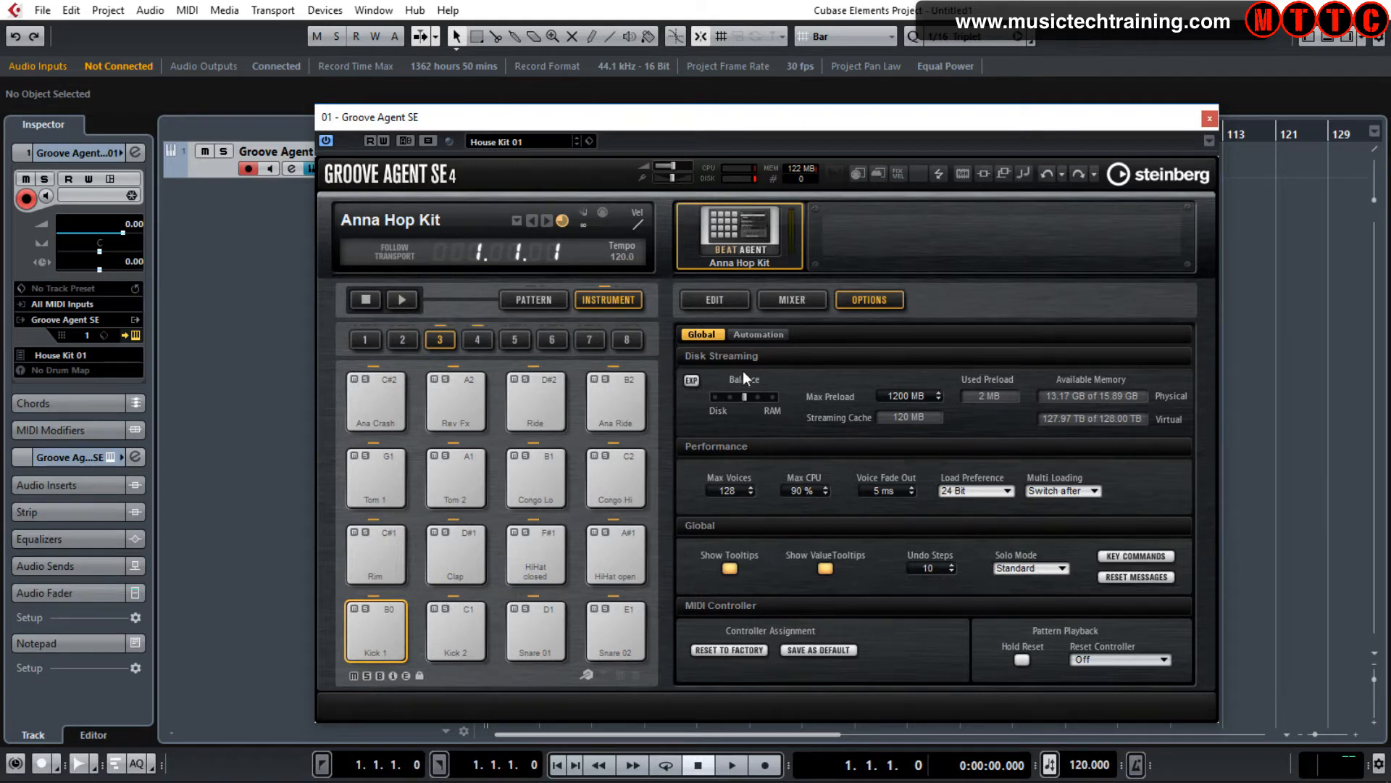
# Step: View the Rim pad's pitch settings on the EDIT page, tuned +6 semitones
pyautogui.click(713, 300)
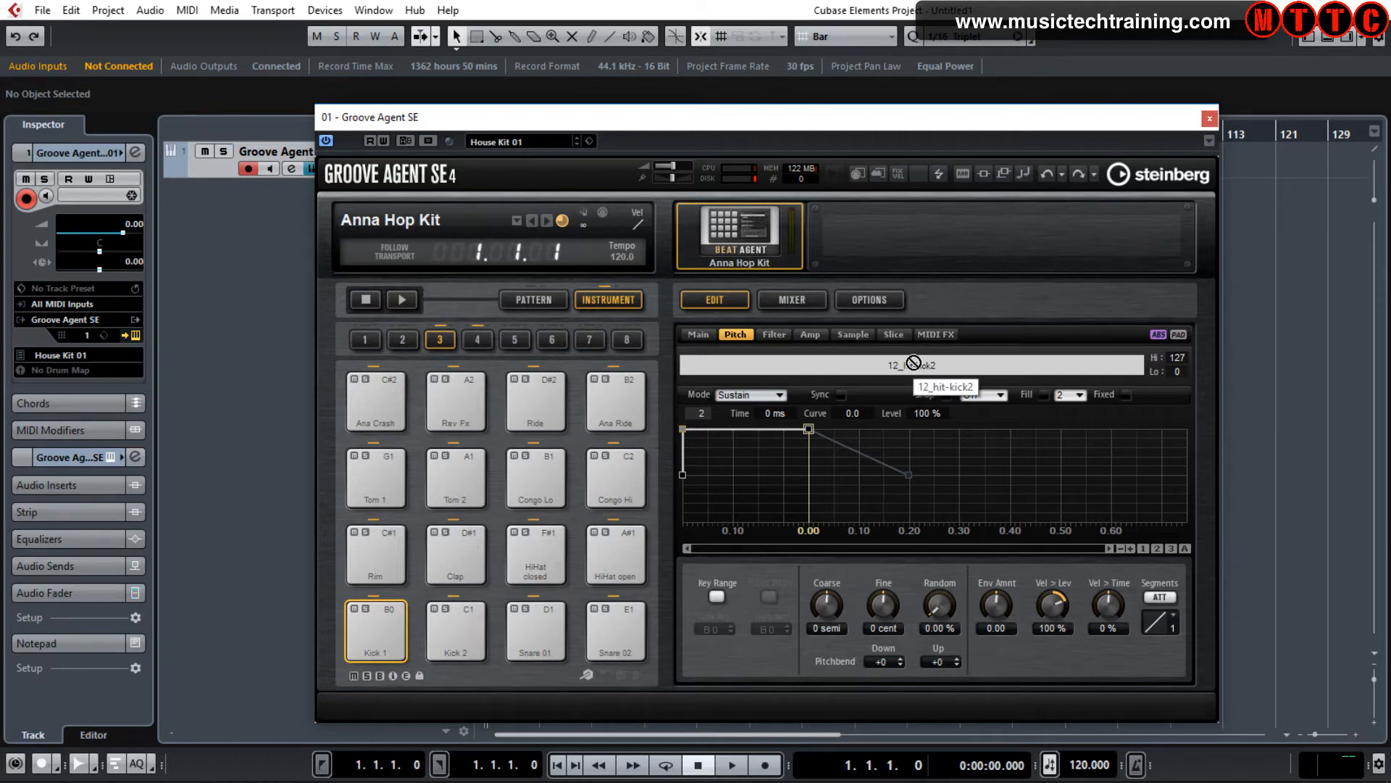
pyautogui.click(374, 553)
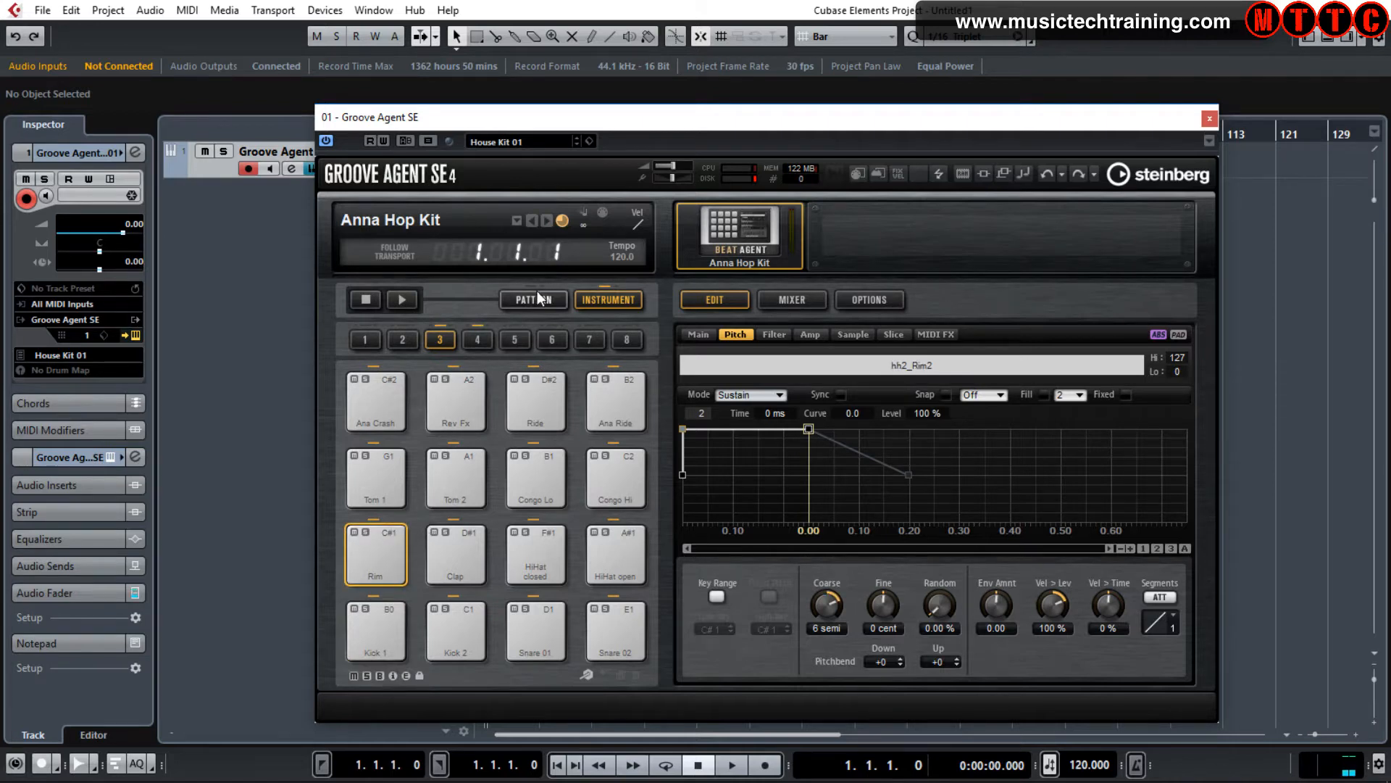
# Step: In pattern mode, load Dance Kit 01 Groove 01 from Beat Agent SE onto the Intro pad
pyautogui.click(533, 300)
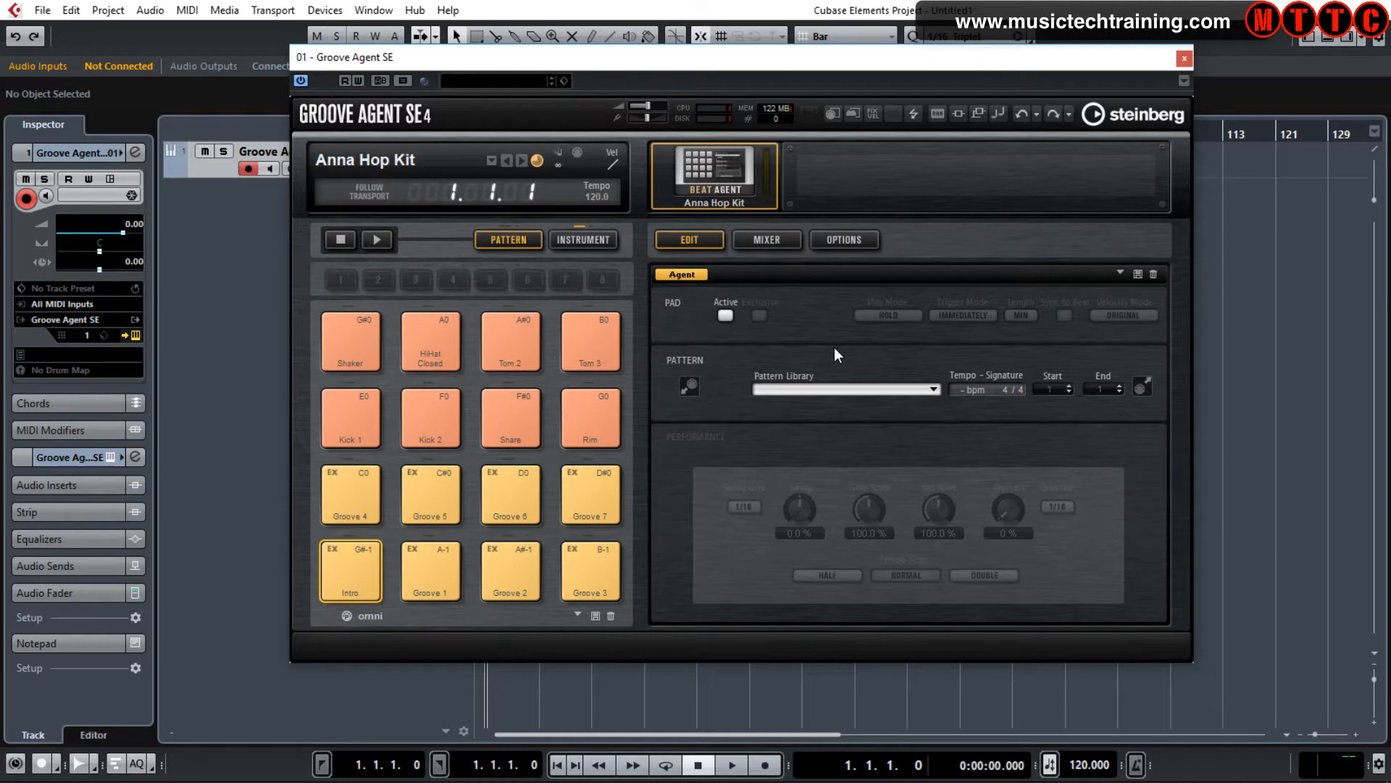
pyautogui.moveTo(821, 392)
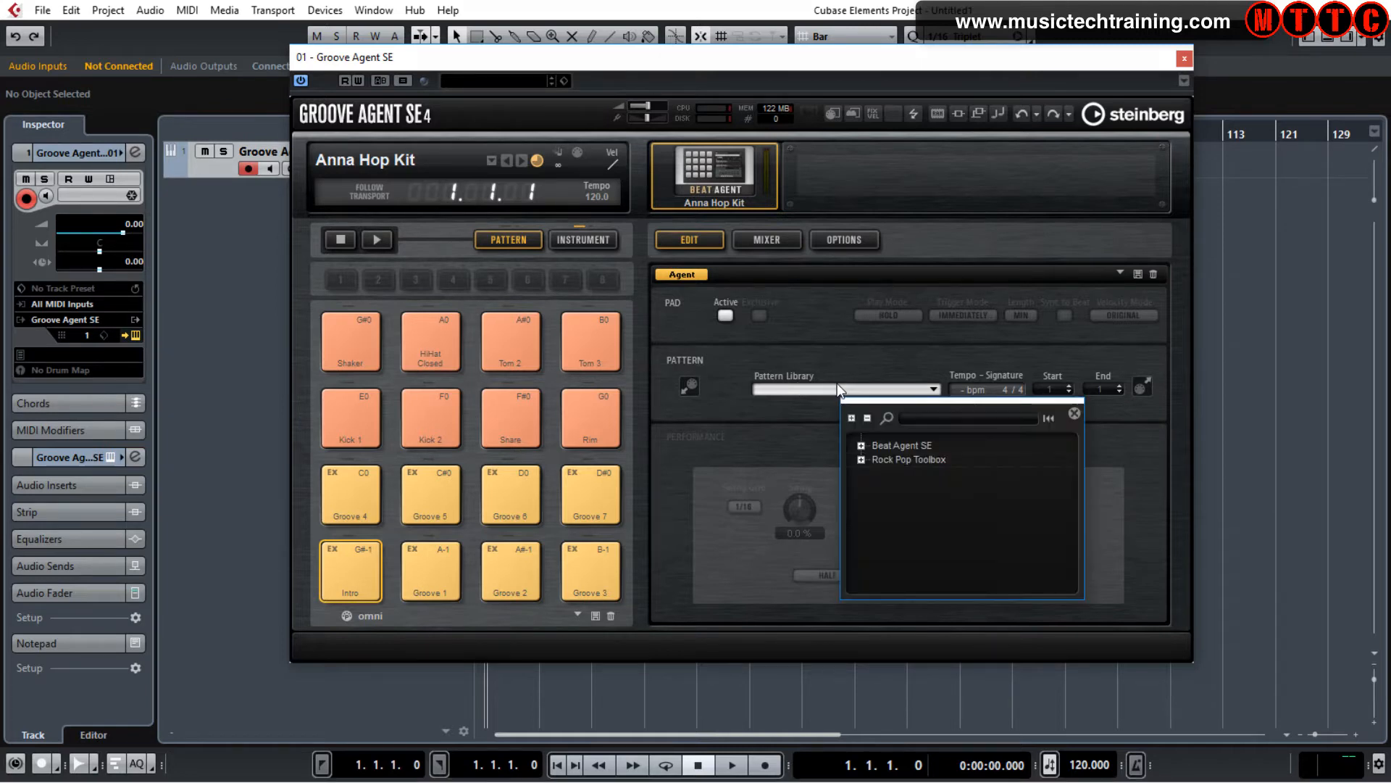
pyautogui.click(859, 445)
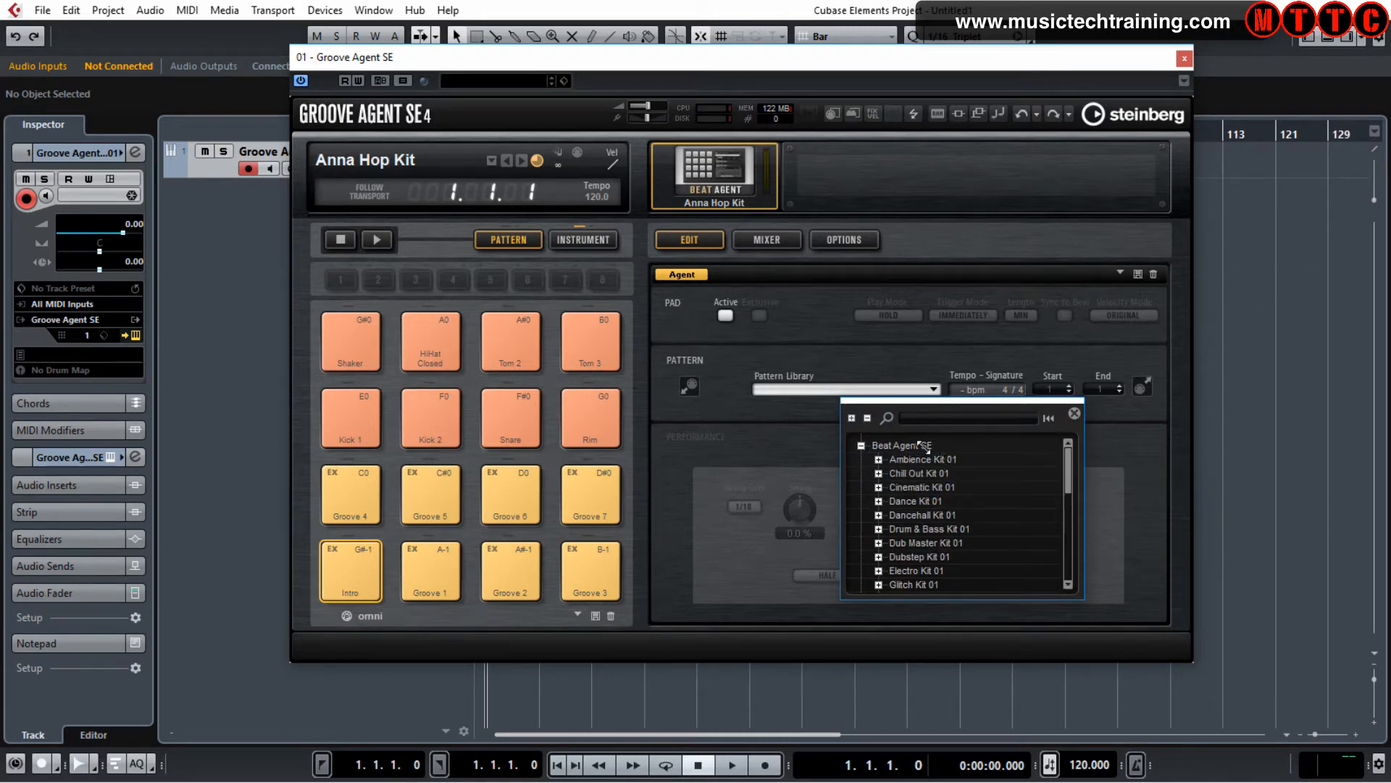
pyautogui.moveTo(870, 497)
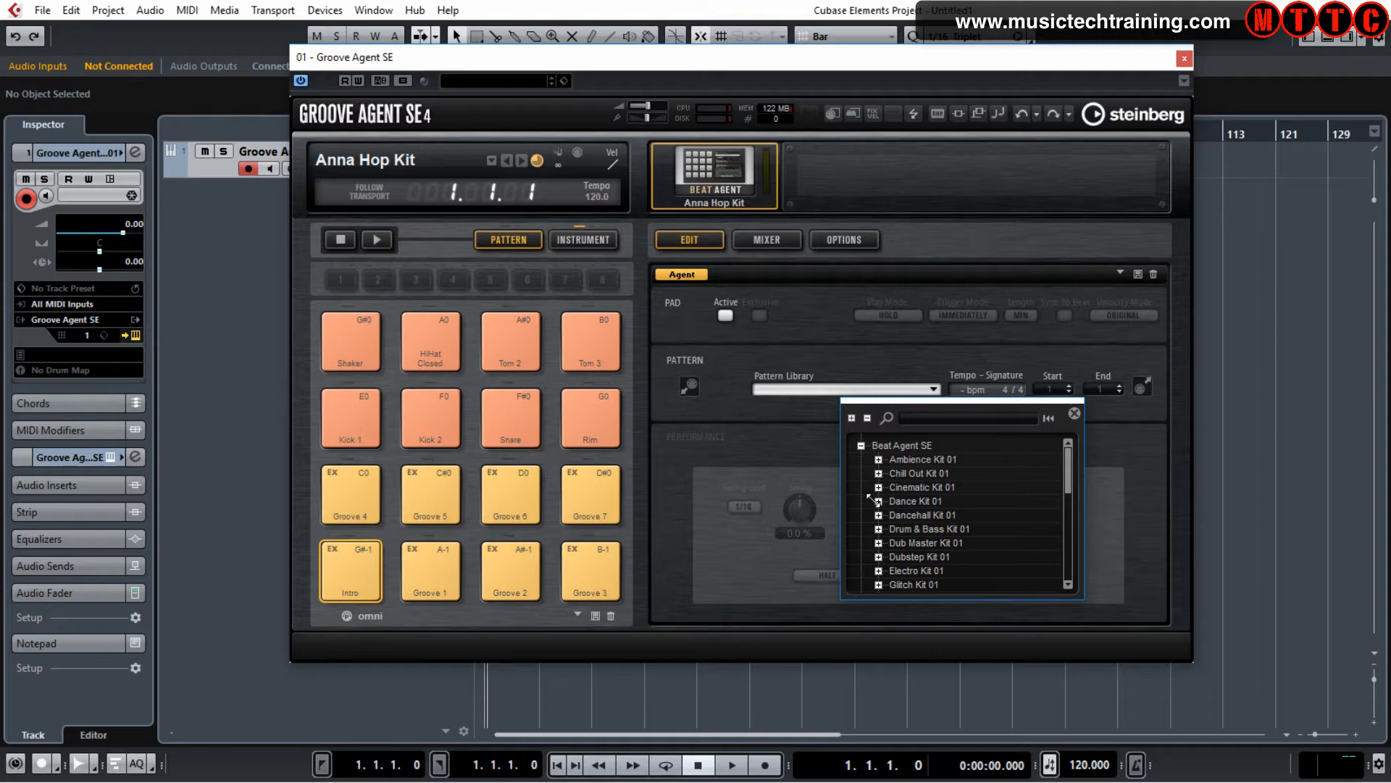
pyautogui.click(877, 501)
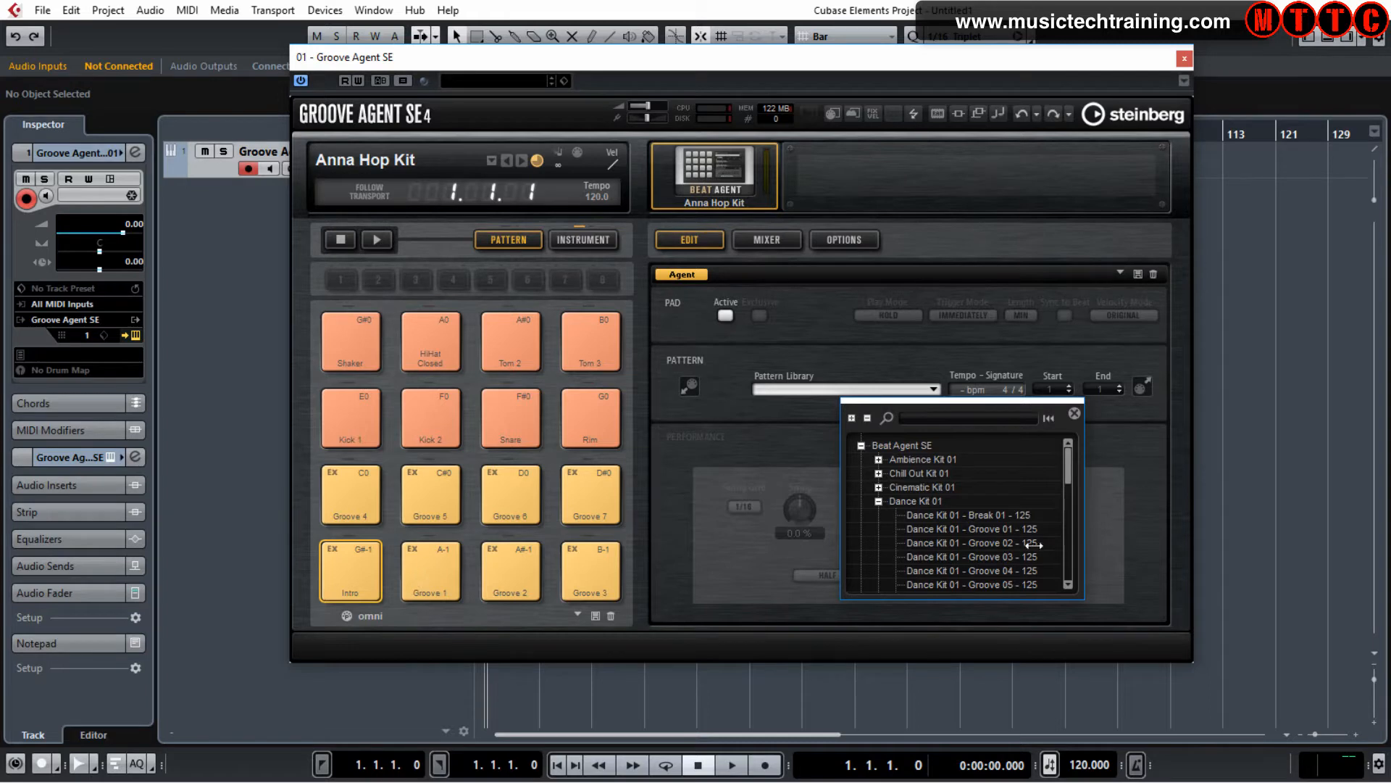
pyautogui.click(967, 529)
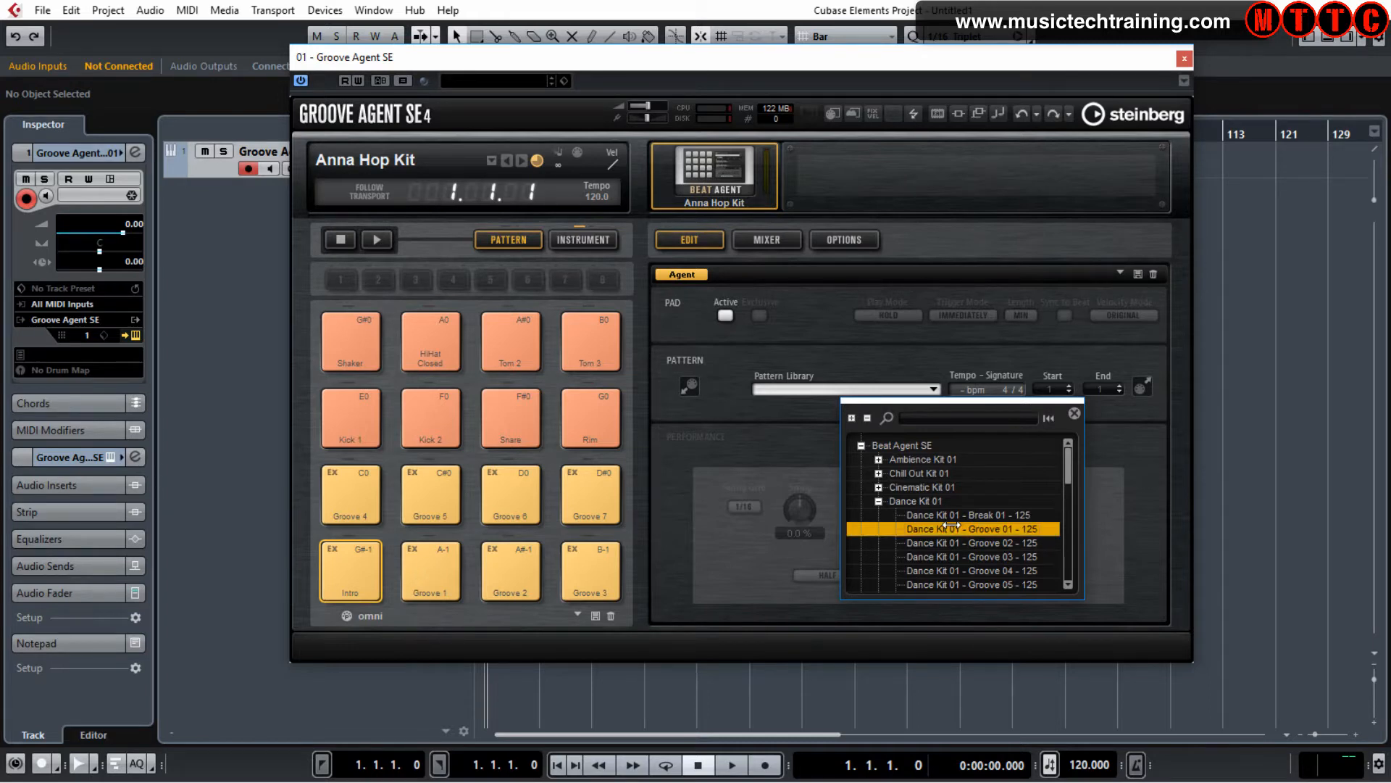
pyautogui.doubleClick(969, 528)
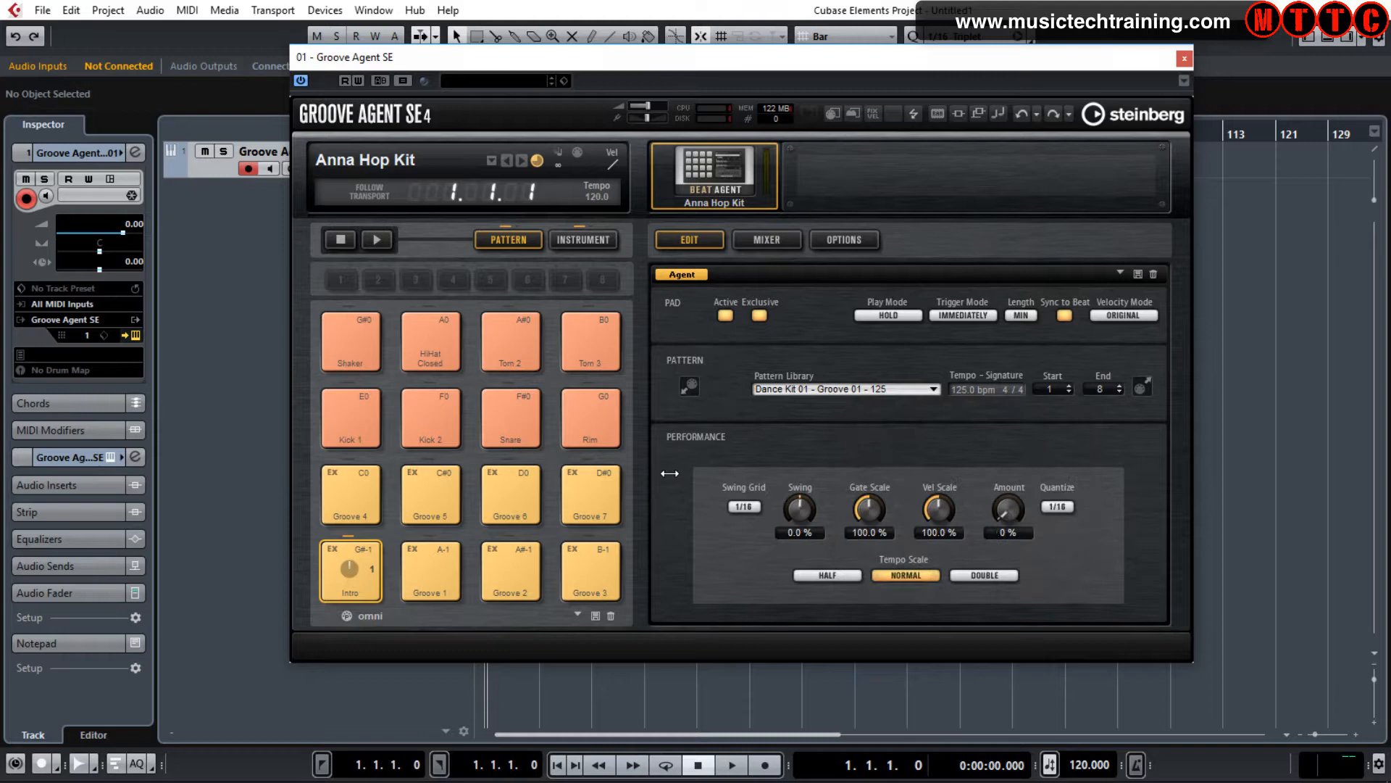
# Step: Load Dance Kit 01 Groove 03 onto the Groove 1 pad
pyautogui.click(430, 570)
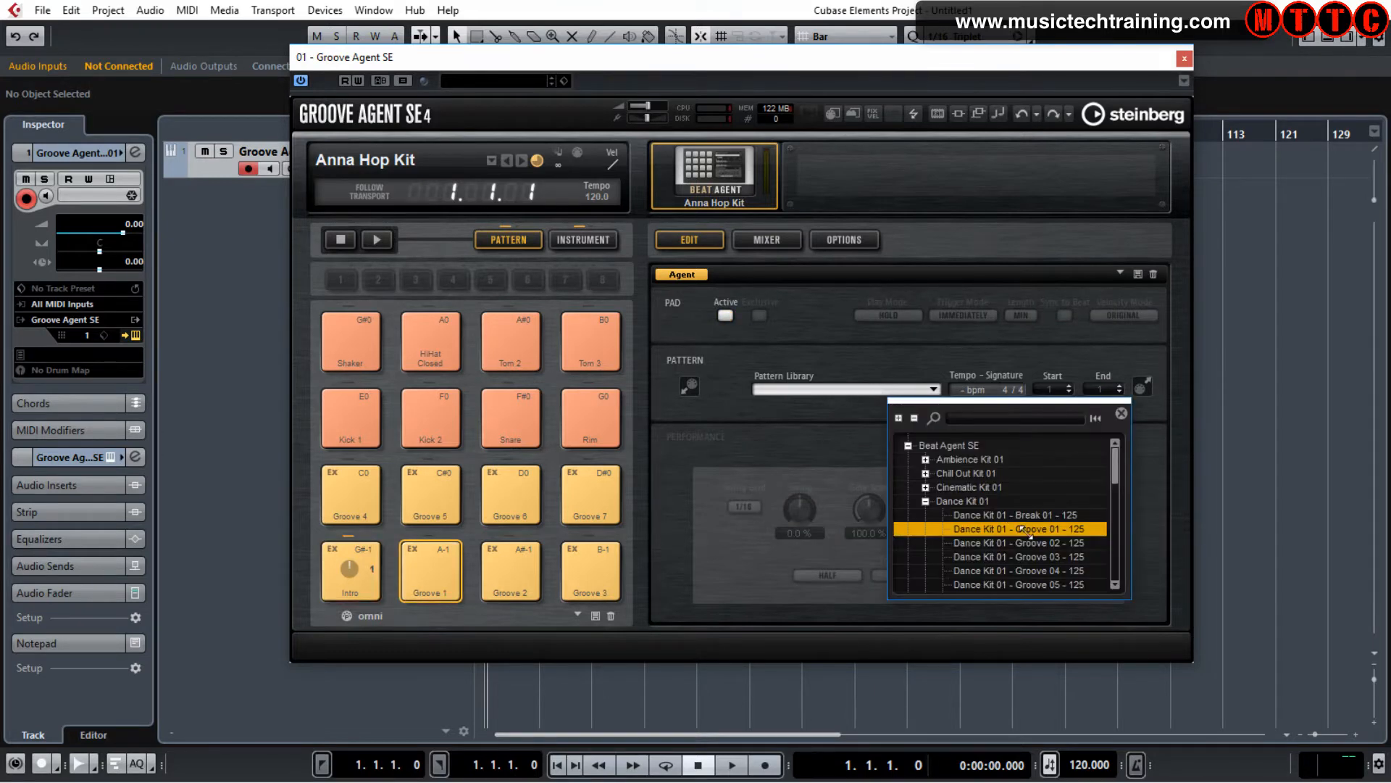
pyautogui.scroll(-3)
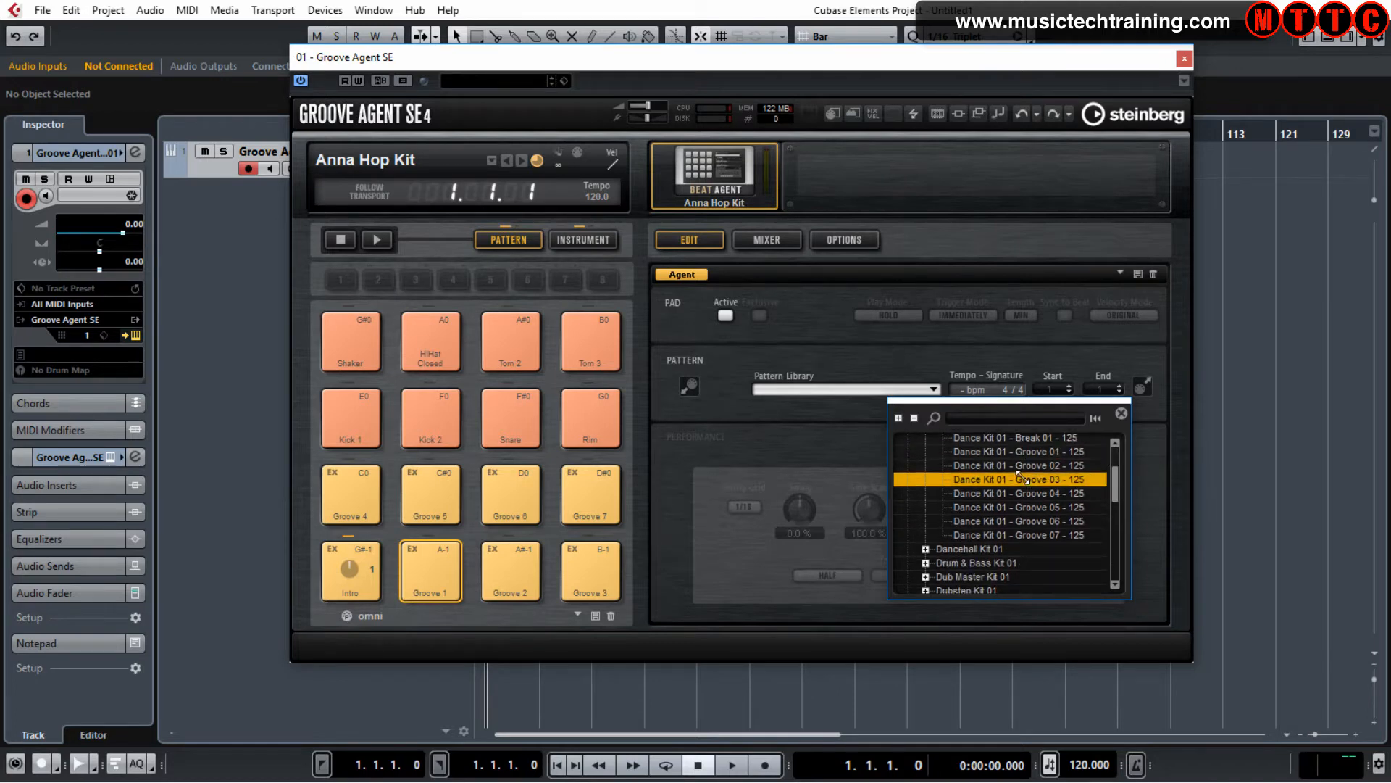
pyautogui.click(1018, 479)
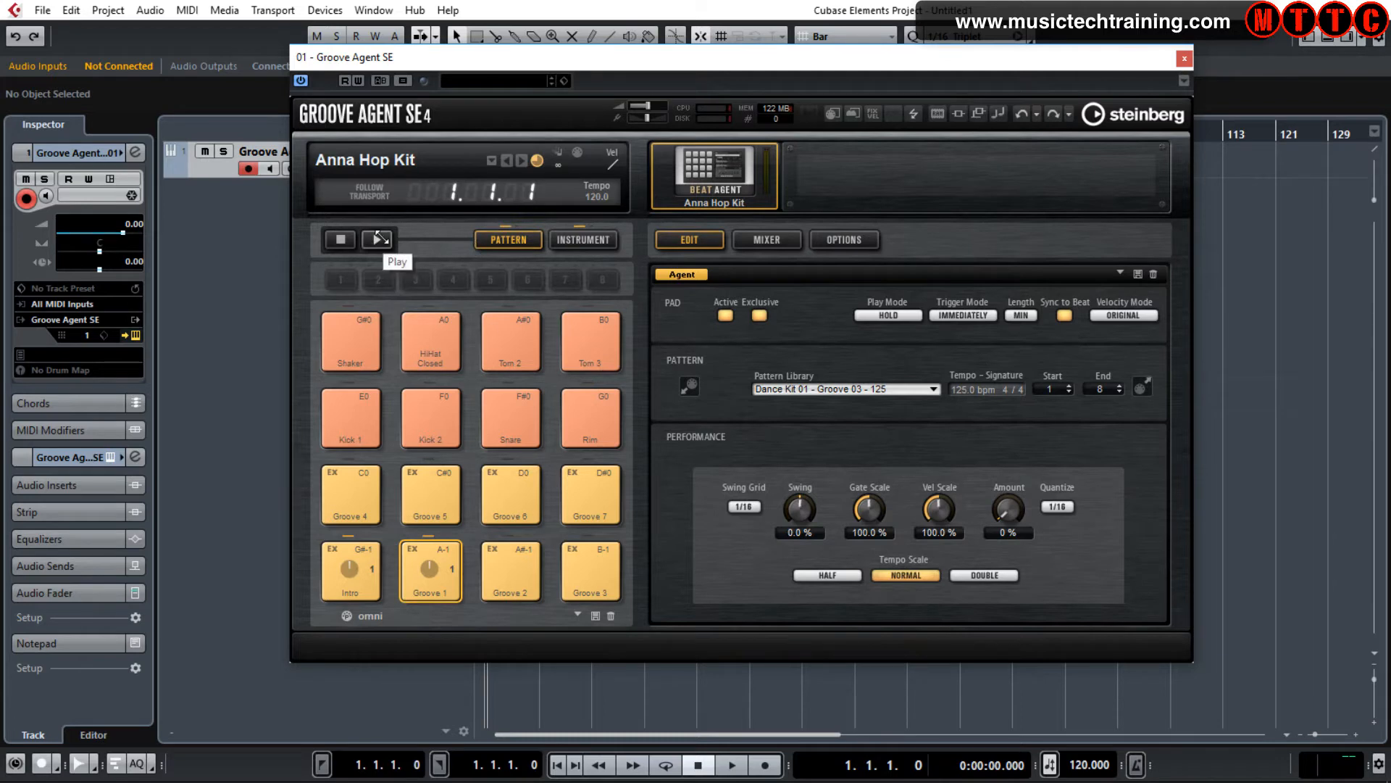
# Step: Preview the Intro and Groove 2 pad patterns with Groove Agent's play and stop controls
pyautogui.click(378, 240)
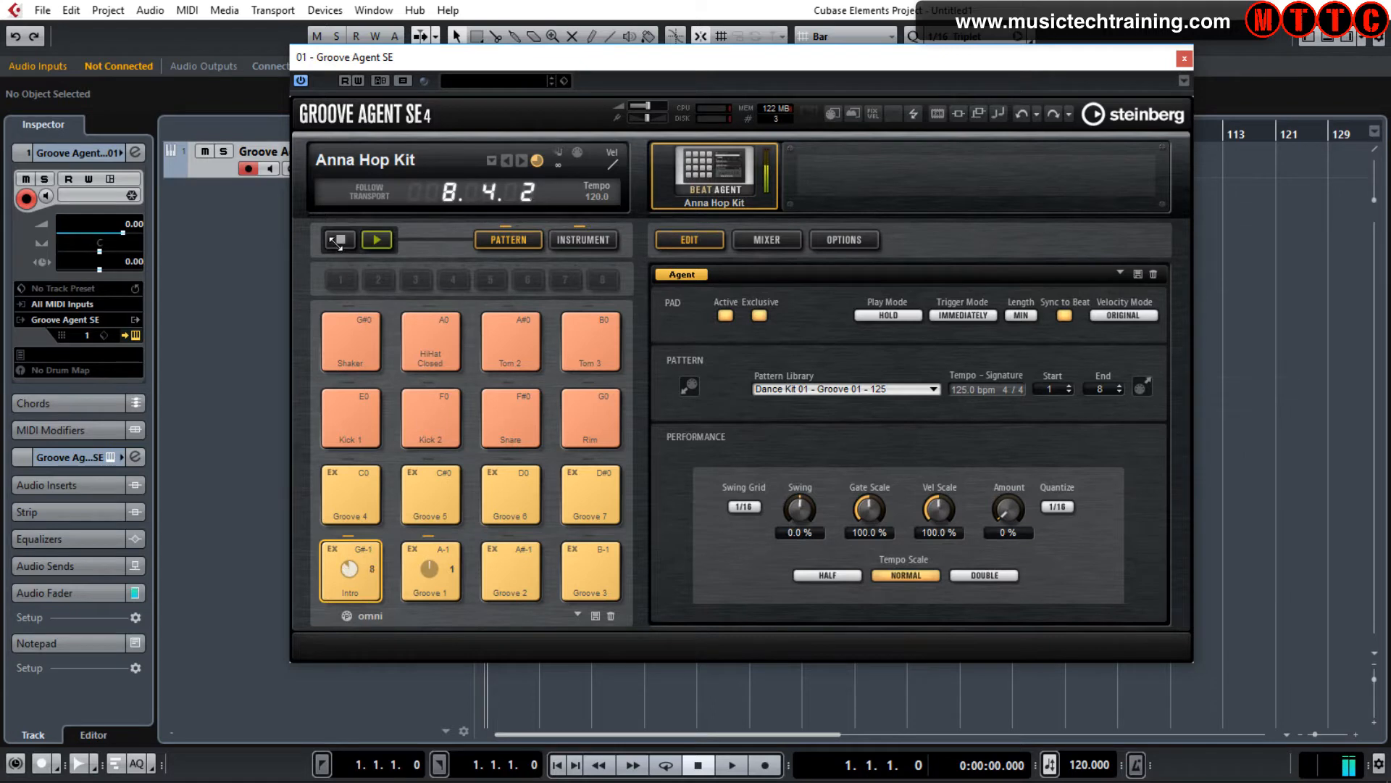
pyautogui.click(377, 240)
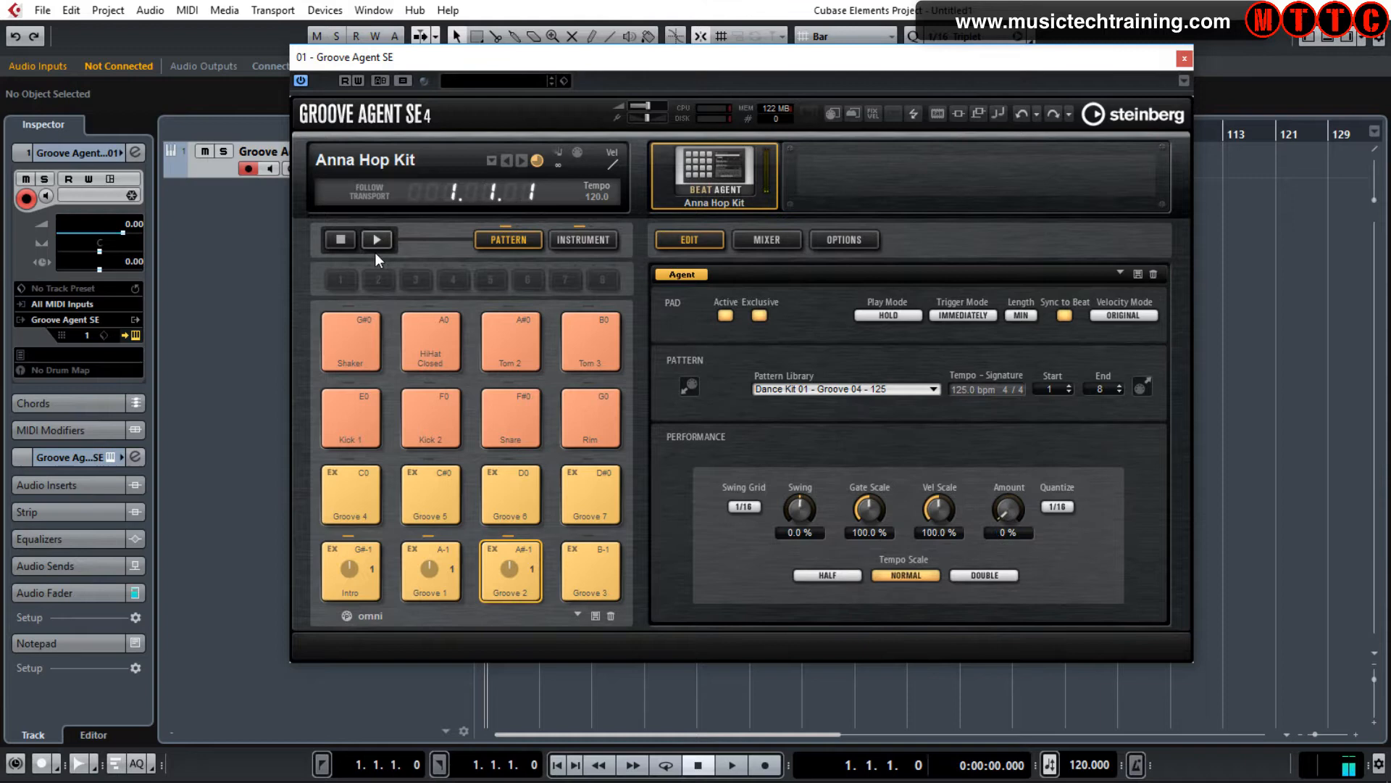
pyautogui.click(376, 240)
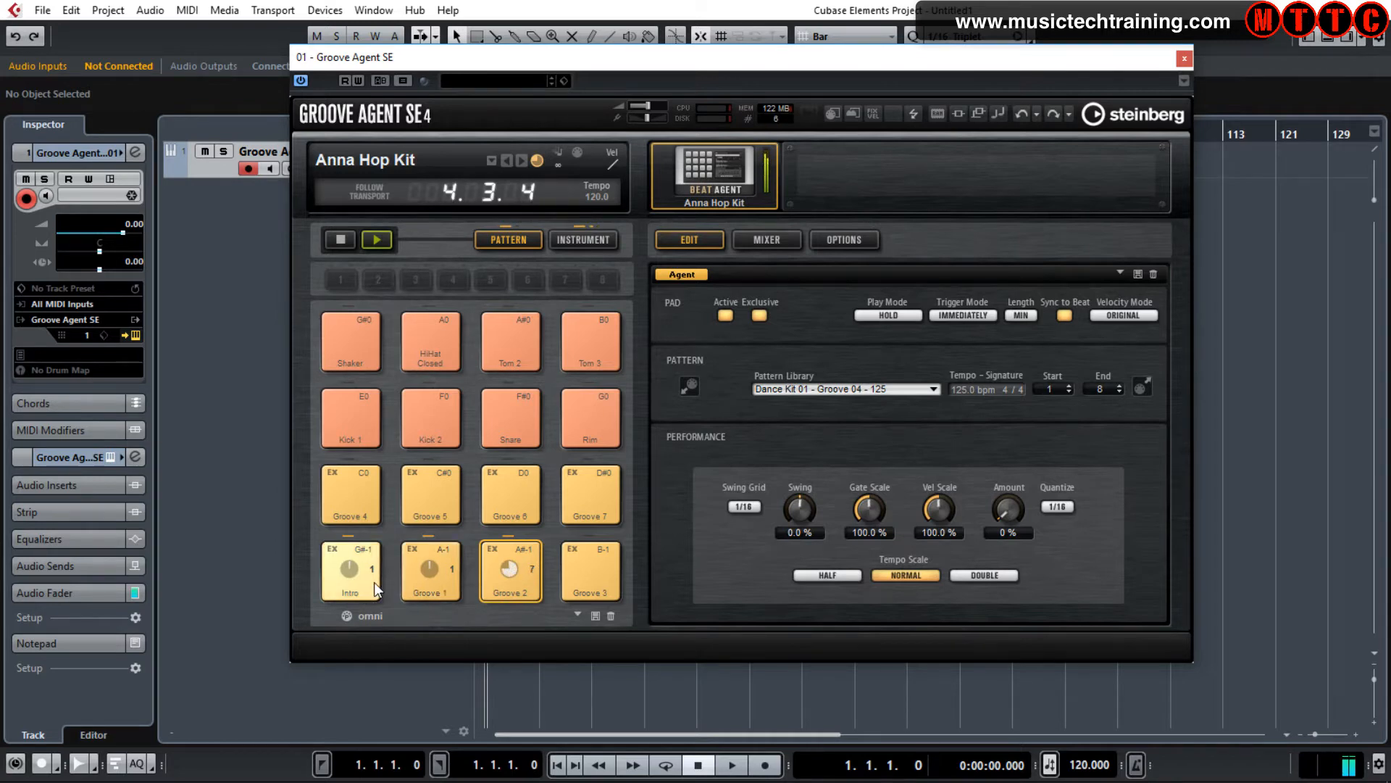
pyautogui.click(349, 571)
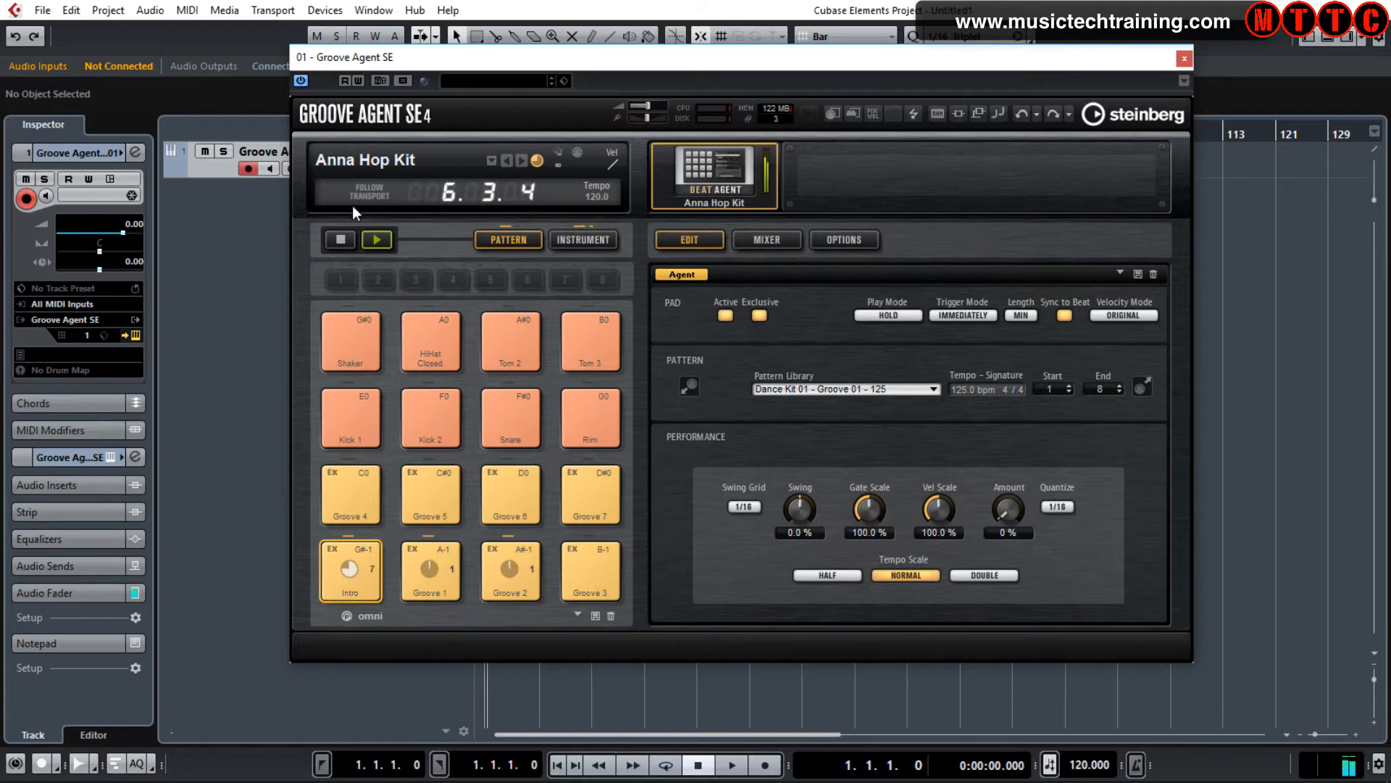
pyautogui.click(510, 572)
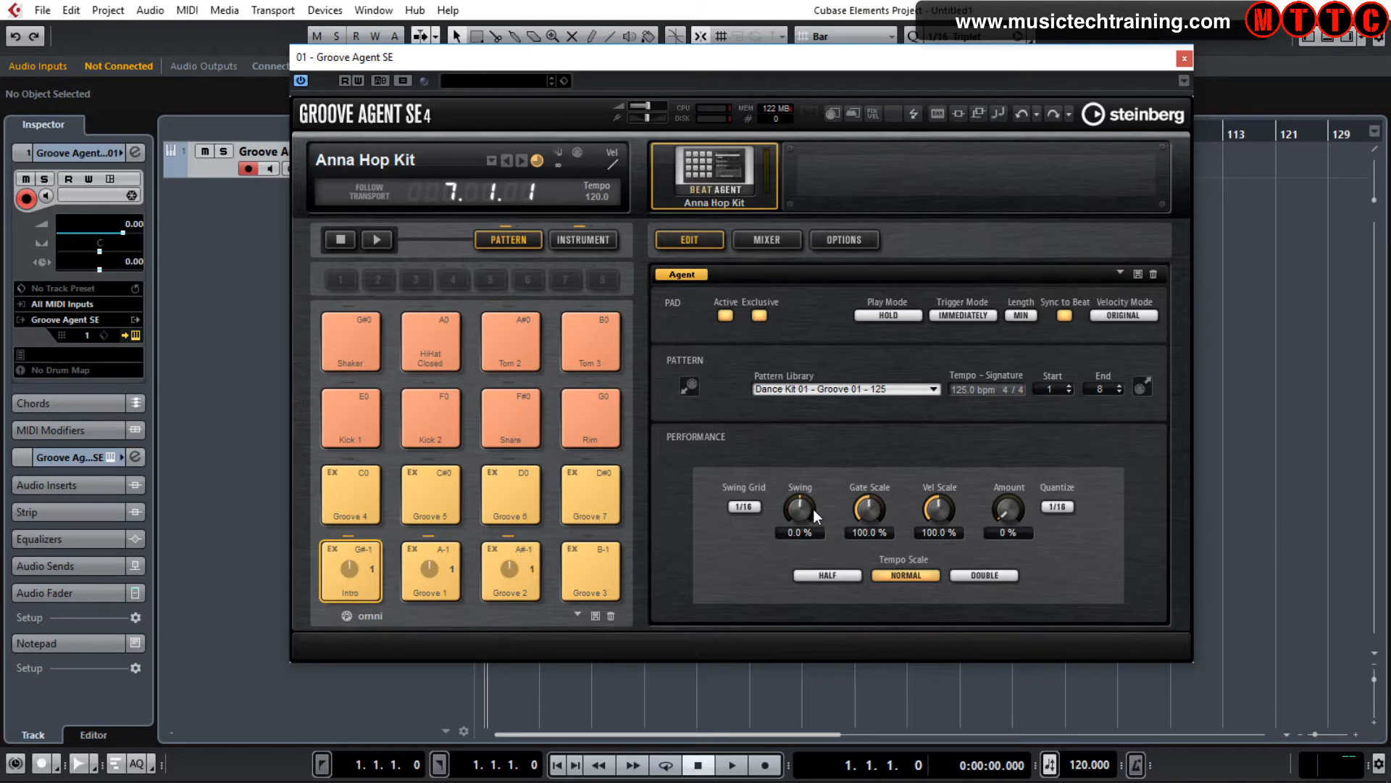
pyautogui.moveTo(832, 586)
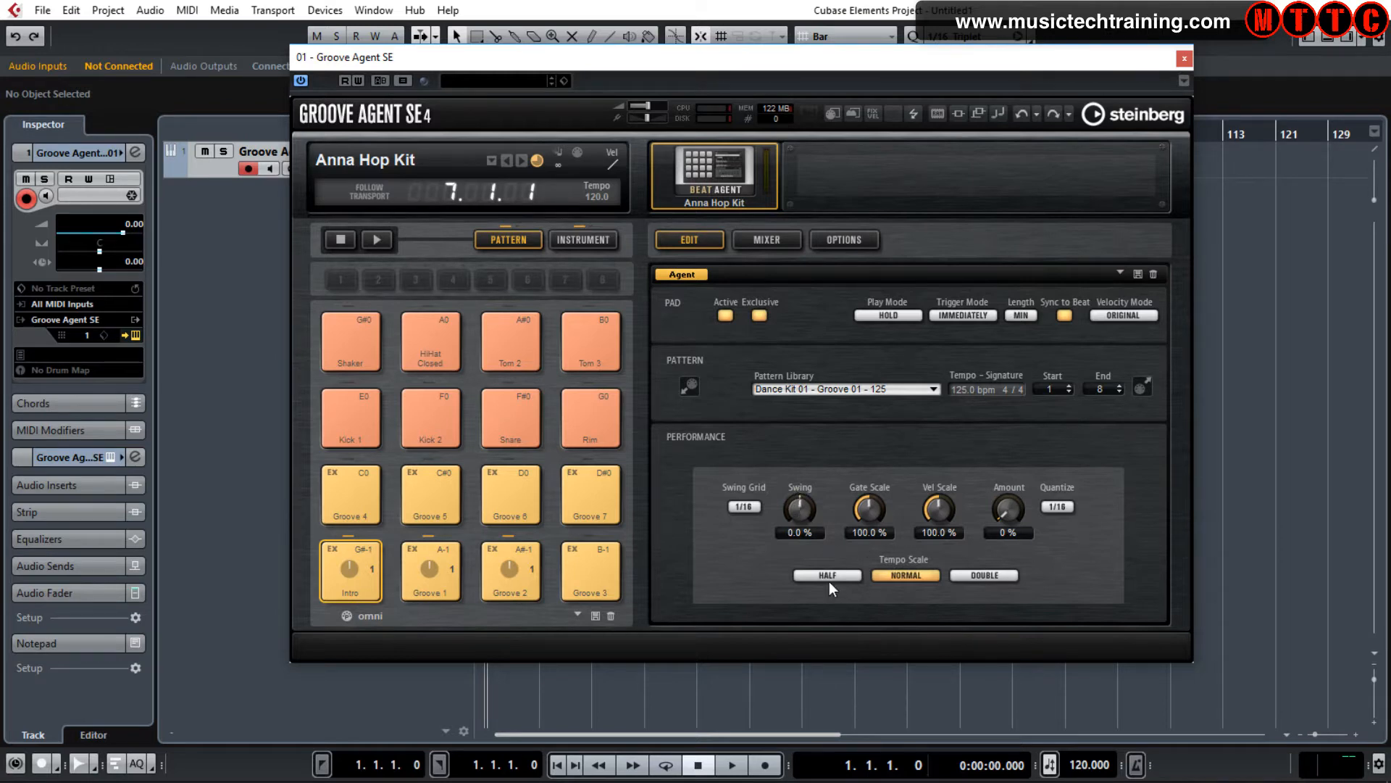
pyautogui.moveTo(782, 551)
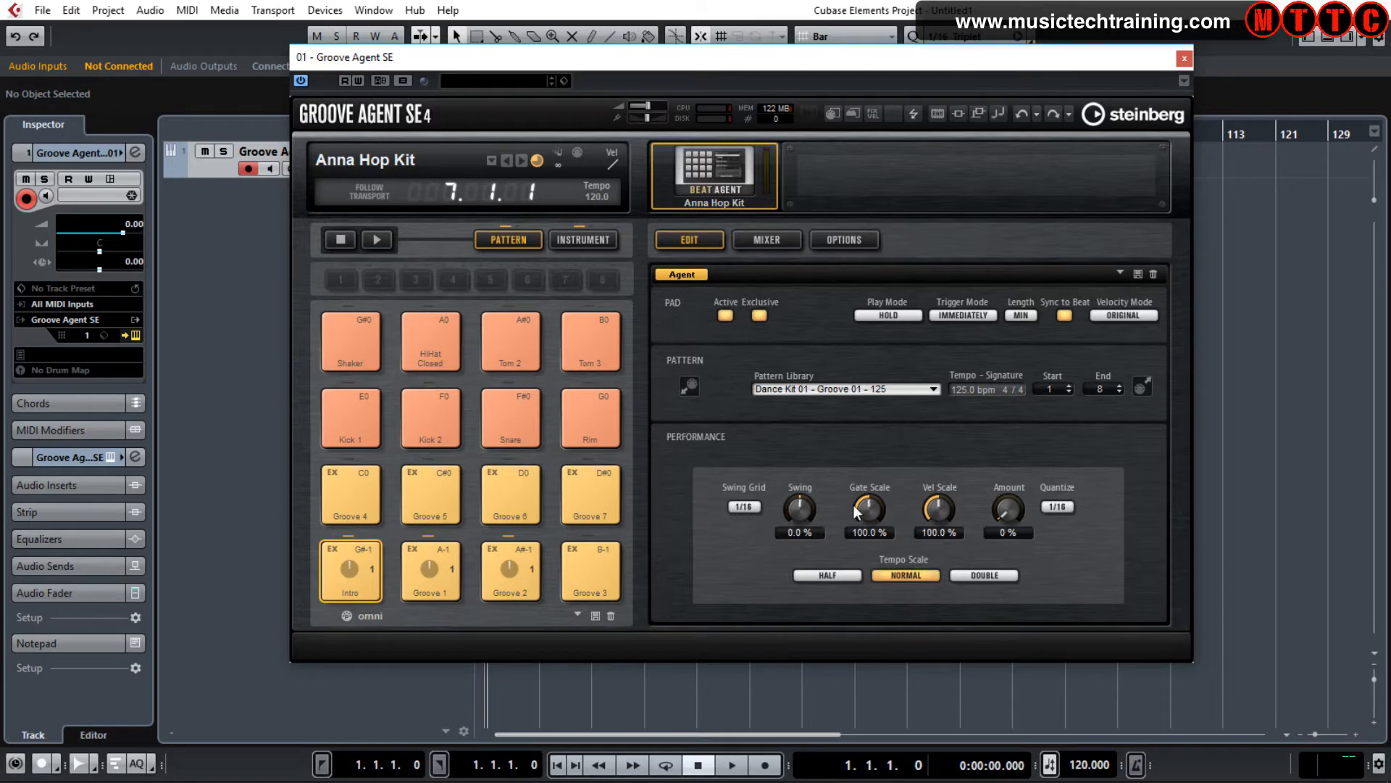
pyautogui.moveTo(919, 506)
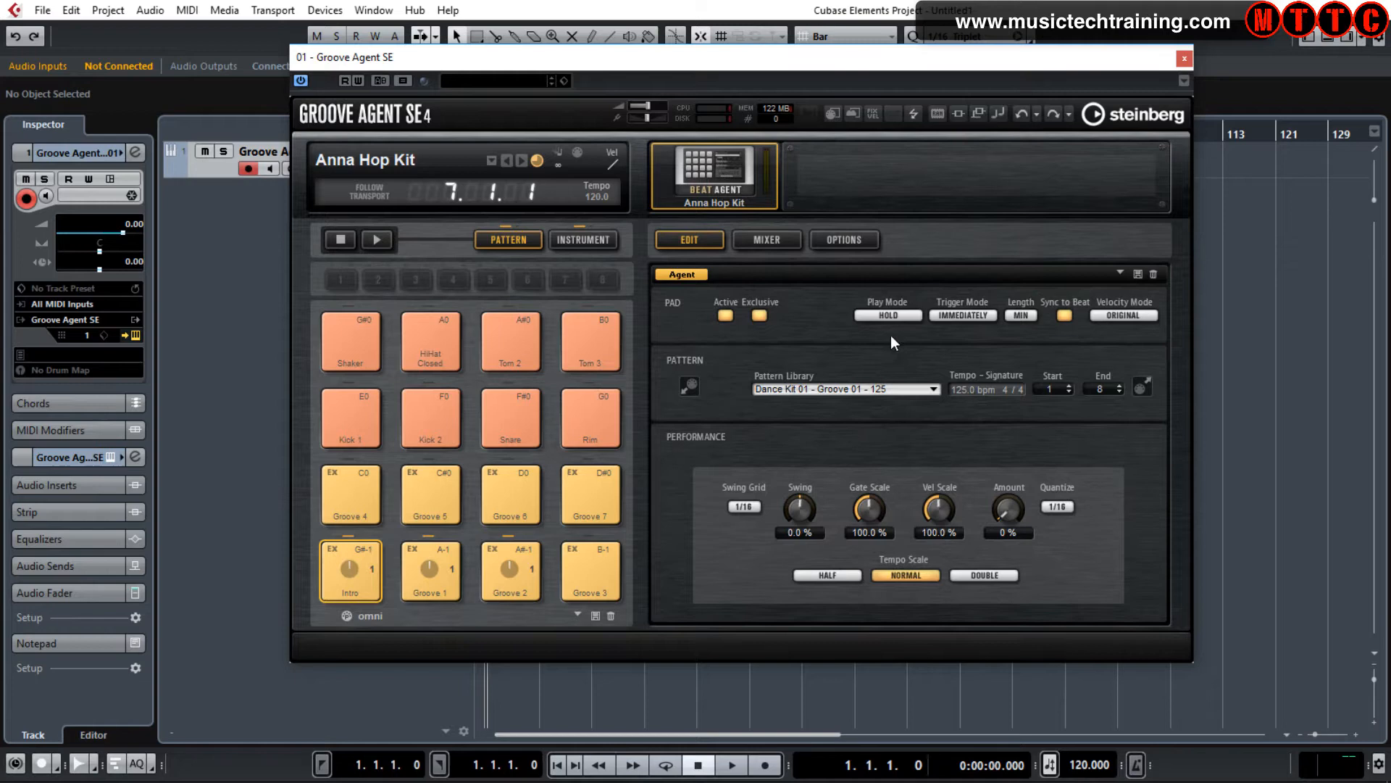
# Step: Place the Intro pattern as a part at bar 1 of the track and play it
pyautogui.moveTo(346, 56); pyautogui.dragTo(817, 15)
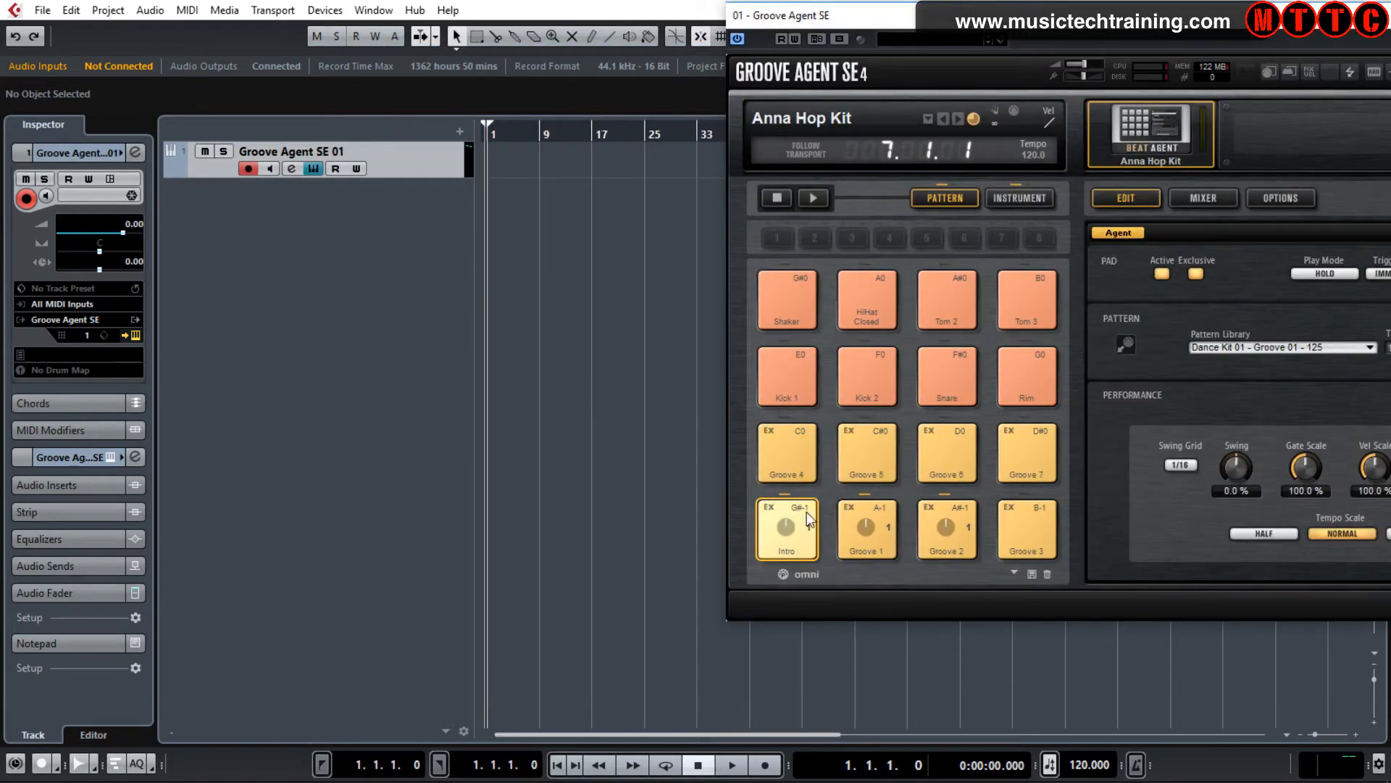
pyautogui.click(785, 526)
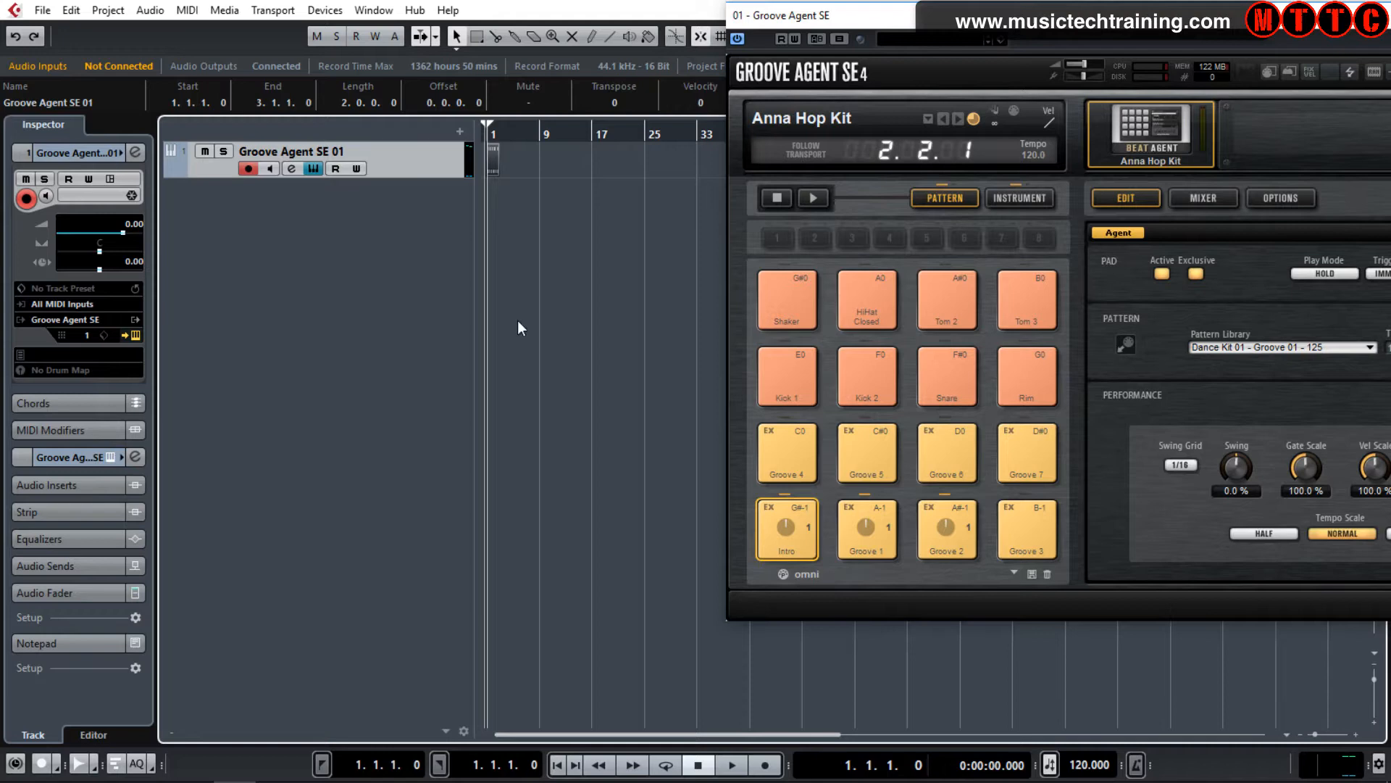
pyautogui.moveTo(593, 432)
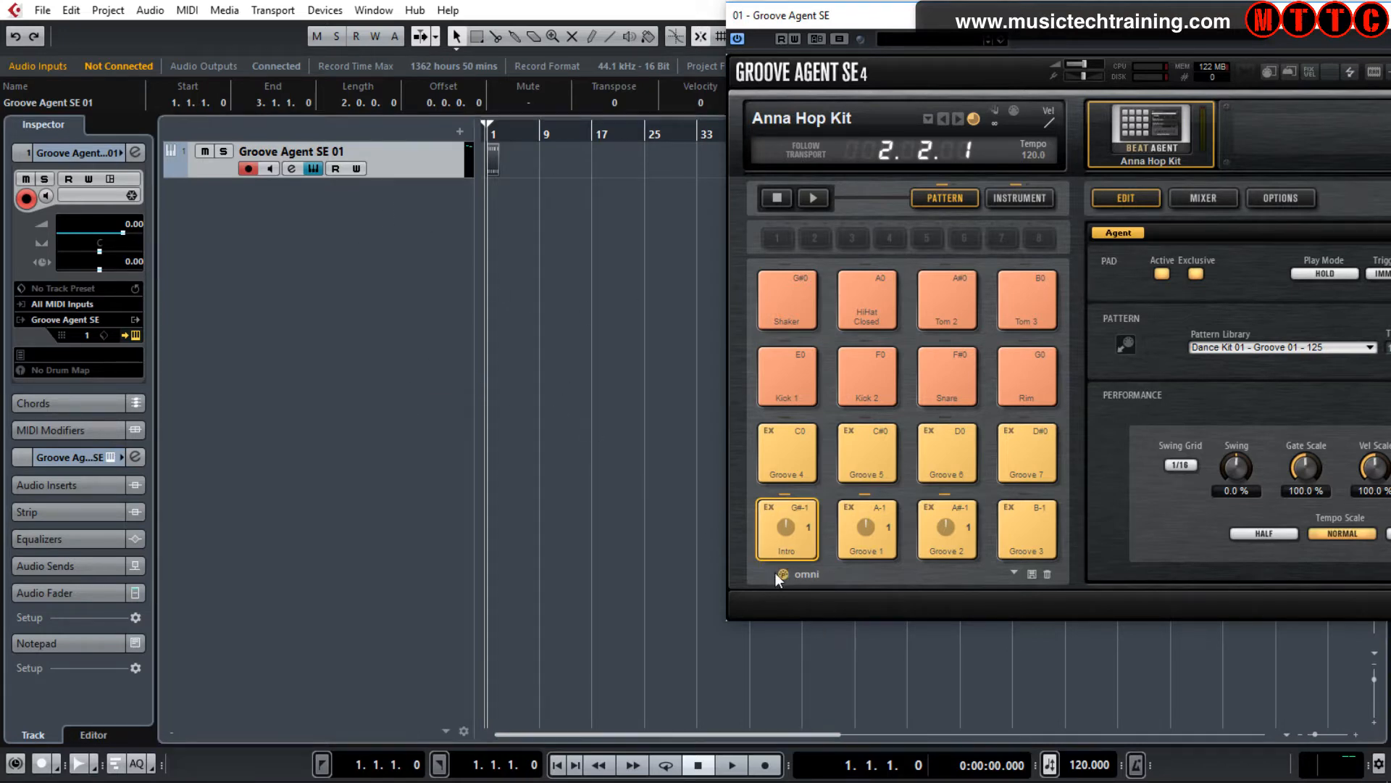
pyautogui.click(731, 764)
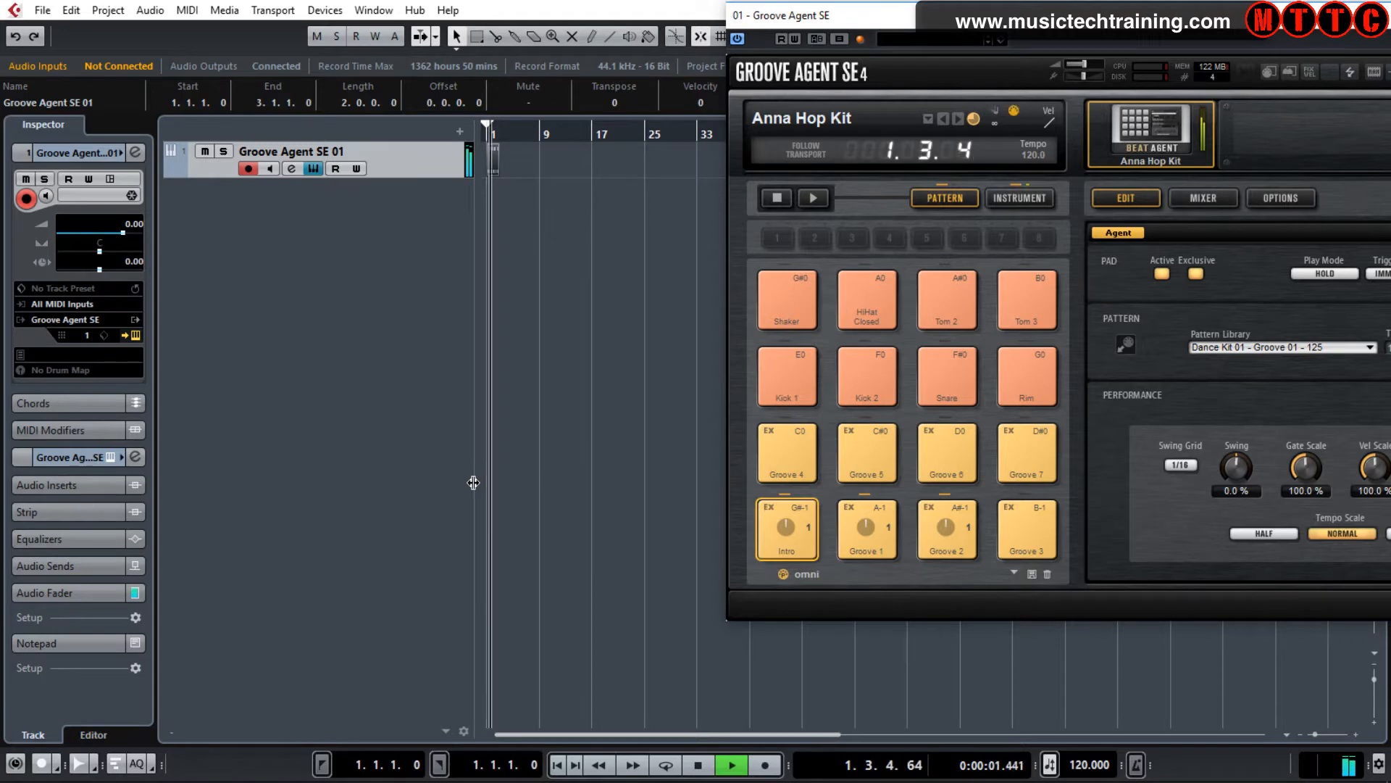
pyautogui.click(732, 765)
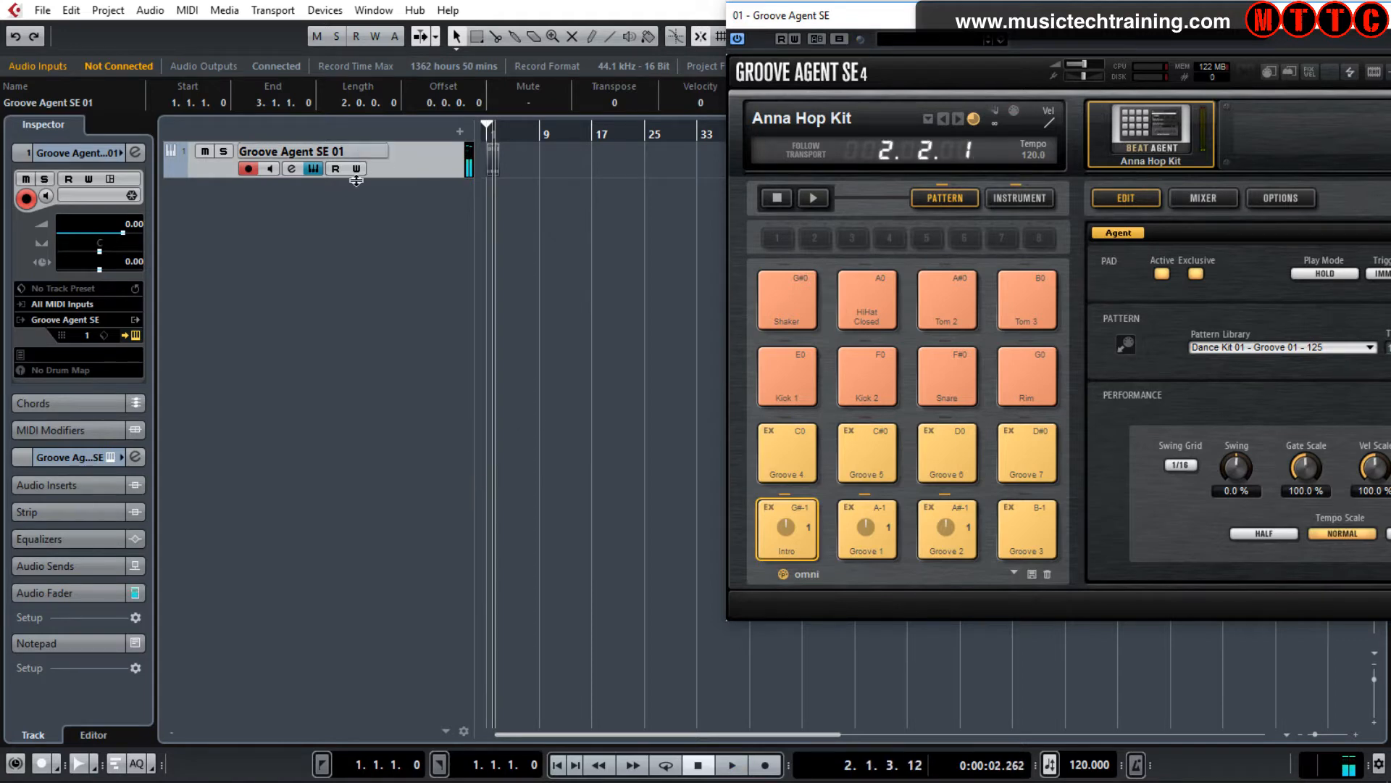
# Step: Swap the Intro and Groove 1 pad patterns so the part holds Groove 1's notes
pyautogui.click(786, 529)
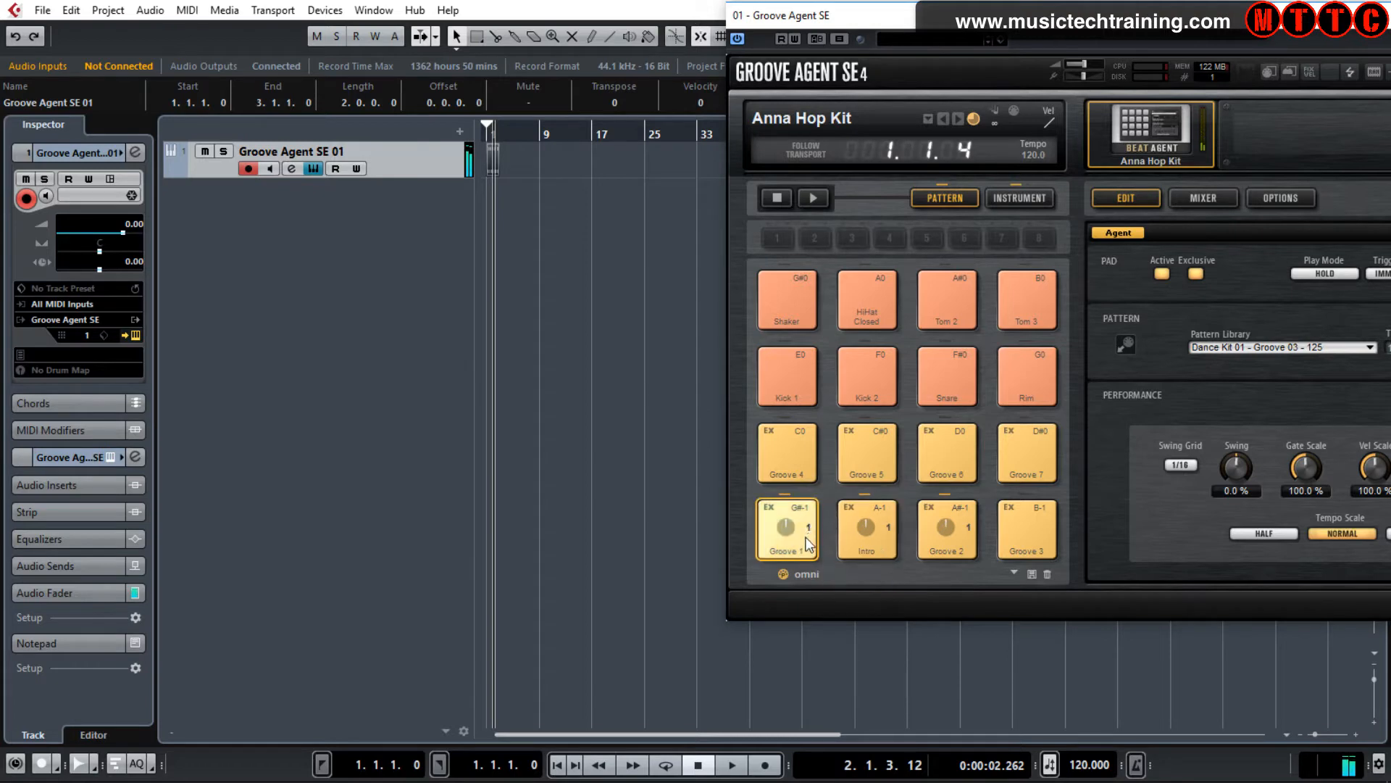
pyautogui.click(787, 530)
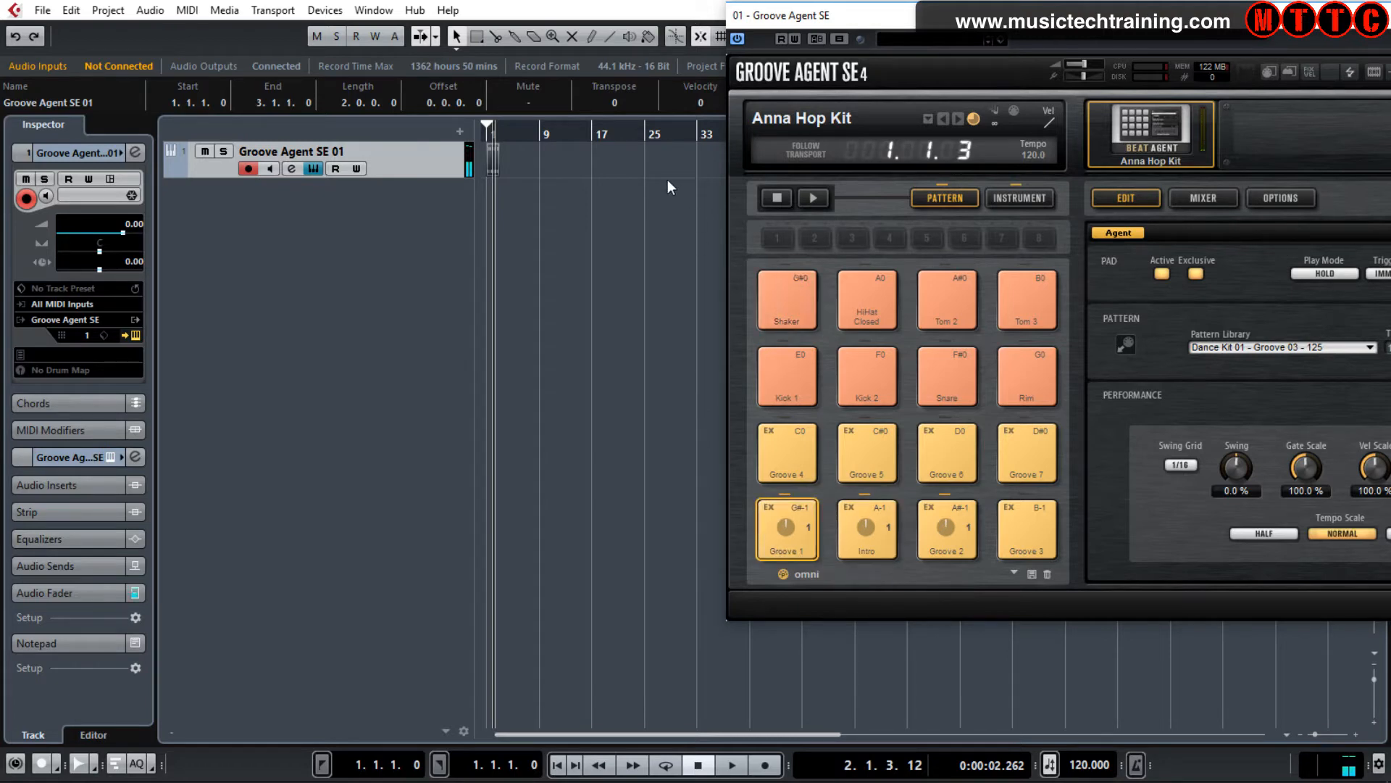
pyautogui.click(786, 530)
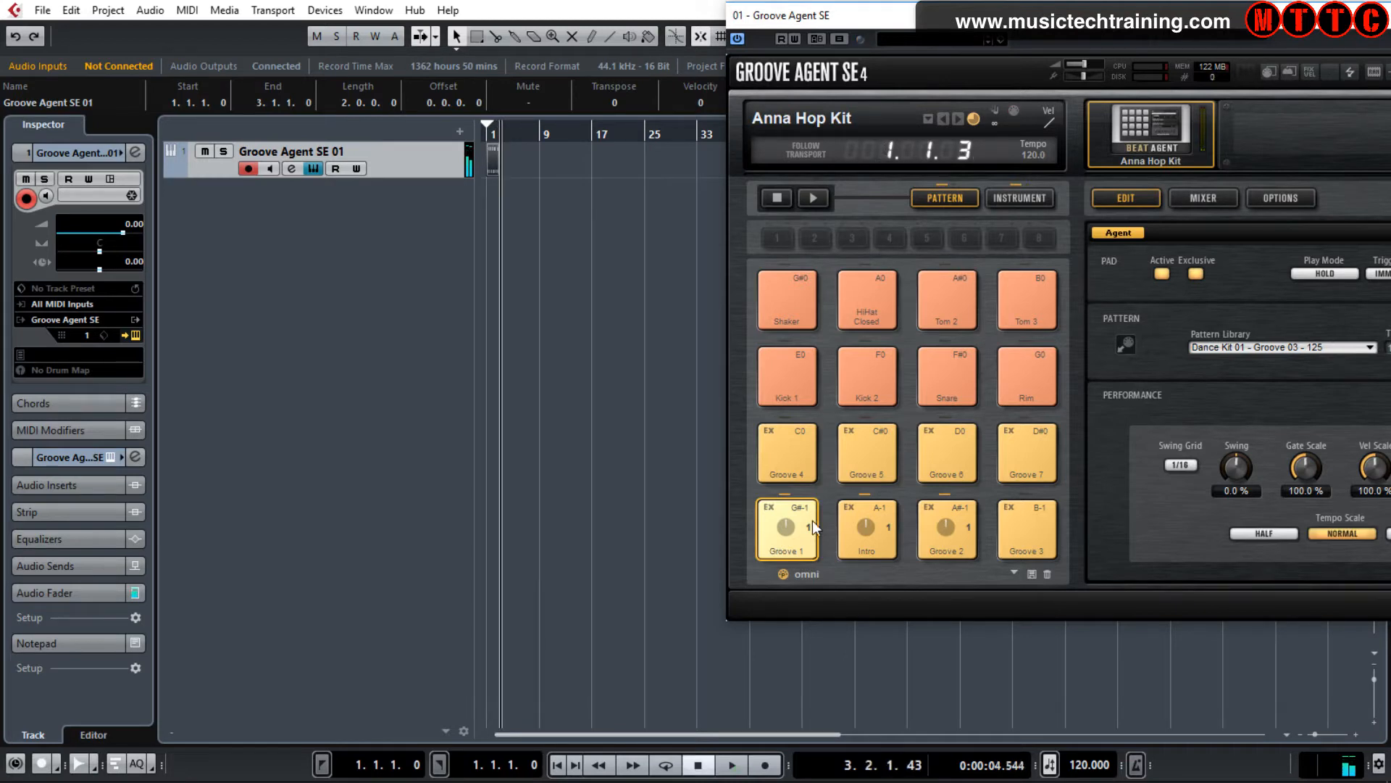
pyautogui.click(787, 529)
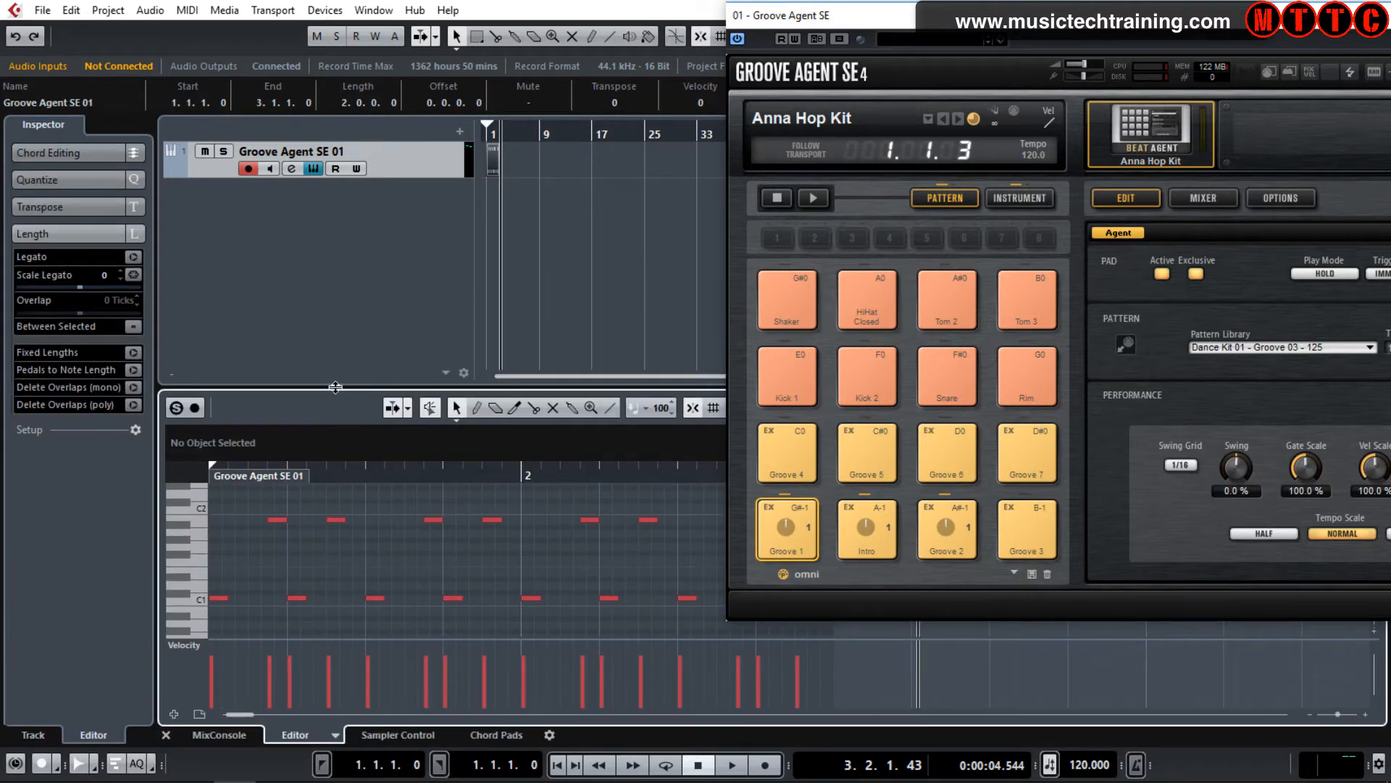
# Step: Return Groove Agent SE to instrument mode showing Kick 1's main sound settings
pyautogui.click(1018, 198)
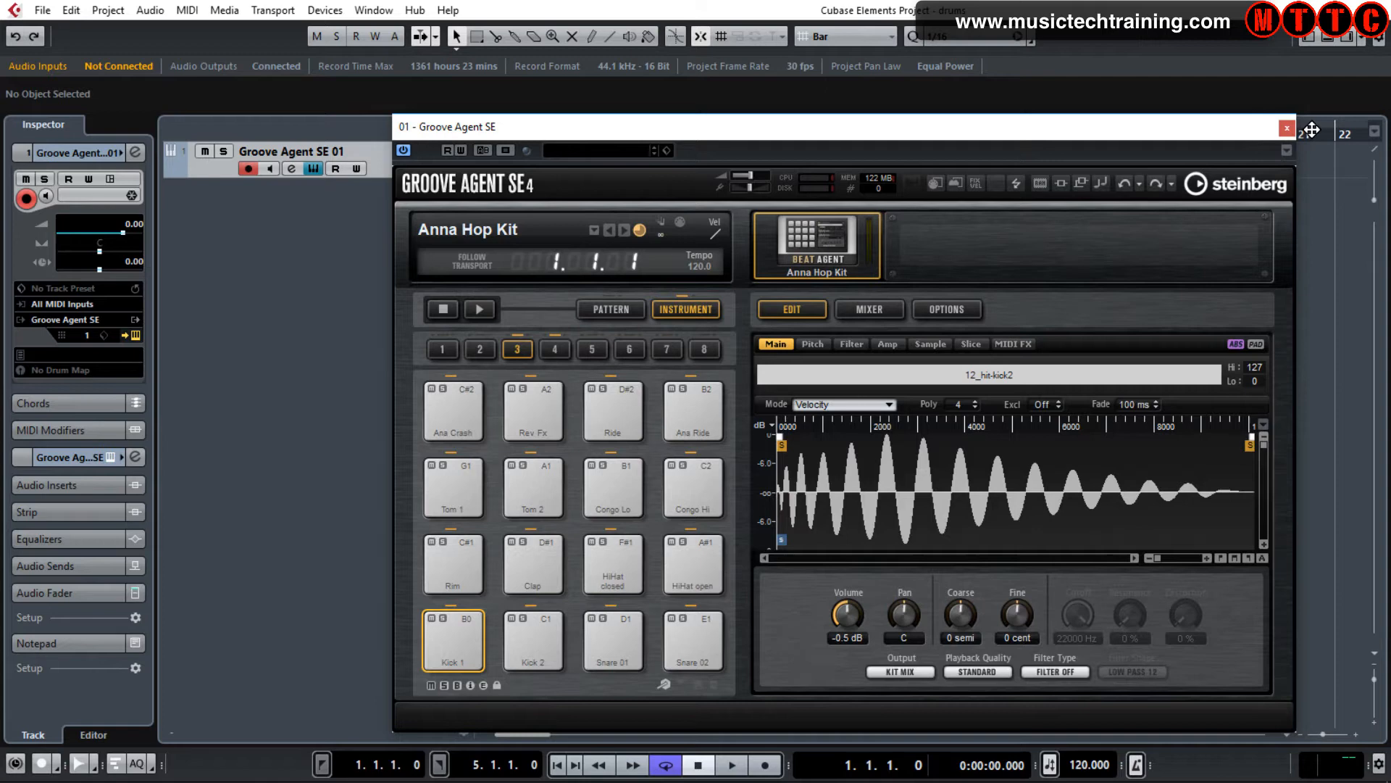
pyautogui.moveTo(1287, 129)
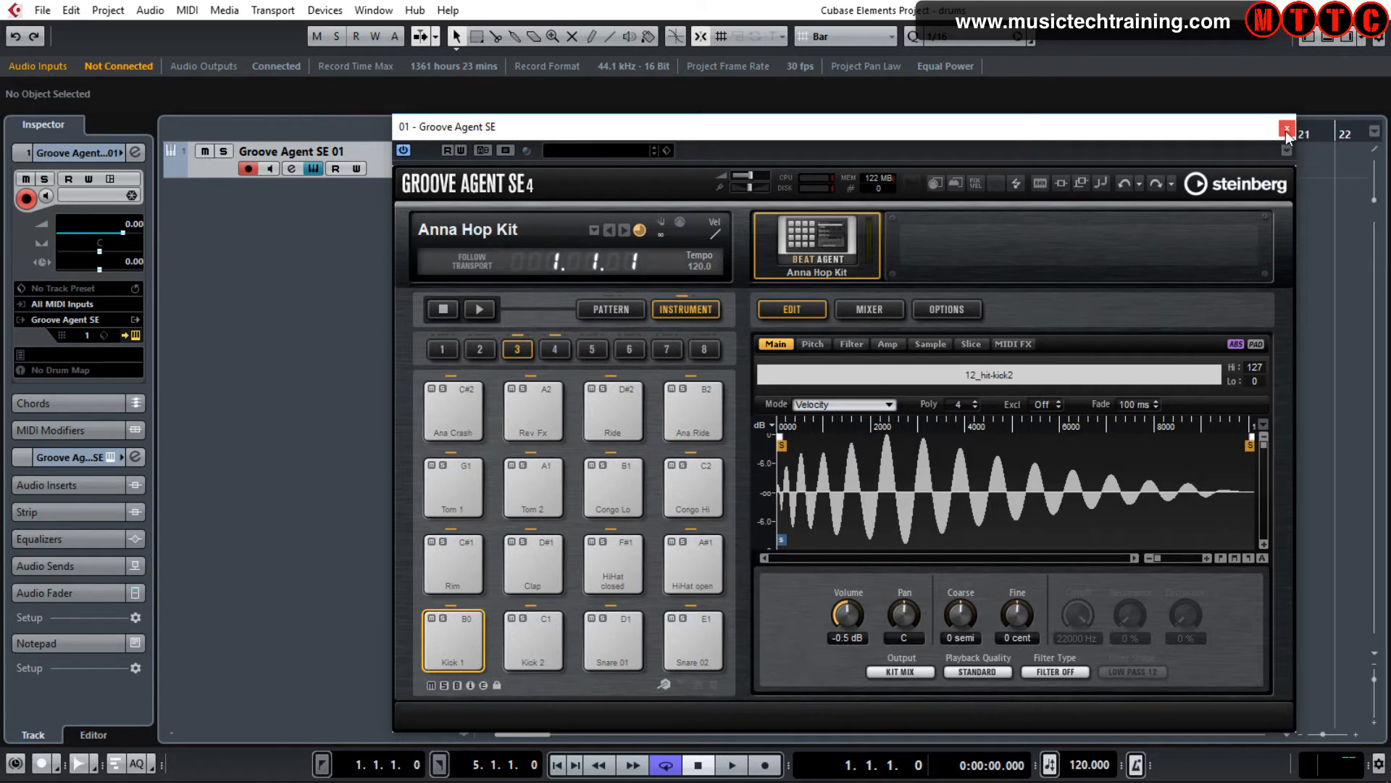
# Step: Close the Groove Agent SE instrument window
pyautogui.click(1286, 126)
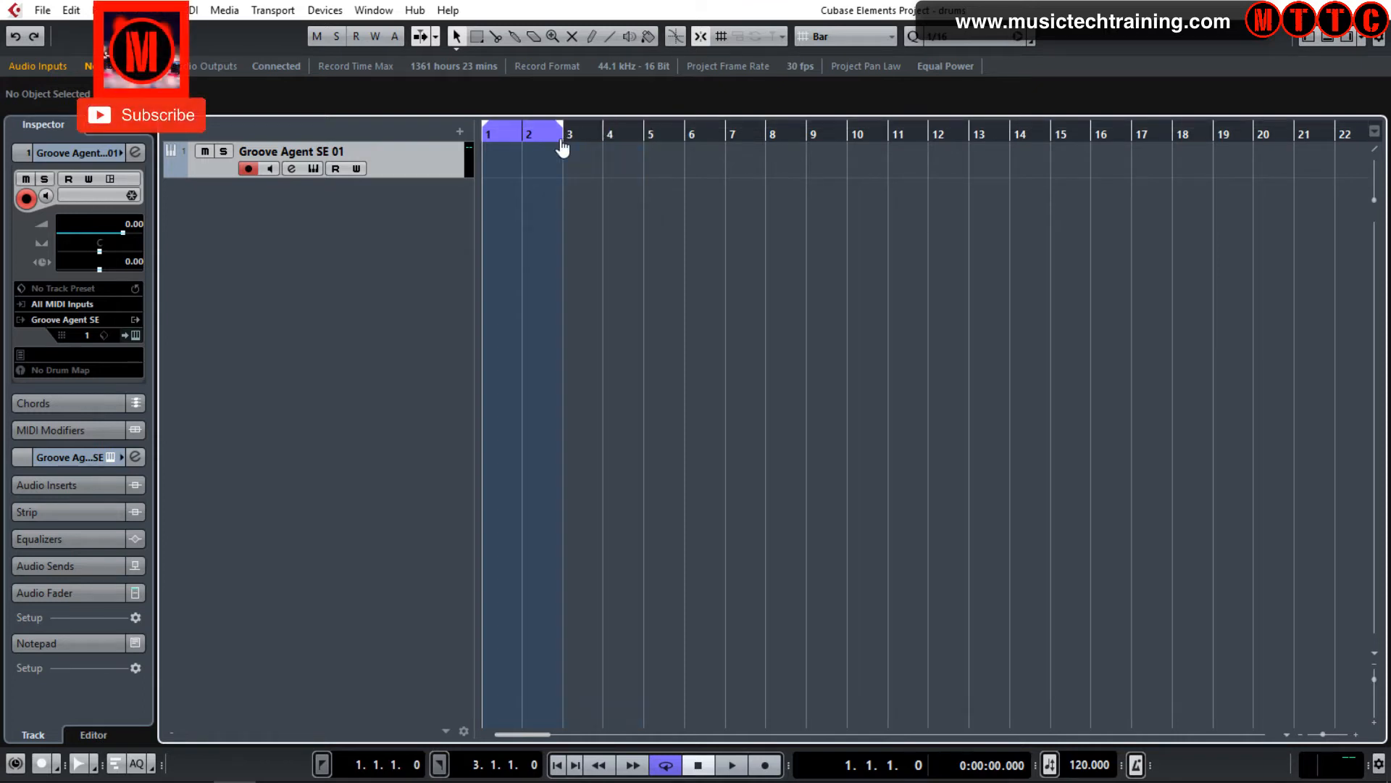
# Step: Turn on the metronome click during the count-in in Metronome Setup
pyautogui.click(273, 10)
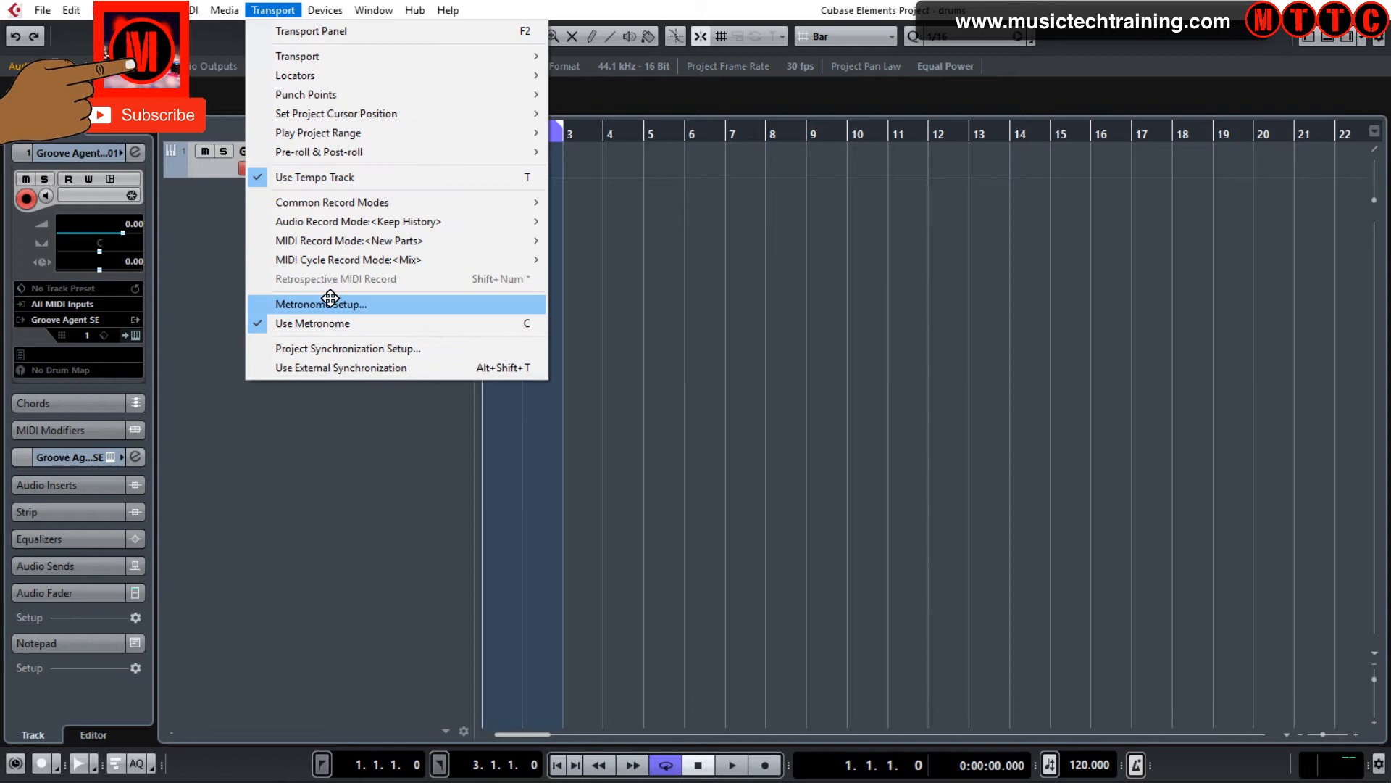
pyautogui.click(321, 304)
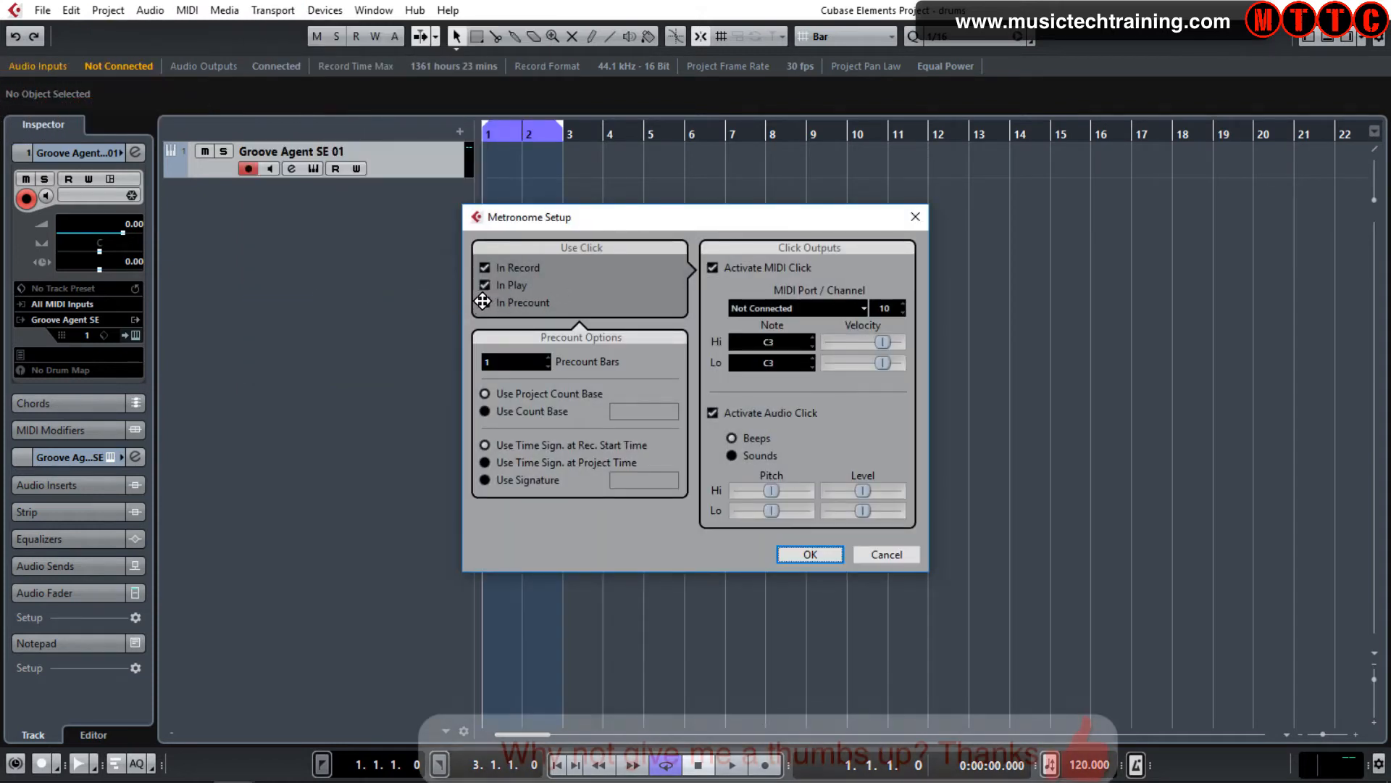
pyautogui.click(485, 303)
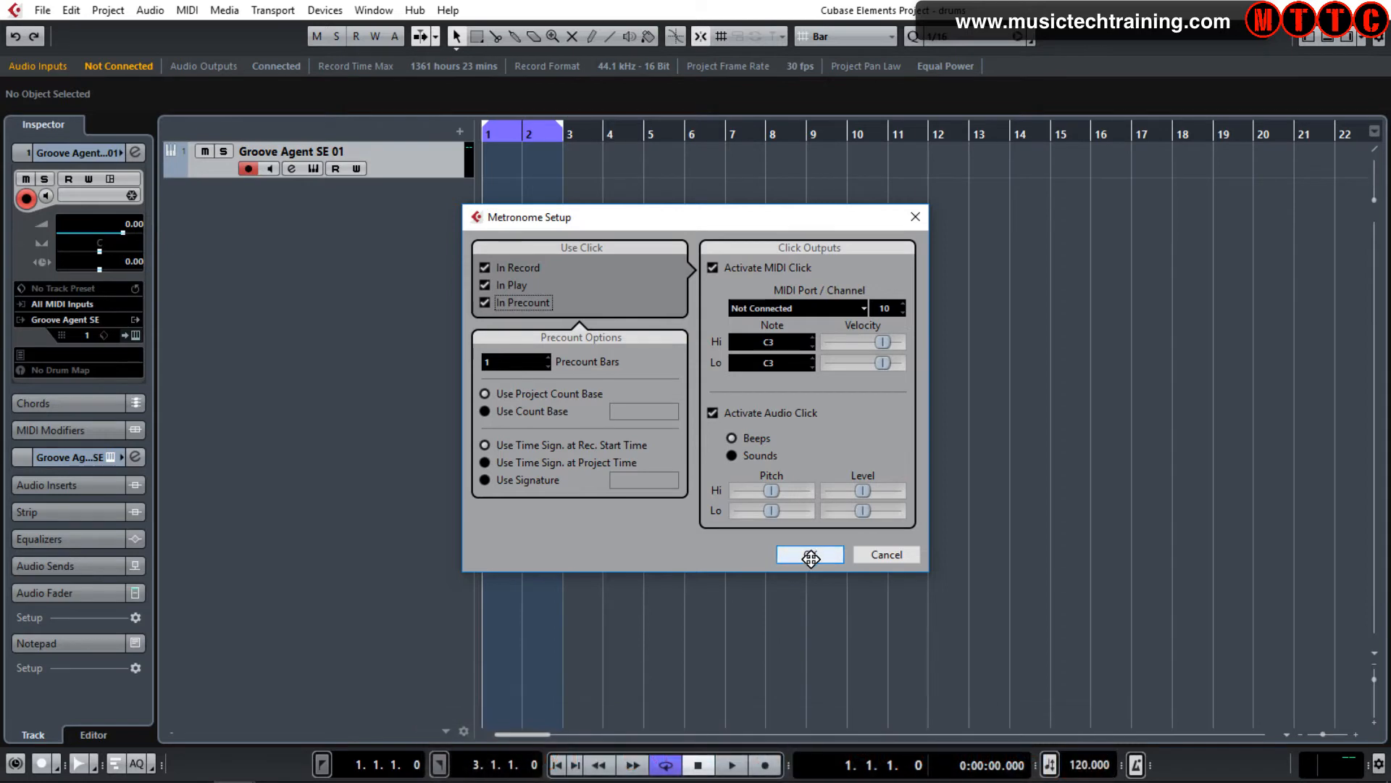
pyautogui.click(808, 553)
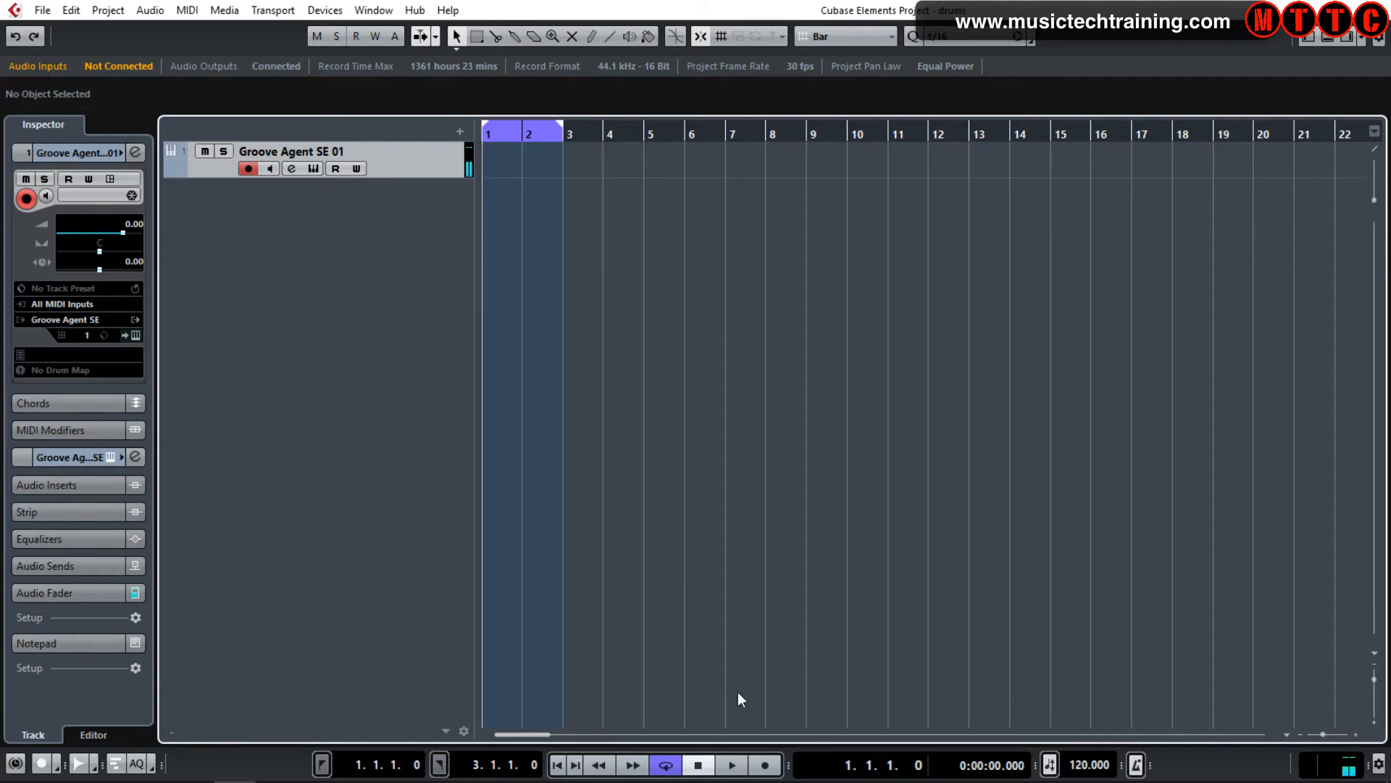
# Step: Record a two-bar kick part of eight C1 notes and open it for editing
pyautogui.click(763, 764)
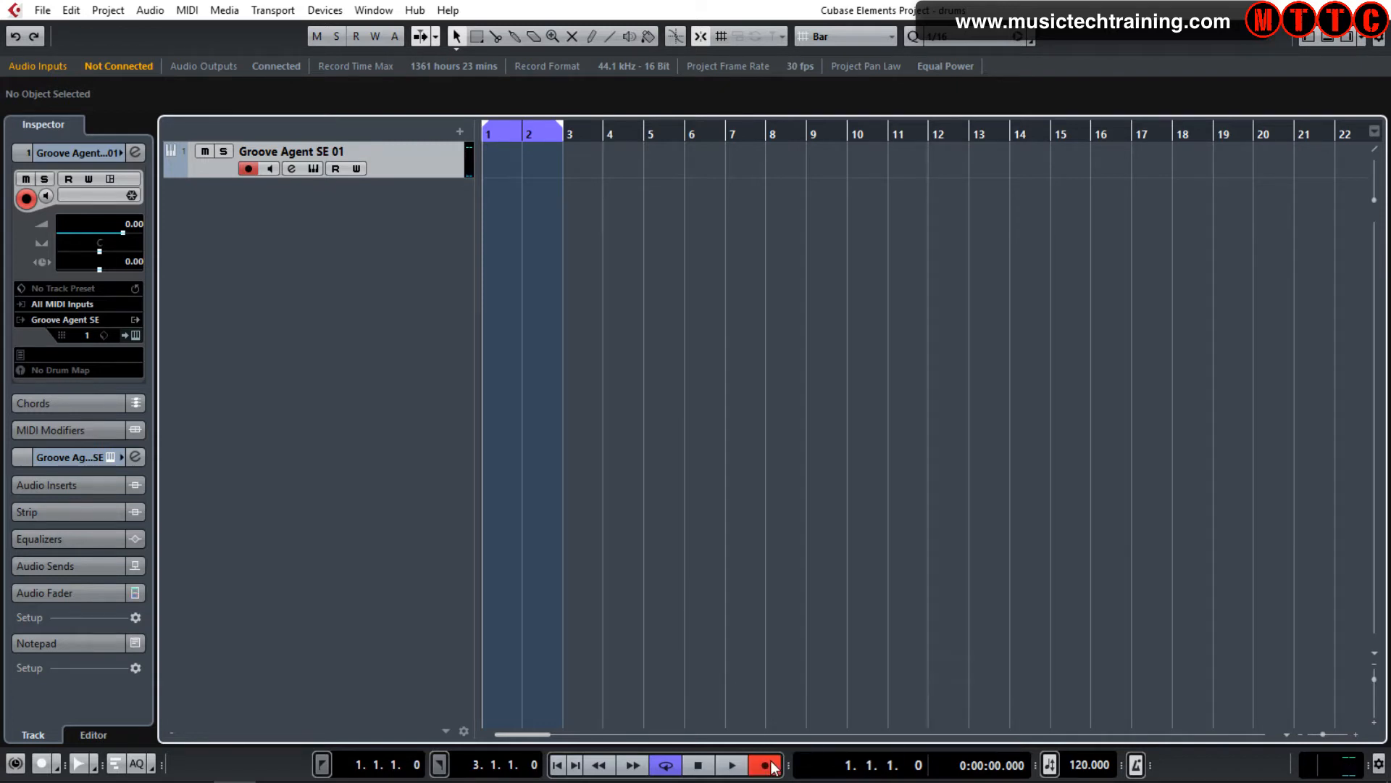
pyautogui.click(731, 764)
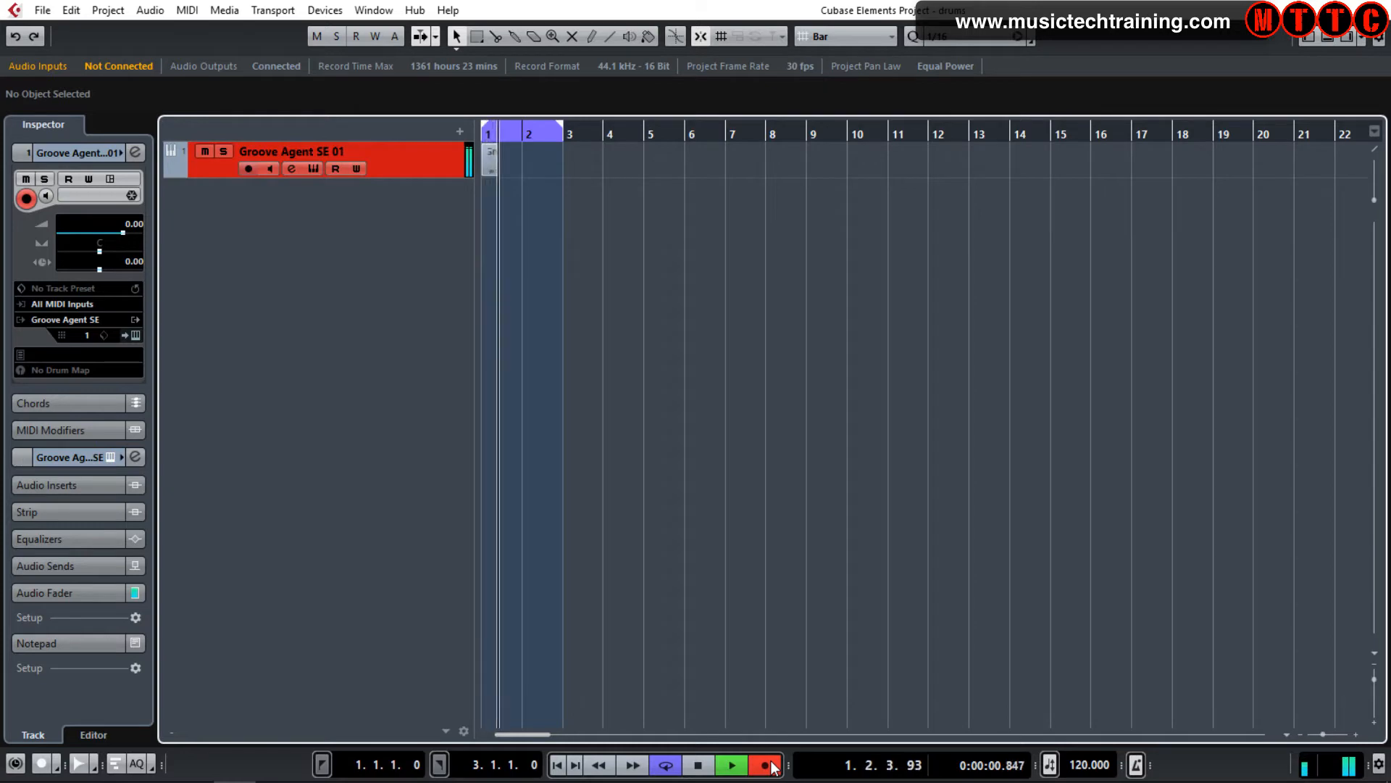
pyautogui.click(761, 764)
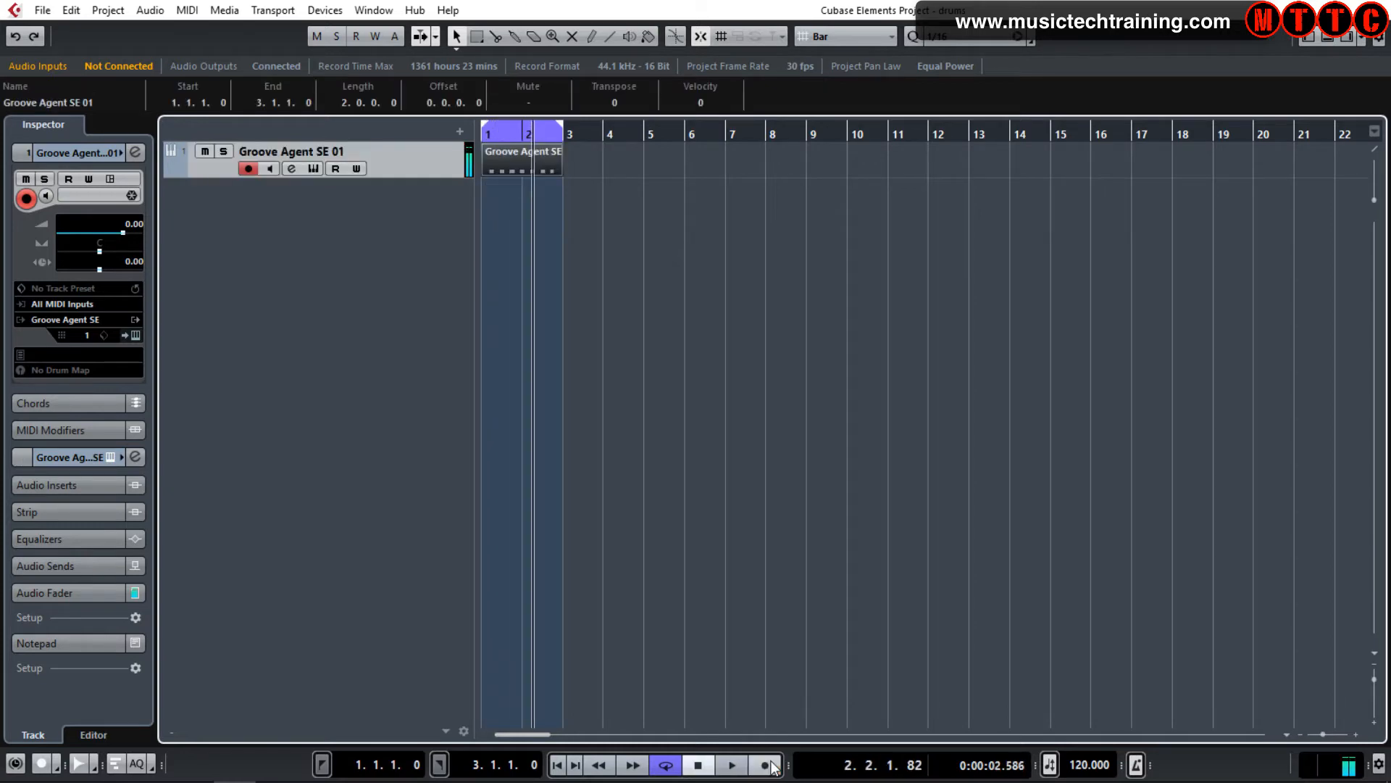
pyautogui.doubleClick(522, 150)
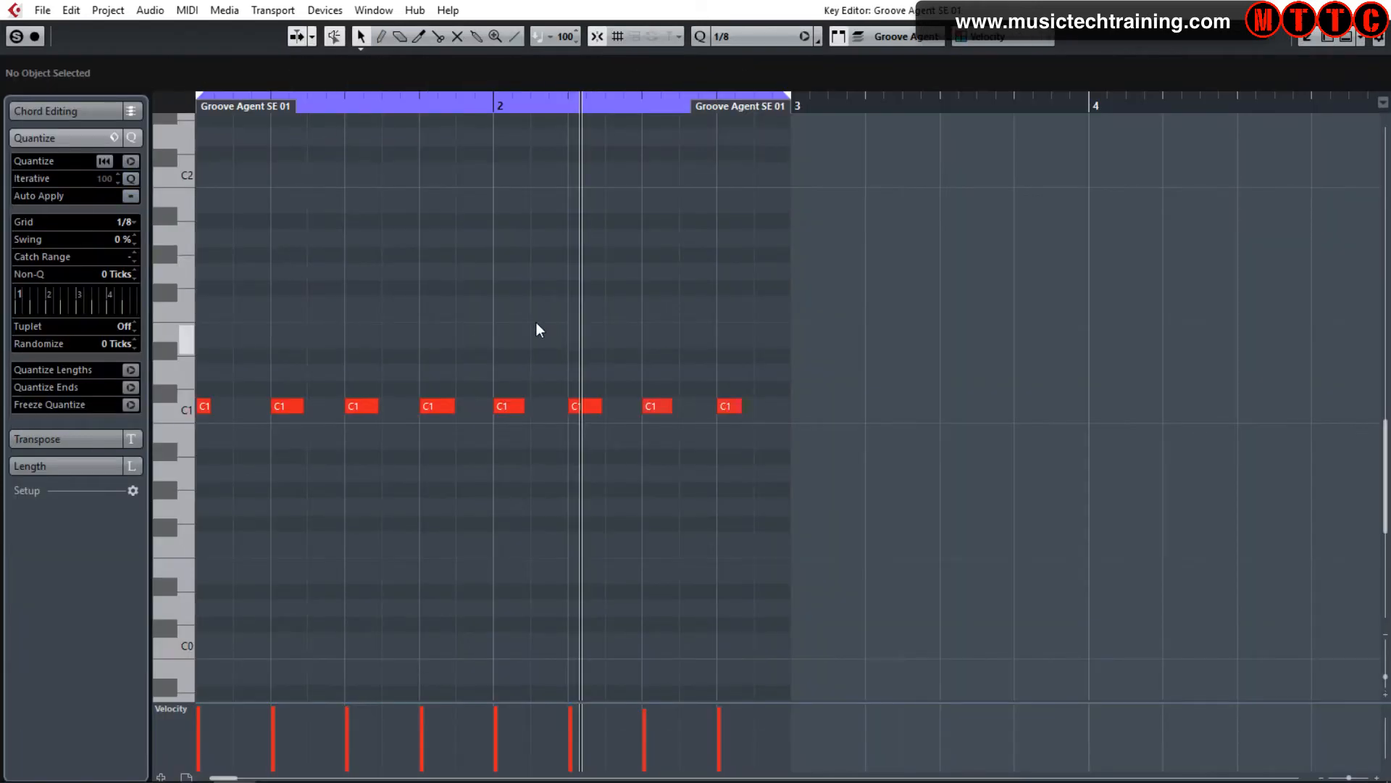
# Step: Open the recorded Groove Agent part in the Drum Editor from the MIDI menu
pyautogui.click(224, 9)
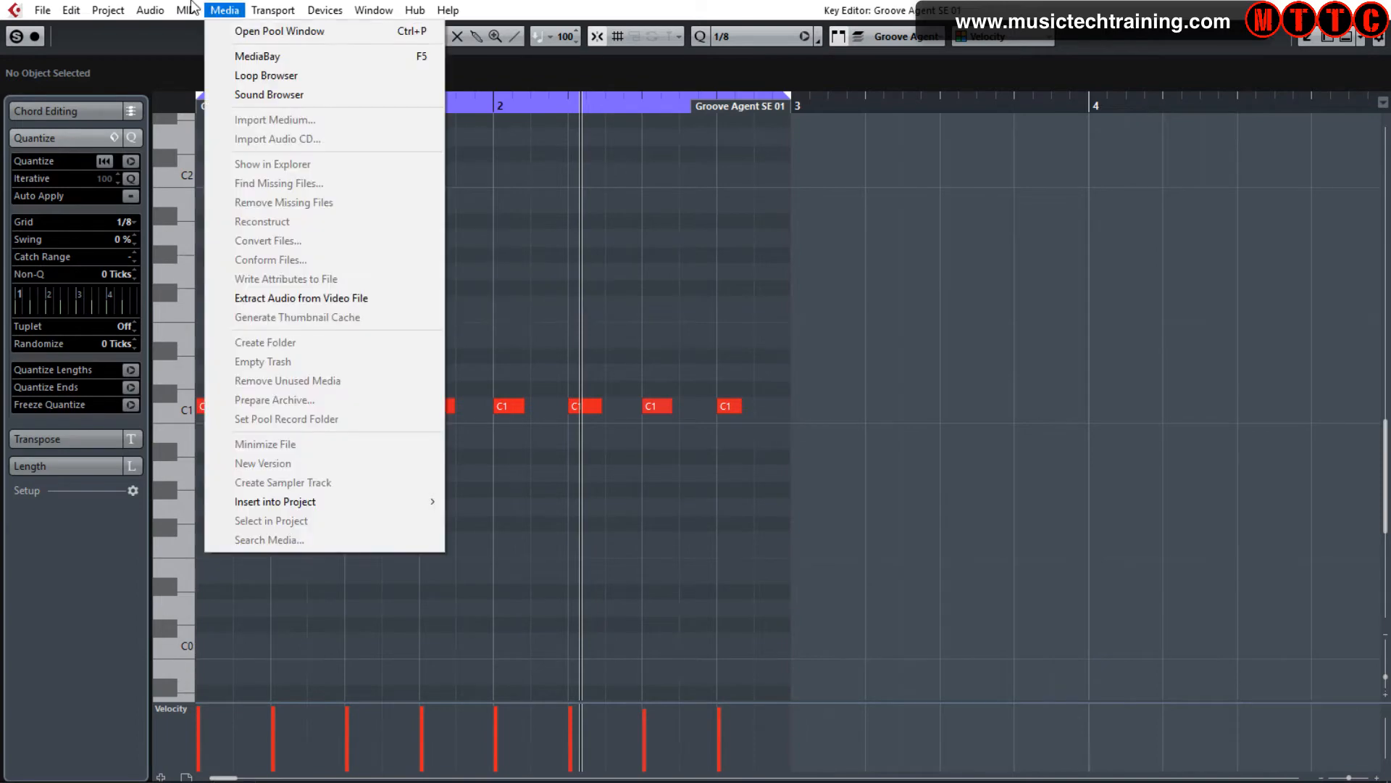
pyautogui.click(262, 32)
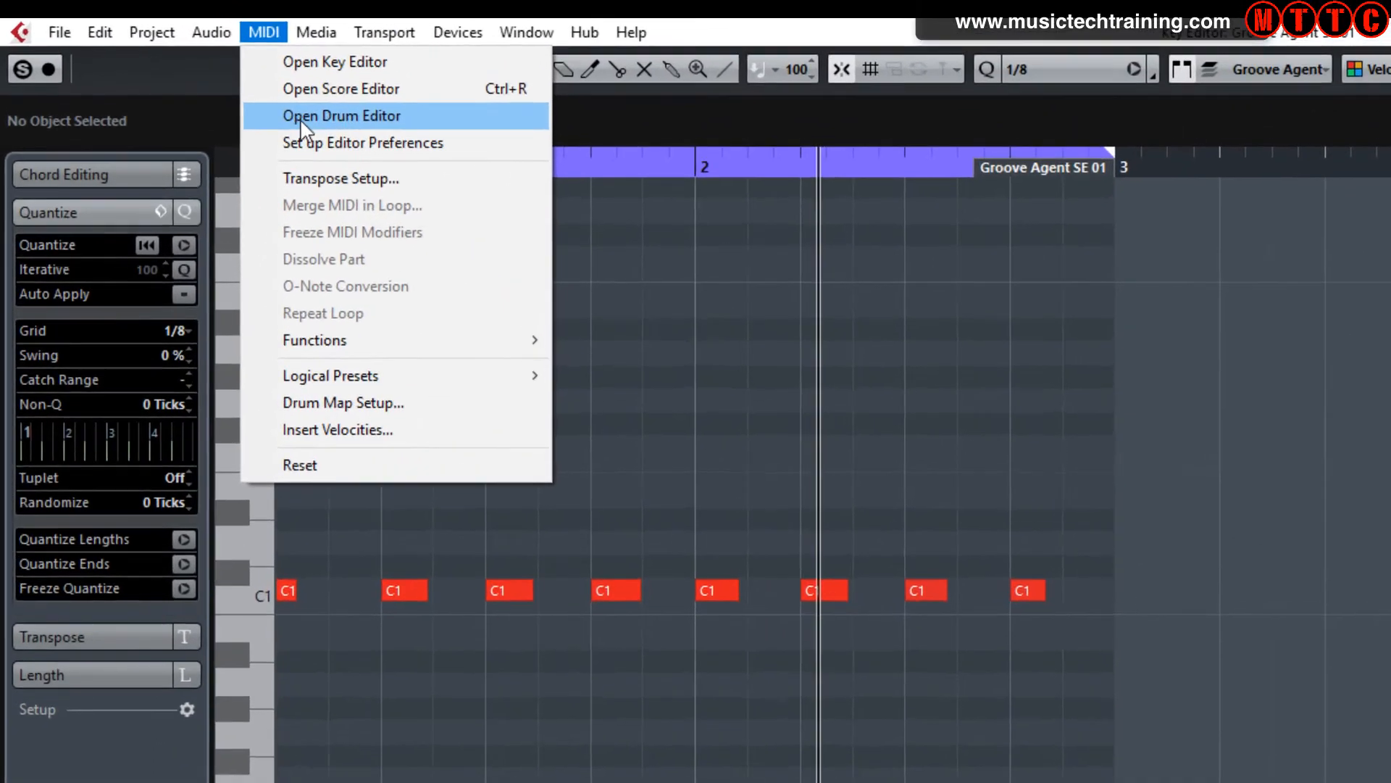
pyautogui.click(341, 115)
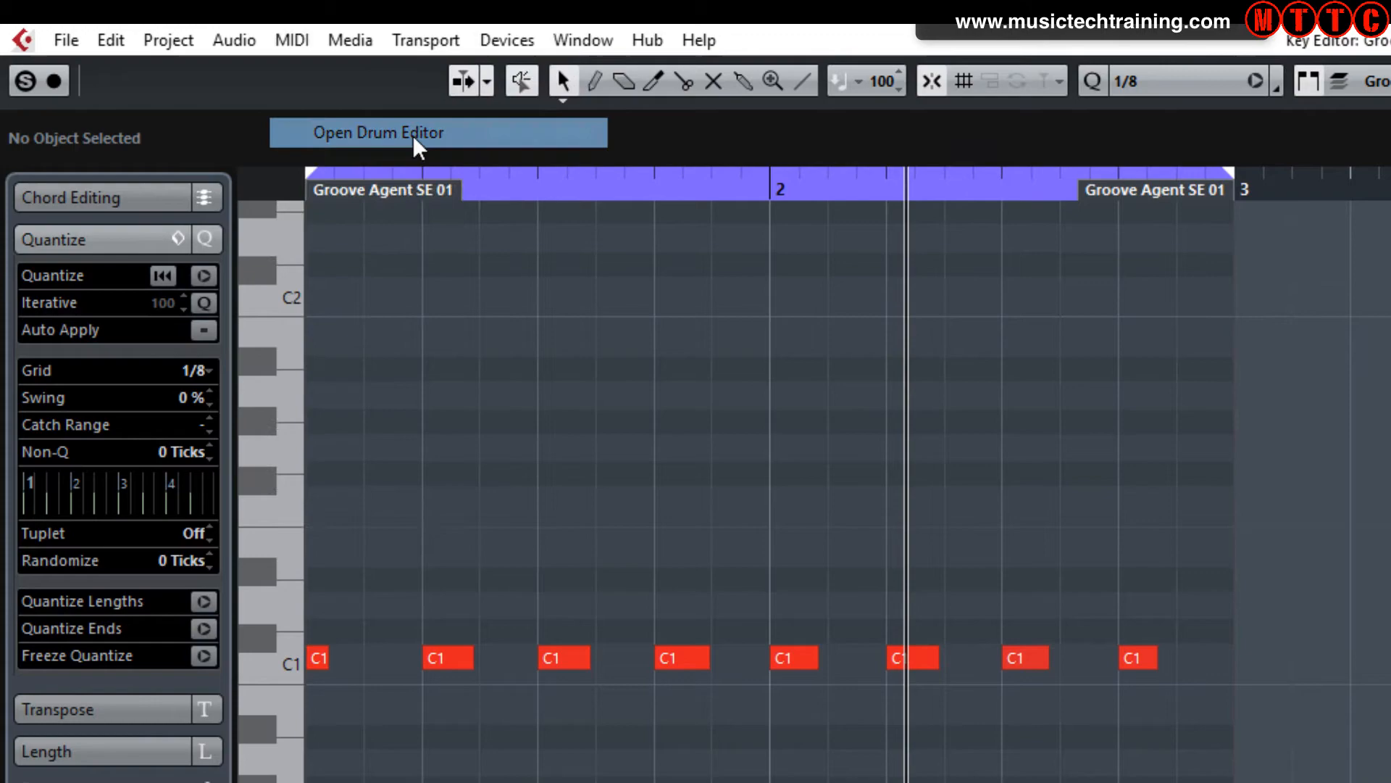
pyautogui.click(377, 132)
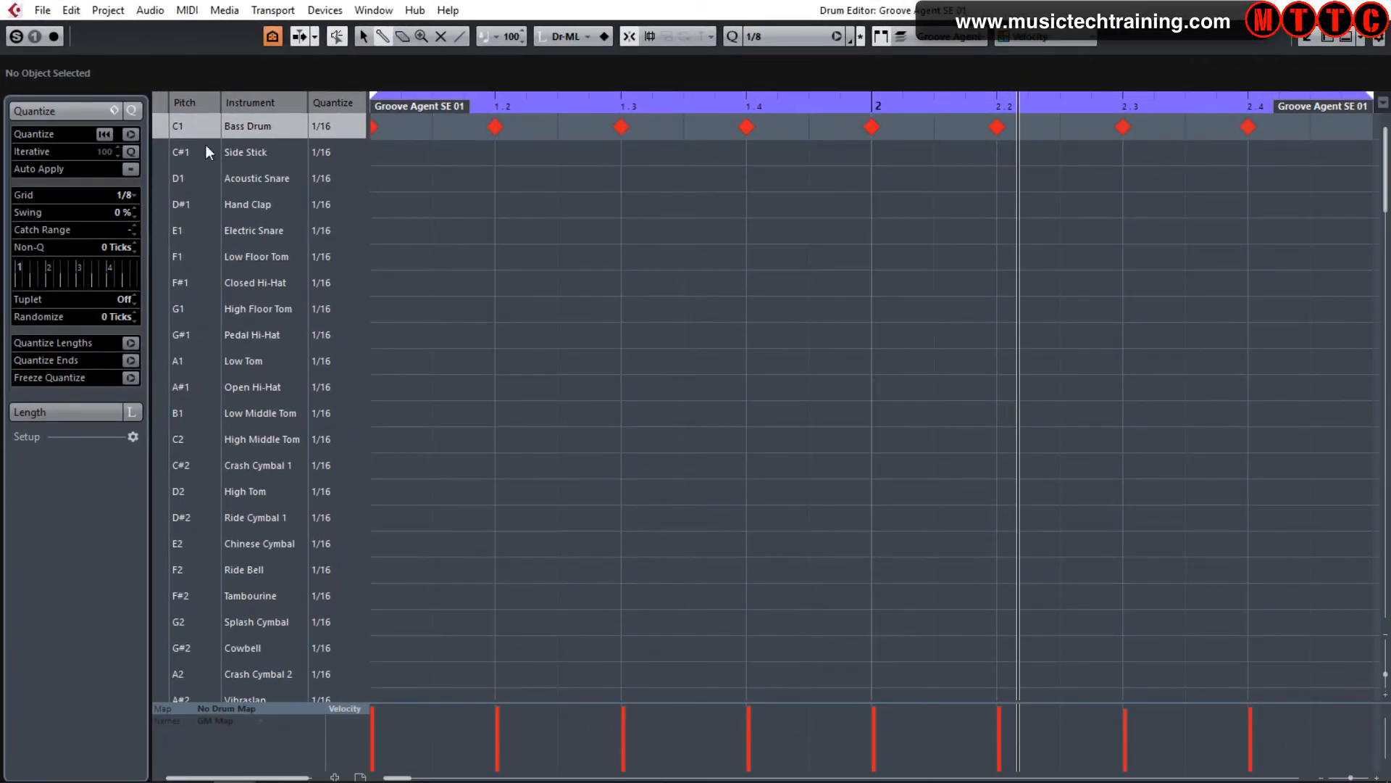
pyautogui.moveTo(262, 189)
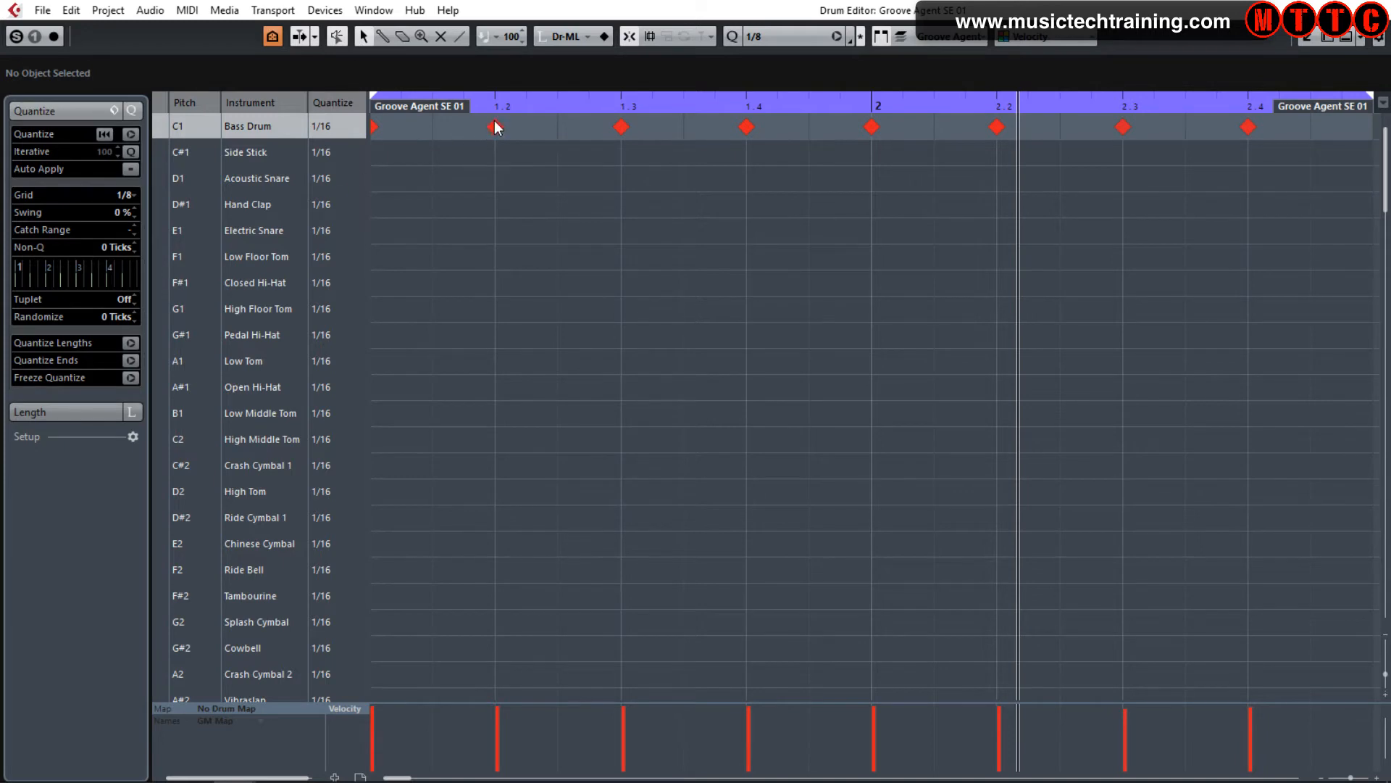
# Step: Add softer Bass Drum hits at 1.1.3 and 1.2.3 on the C1 row
pyautogui.click(621, 126)
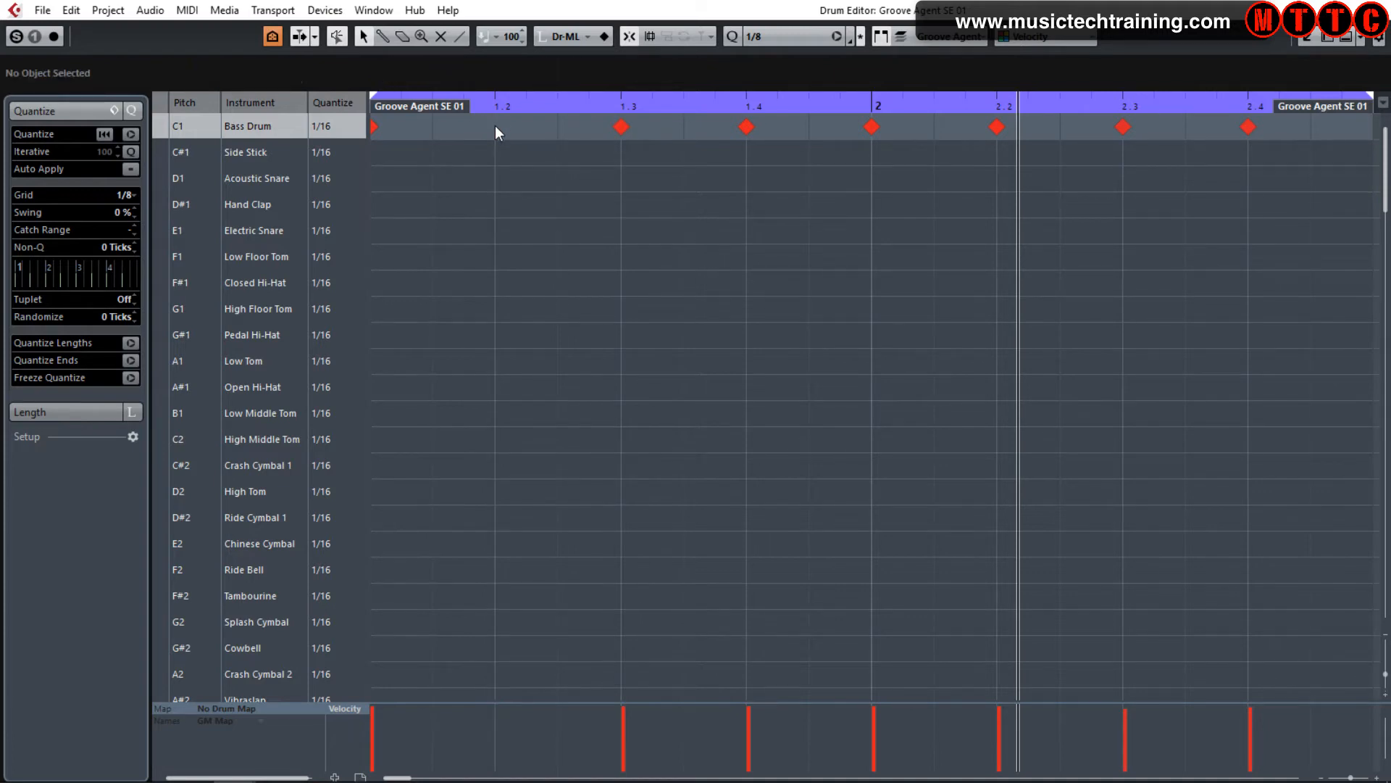
pyautogui.click(495, 126)
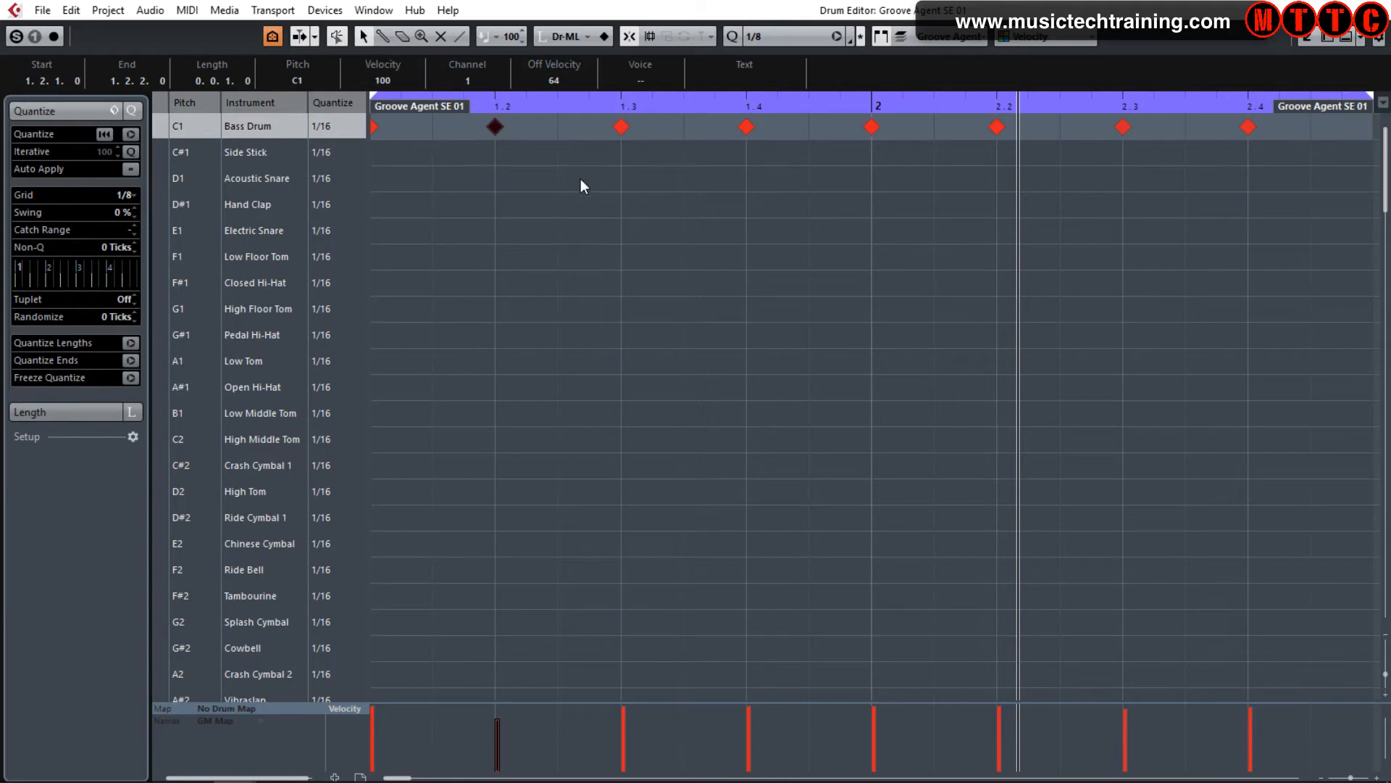
pyautogui.moveTo(497, 755); pyautogui.dragTo(498, 714)
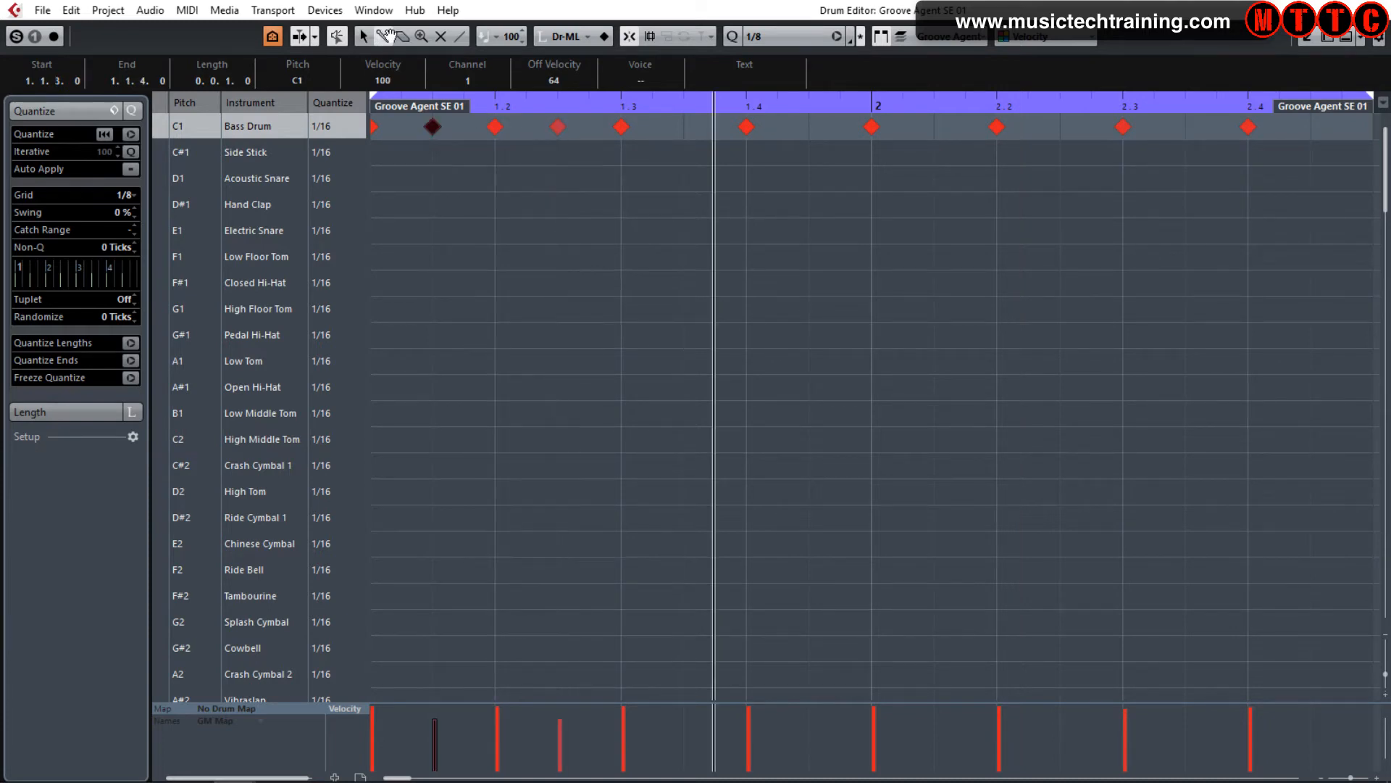
pyautogui.click(337, 36)
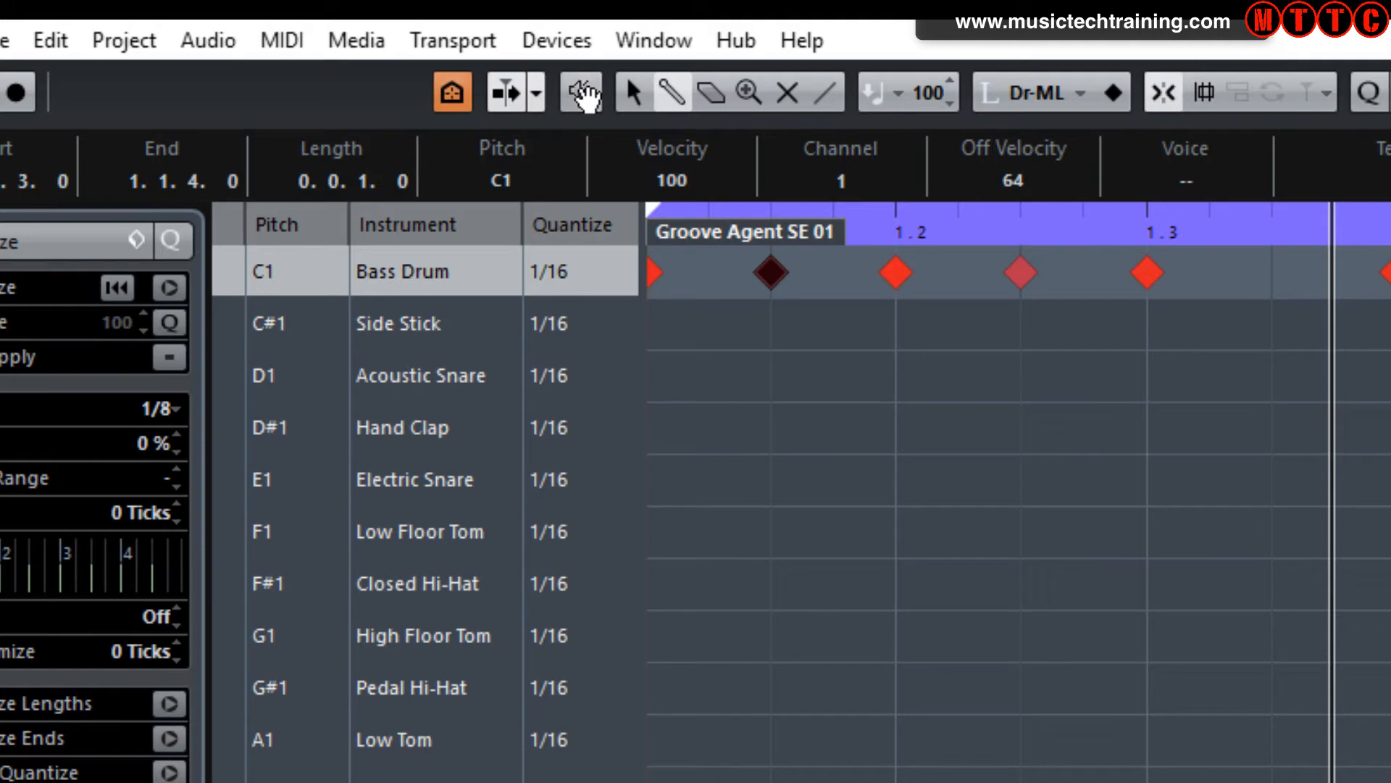
pyautogui.moveTo(581, 91)
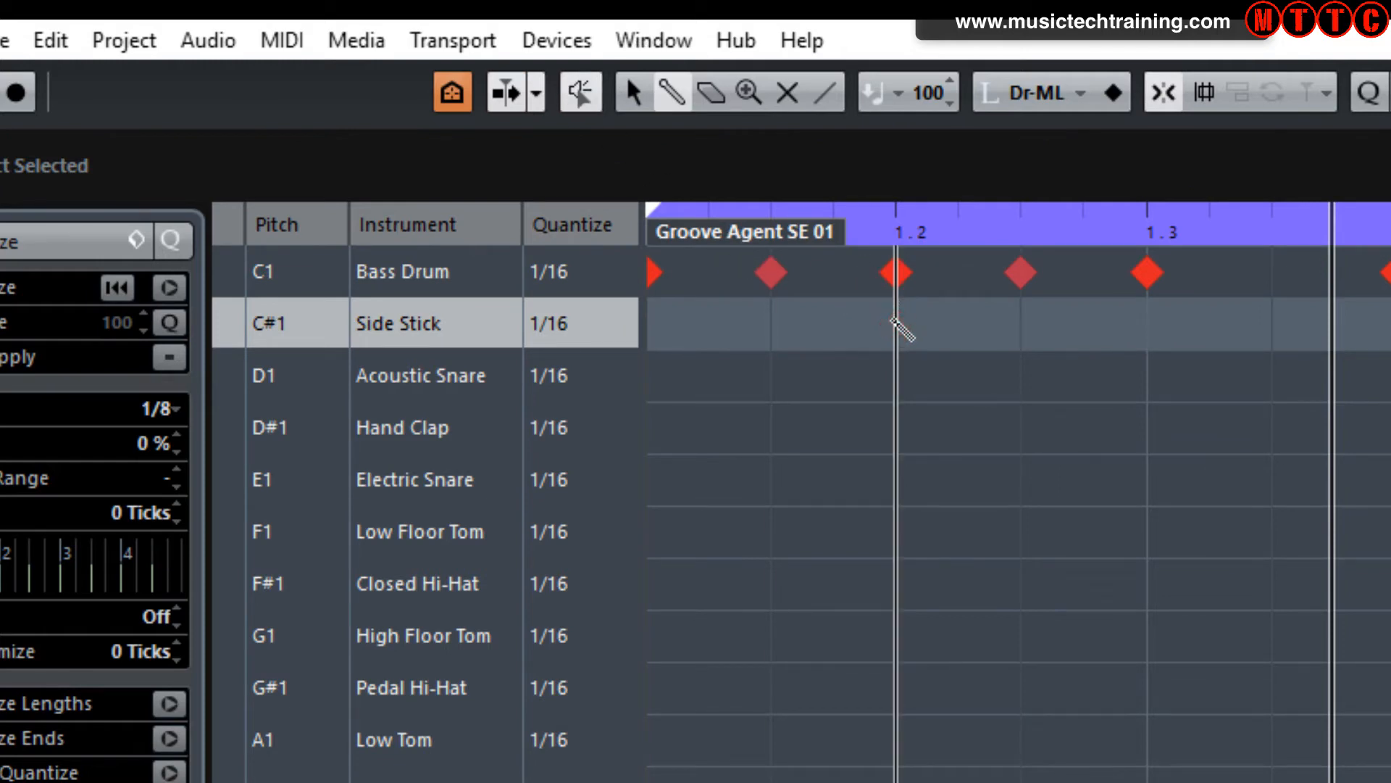
# Step: Place a C#1 Side Stick hit at position 1.2 in bar 1
pyautogui.click(897, 323)
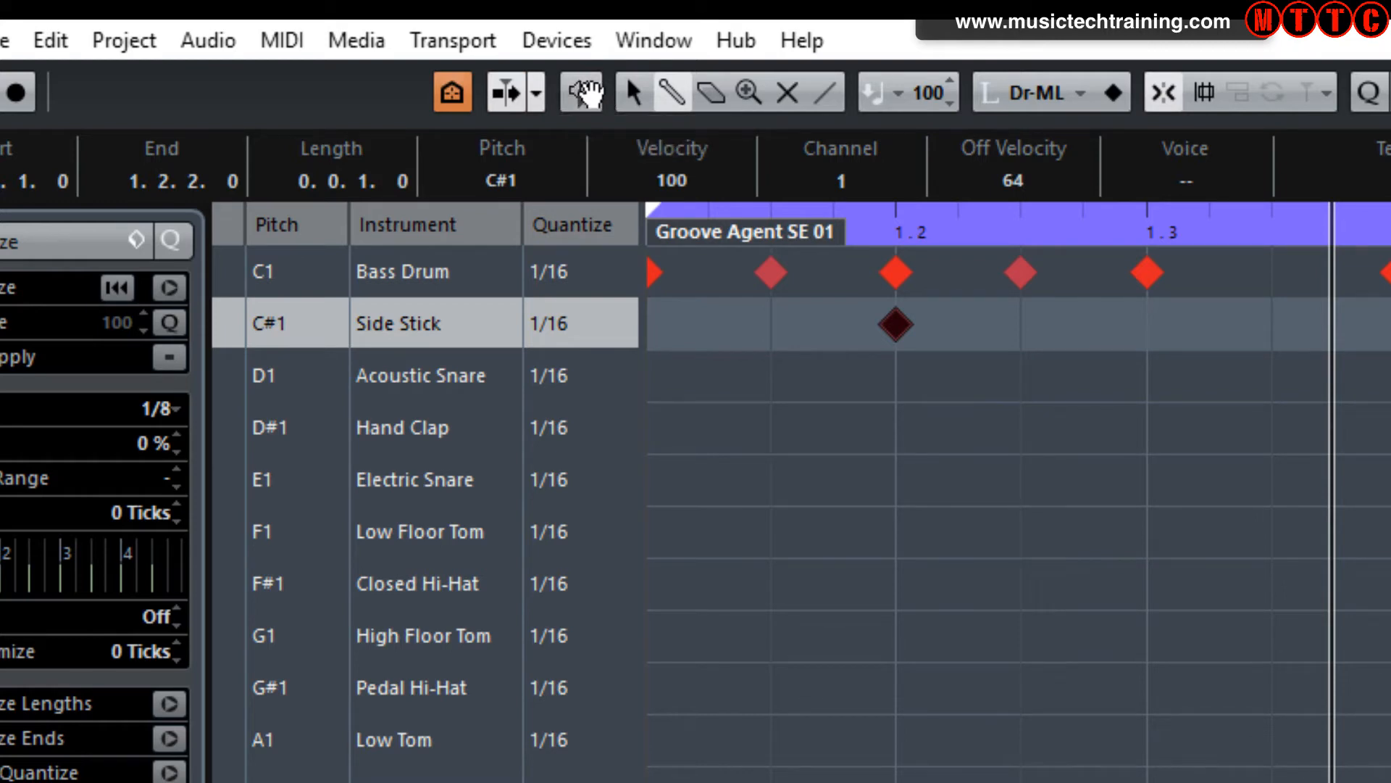
pyautogui.moveTo(581, 91)
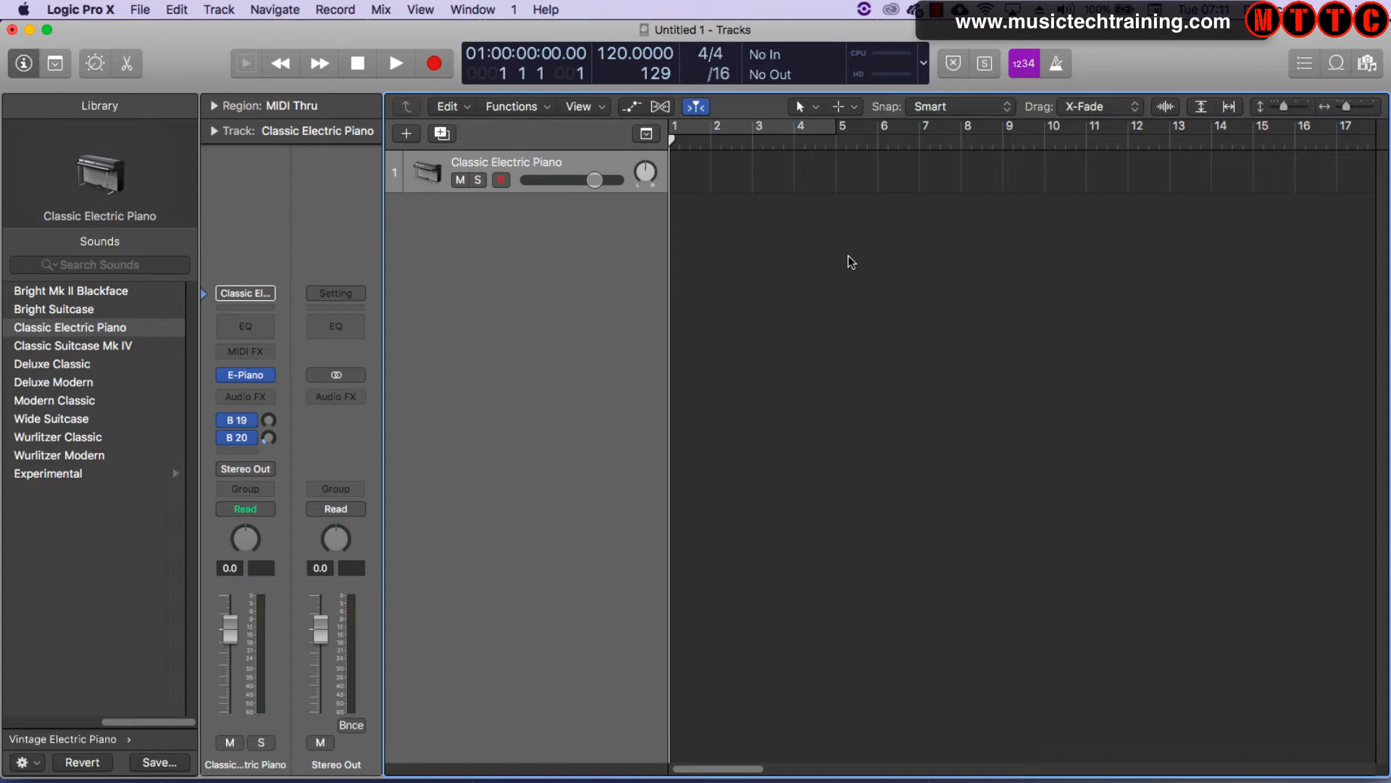
pyautogui.moveTo(842, 258)
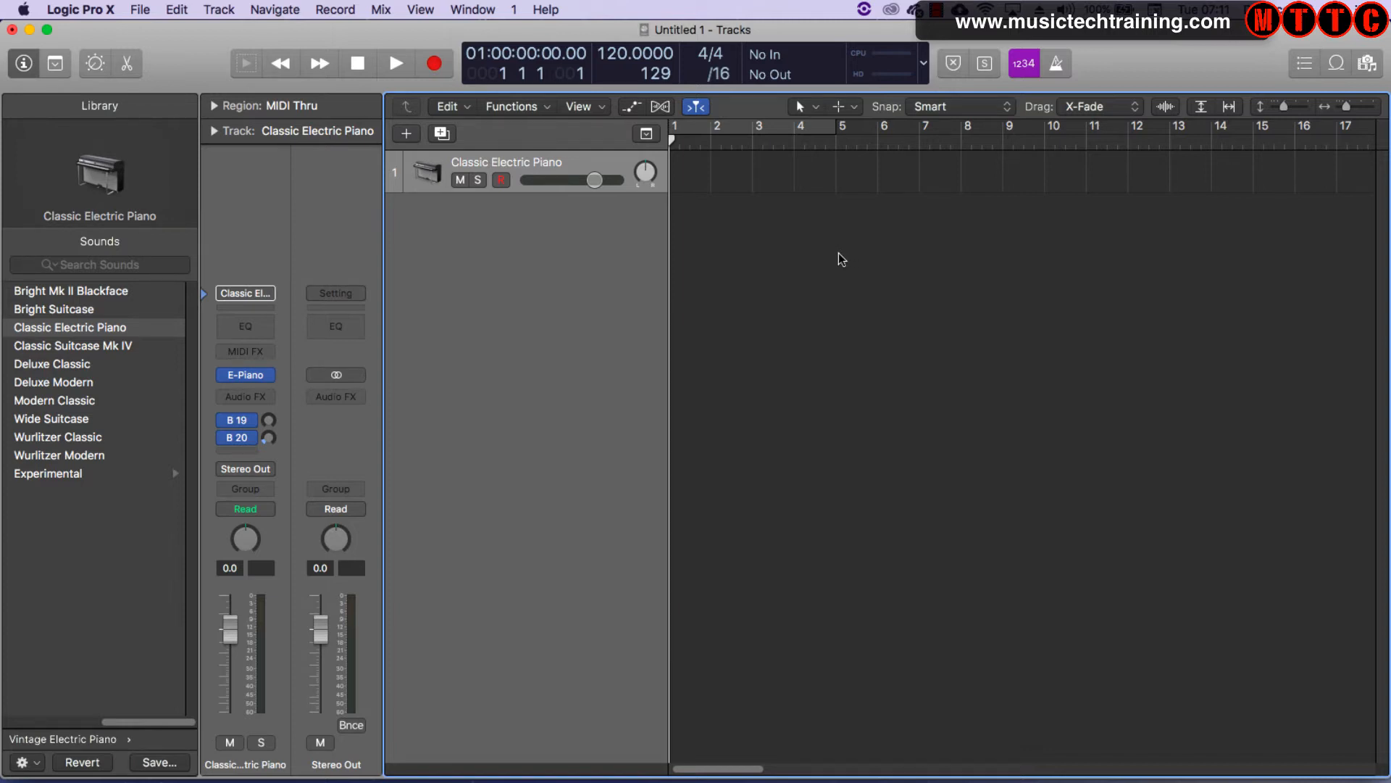
pyautogui.moveTo(795, 250)
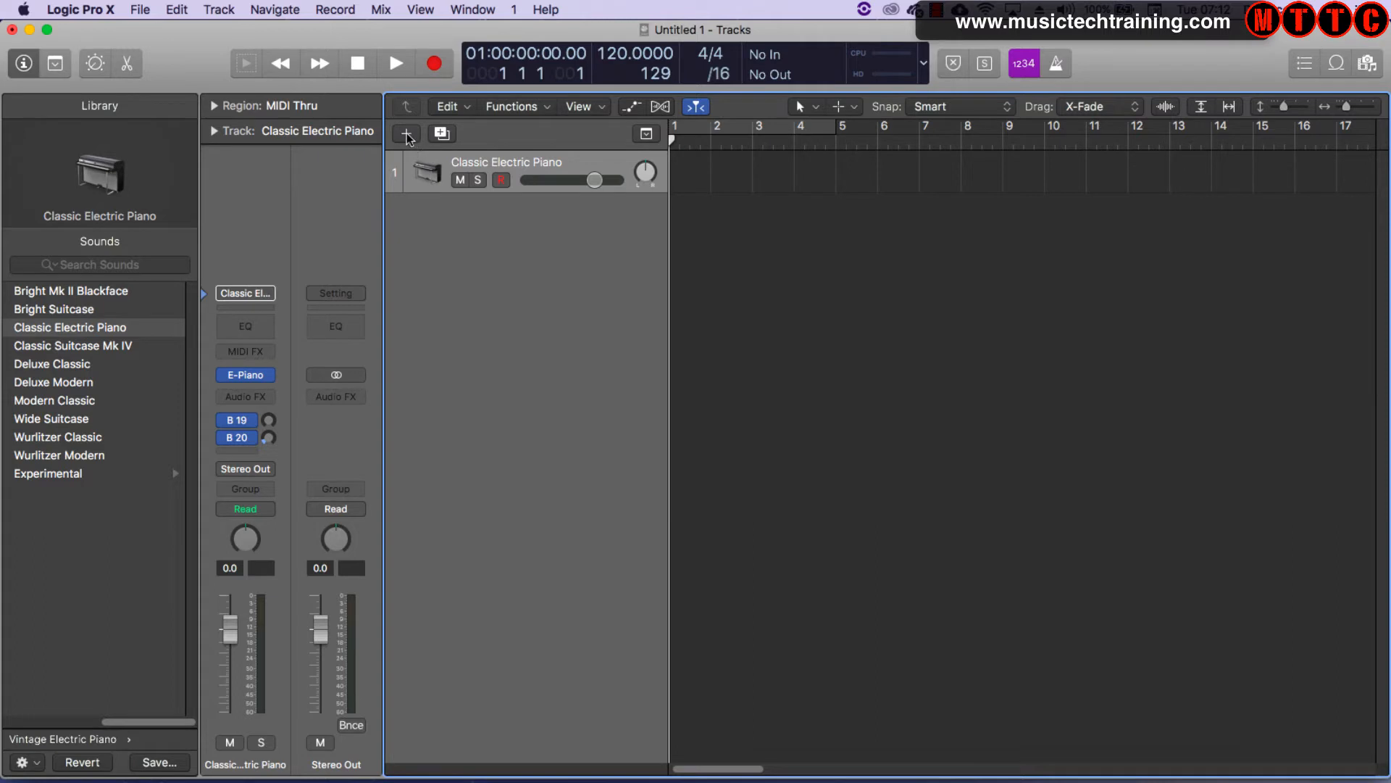
# Step: Create a Drummer track, SoCal (Kyle), alongside the electric piano track
pyautogui.click(406, 134)
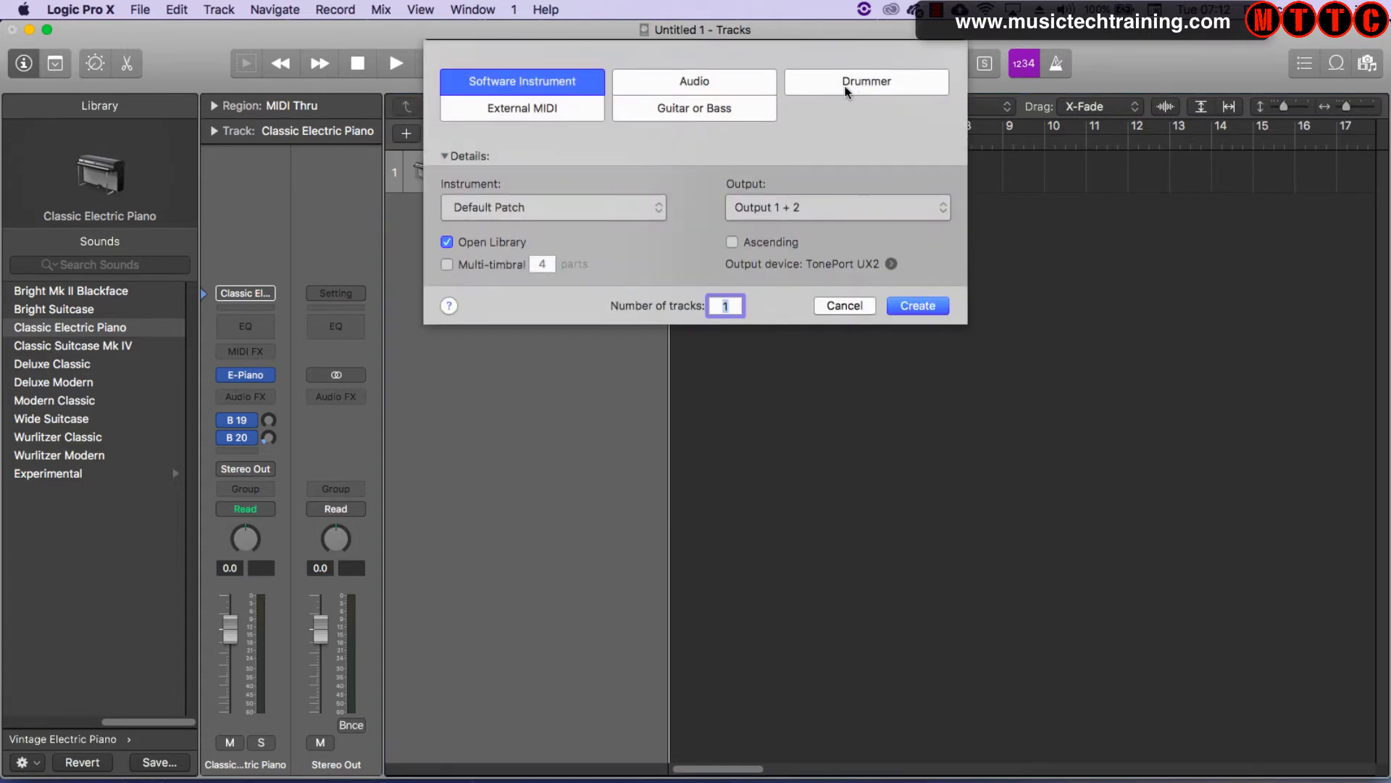
pyautogui.click(866, 80)
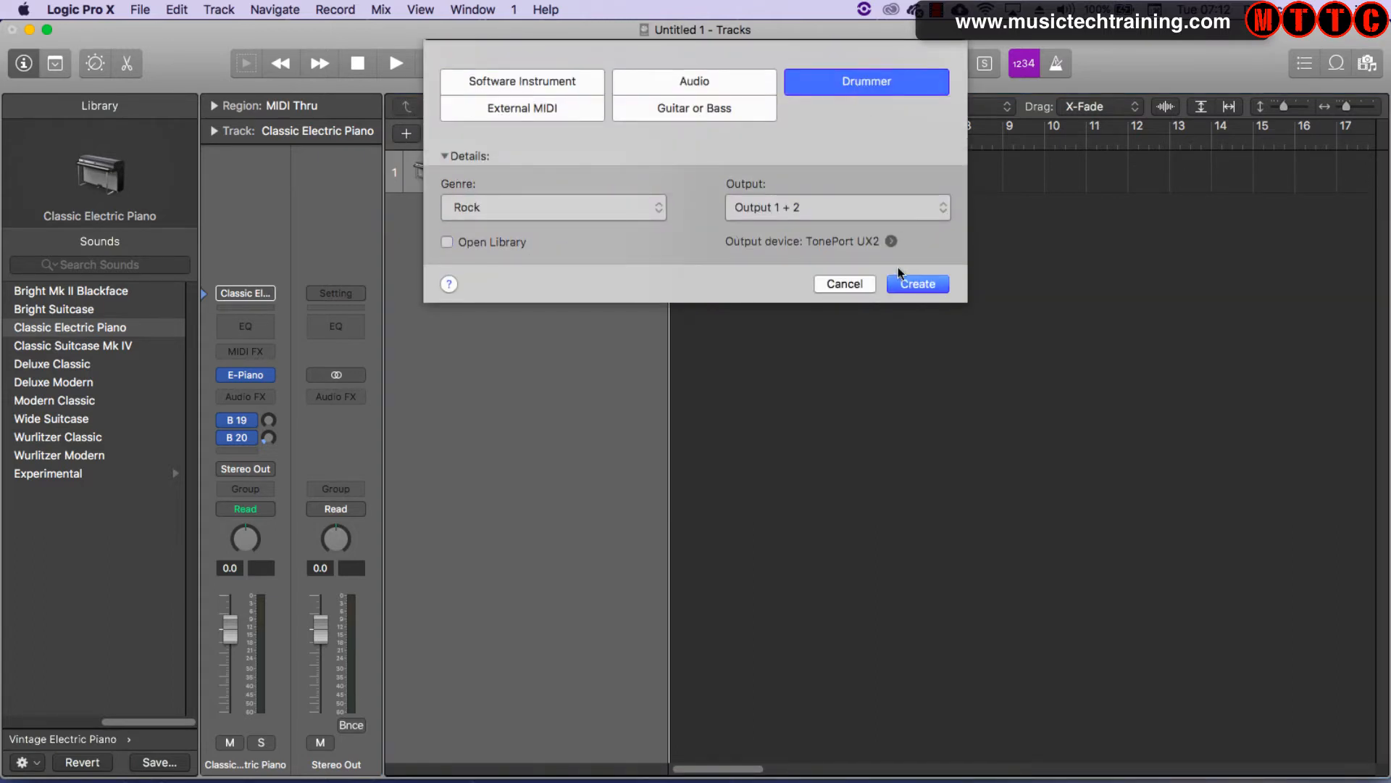
pyautogui.click(917, 283)
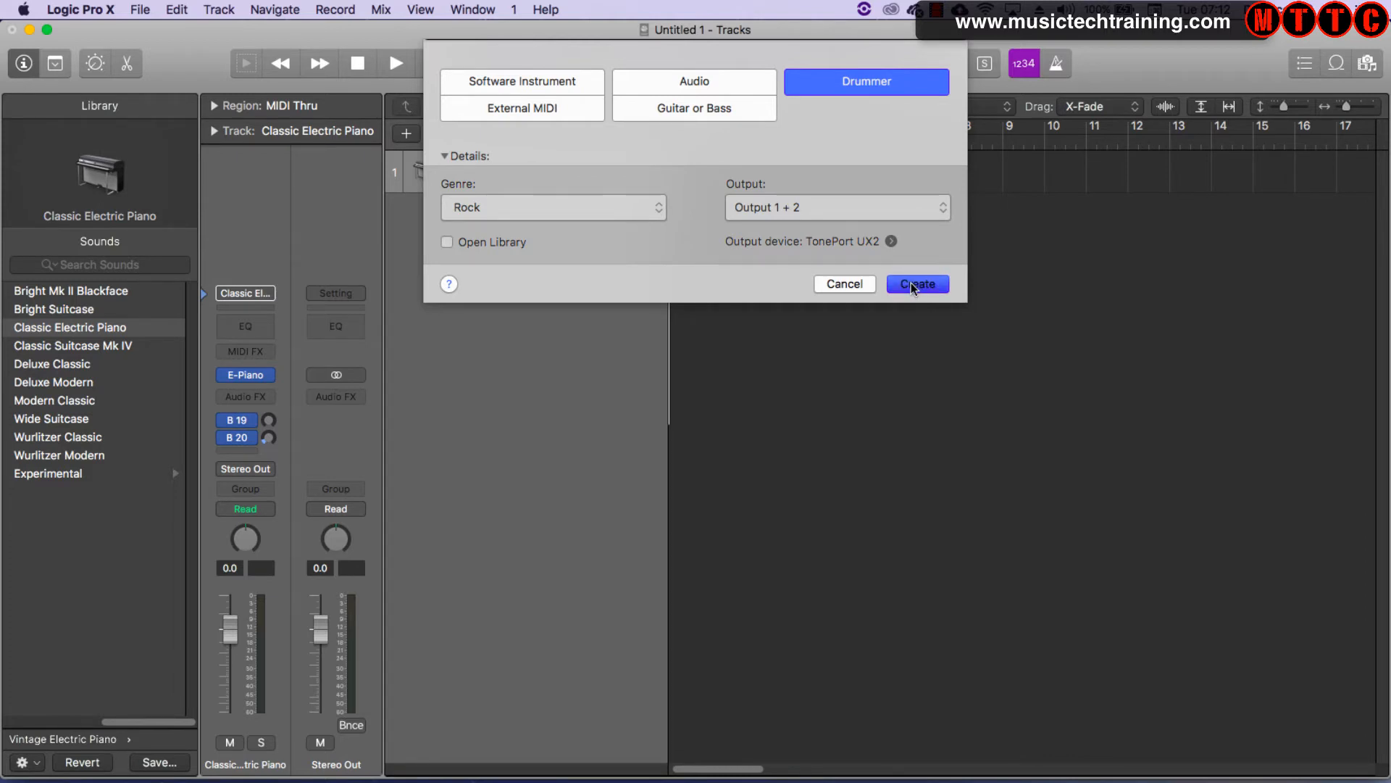
pyautogui.click(917, 283)
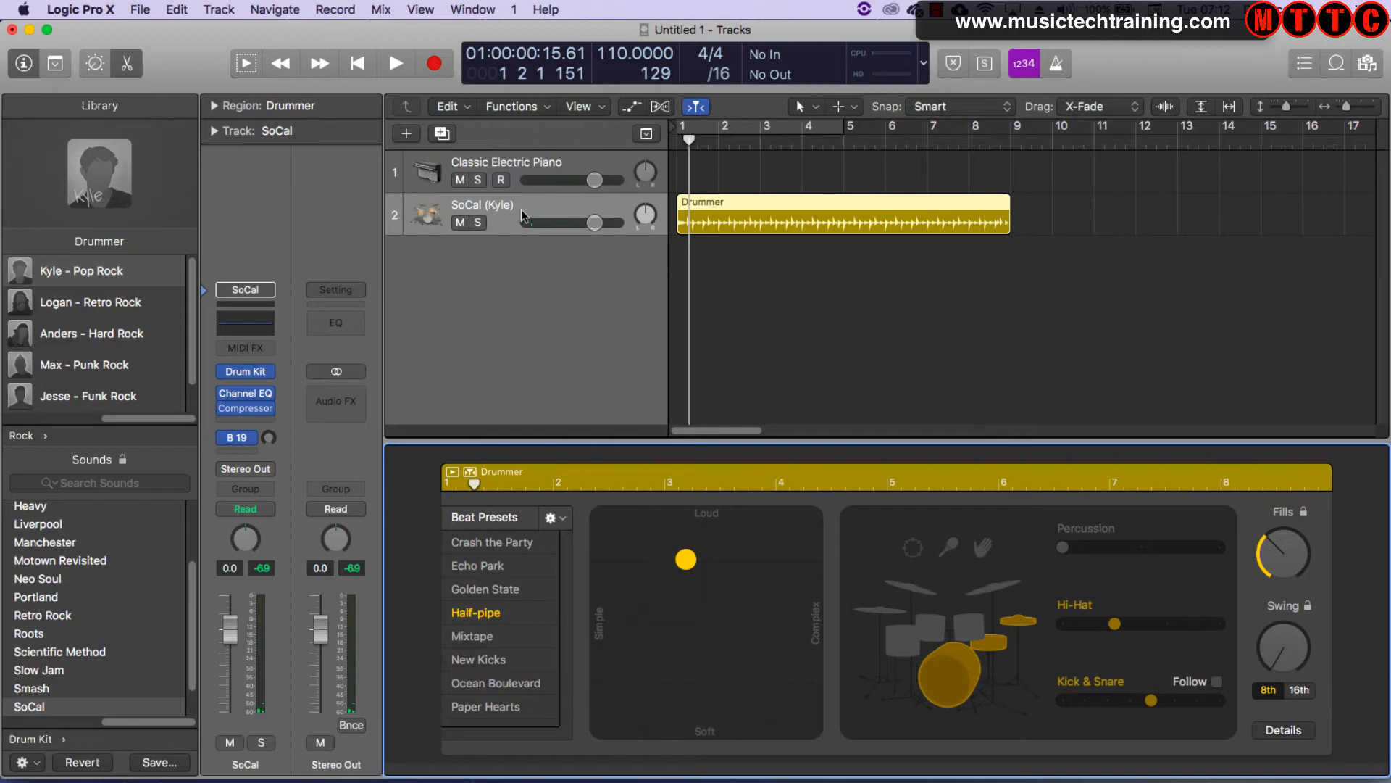
pyautogui.moveTo(667, 270)
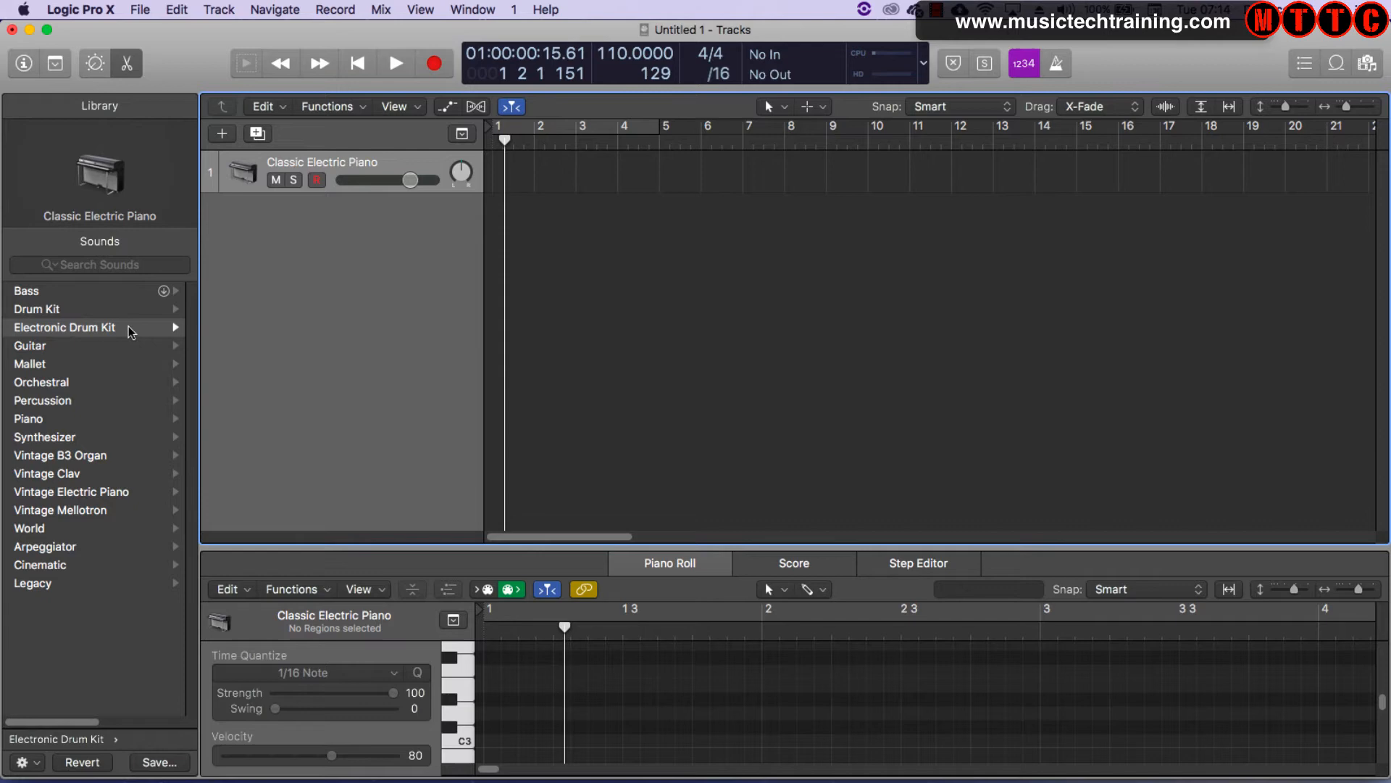
# Step: Load the After Party kit from Electronic Drum Kit's Drum Machine Designer sounds
pyautogui.click(65, 328)
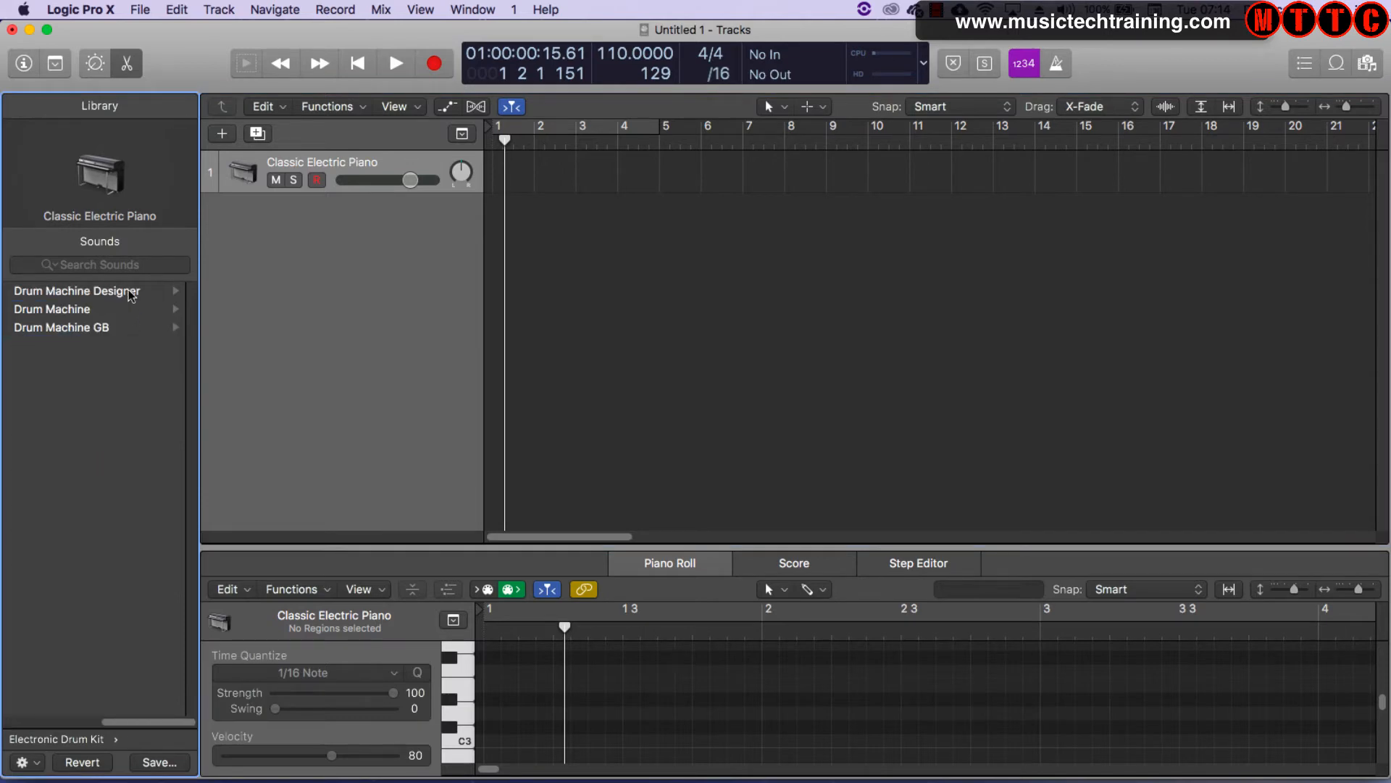
pyautogui.click(75, 290)
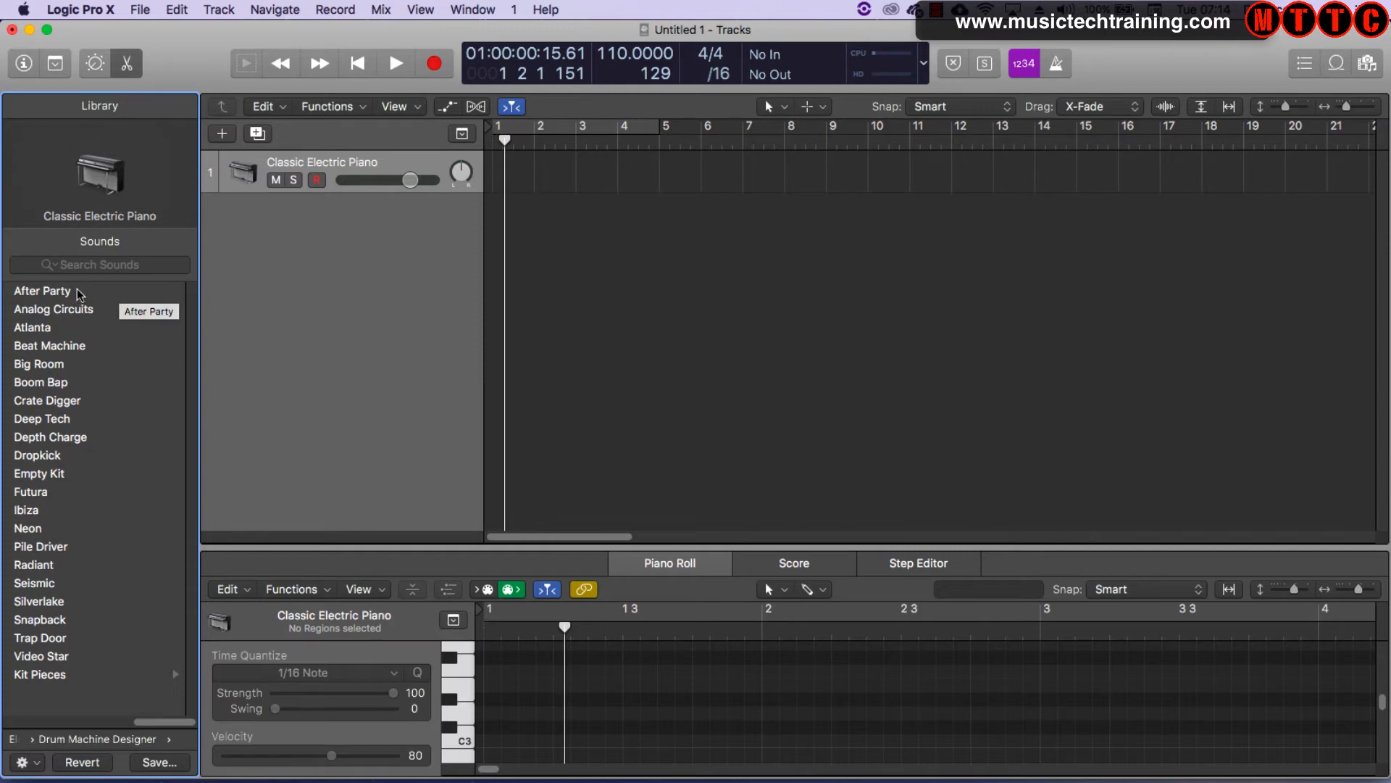
pyautogui.click(42, 290)
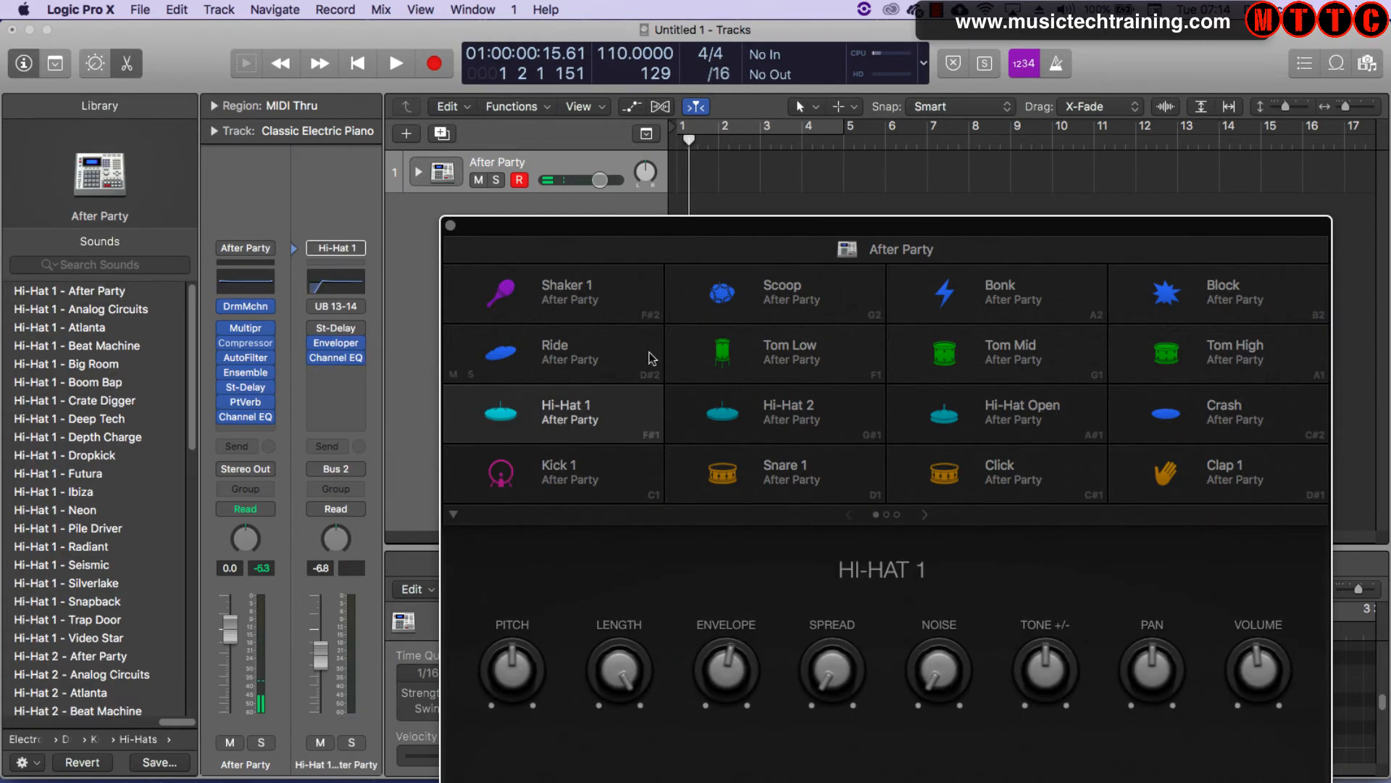
# Step: Audition the Shaker 1 and Snare 2 pads, then close the After Party window
pyautogui.click(566, 292)
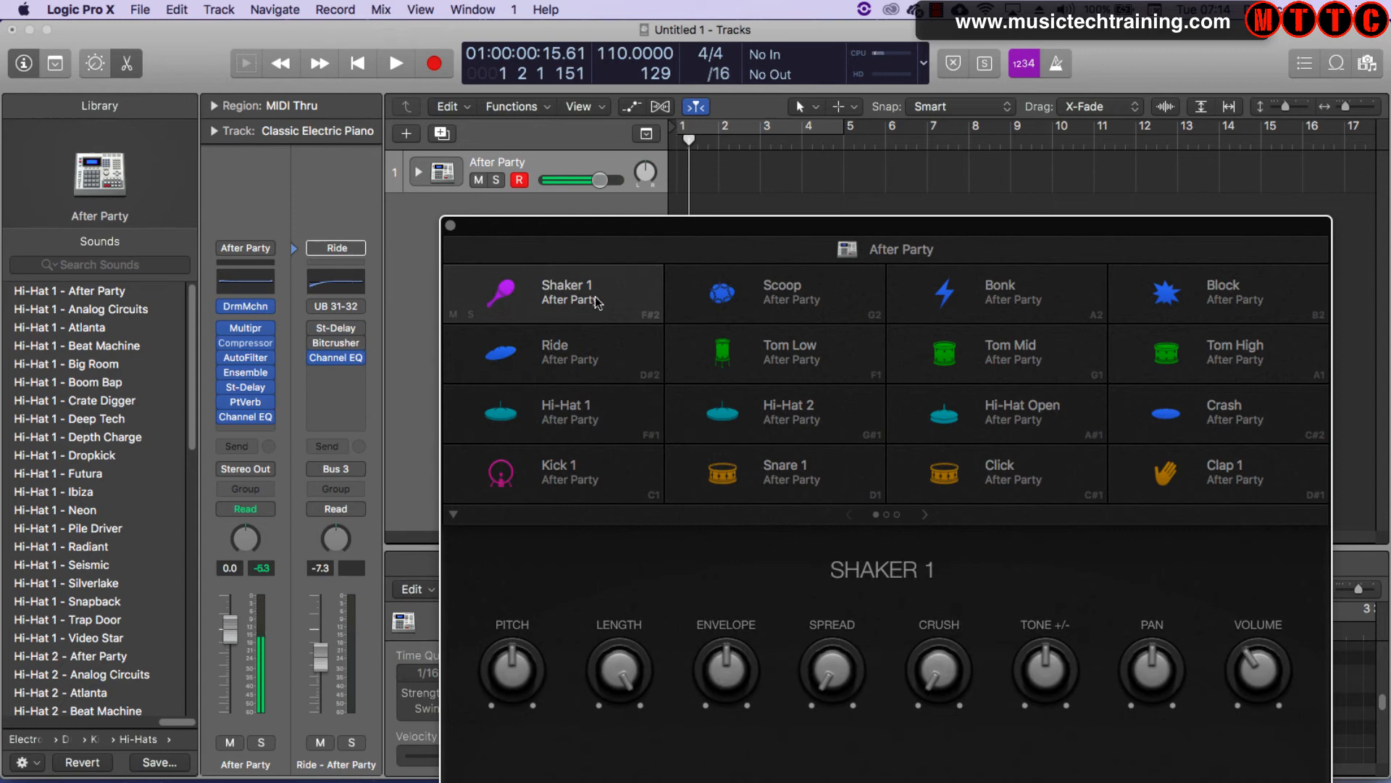
pyautogui.click(566, 293)
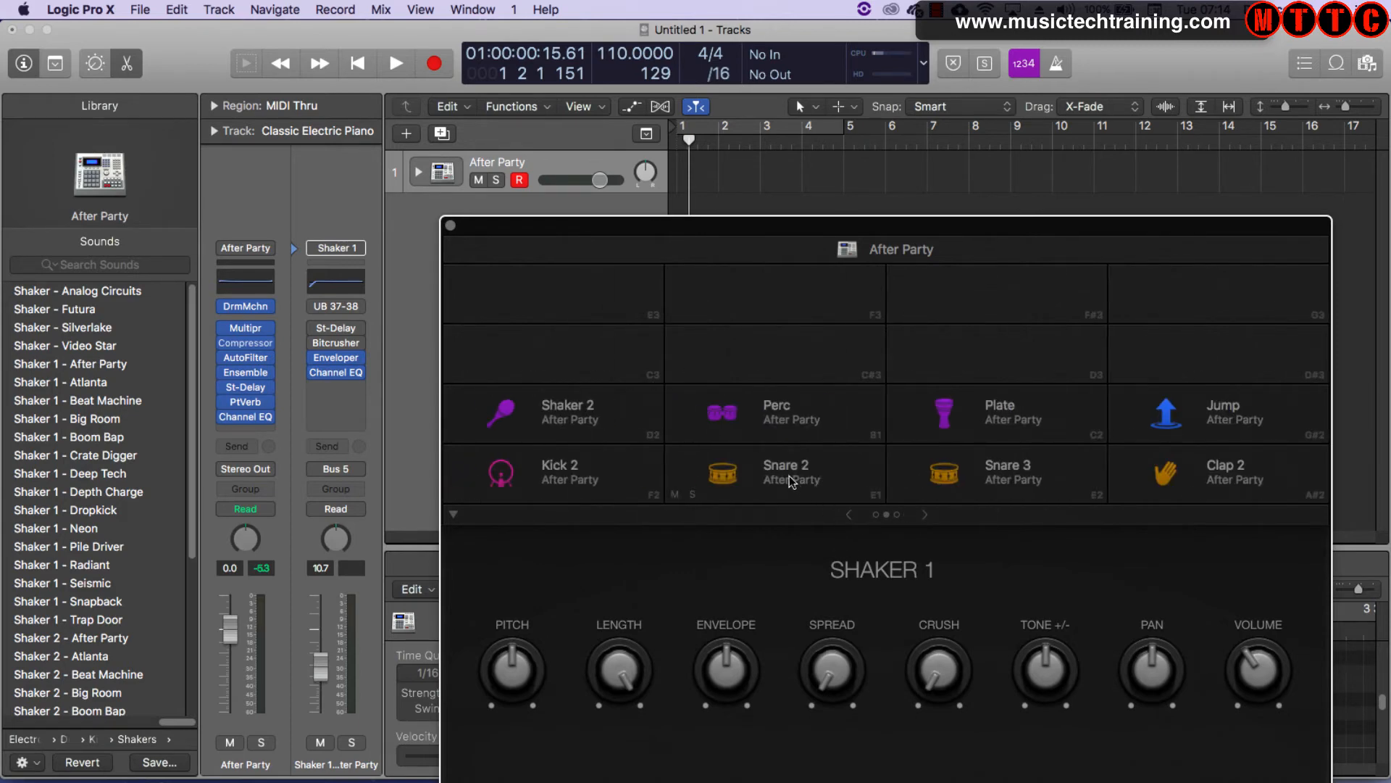
pyautogui.click(785, 470)
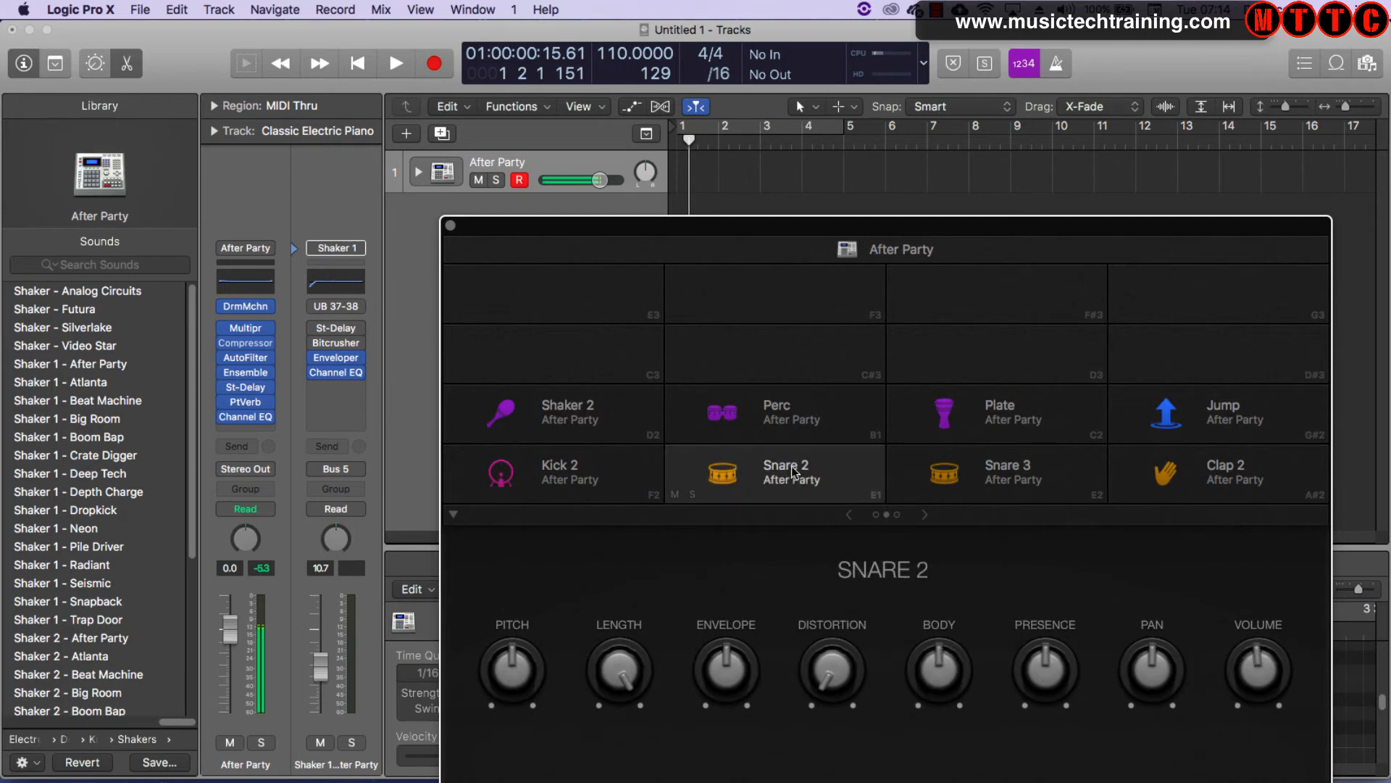
pyautogui.click(780, 474)
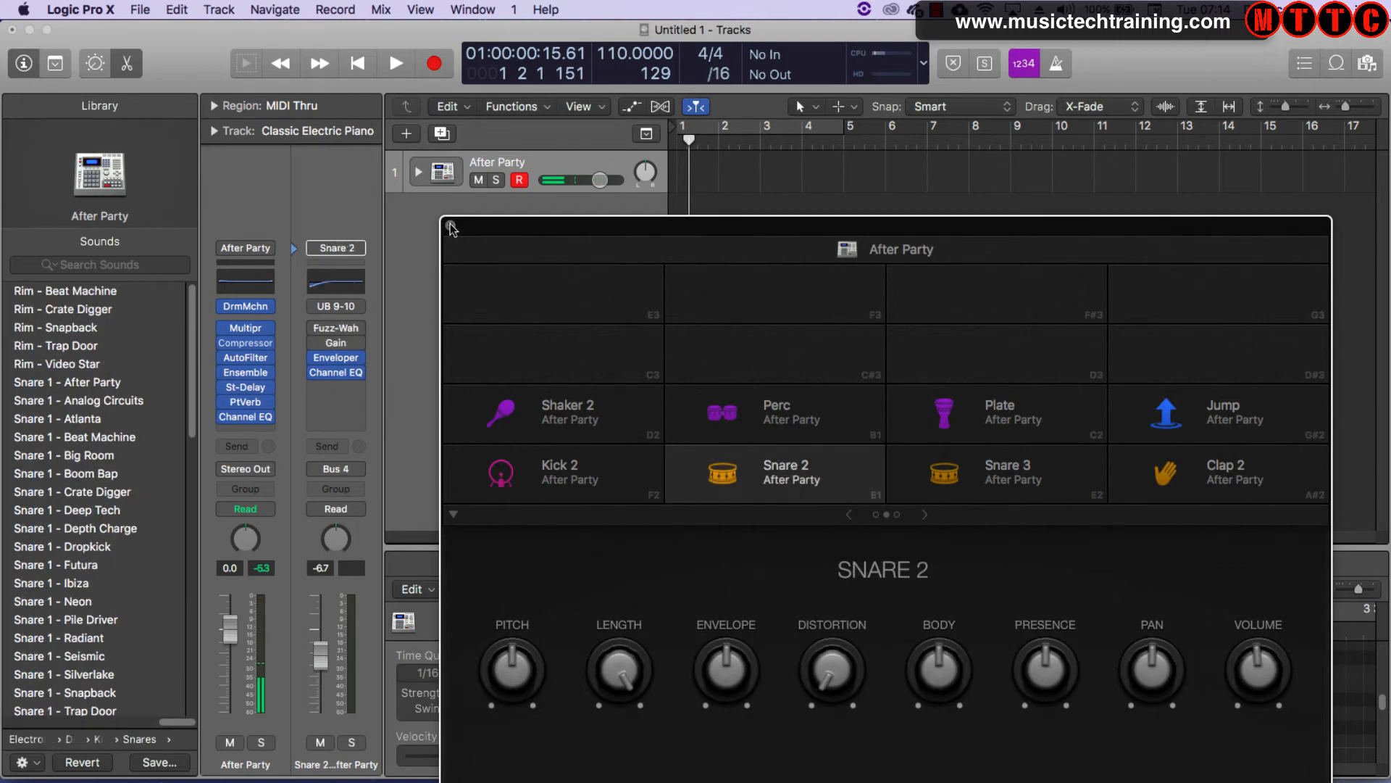
pyautogui.click(451, 227)
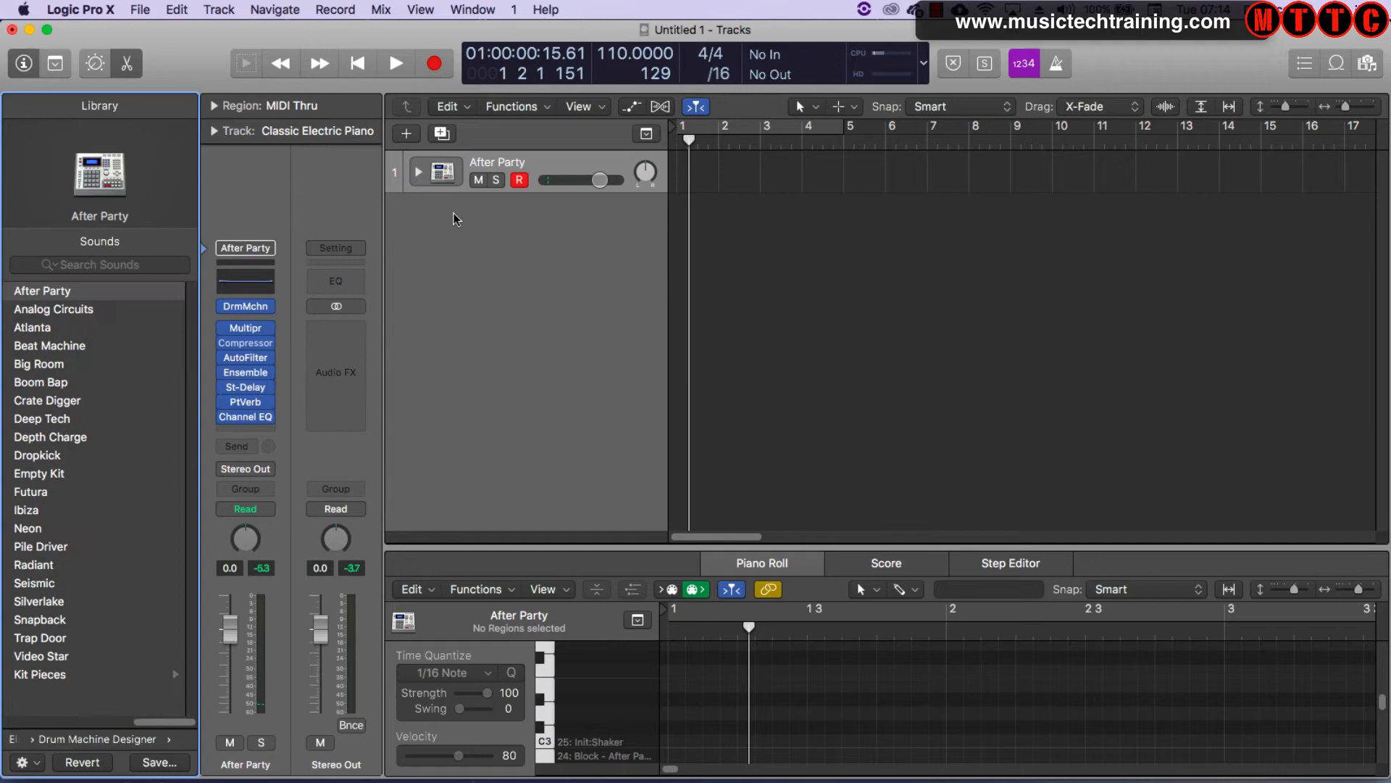
pyautogui.moveTo(412, 142)
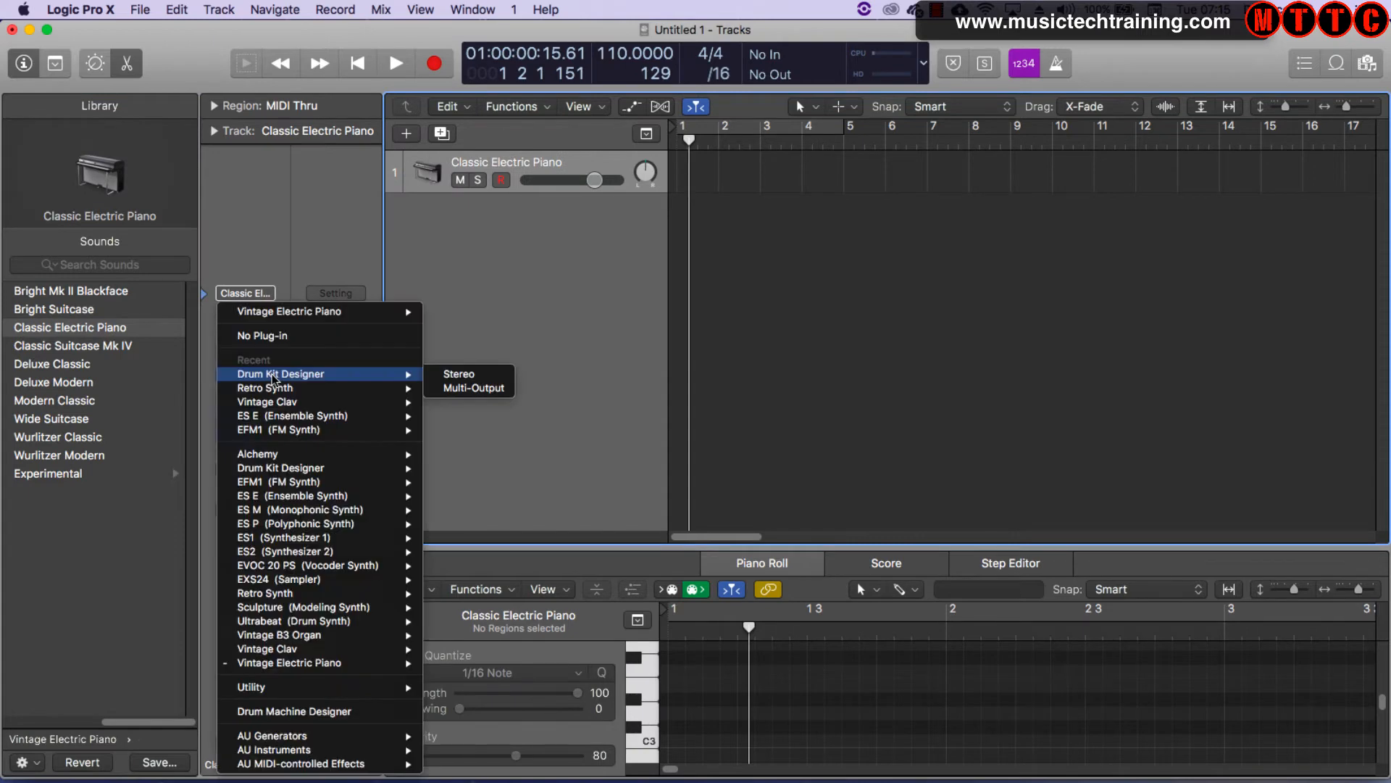
pyautogui.moveTo(292, 620)
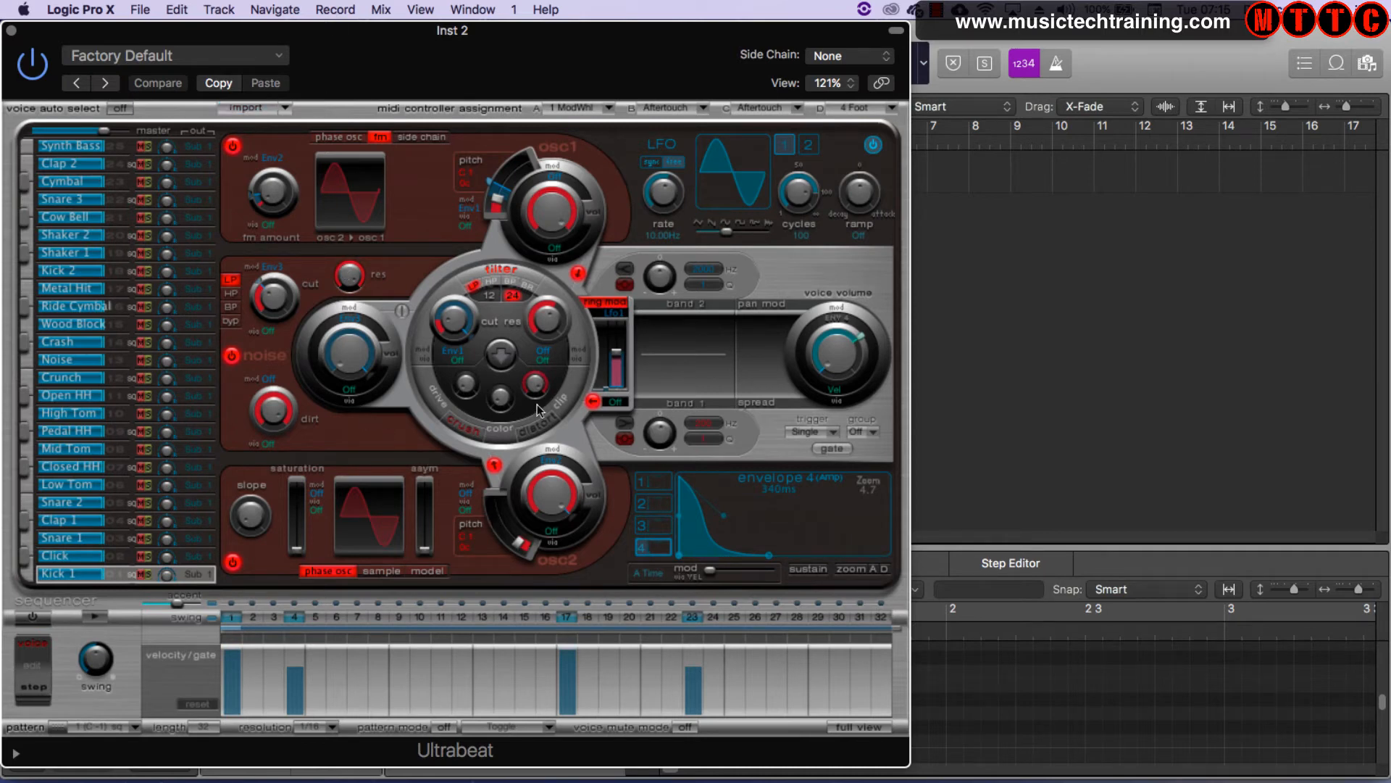
pyautogui.moveTo(510, 321)
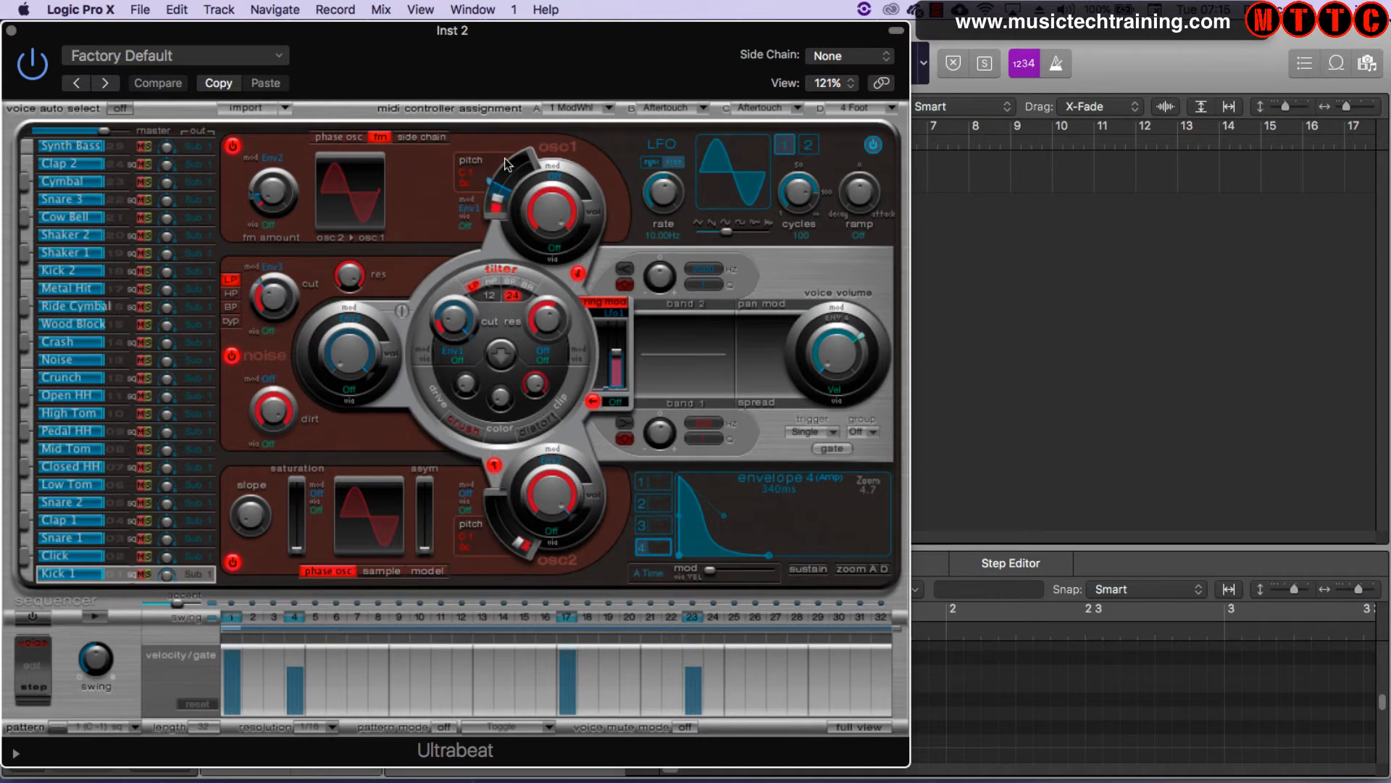
pyautogui.moveTo(390, 202)
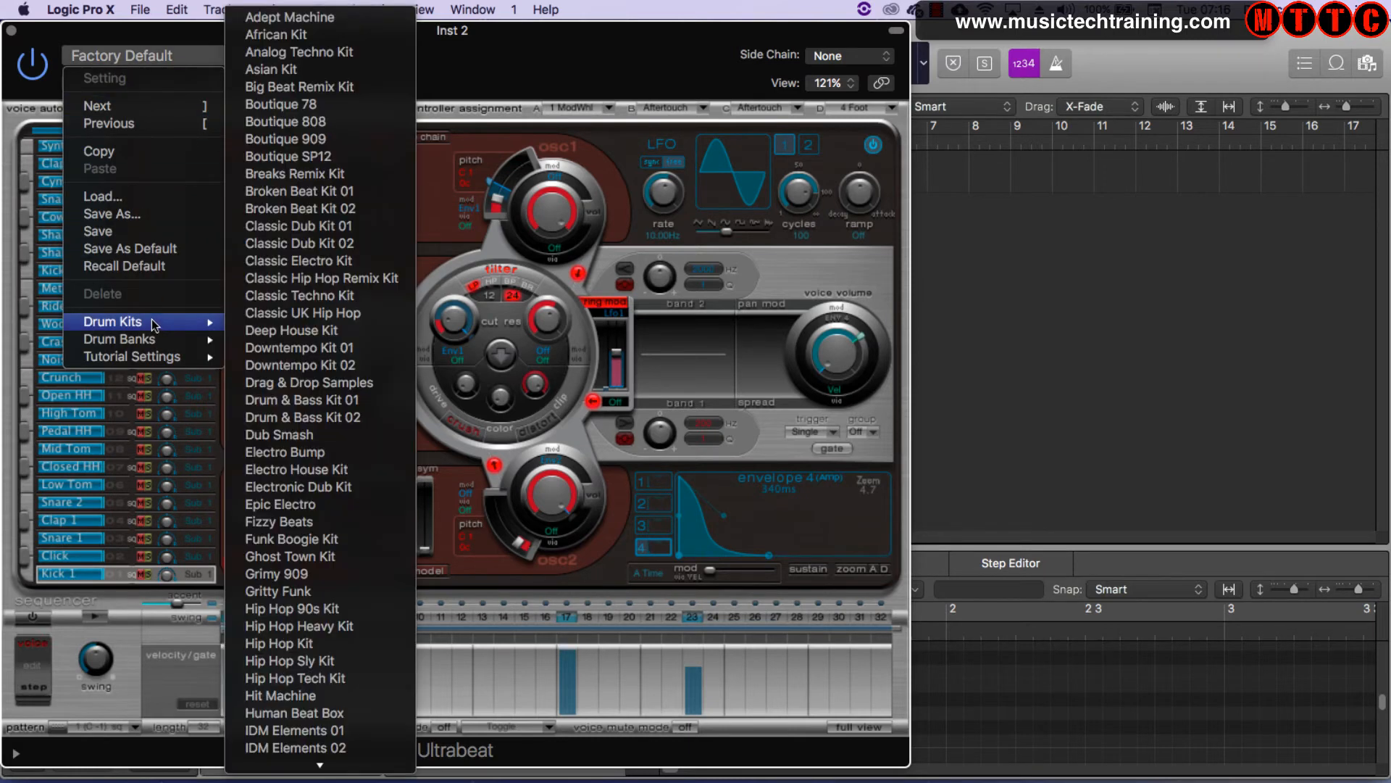
pyautogui.moveTo(295, 678)
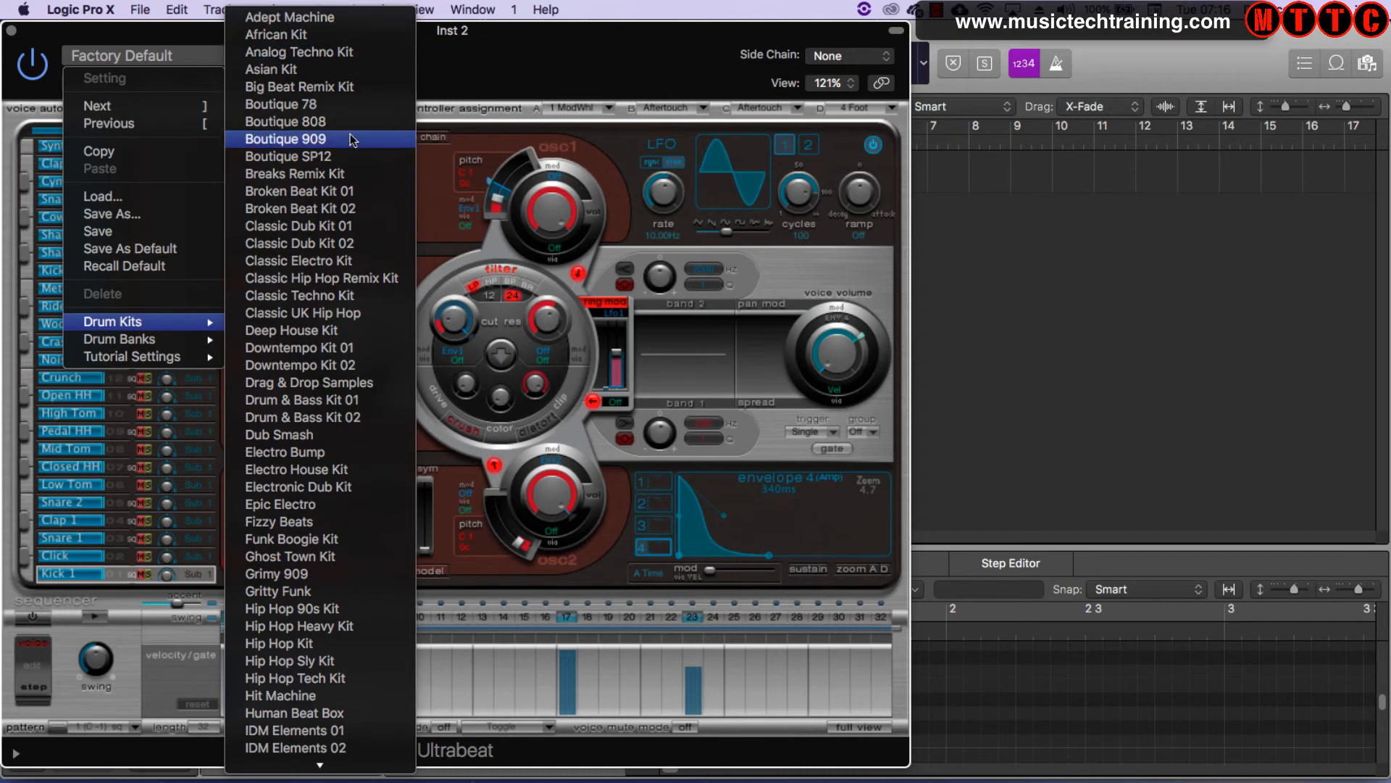
pyautogui.moveTo(302, 104)
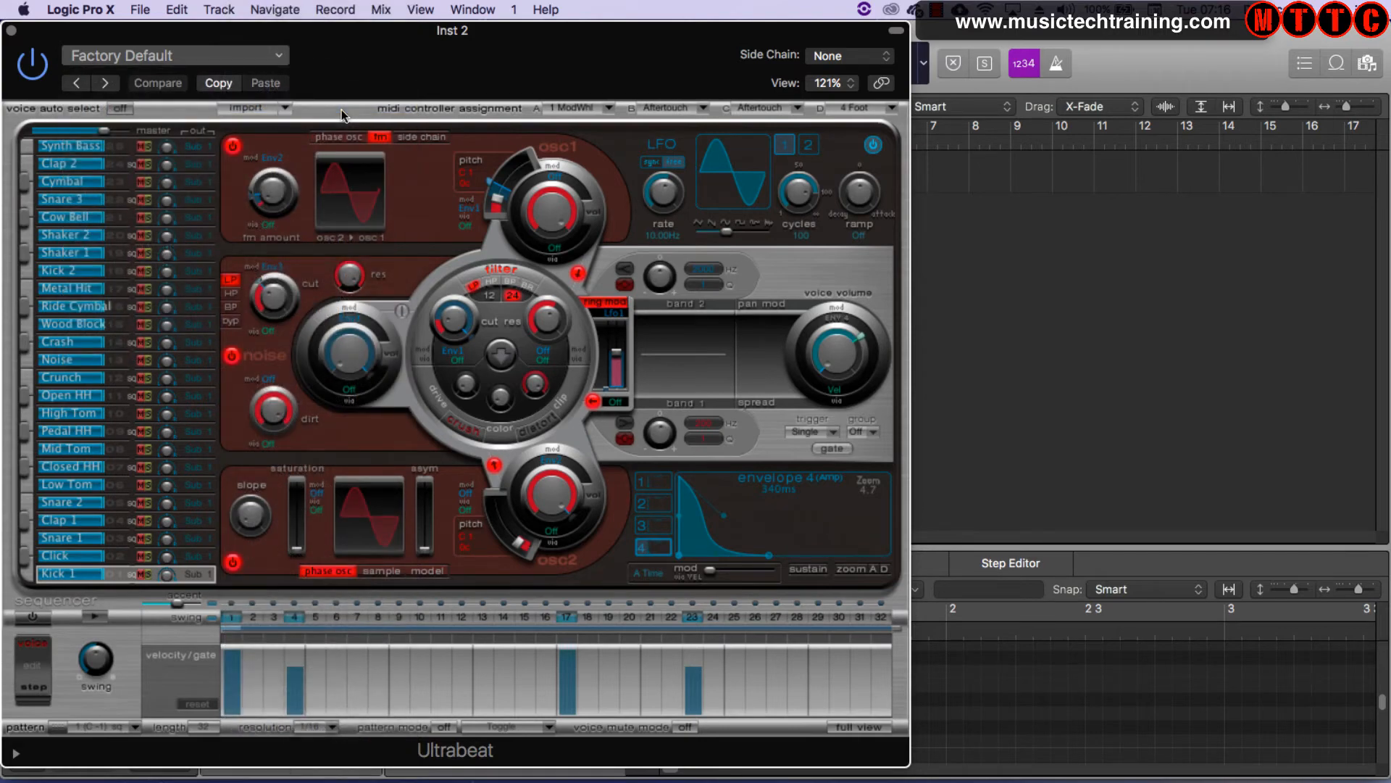
# Step: Choose Boutique 78 from Ultrabeat's Drum Kits submenu
pyautogui.click(175, 55)
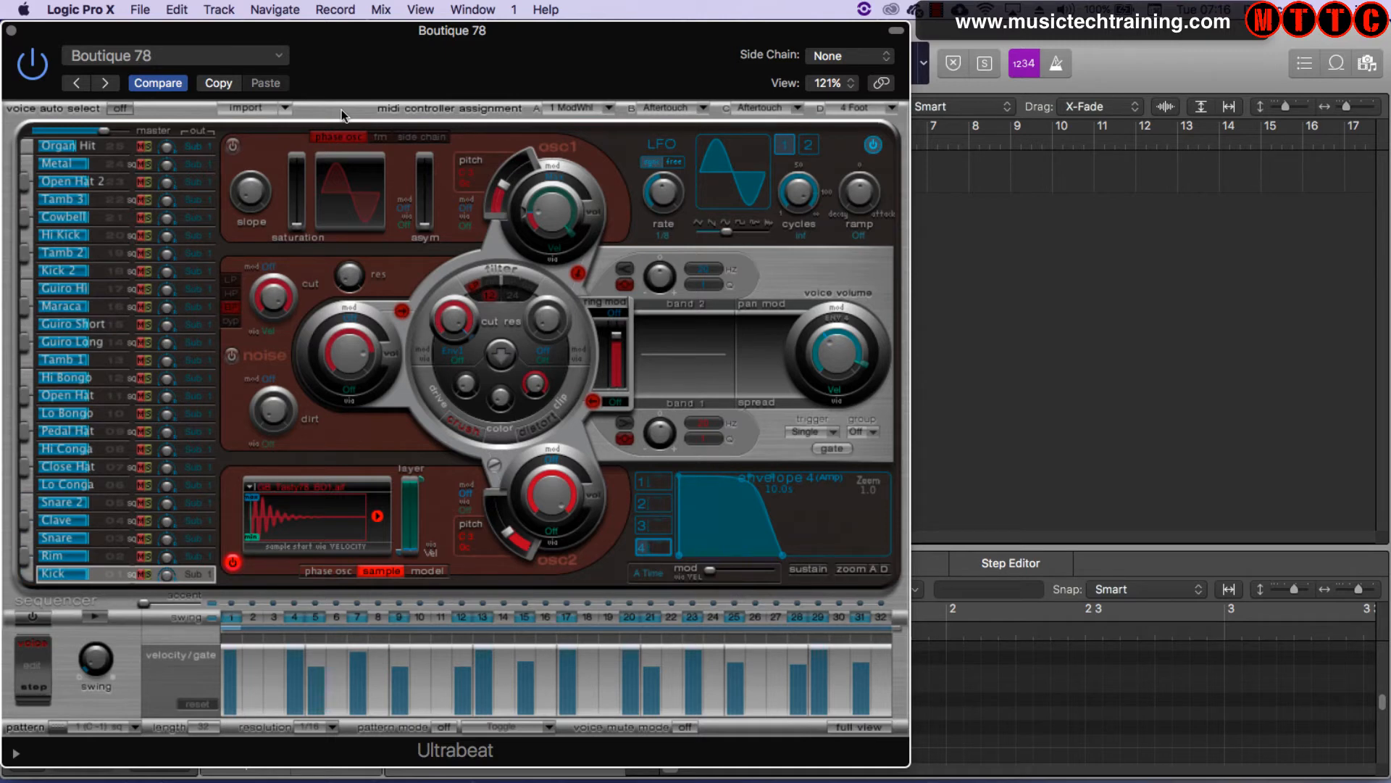
pyautogui.moveTo(214, 234)
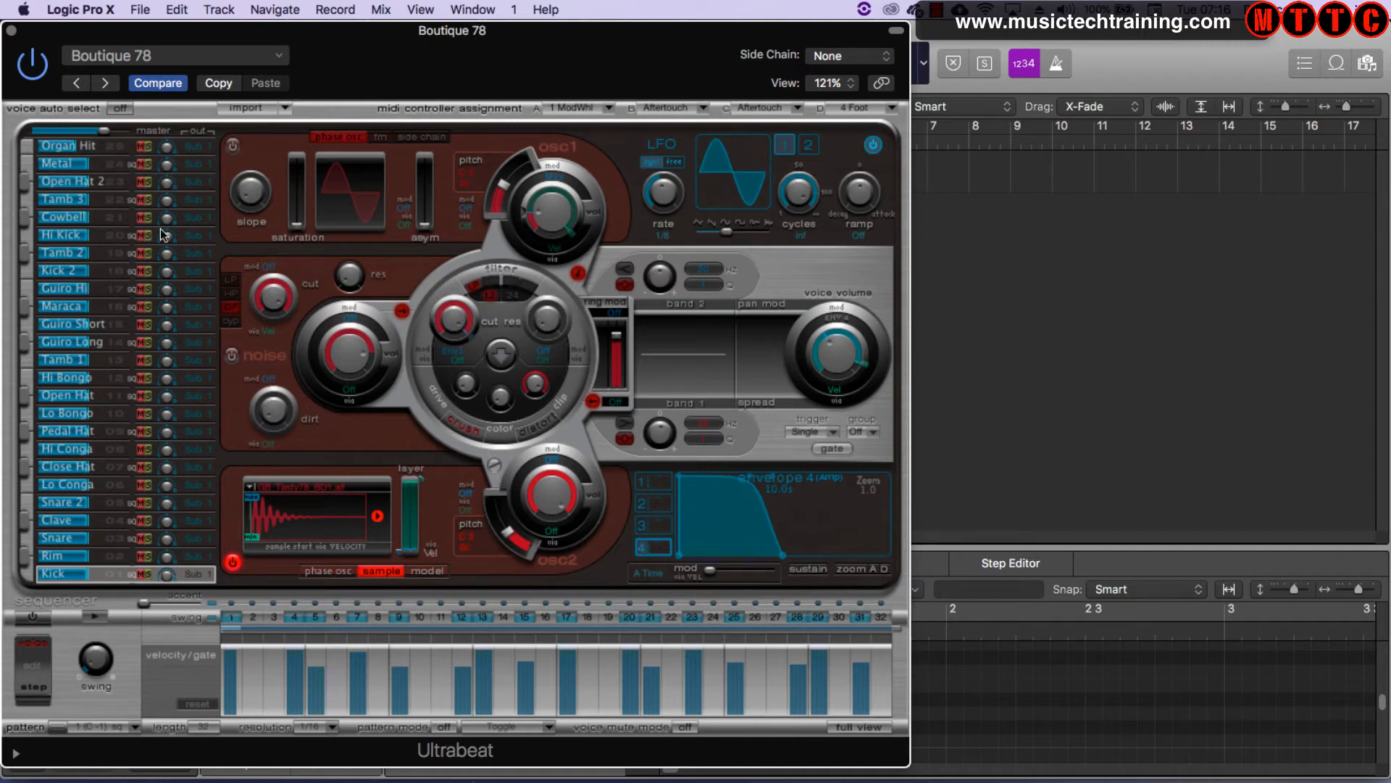
pyautogui.moveTo(198, 195)
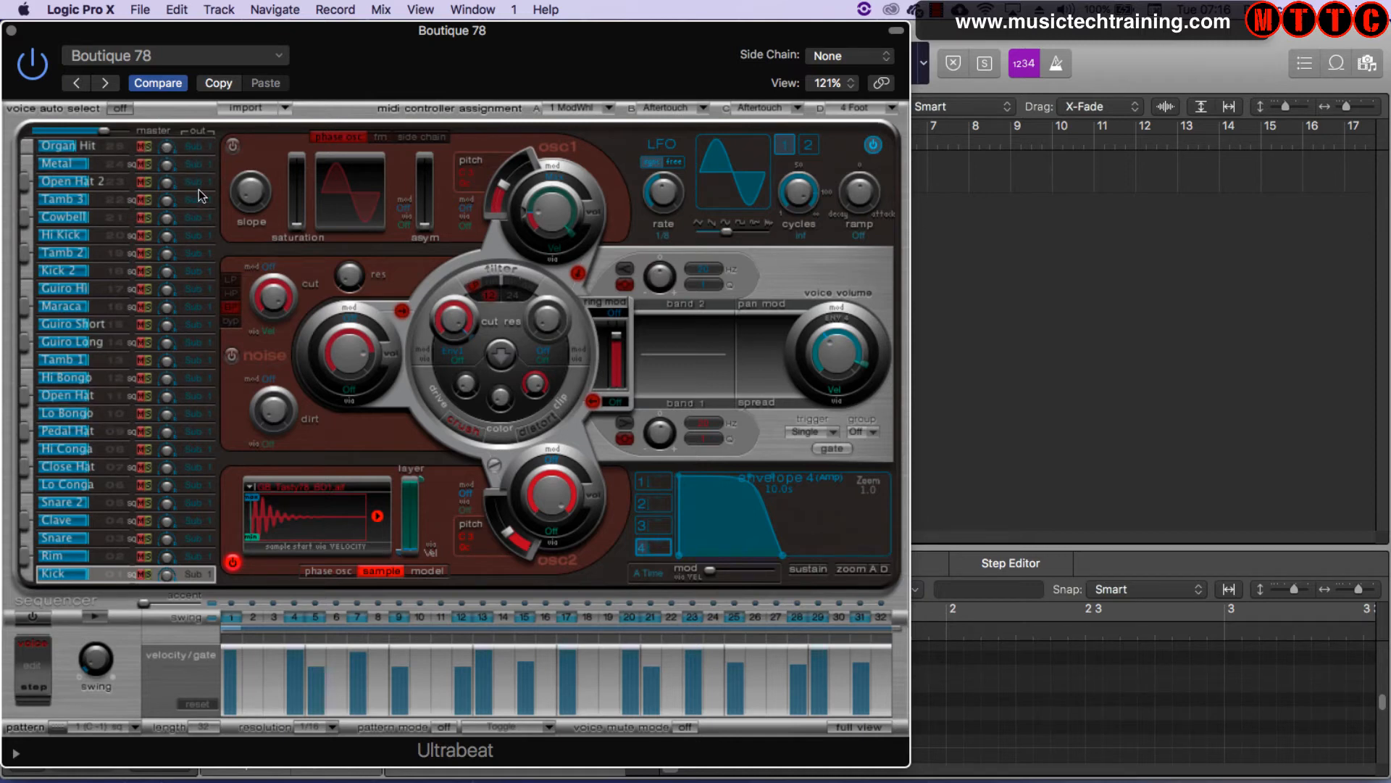
pyautogui.moveTo(275, 434)
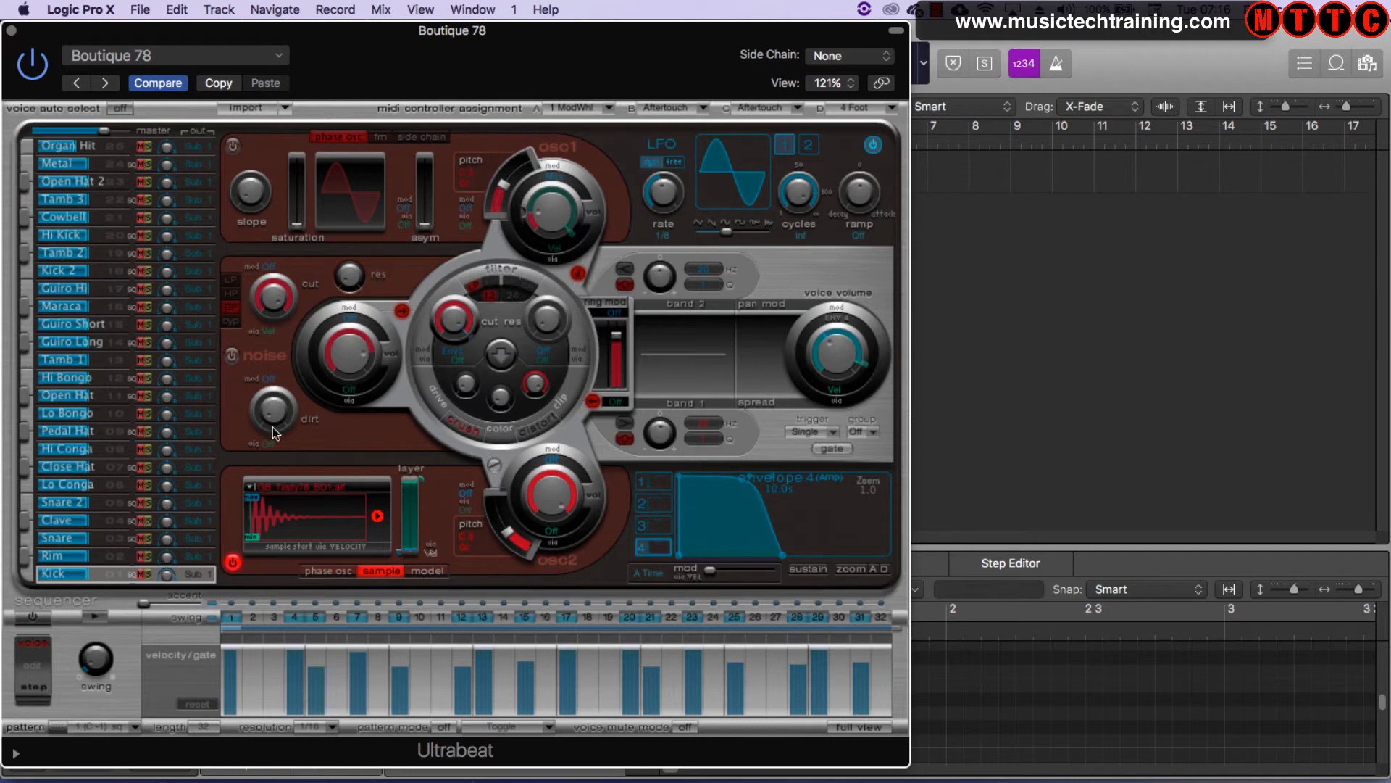
# Step: Select Ultrabeat's Kick voice in the Boutique 78 voice list
pyautogui.click(62, 556)
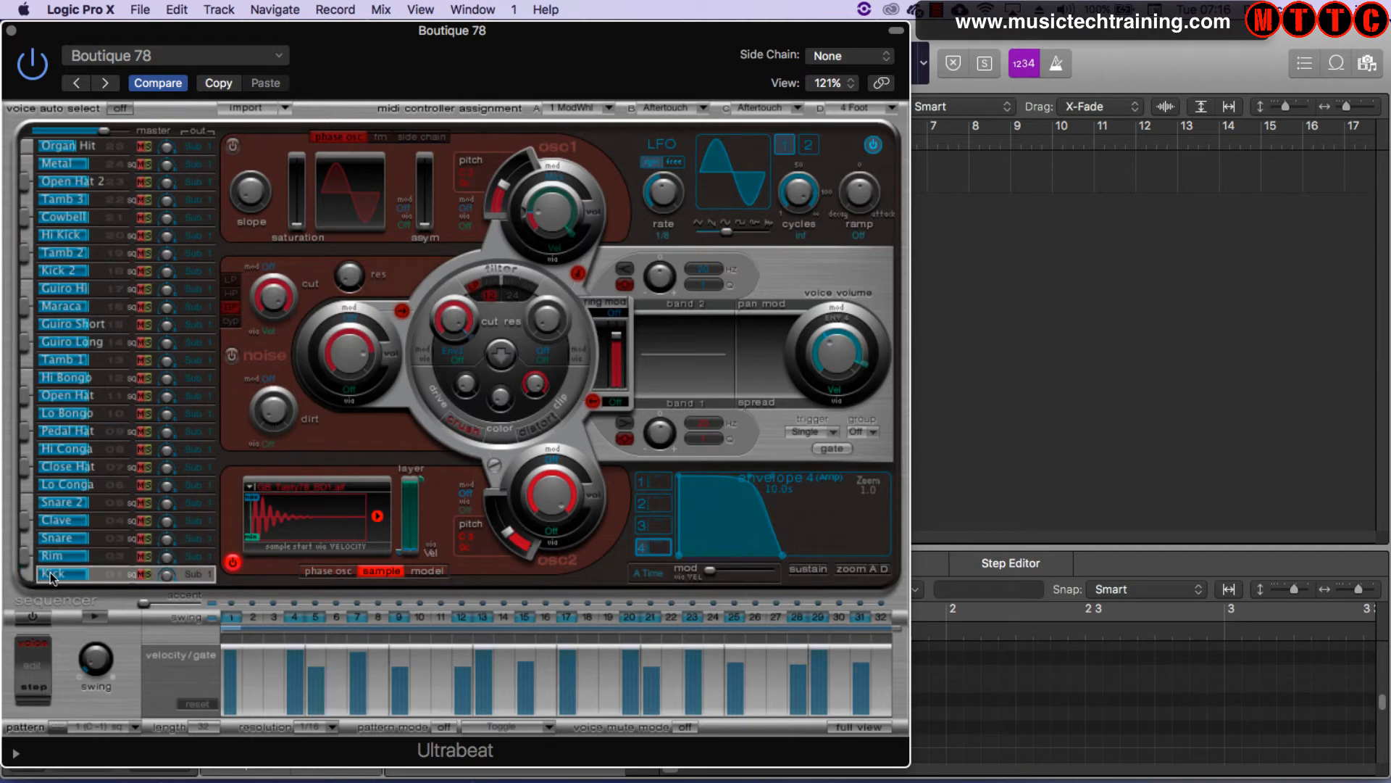
pyautogui.moveTo(304, 527)
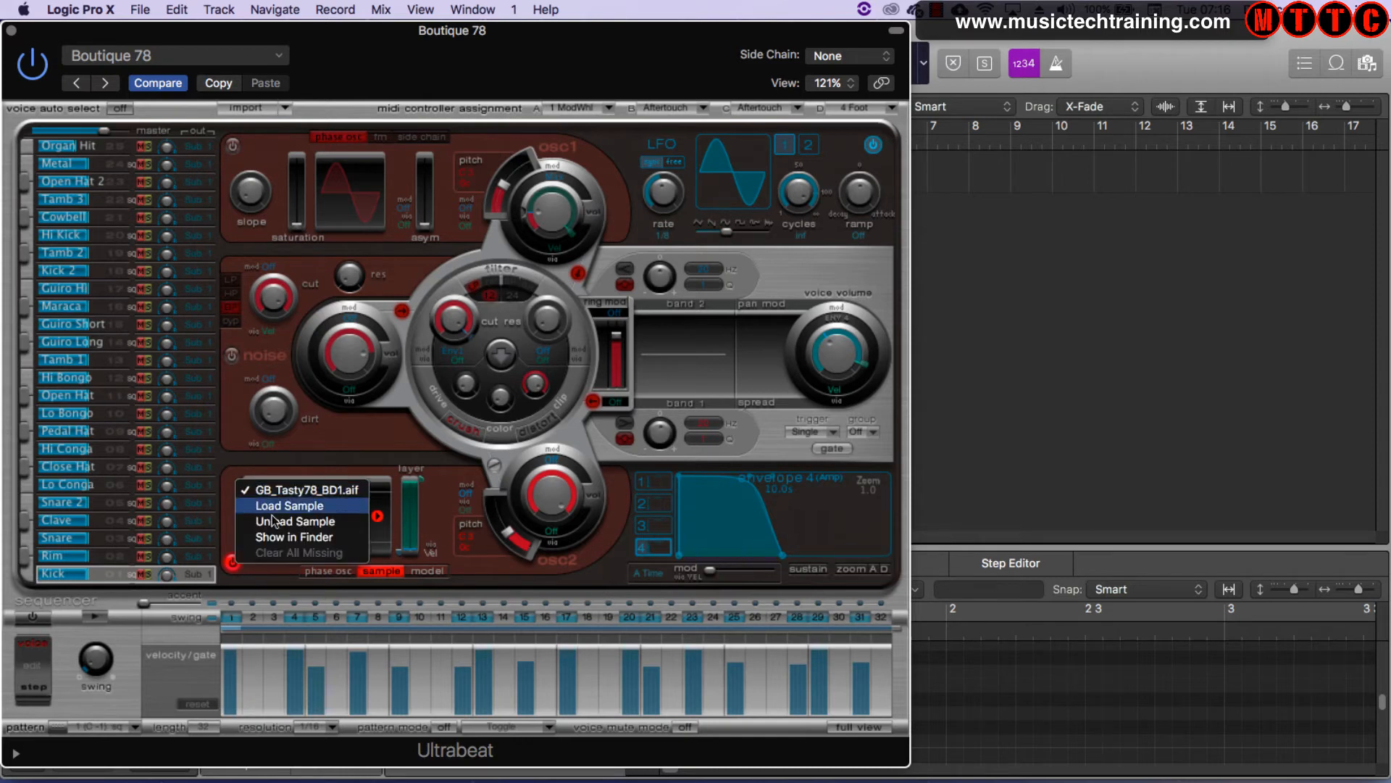
pyautogui.moveTo(295, 521)
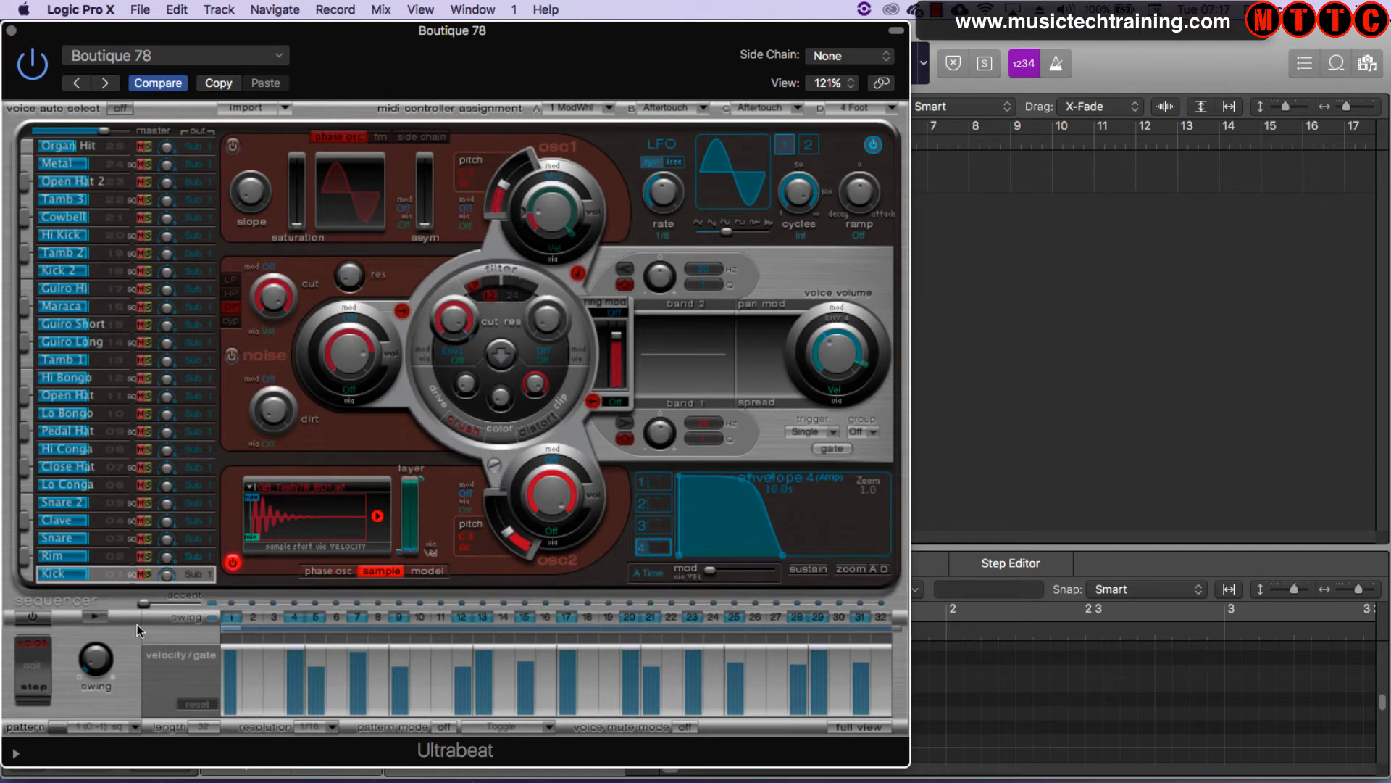
pyautogui.moveTo(166, 642)
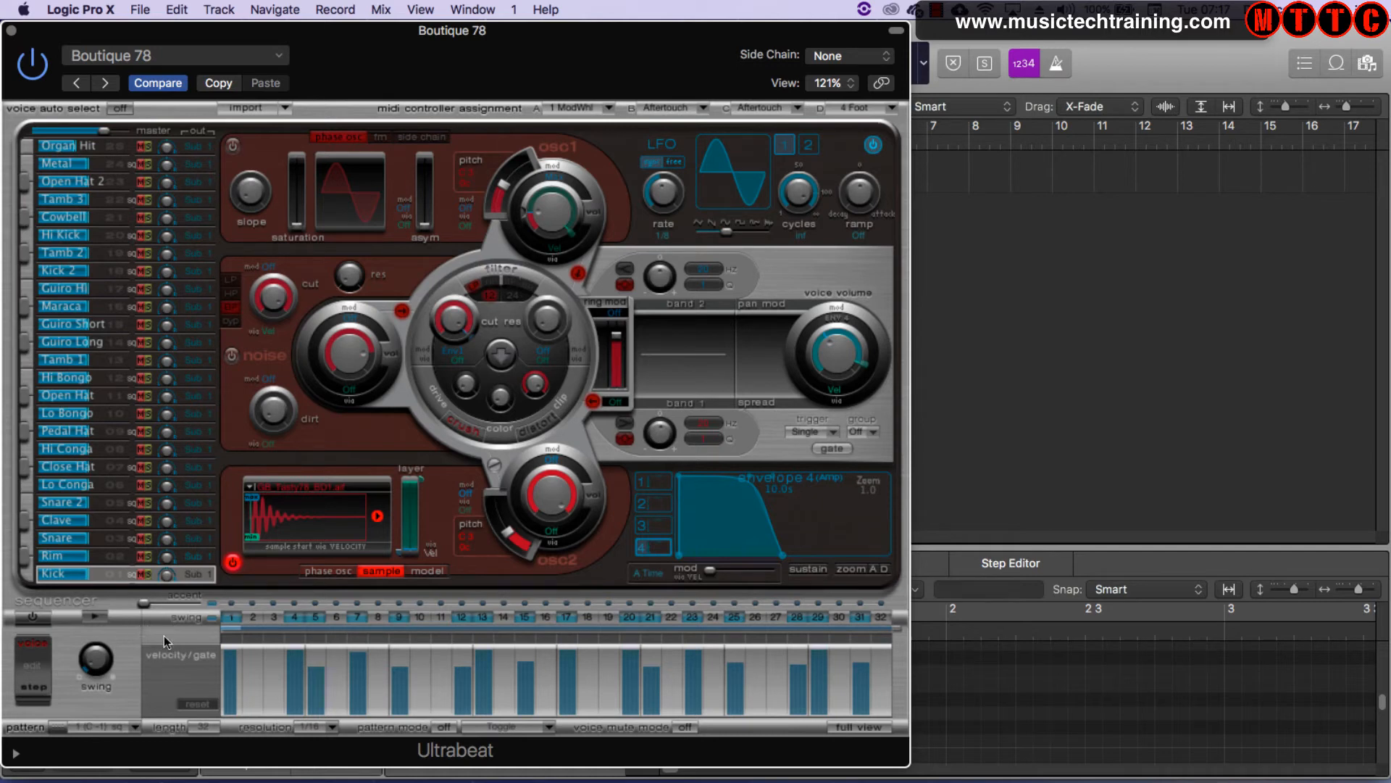
pyautogui.moveTo(335, 480)
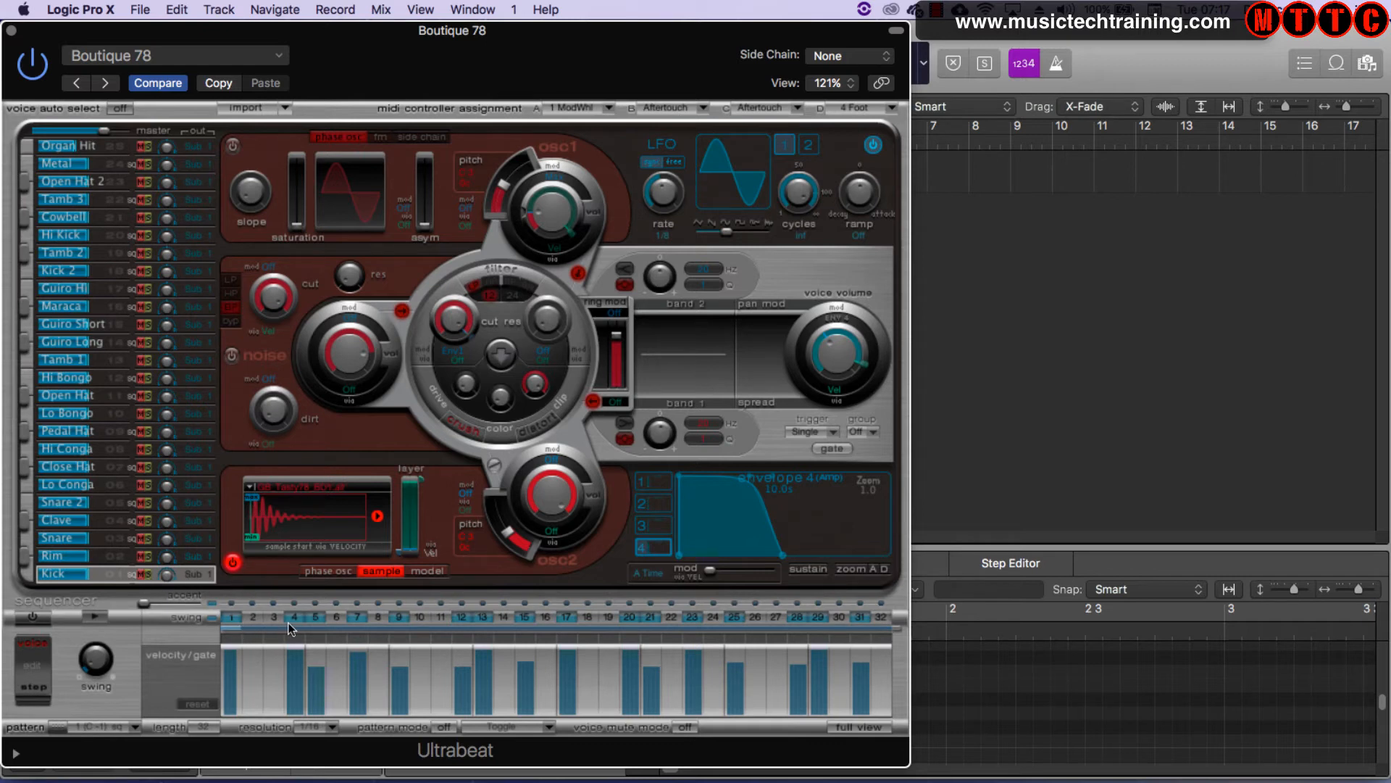
pyautogui.moveTo(119, 630)
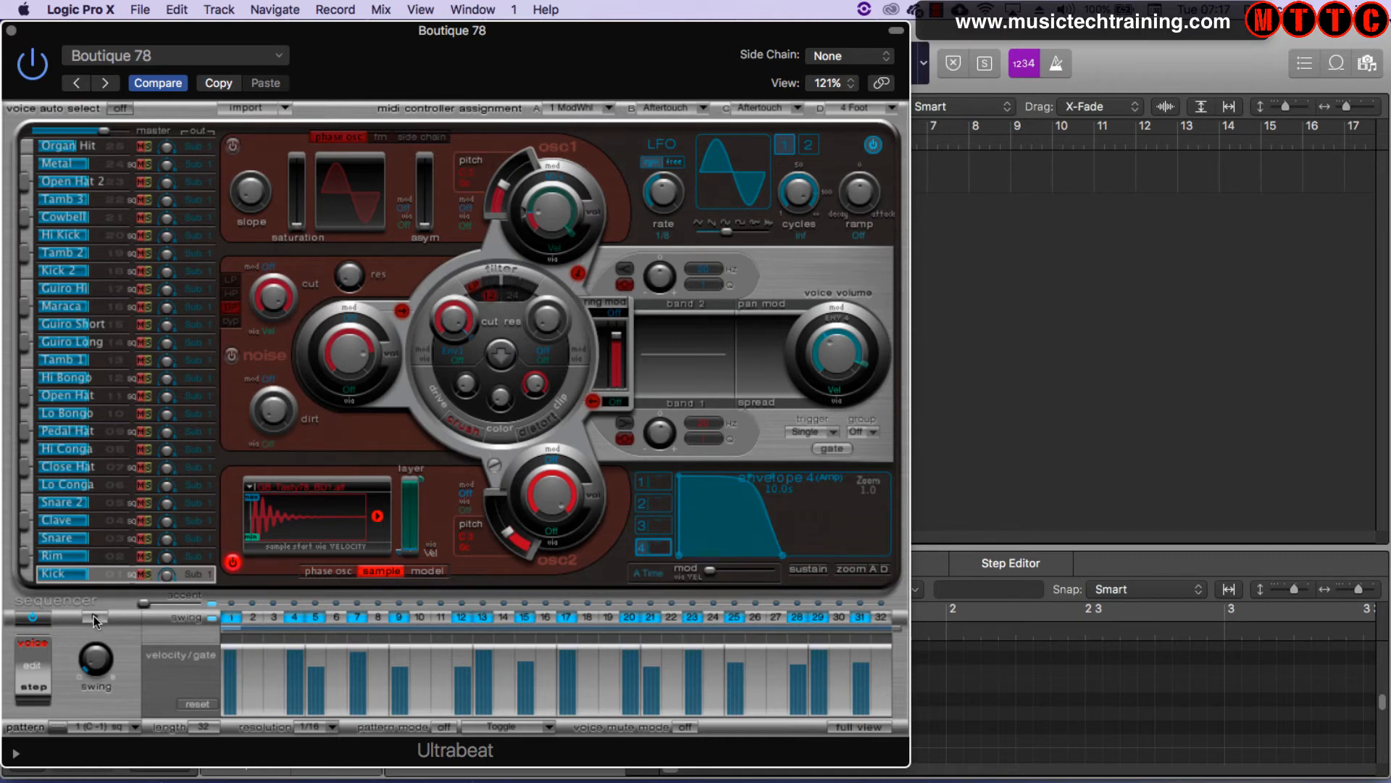
# Step: Start Ultrabeat's step sequencer playing the Boutique 78 kick pattern
pyautogui.click(93, 618)
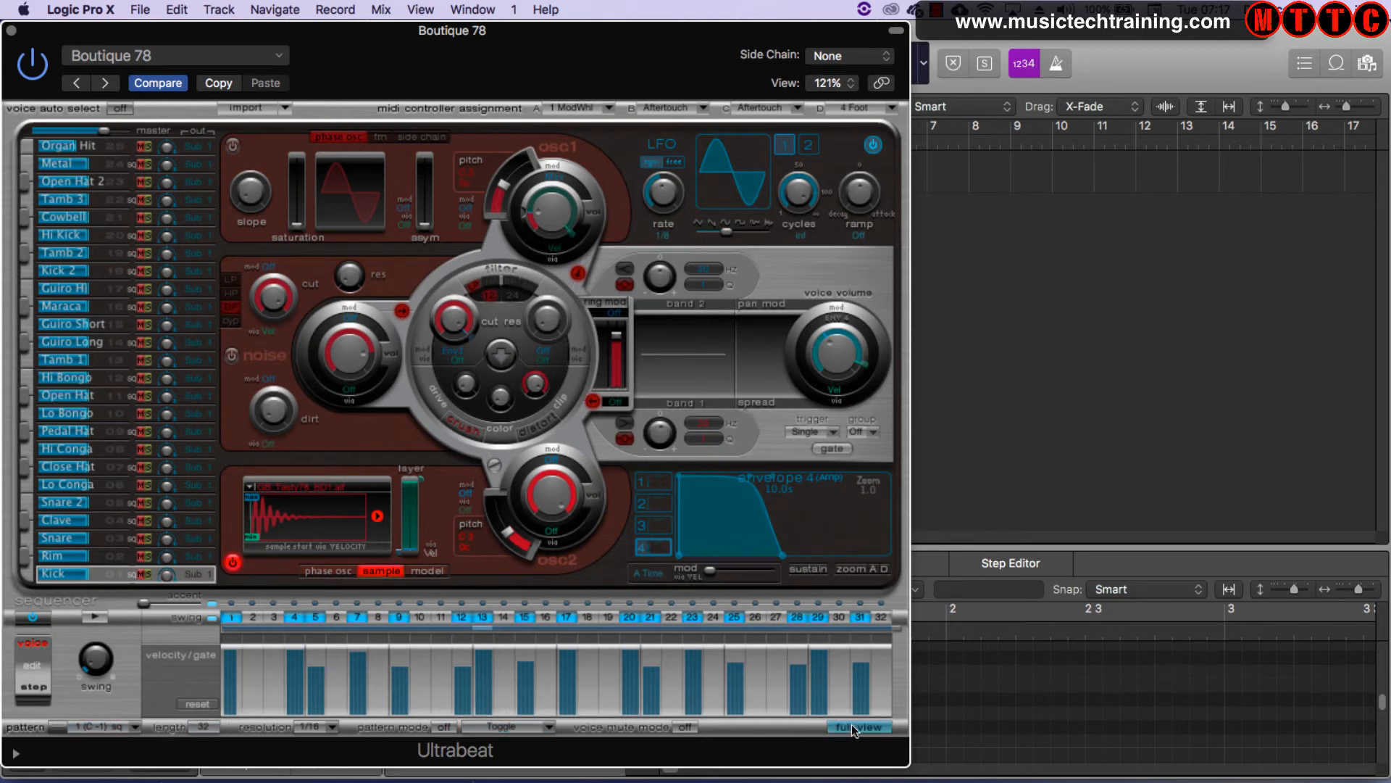
# Step: Show the all-voice grid, audition the pattern, and add Hi Bongo and Snare 2 steps
pyautogui.click(858, 727)
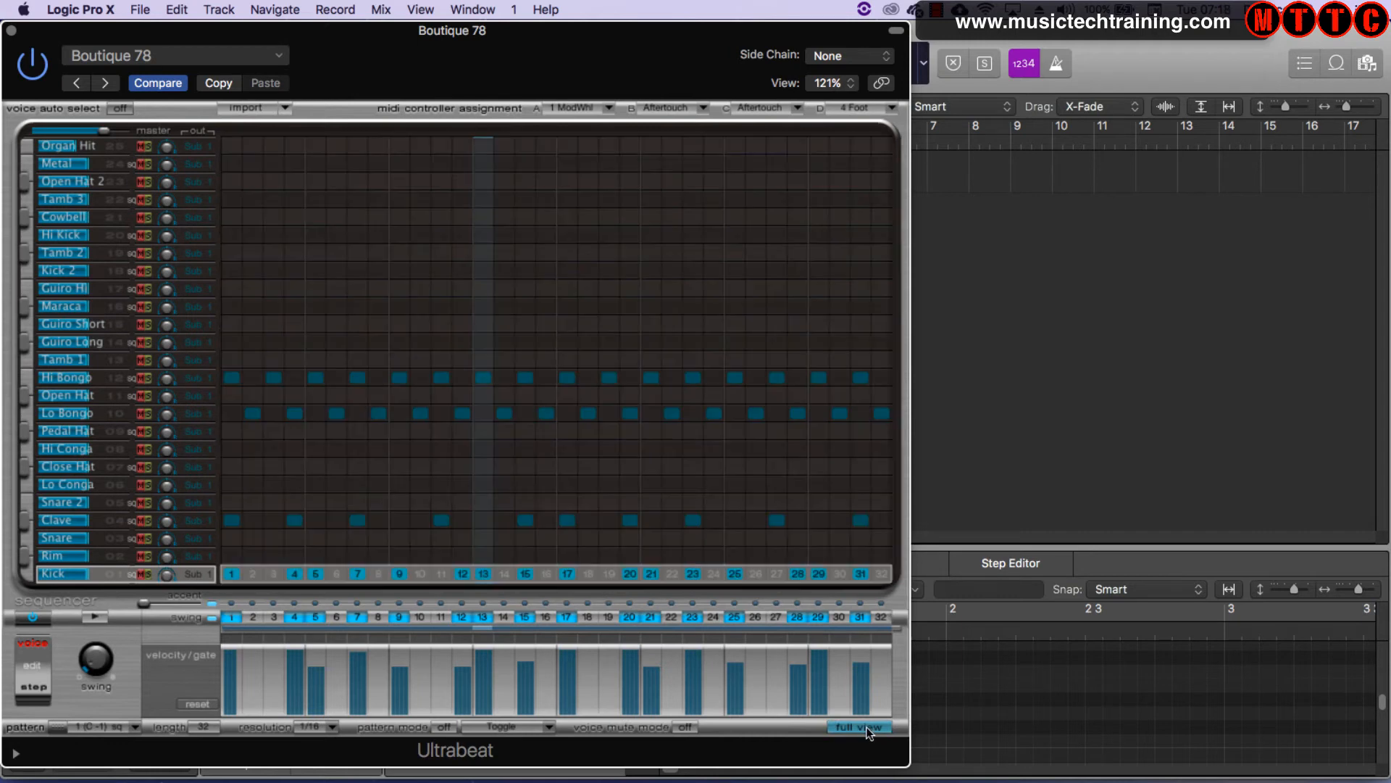
pyautogui.click(857, 727)
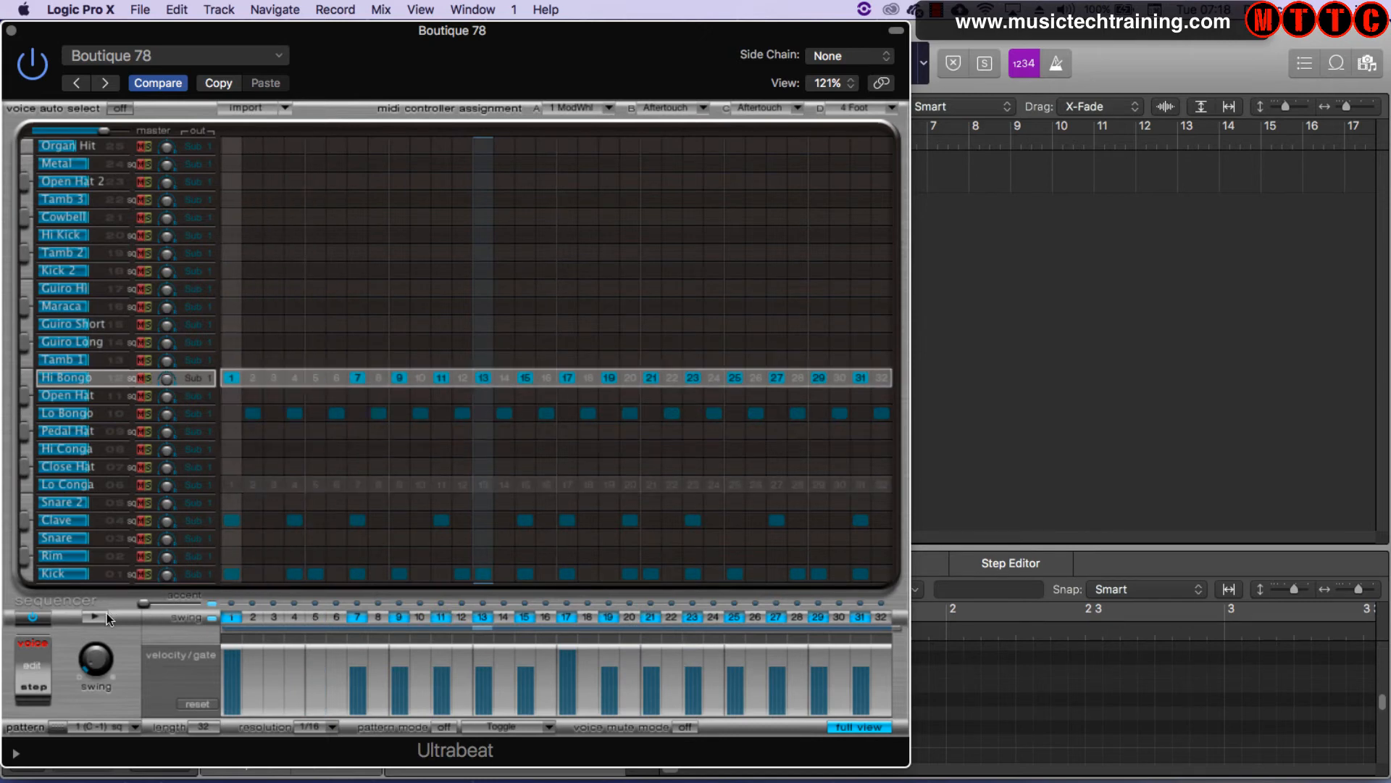
pyautogui.click(69, 617)
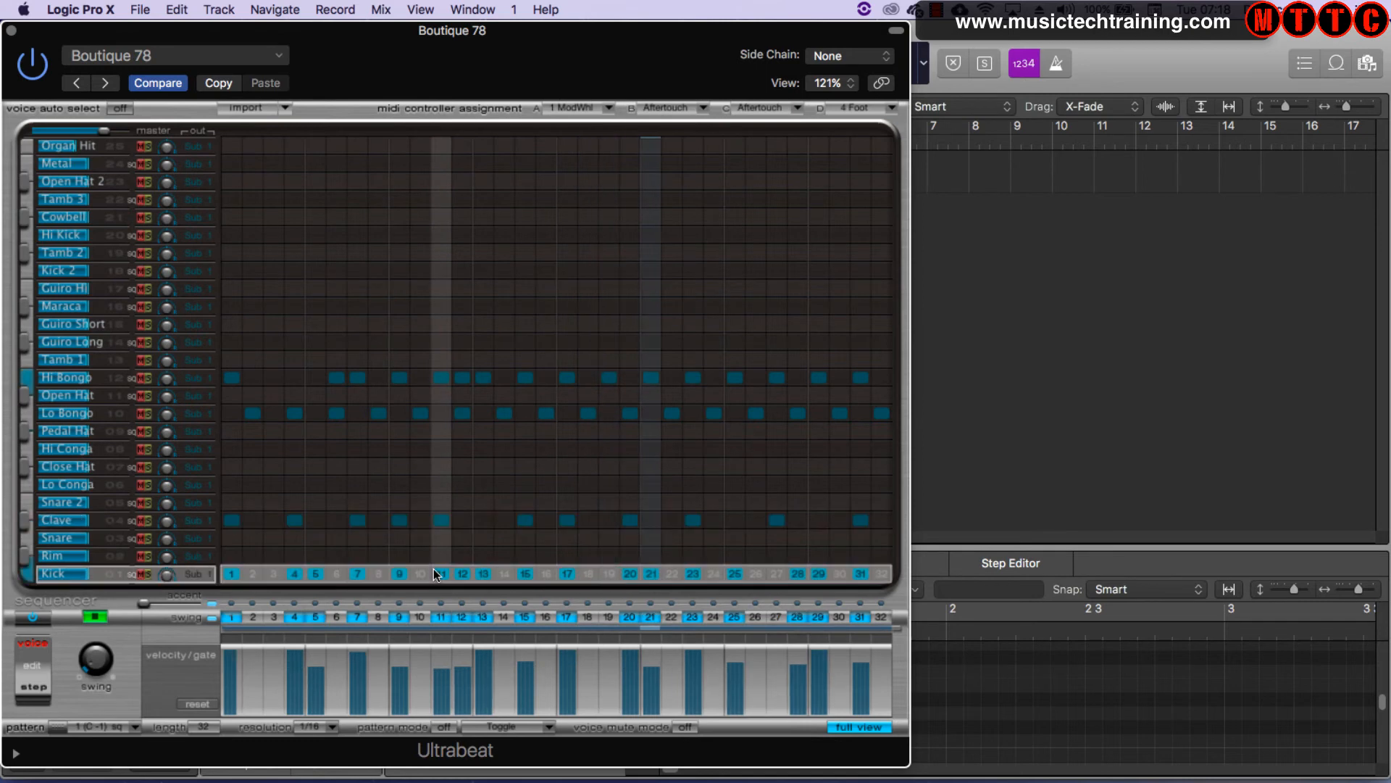
pyautogui.click(93, 617)
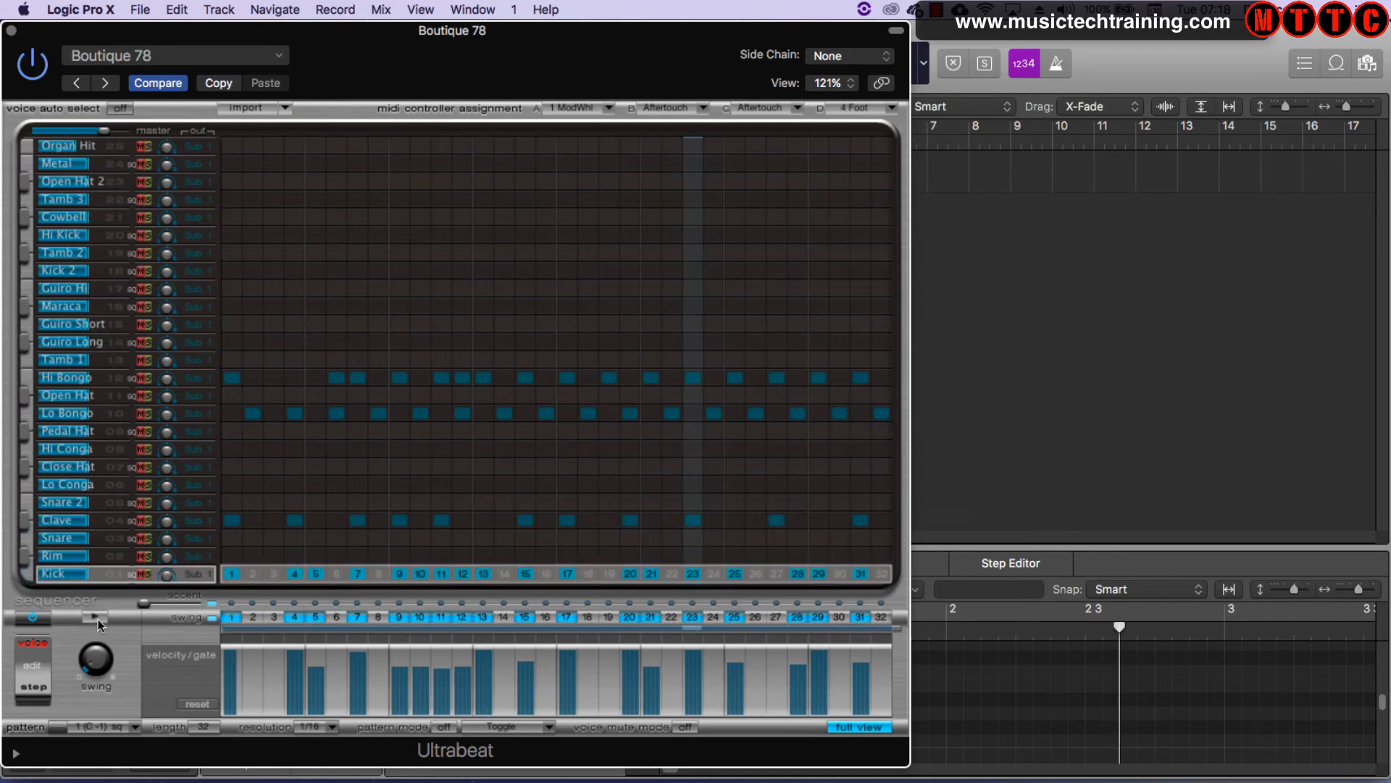
pyautogui.click(63, 198)
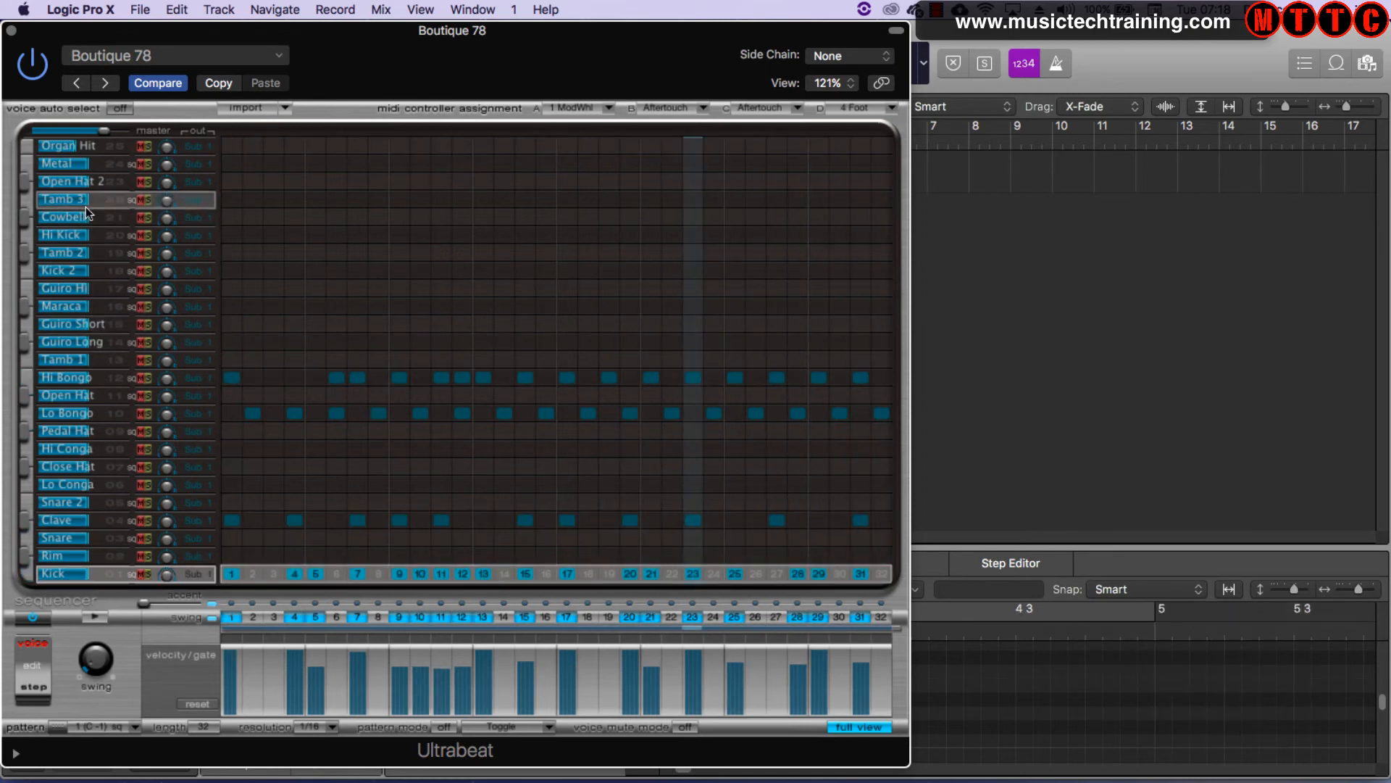
pyautogui.click(67, 502)
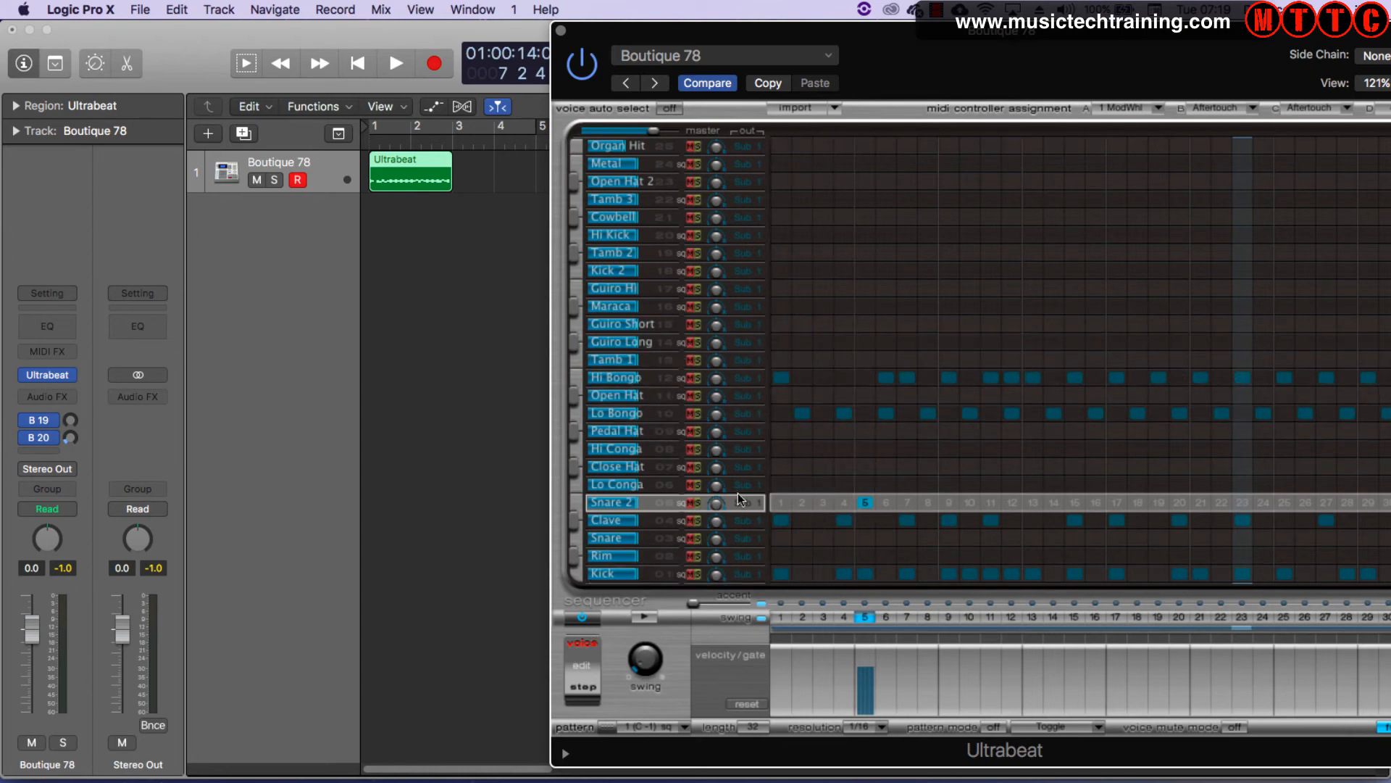
pyautogui.moveTo(535, 428)
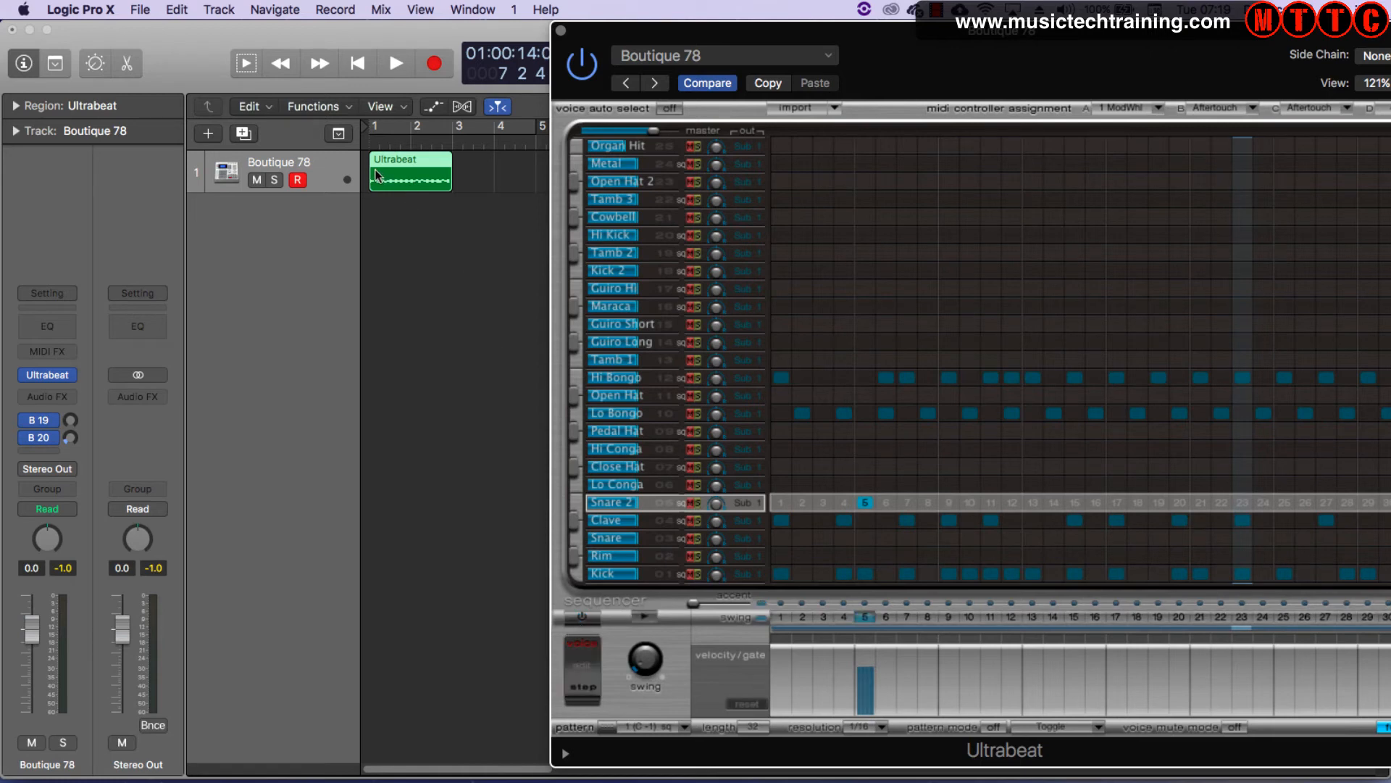
pyautogui.moveTo(719, 260)
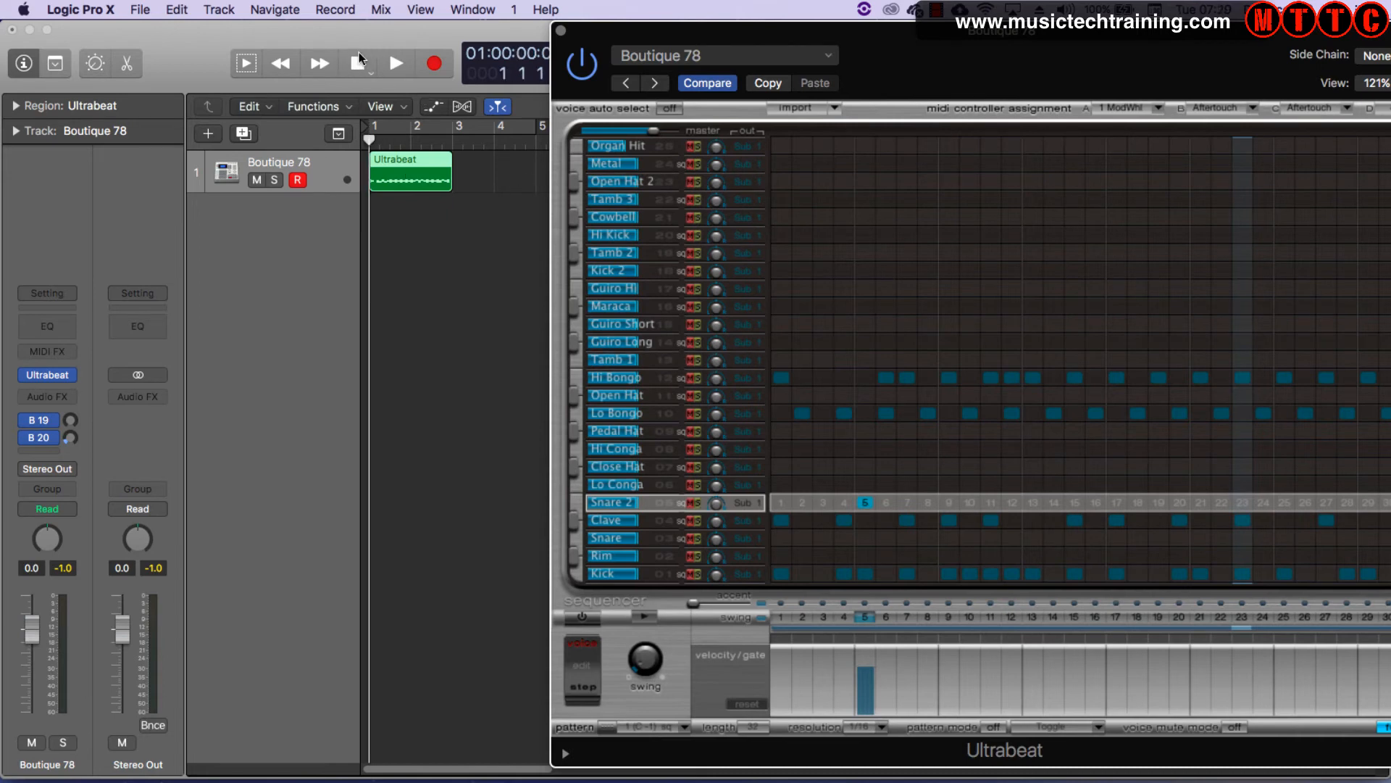
# Step: Play and then stop the Ultrabeat region from the control bar
pyautogui.click(395, 63)
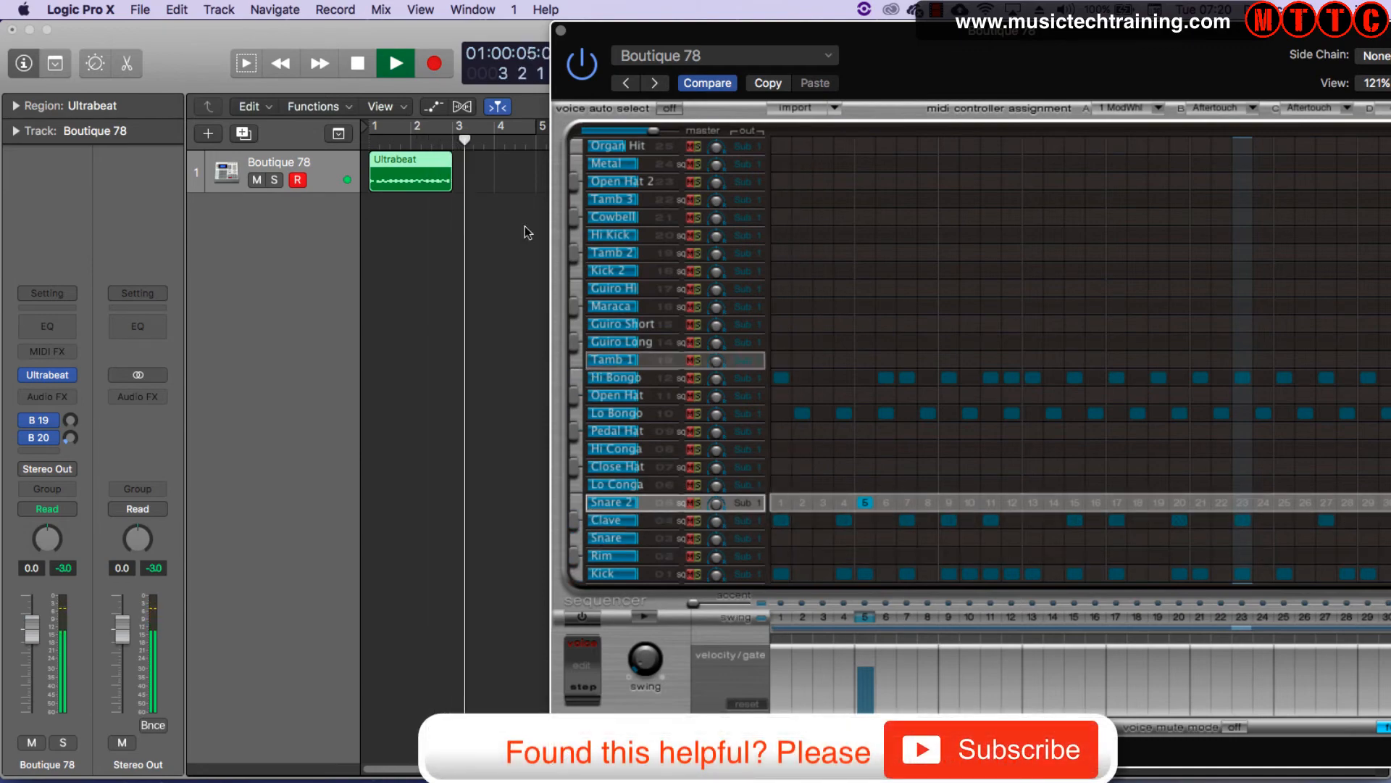
pyautogui.click(394, 63)
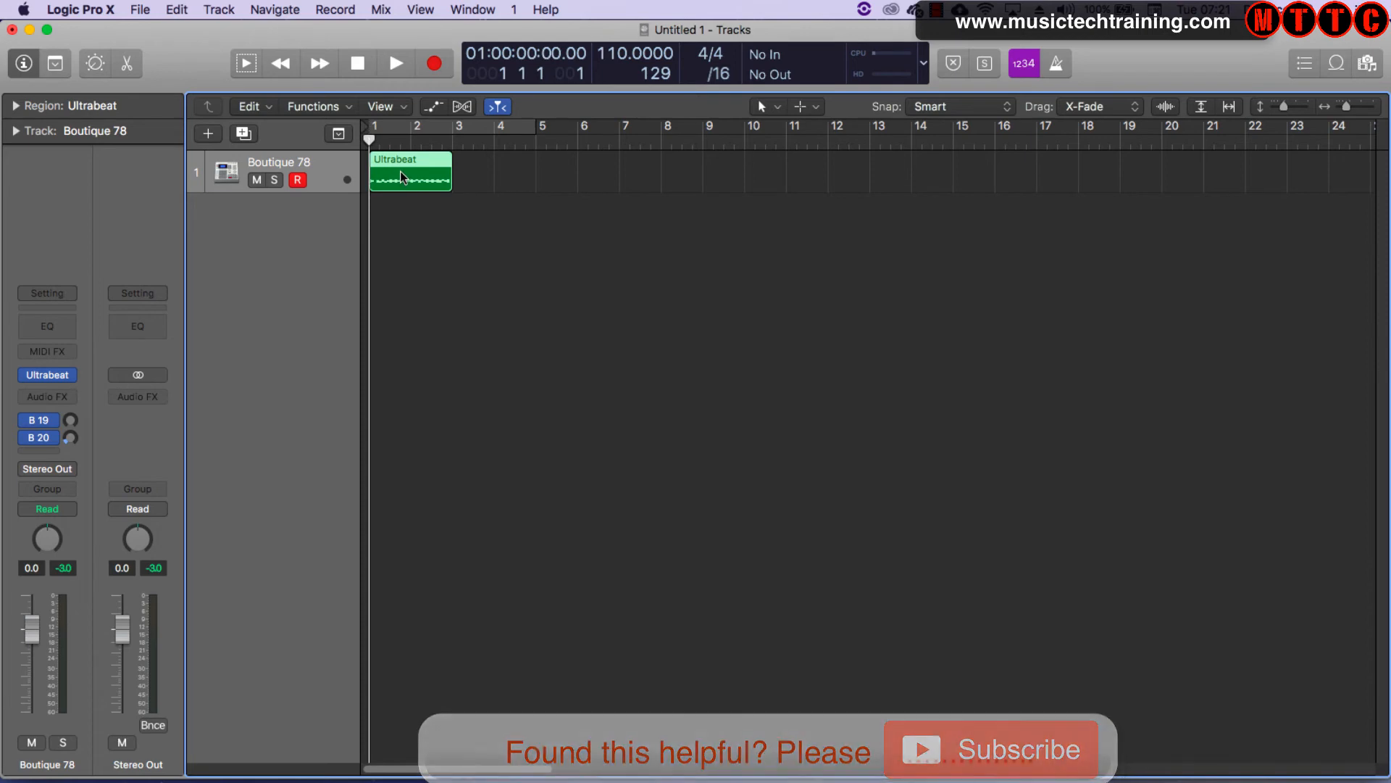
# Step: Open the Ultrabeat region in the Piano Roll and level the note velocities
pyautogui.doubleClick(411, 171)
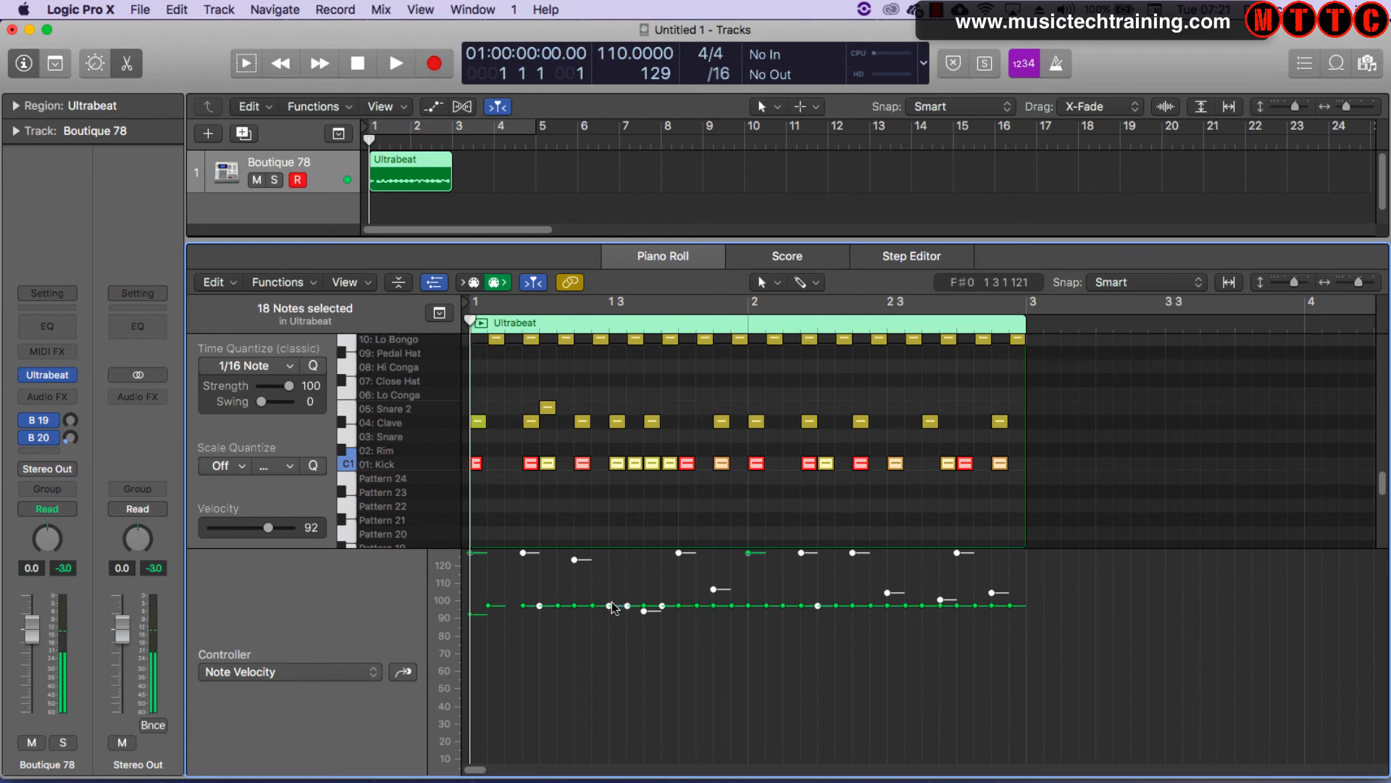
pyautogui.moveTo(609, 609); pyautogui.dragTo(617, 559)
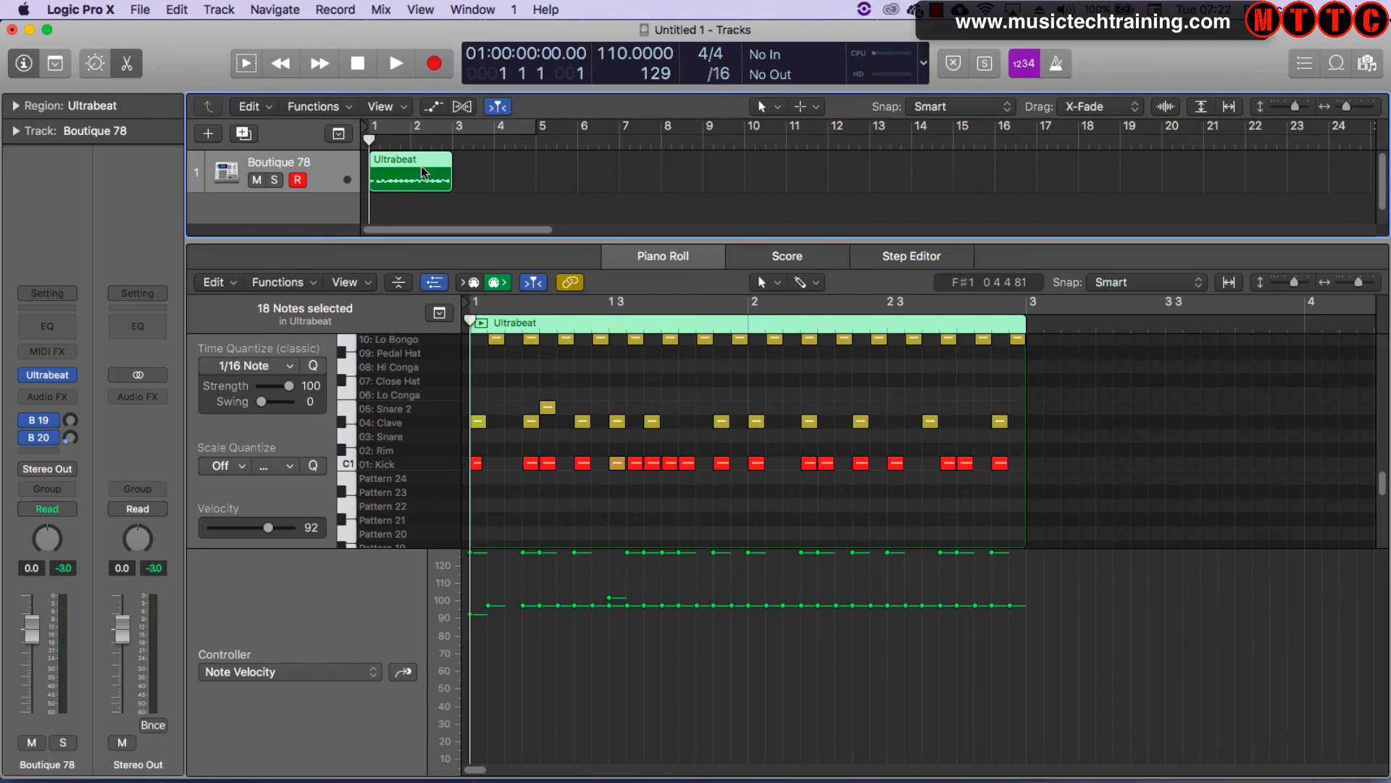
pyautogui.moveTo(434, 175)
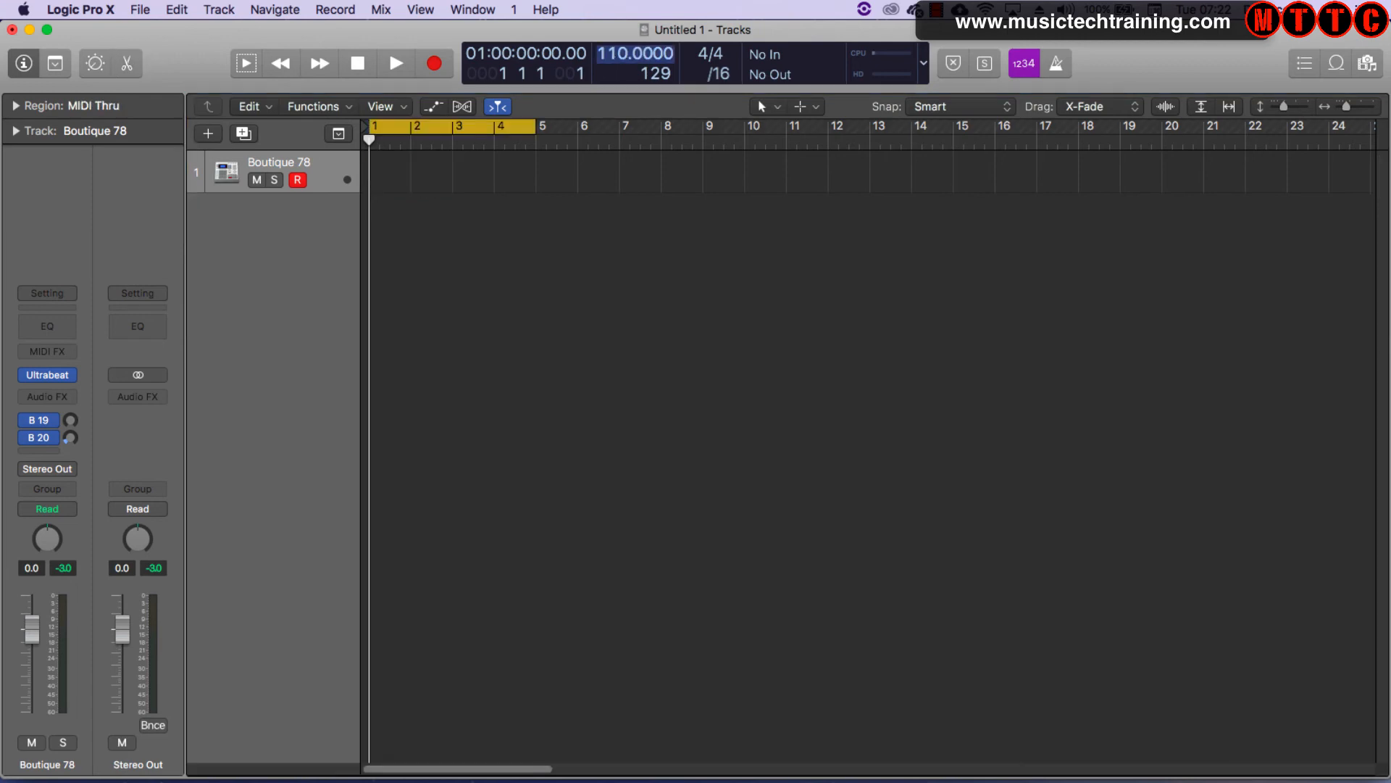
# Step: Set a bars 1–3 cycle, record a new kick part, and open it in the Piano Roll
pyautogui.moveTo(636, 53); pyautogui.dragTo(636, 35)
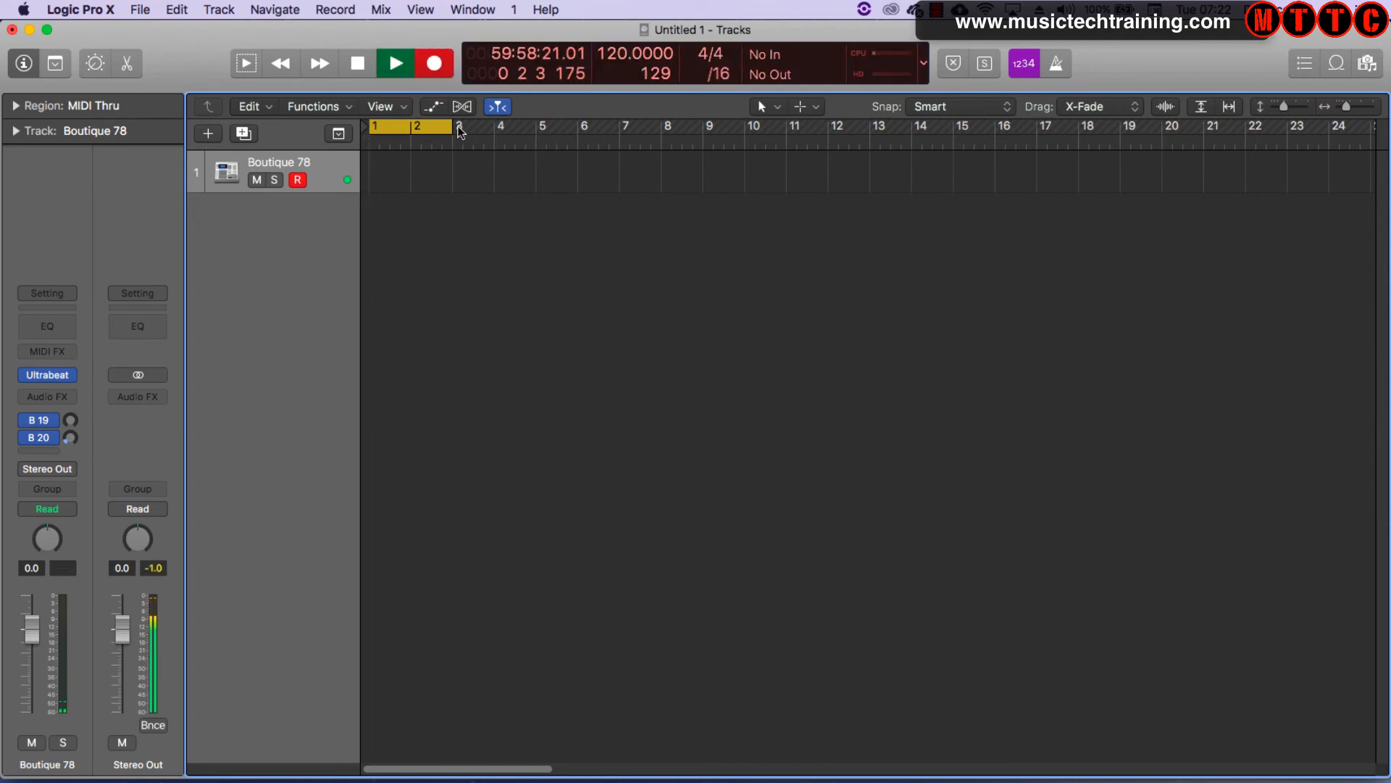
pyautogui.click(433, 63)
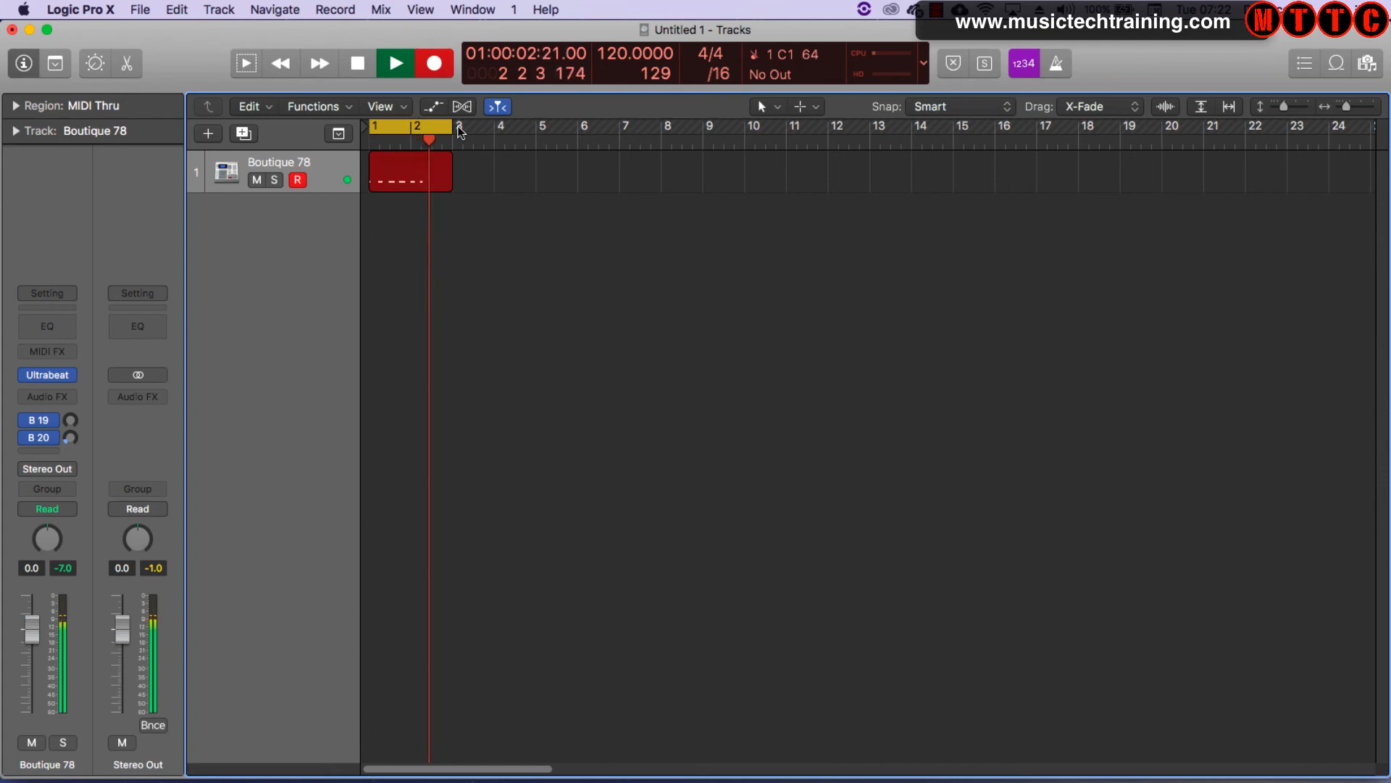
pyautogui.doubleClick(408, 170)
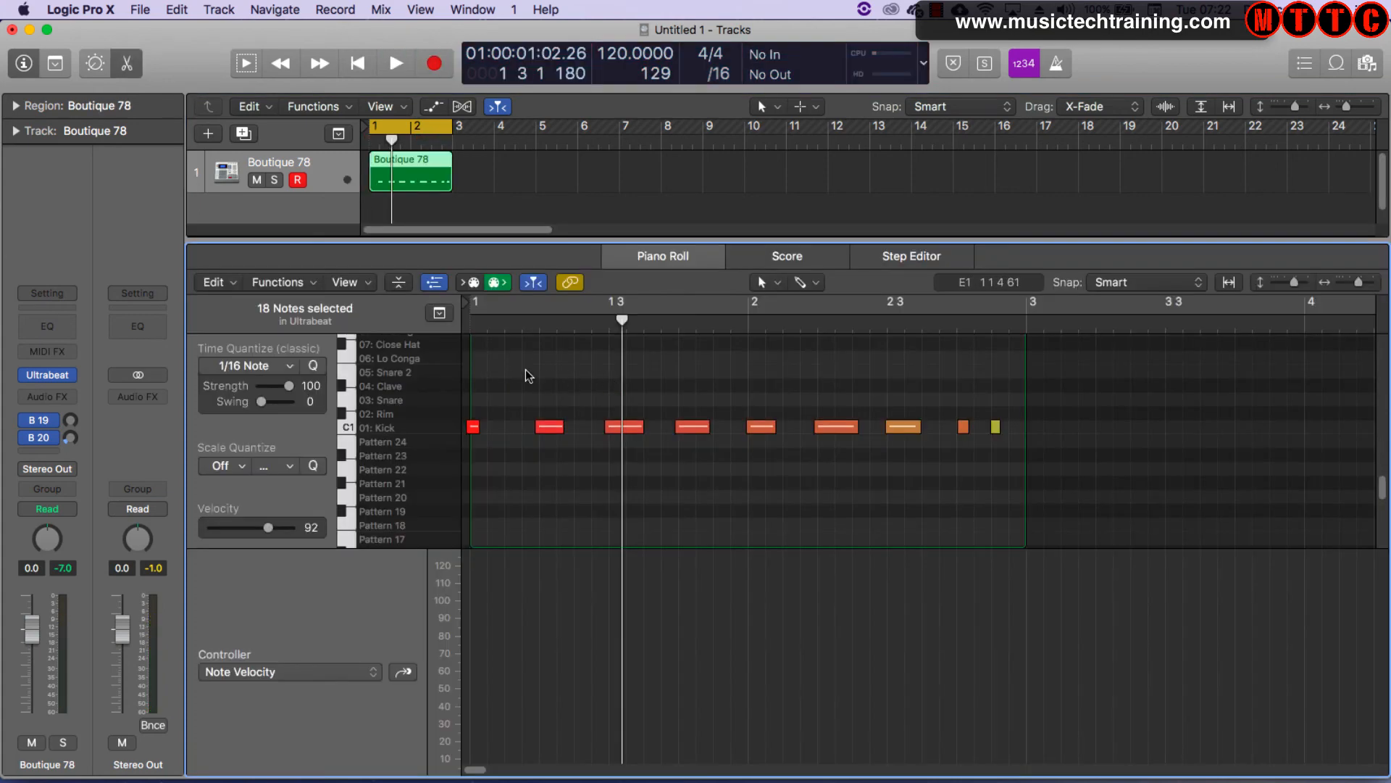
pyautogui.click(395, 63)
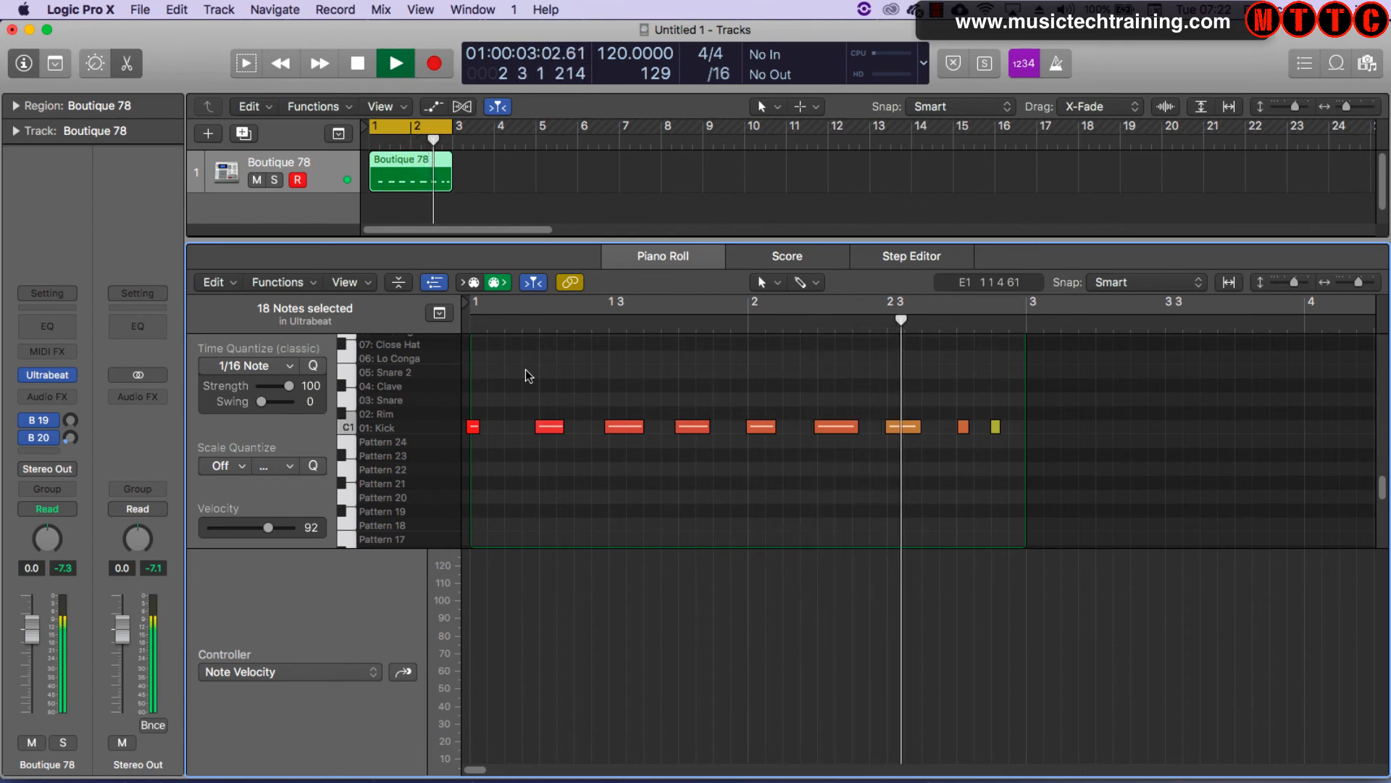
pyautogui.click(357, 63)
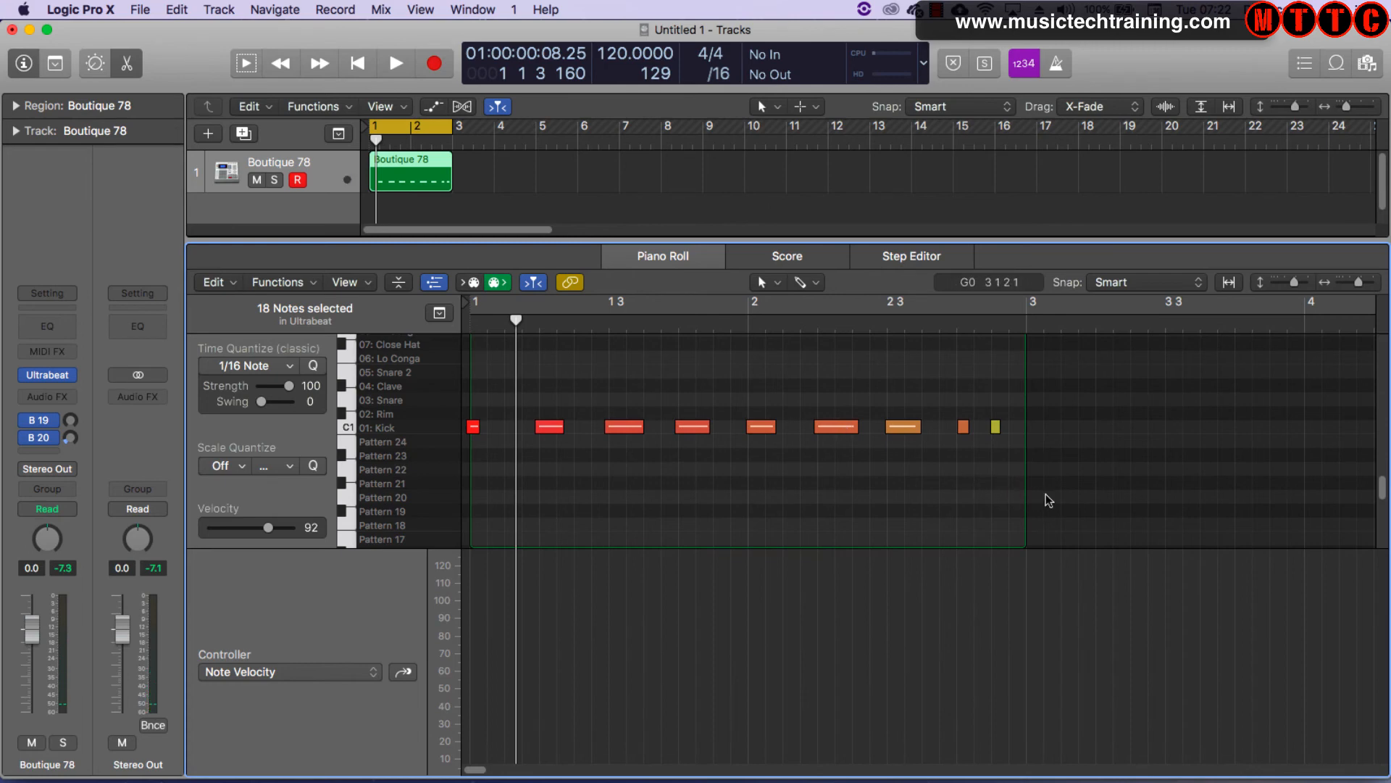
pyautogui.click(548, 426)
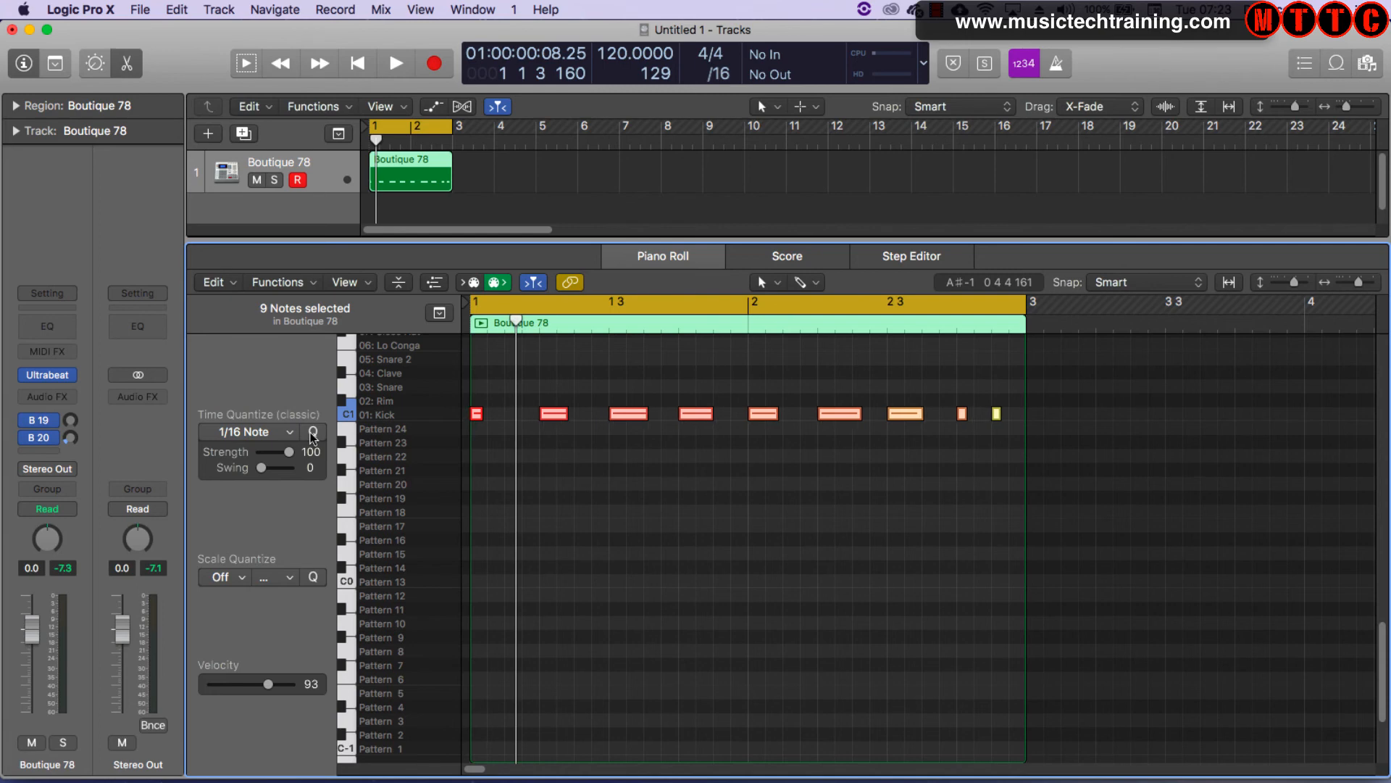
pyautogui.moveTo(289, 434)
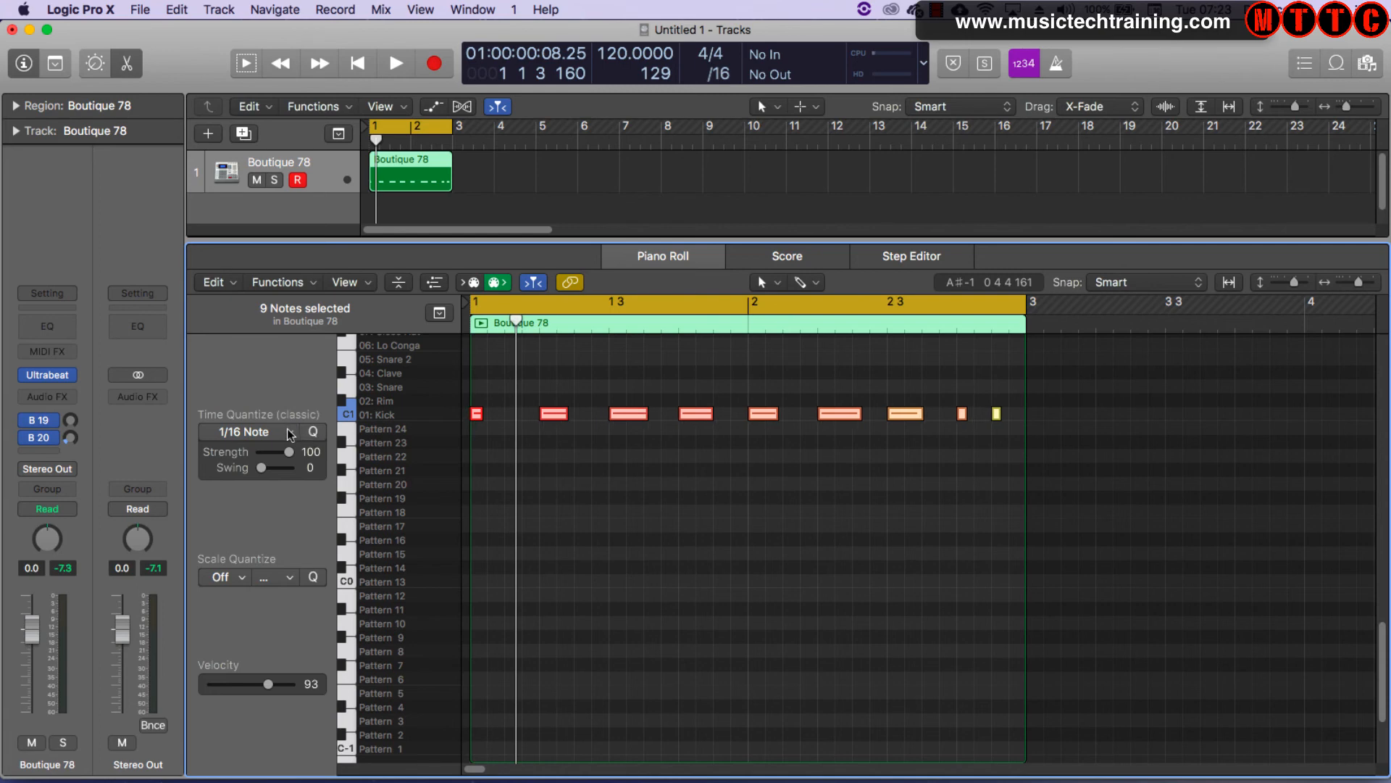
# Step: Quantize the kick notes to 1/16, keep the display division at /16, and deselect them
pyautogui.click(253, 431)
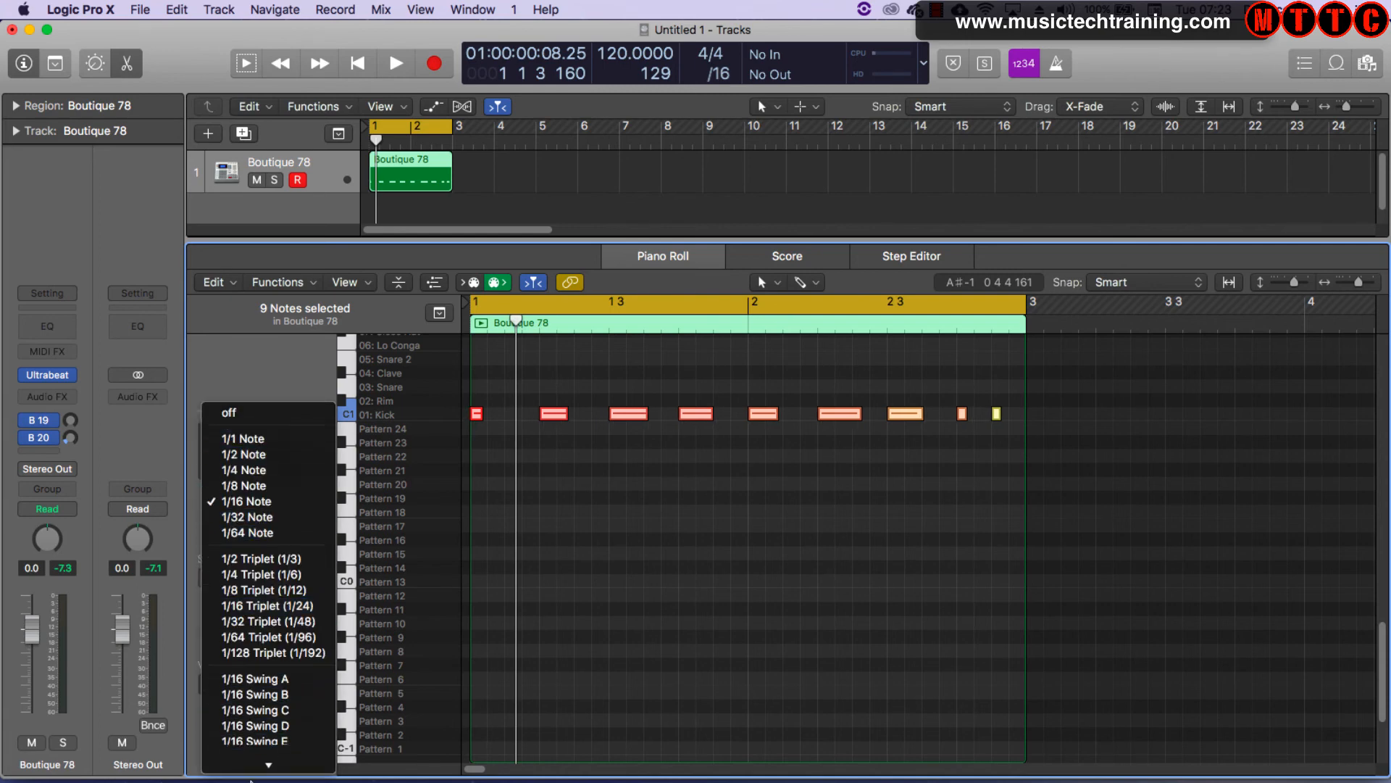
pyautogui.moveTo(266, 481)
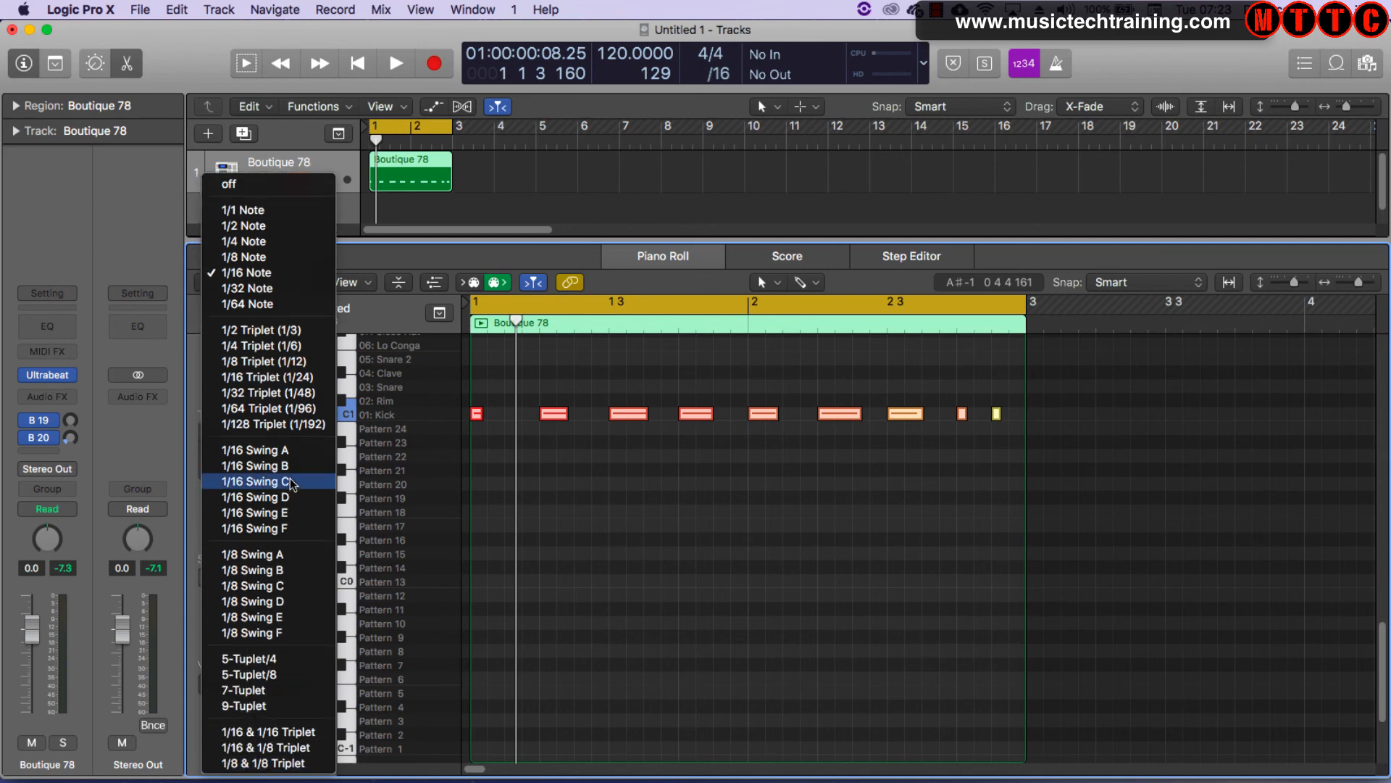
pyautogui.click(258, 481)
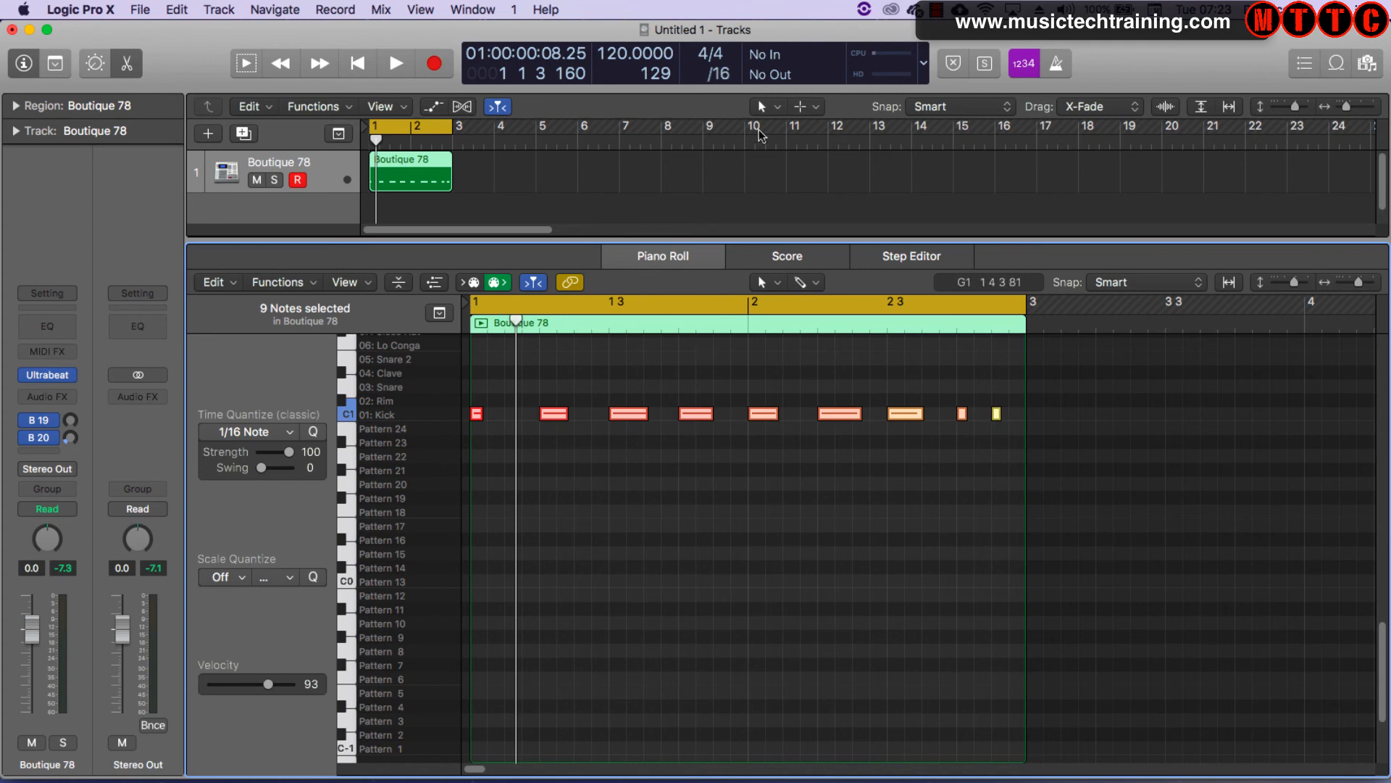
pyautogui.click(715, 65)
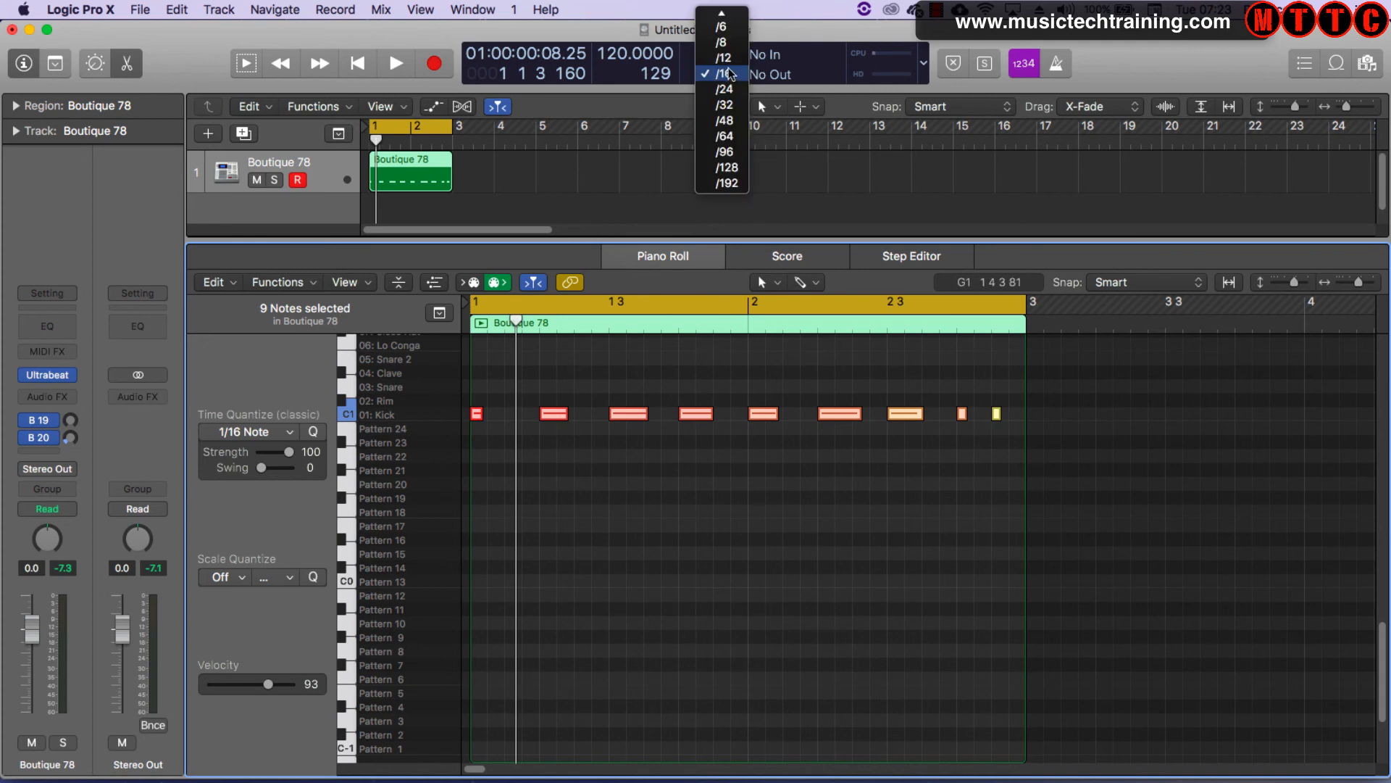
pyautogui.click(725, 74)
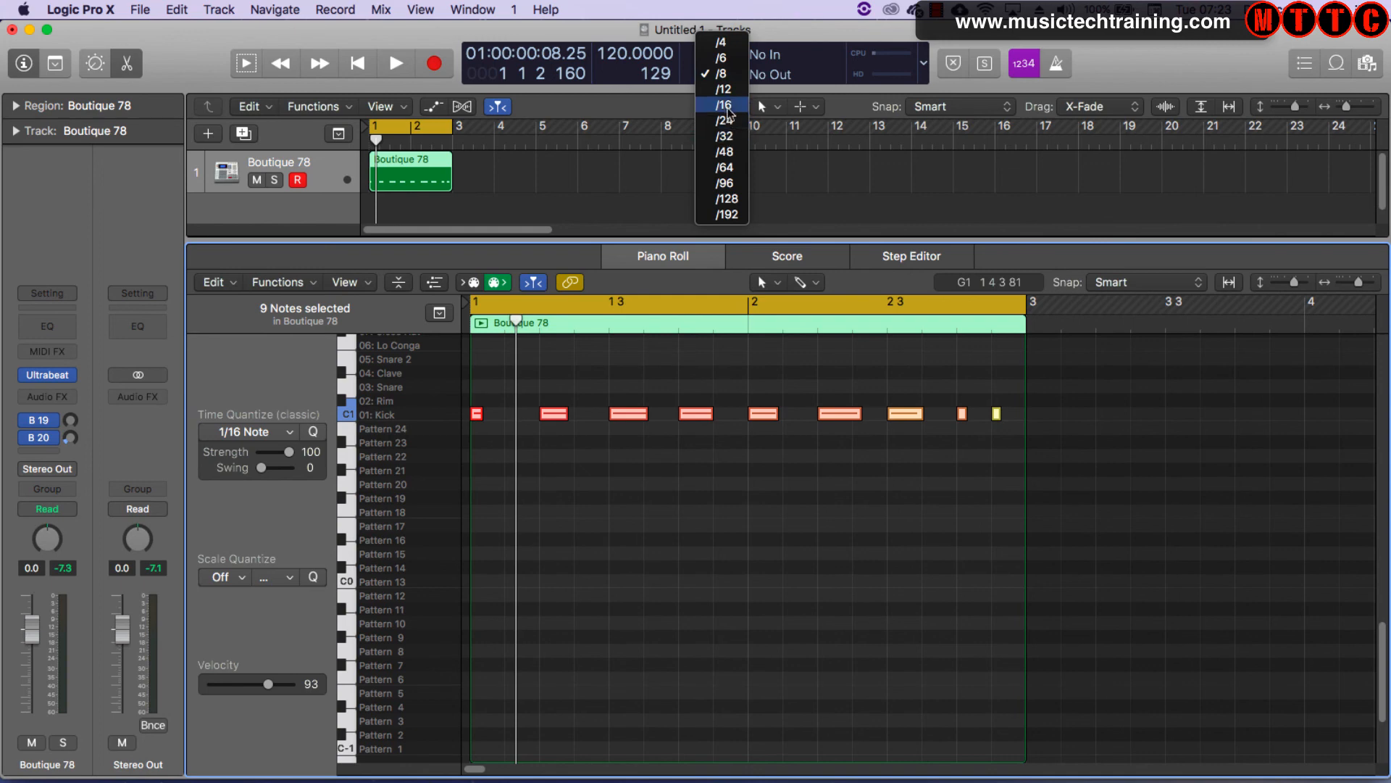
pyautogui.click(724, 104)
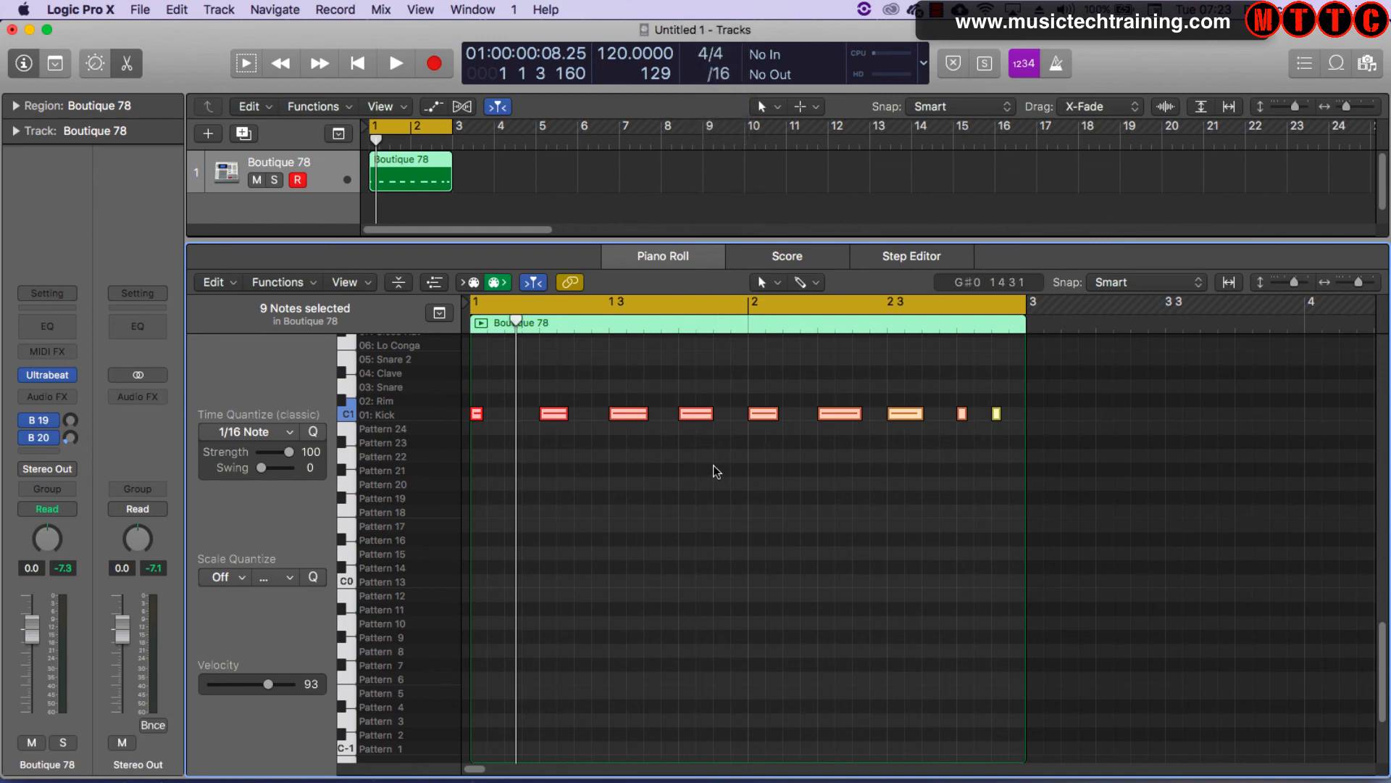
pyautogui.click(395, 63)
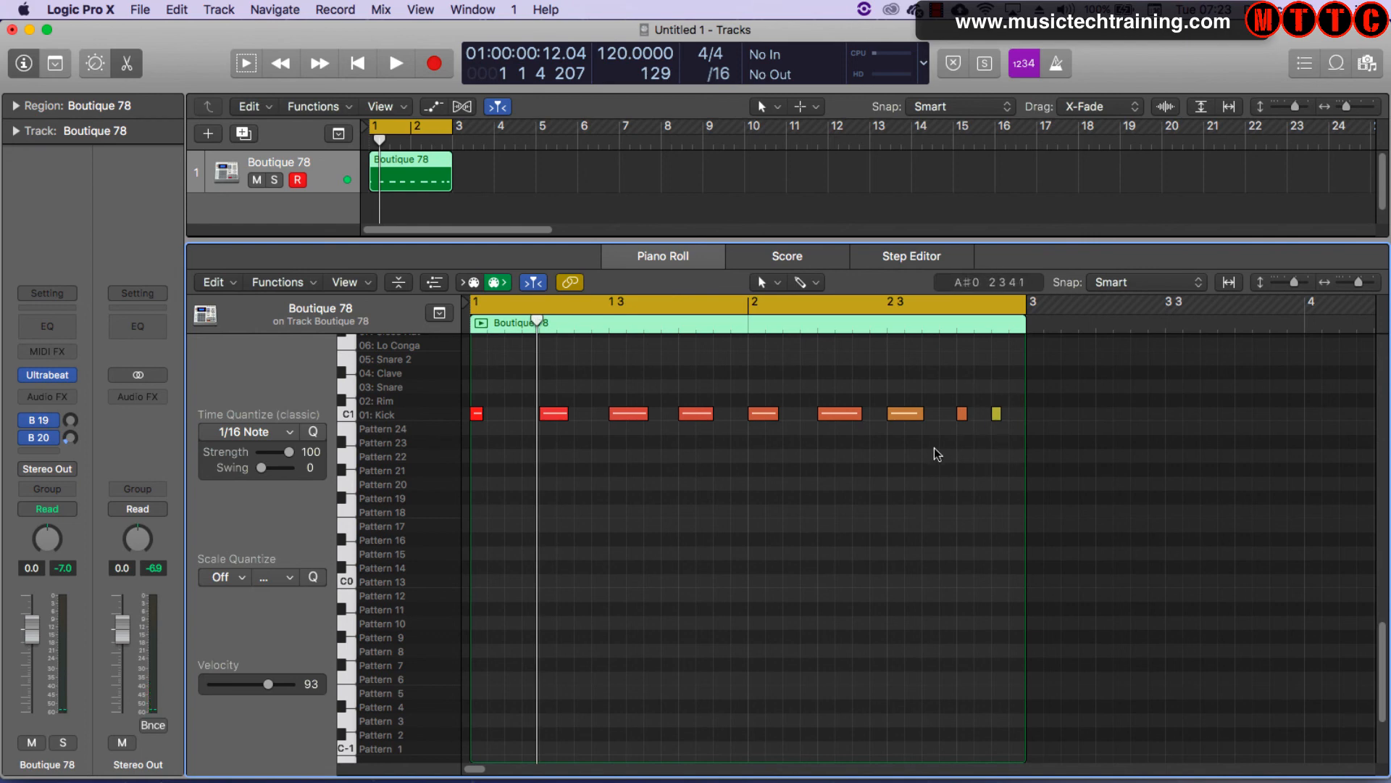
pyautogui.moveTo(841, 497)
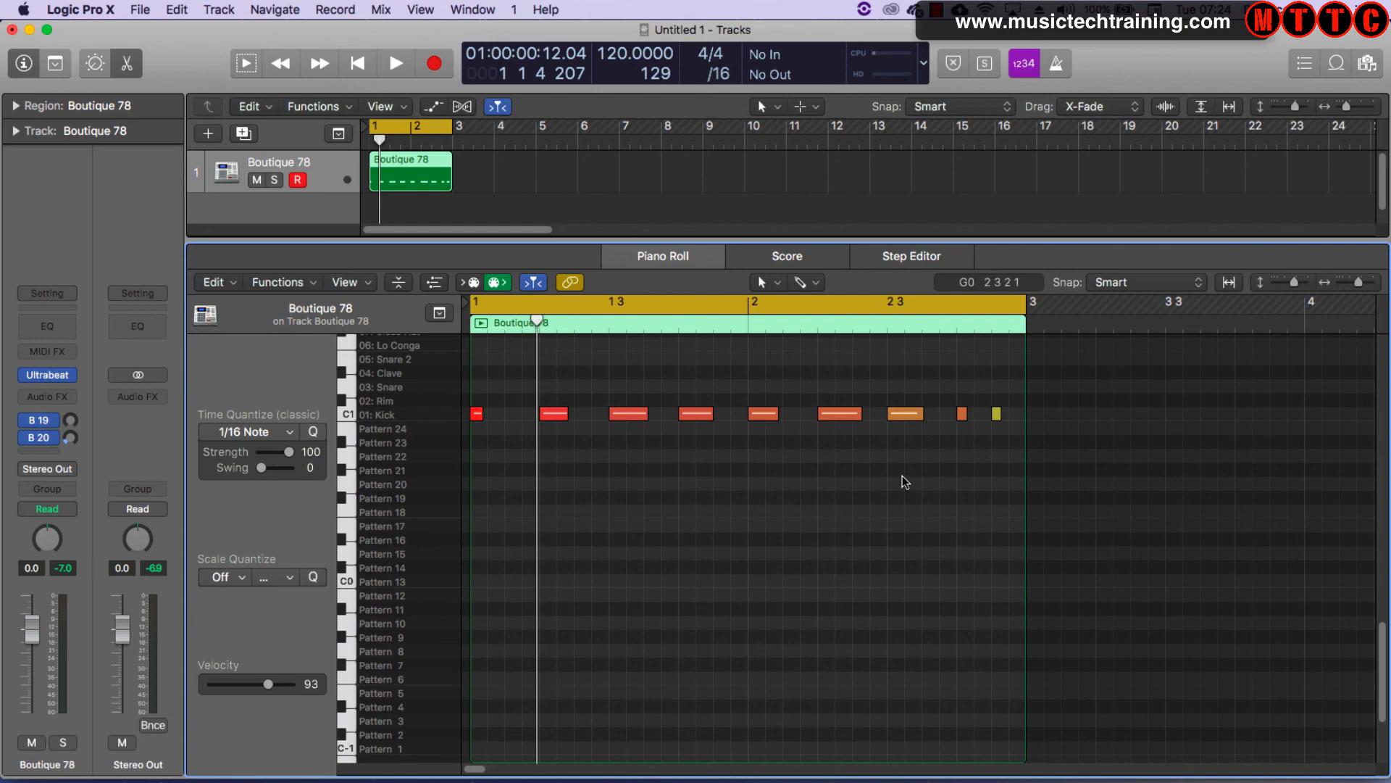
pyautogui.moveTo(906, 482)
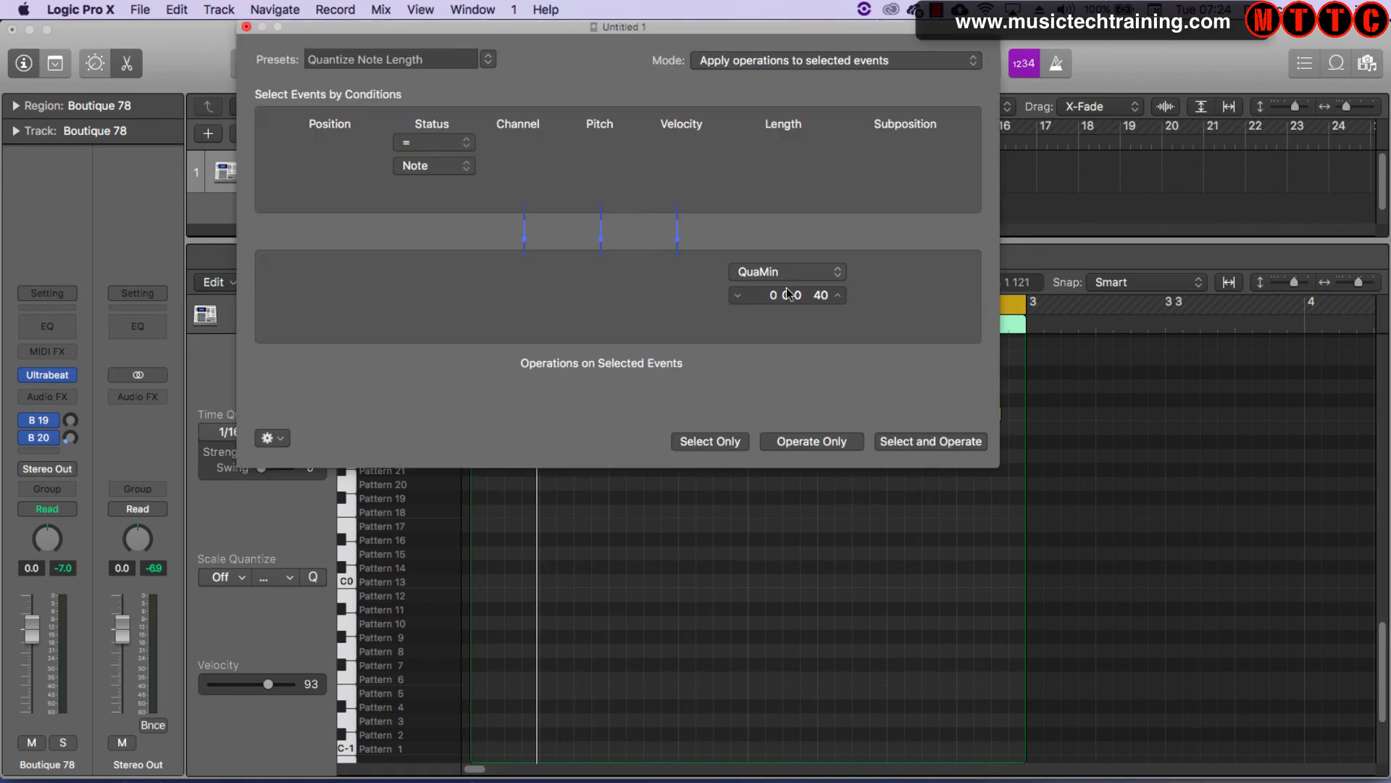
# Step: Apply the Fixed Velocity transform preset at 100 to the kick notes, then deselect them
pyautogui.click(394, 60)
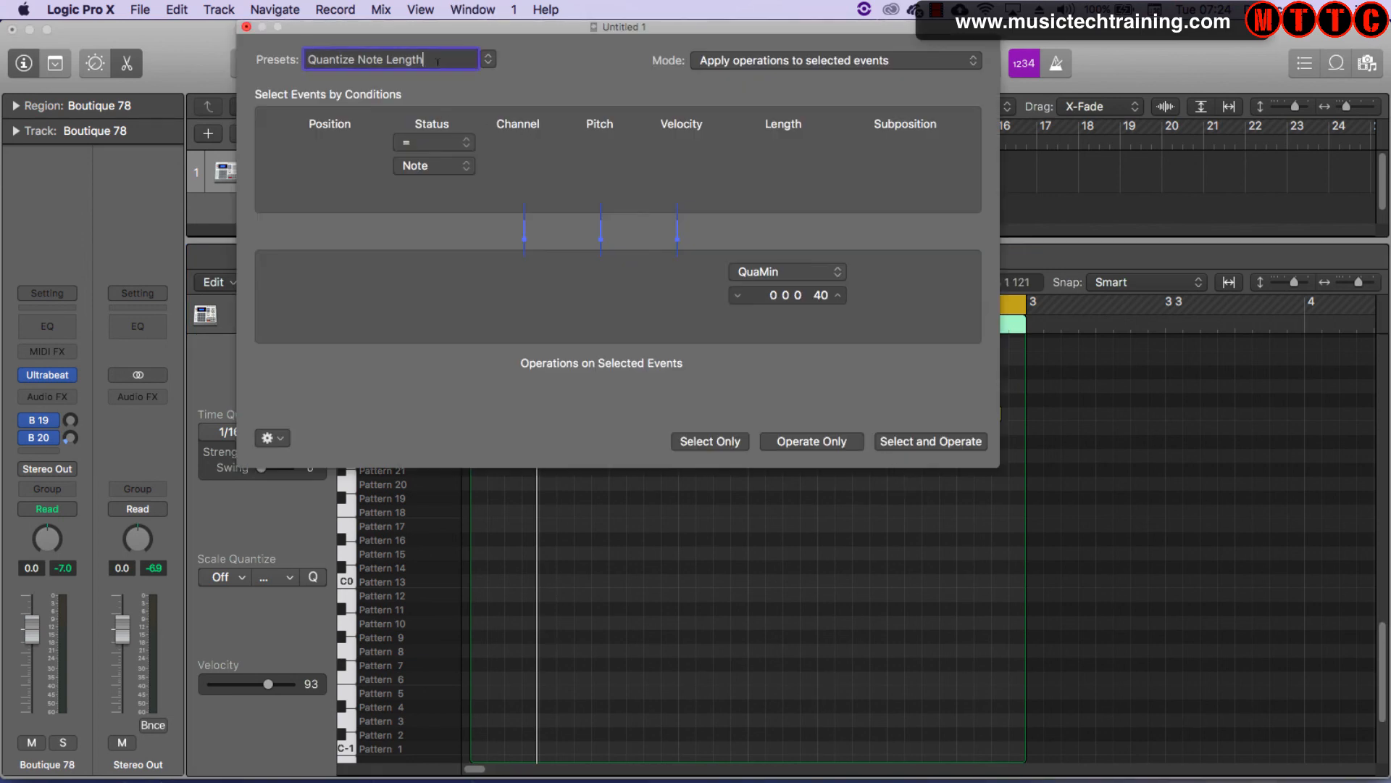
pyautogui.click(487, 60)
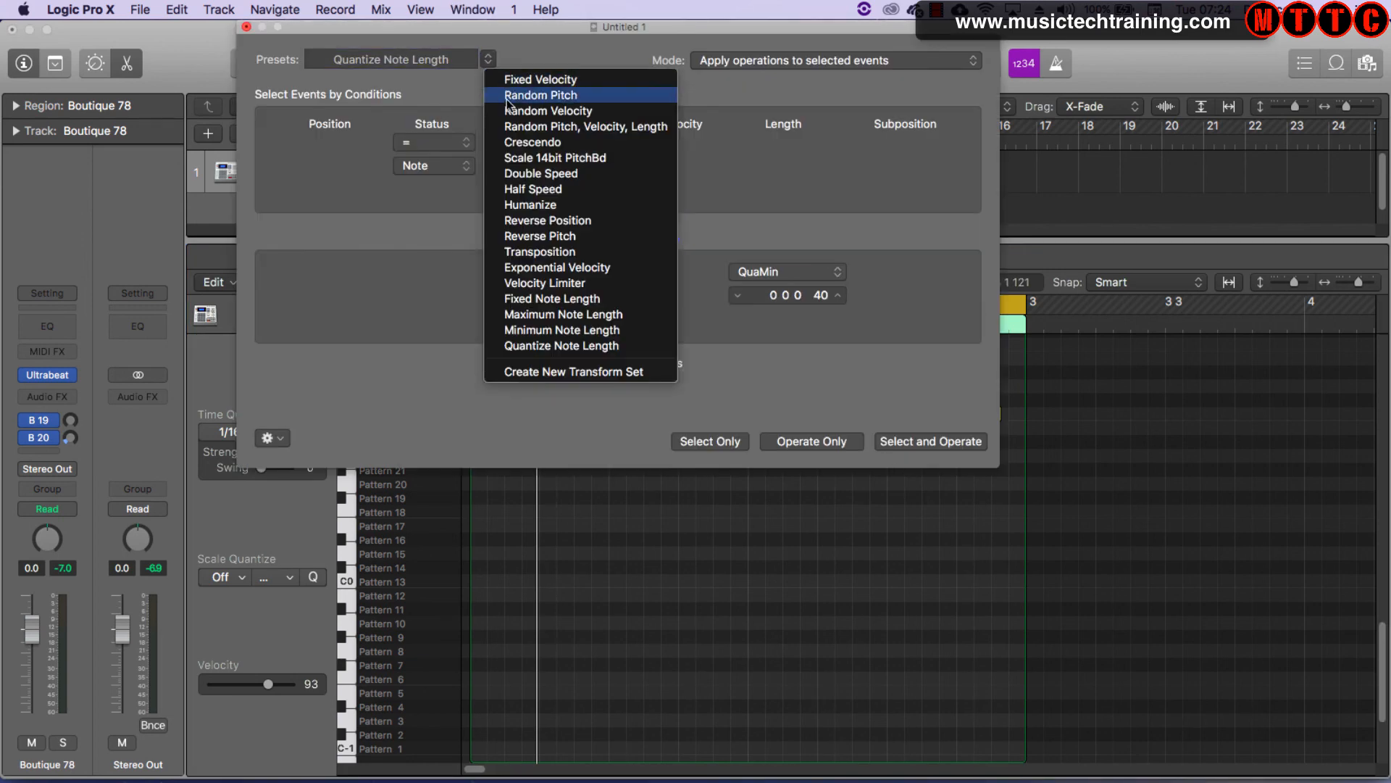
pyautogui.click(539, 79)
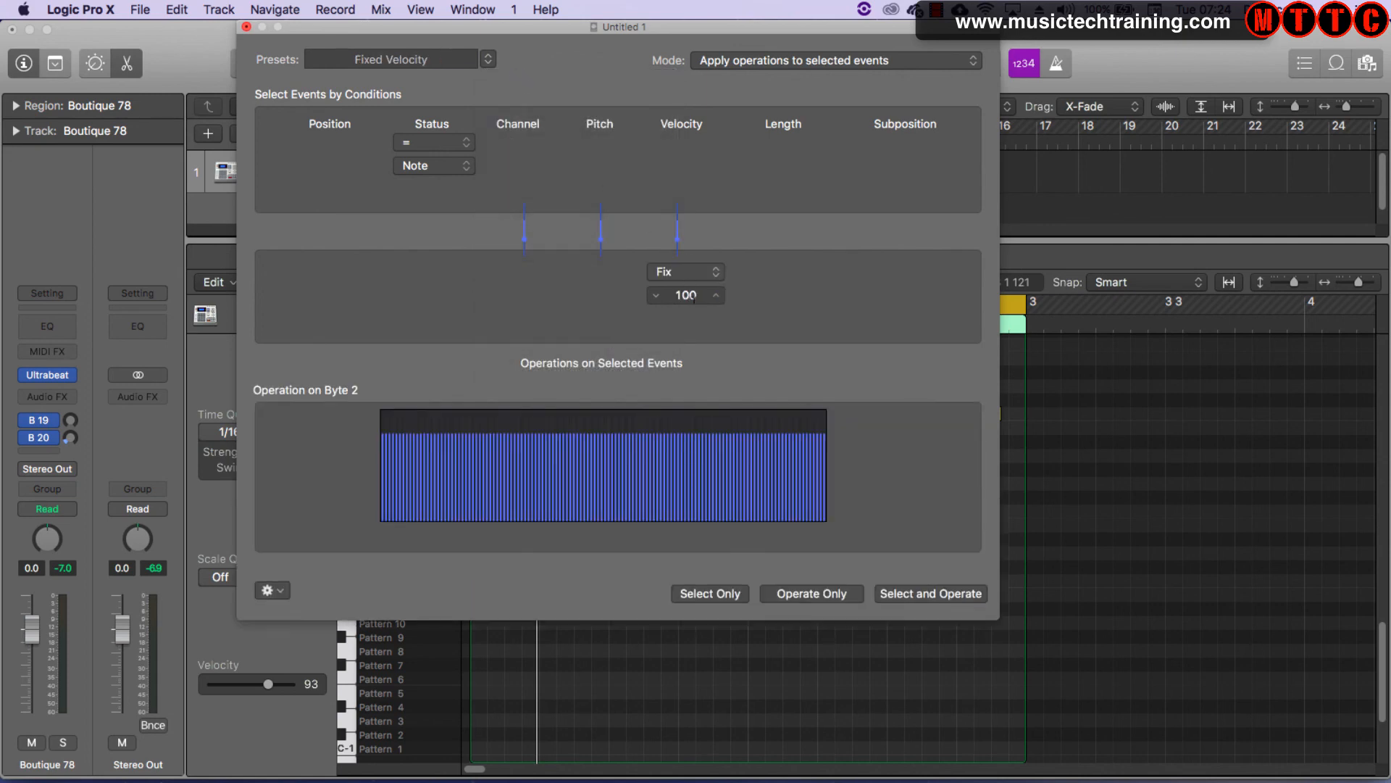
pyautogui.click(930, 593)
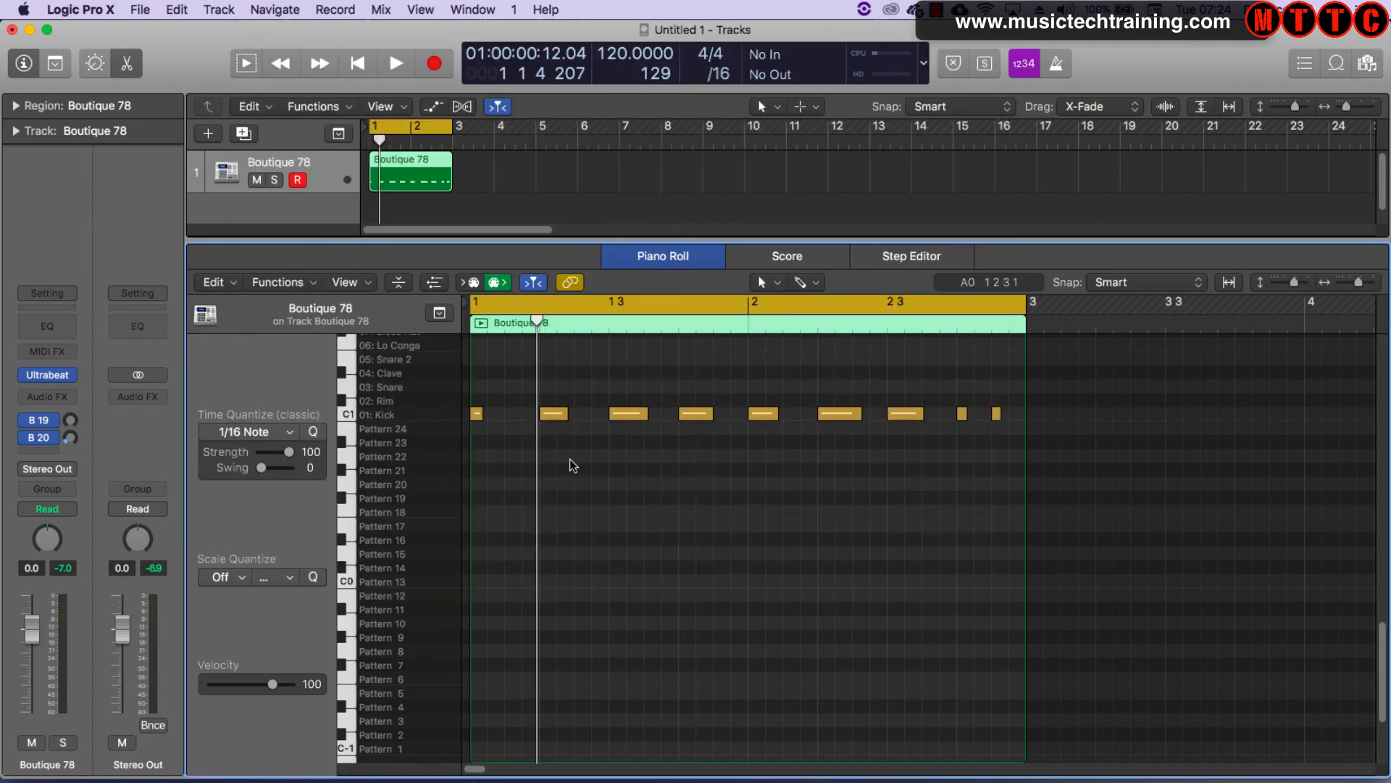
pyautogui.click(434, 281)
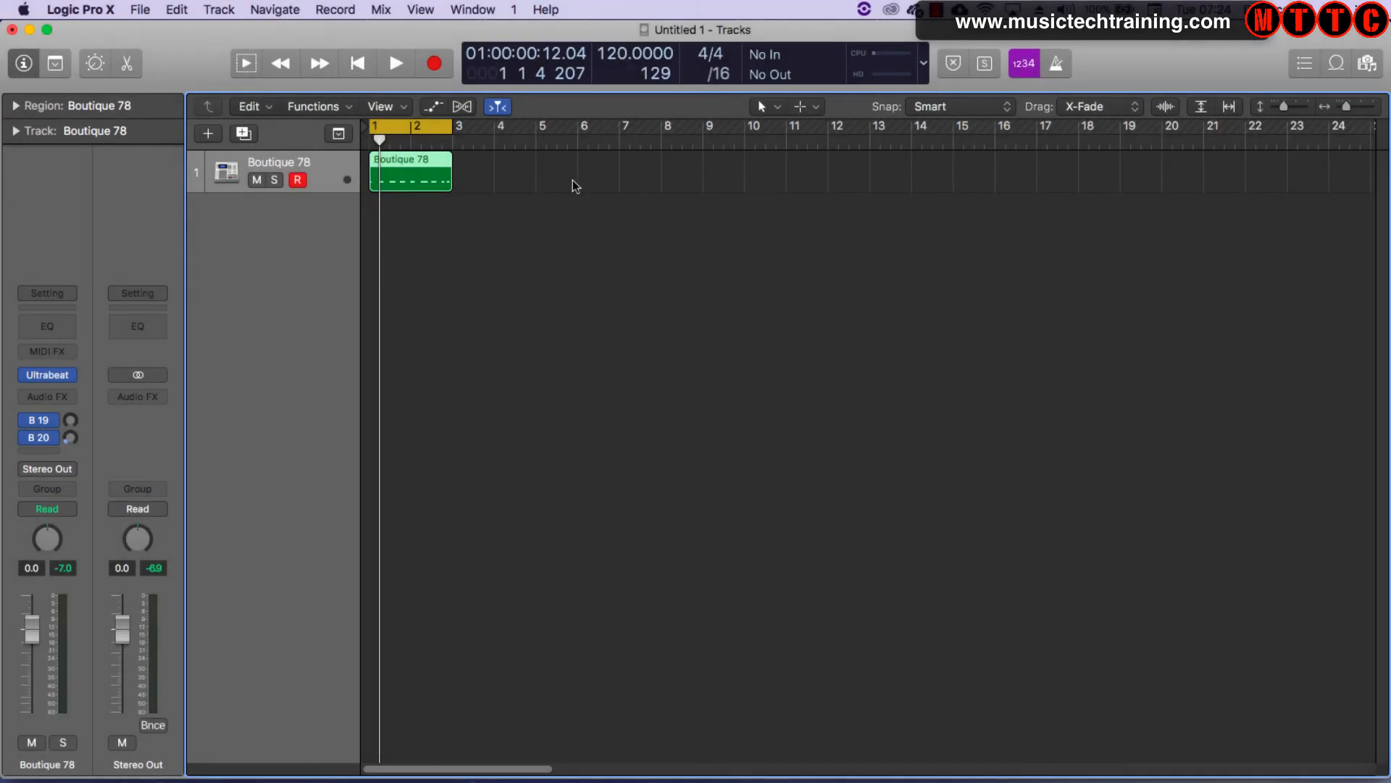
pyautogui.moveTo(564, 313)
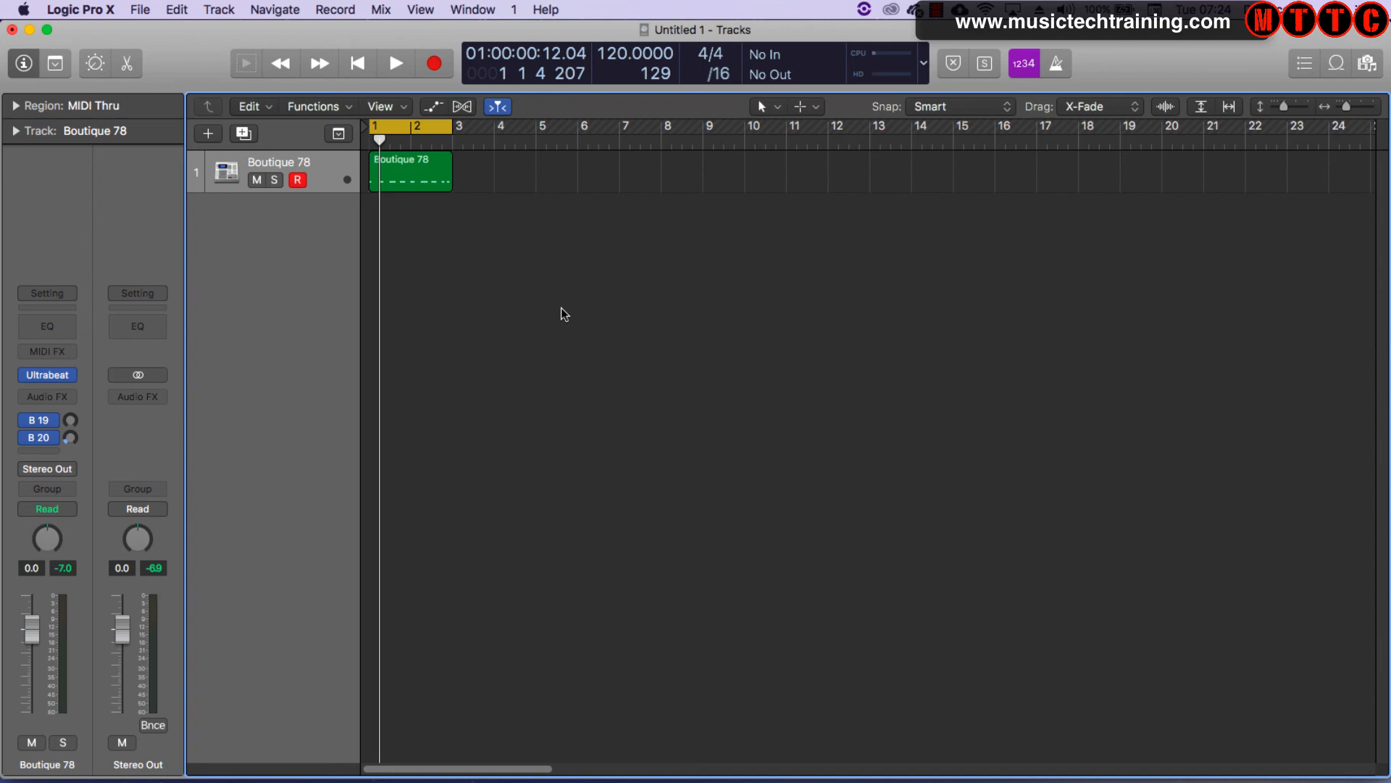
pyautogui.moveTo(518, 287)
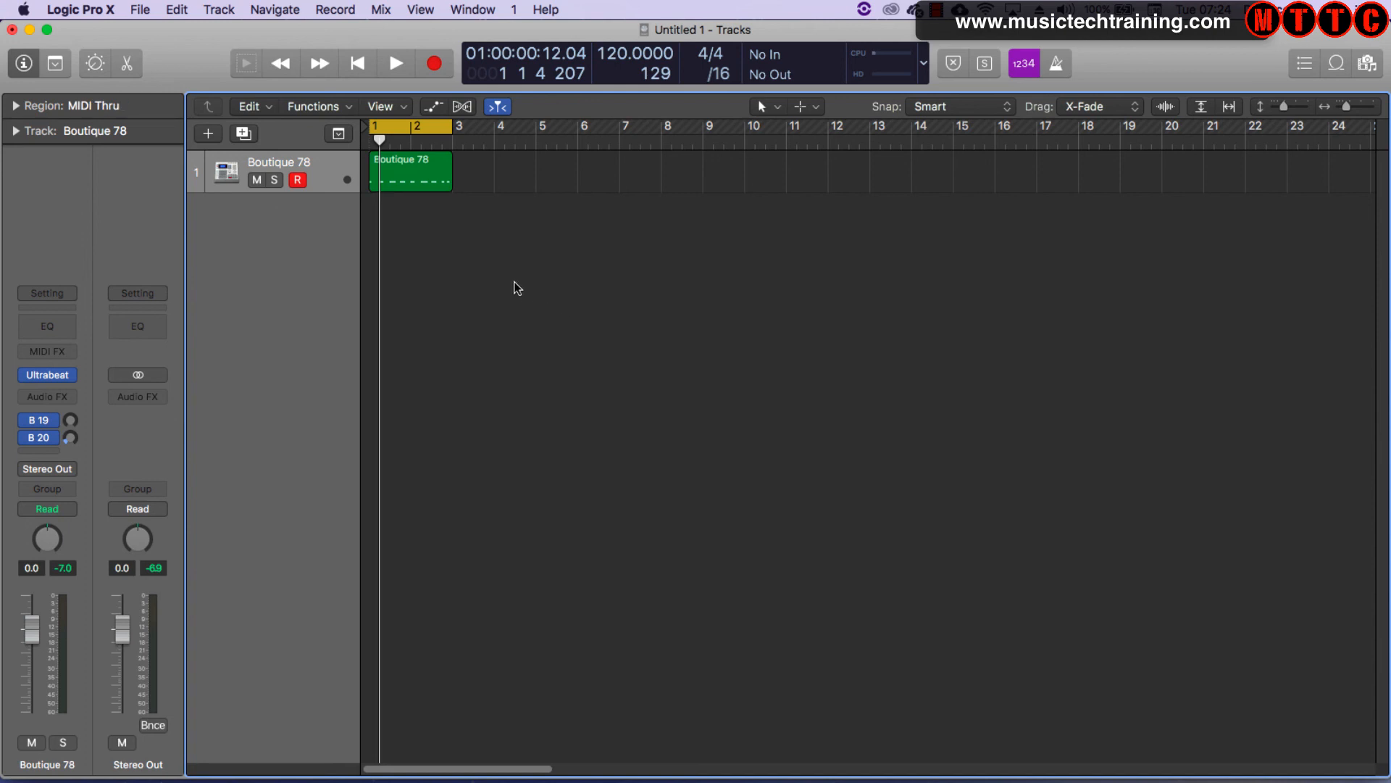
pyautogui.moveTo(510, 292)
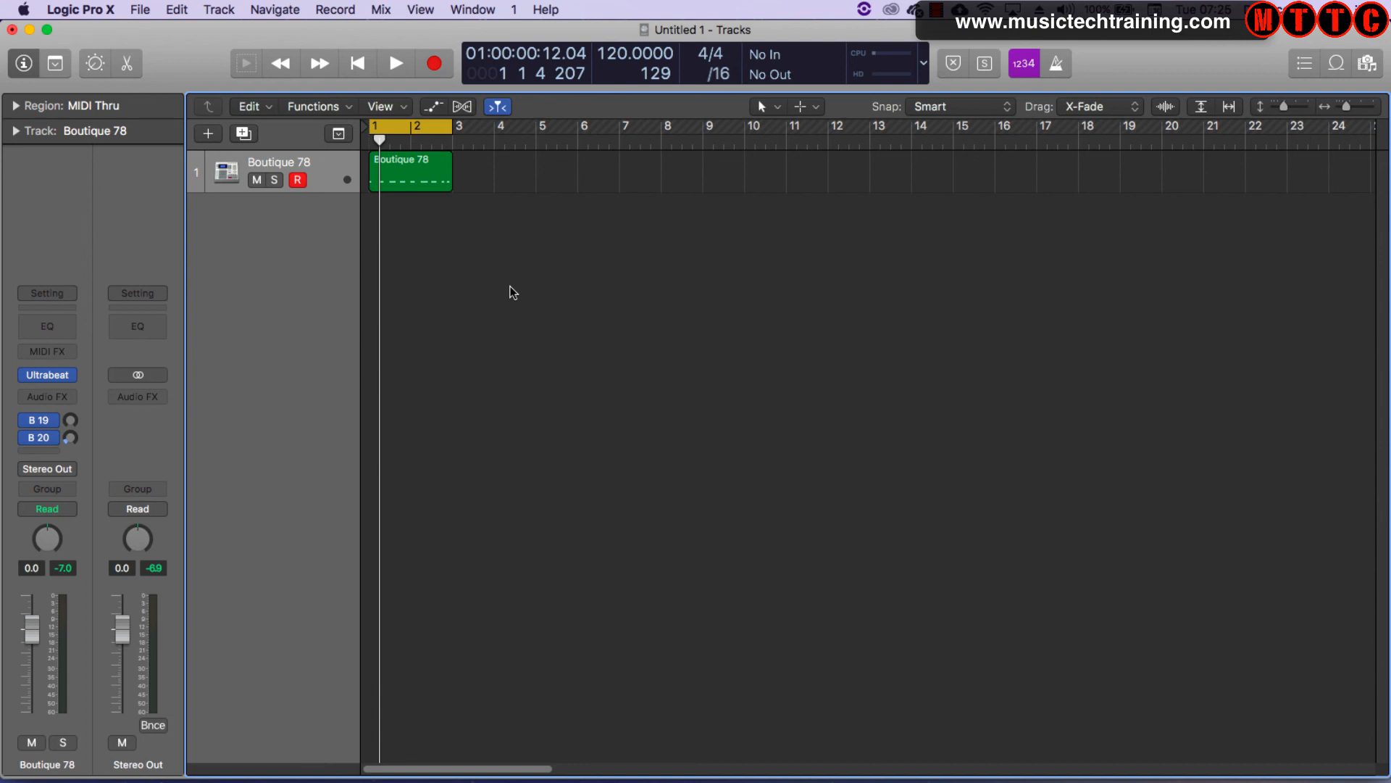
pyautogui.moveTo(516, 304)
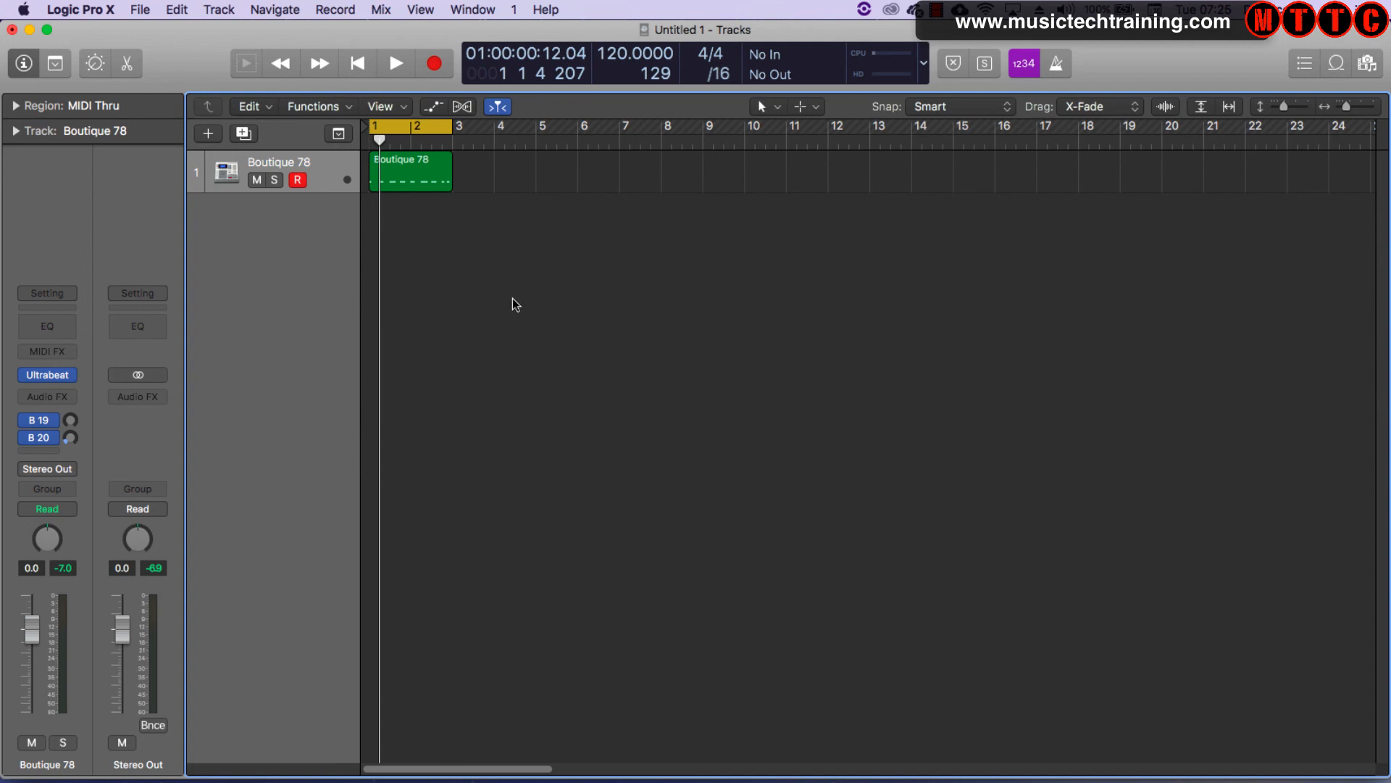